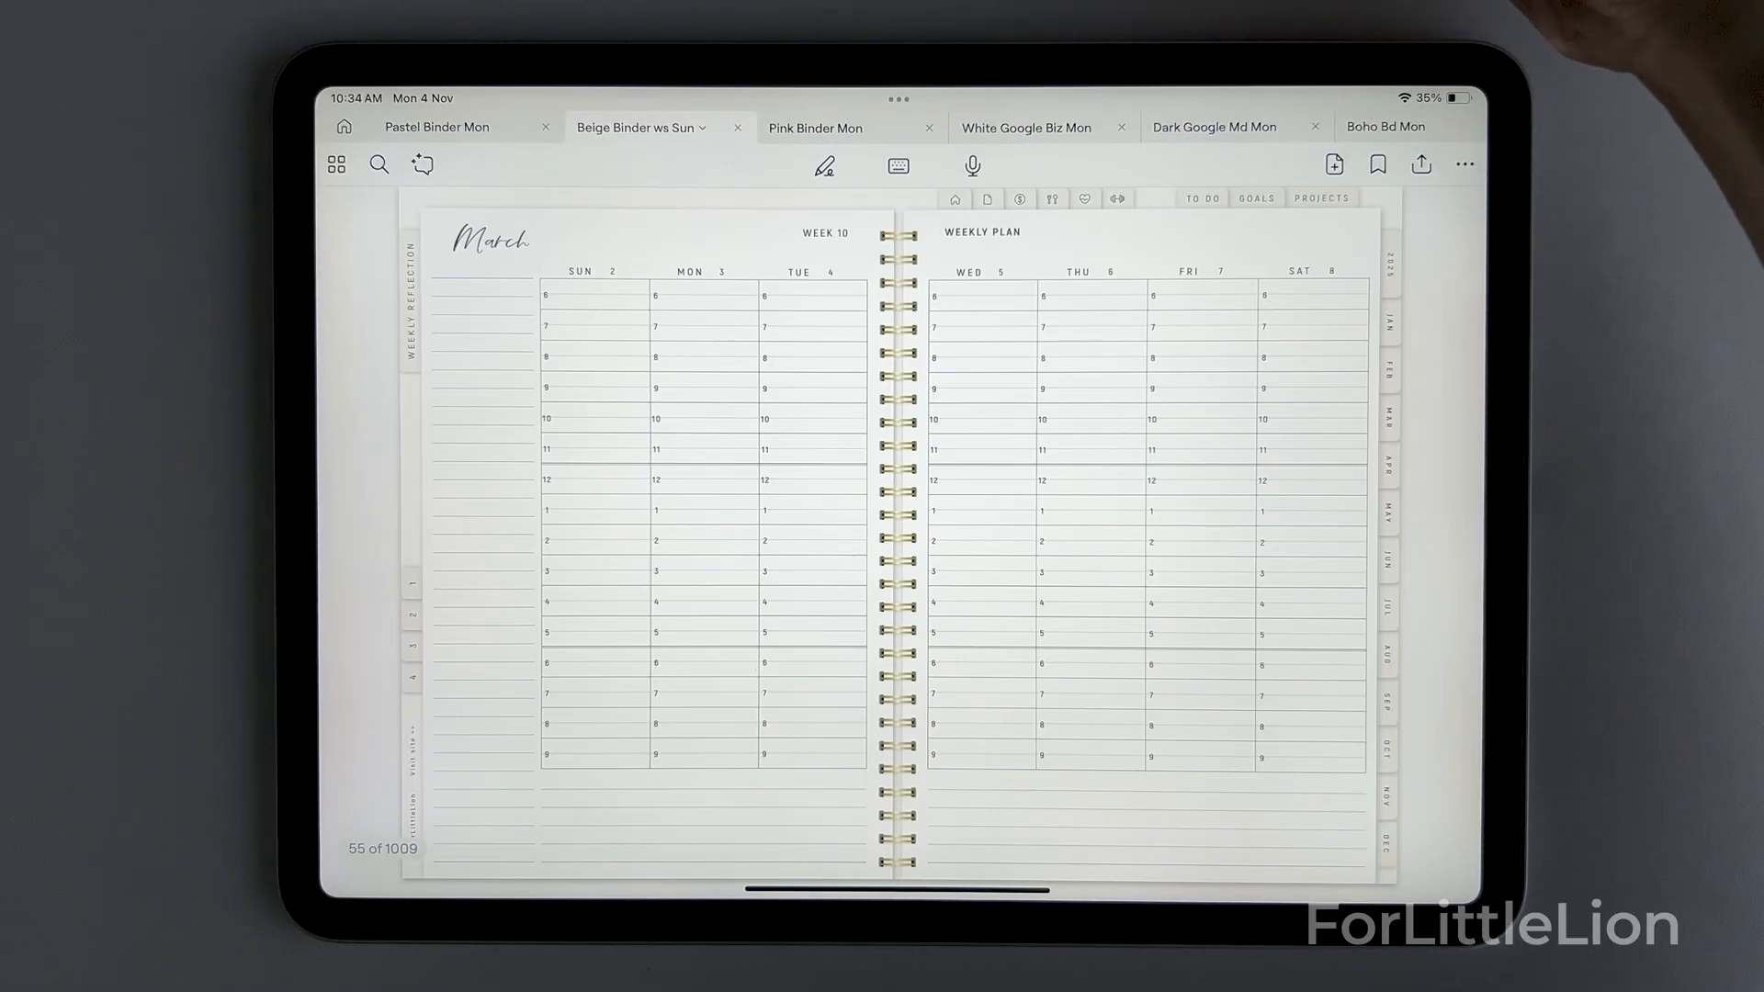
Switch through the Pink Binder Mon and White Google Biz planner tabs
left_click(821, 127)
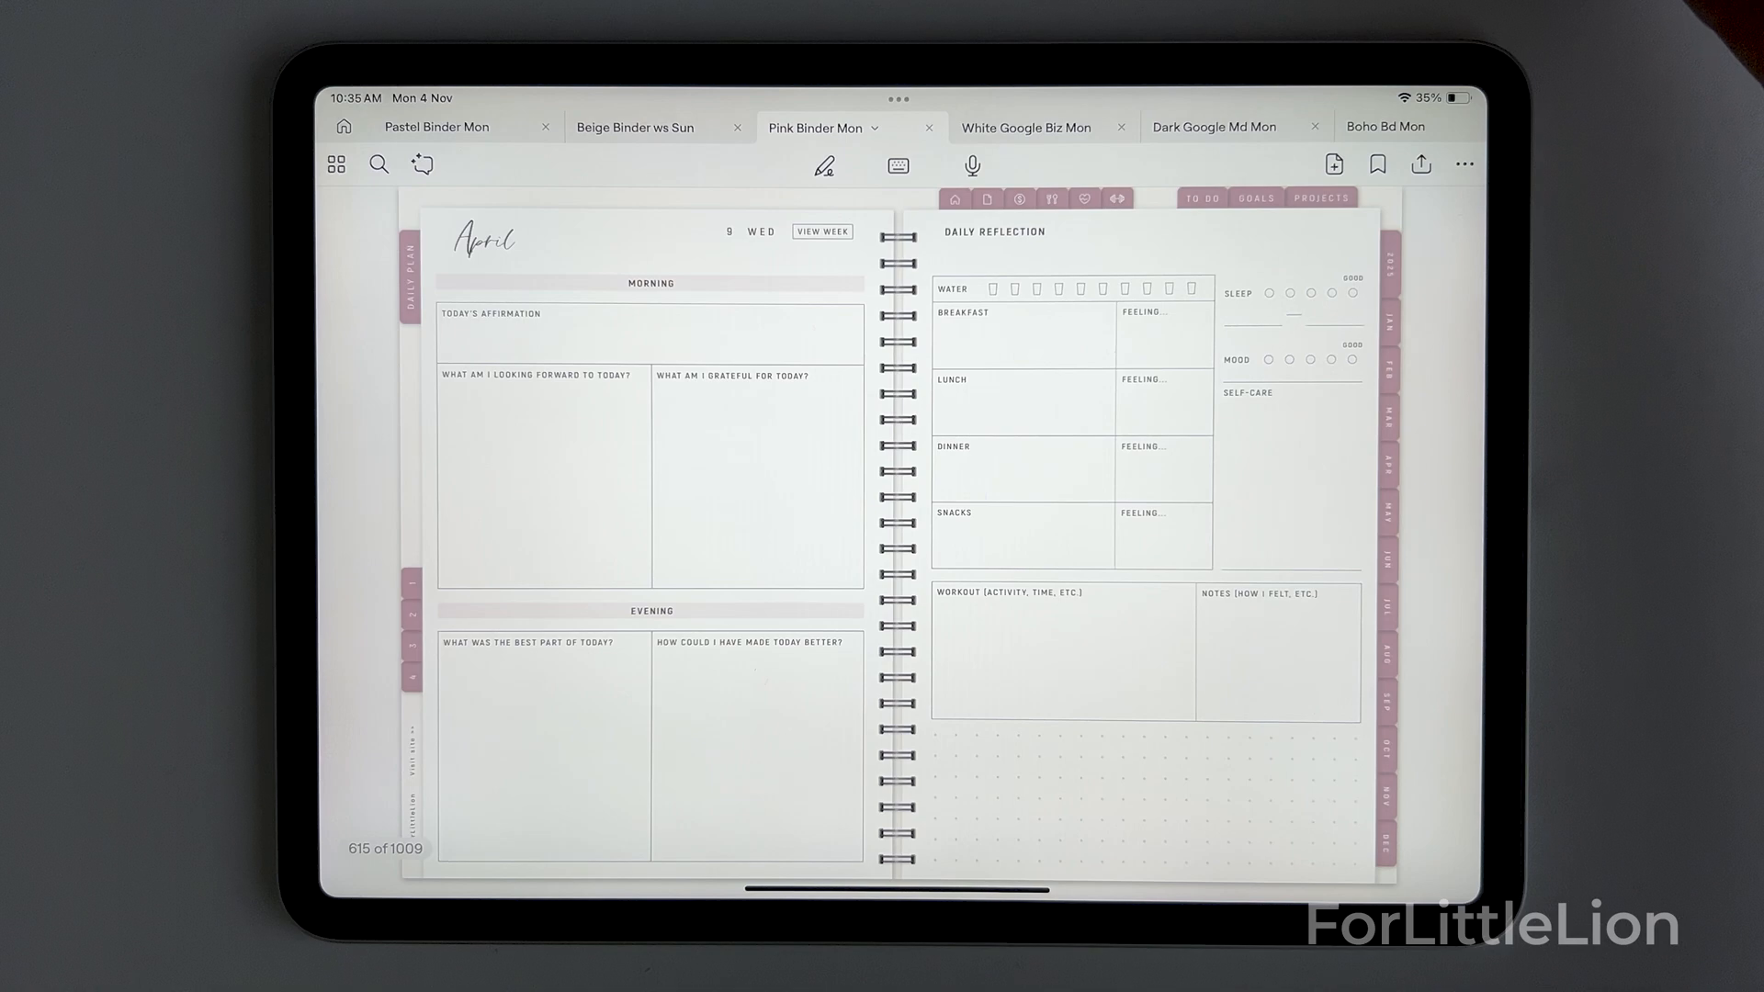
left_click(1026, 127)
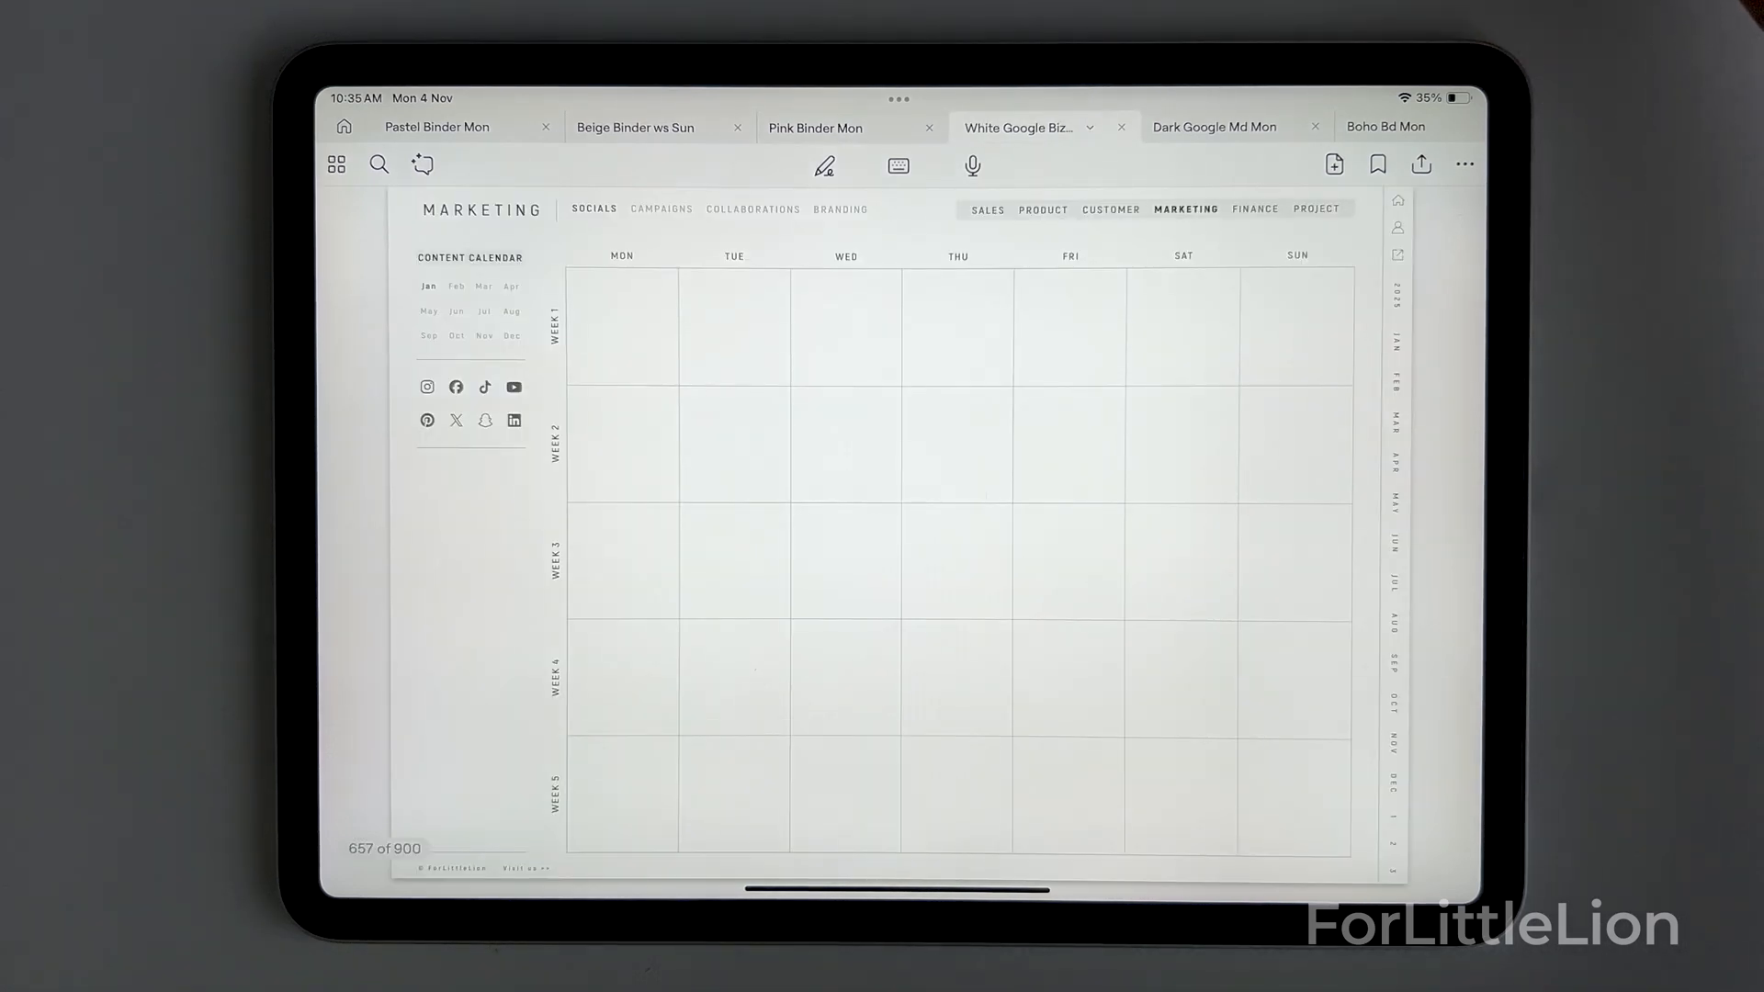
left_click(1214, 126)
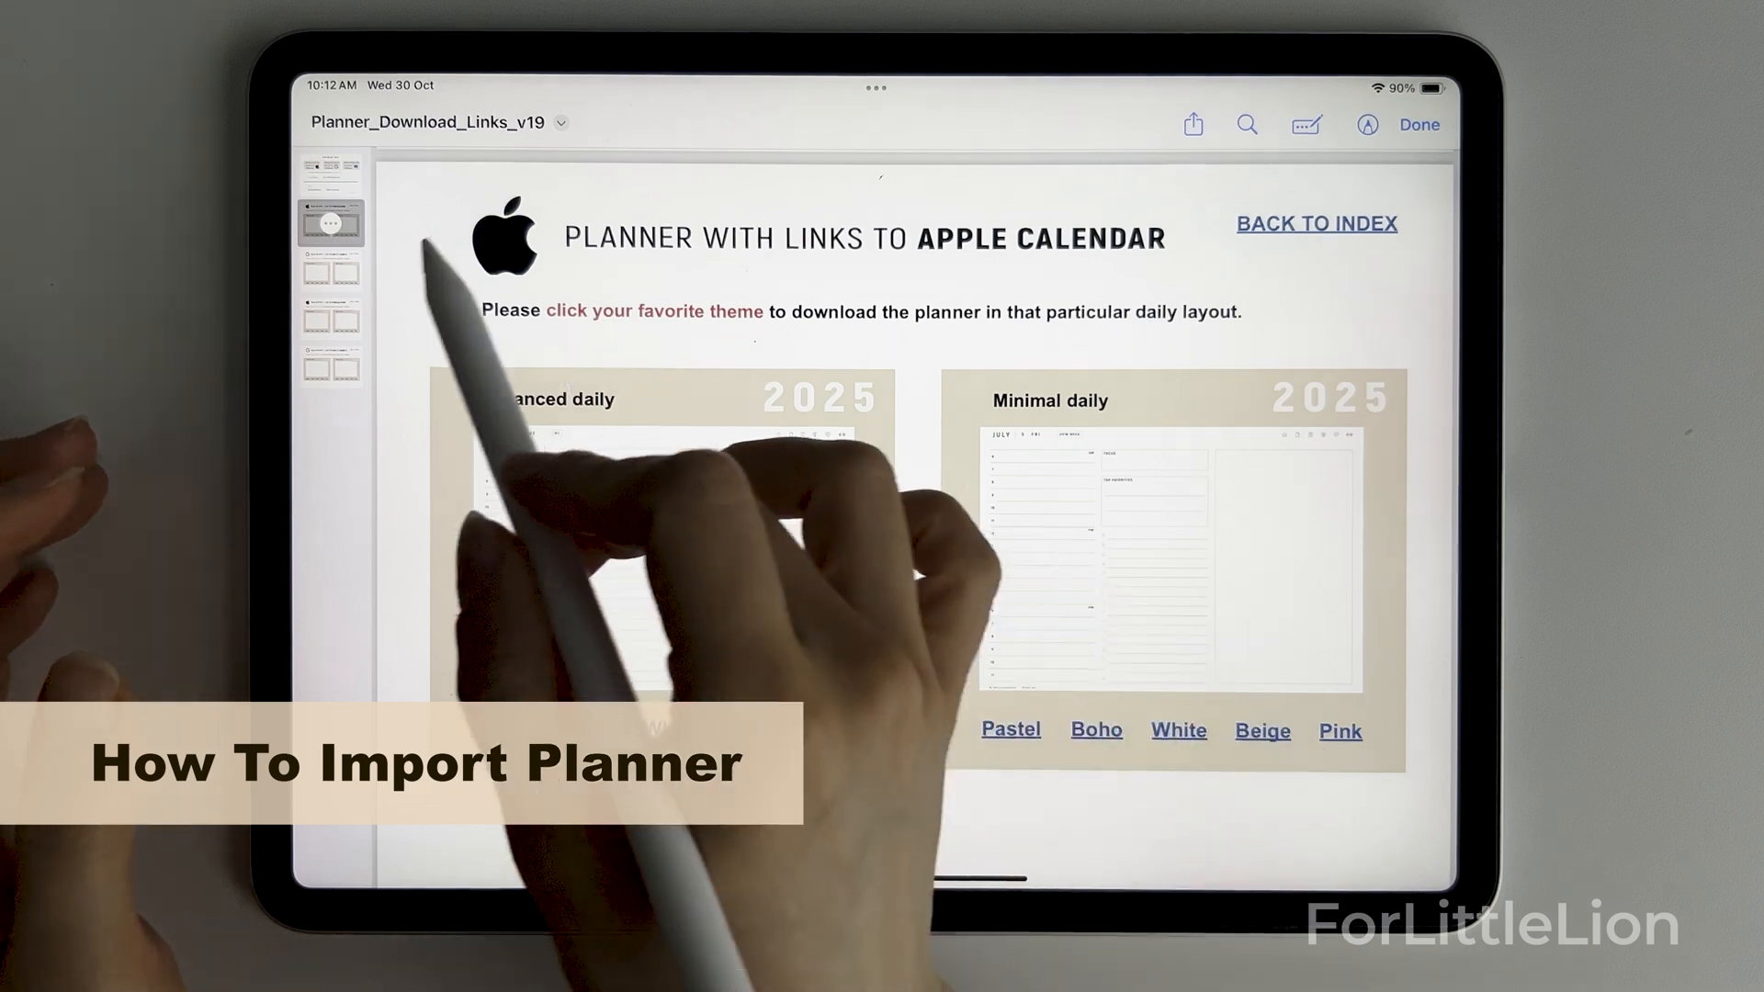
Scroll the download-links PDF down to the Apple Calendar section's Pastel link
scroll("down", 3)
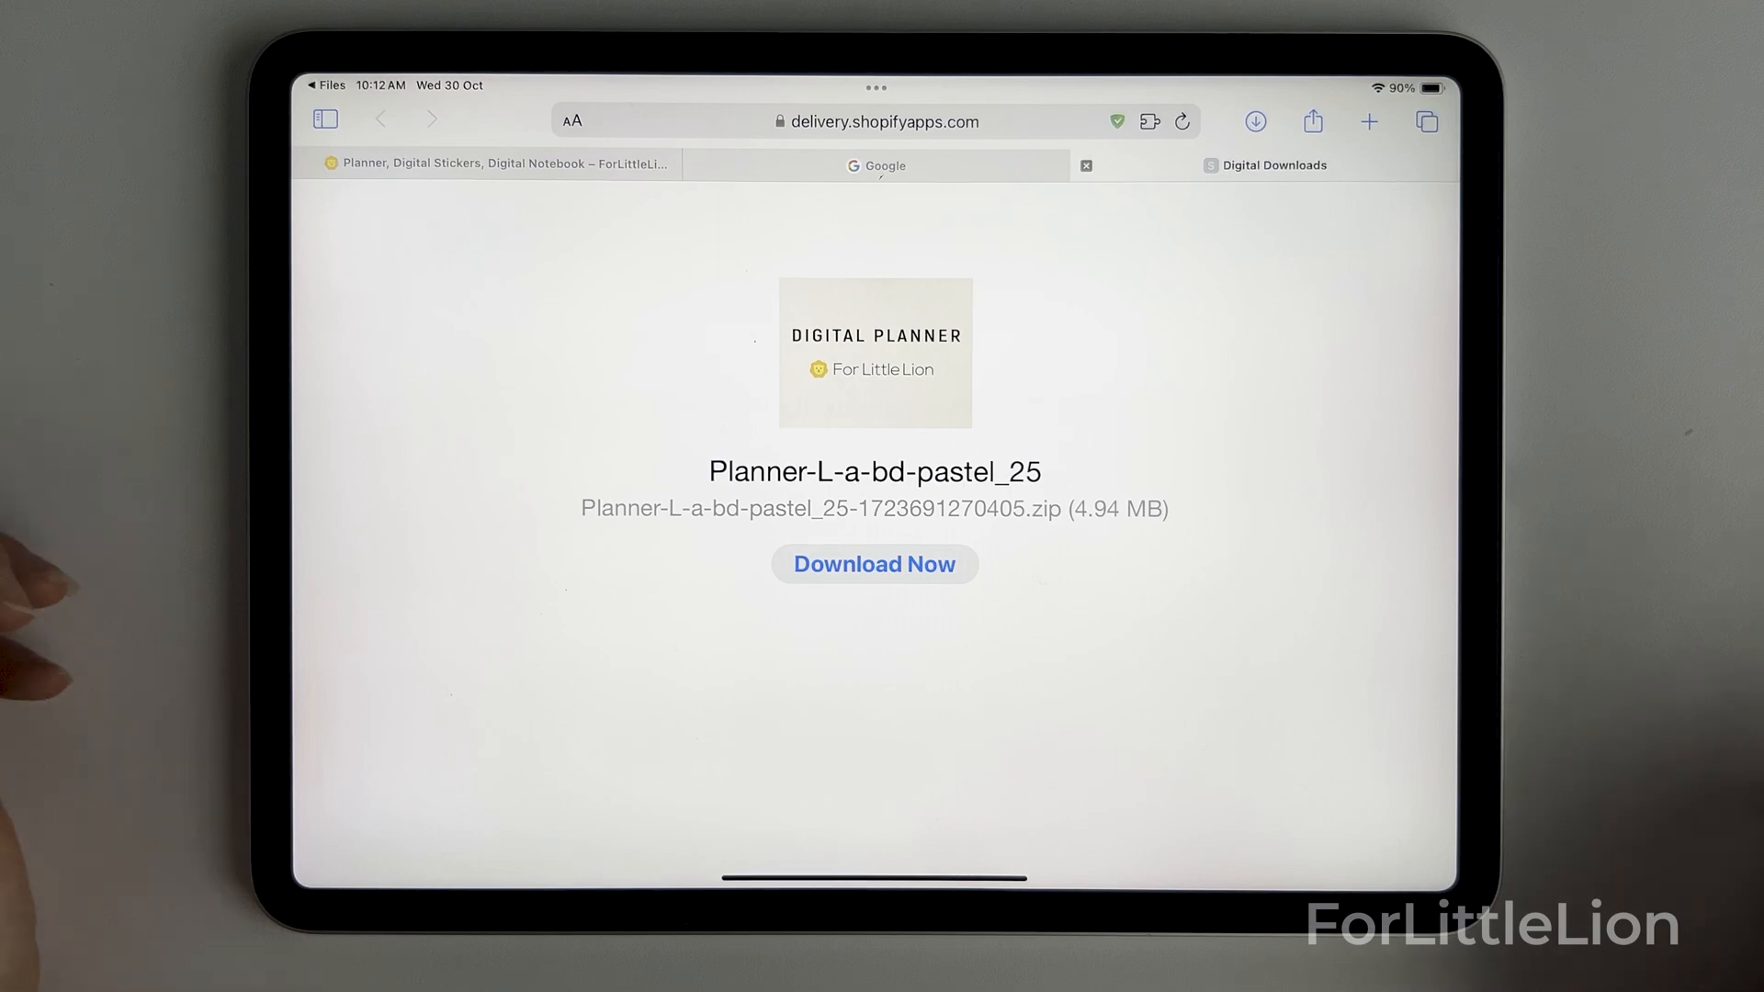
Download and confirm the Planner-L-a-bd-pastel_25 zip, then open it from Downloads
left_click(873, 563)
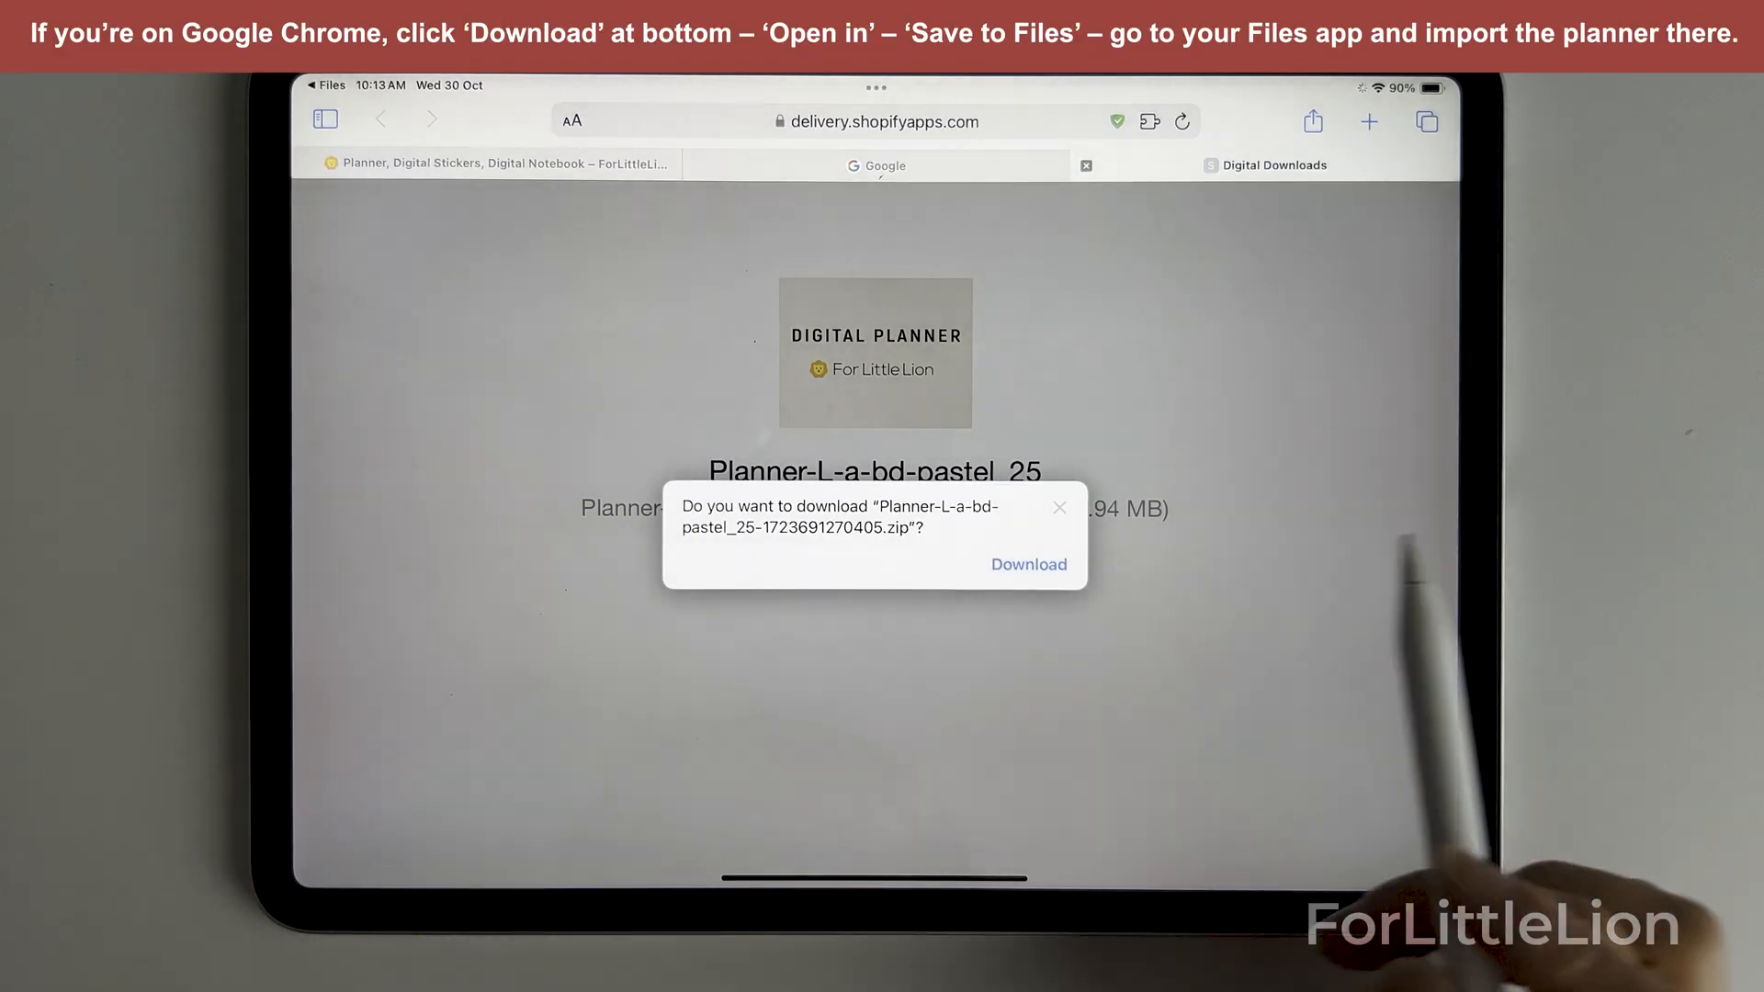
left_click(1026, 563)
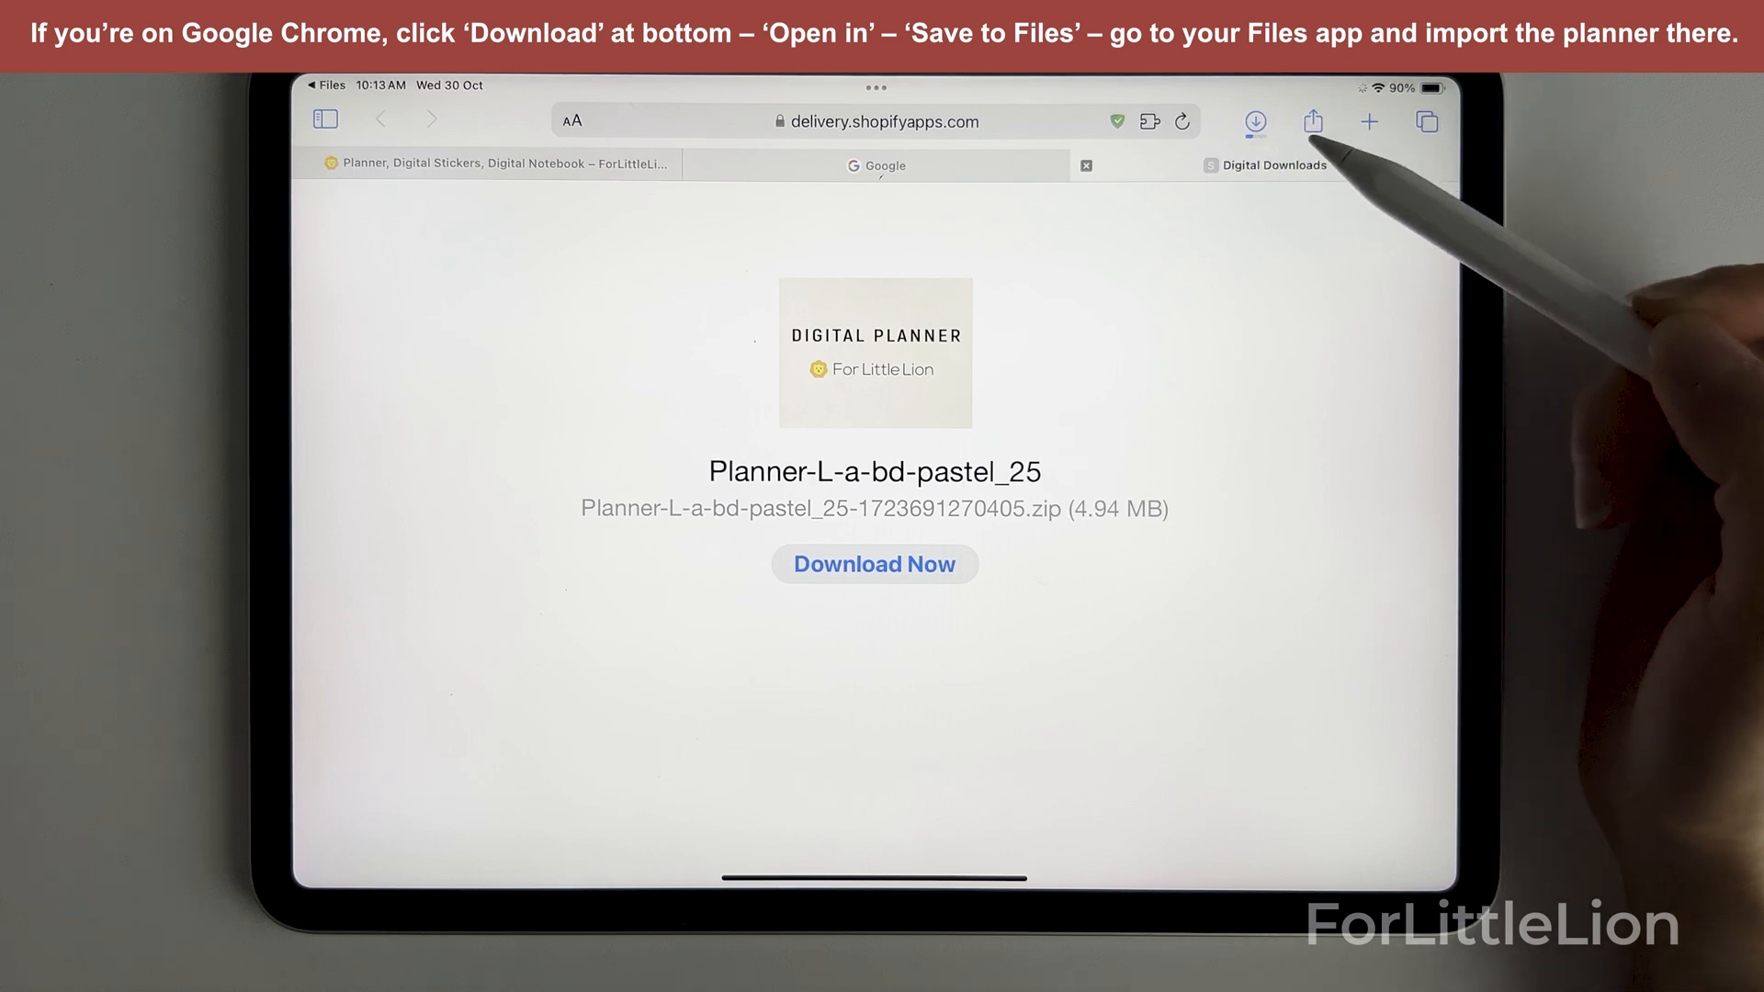
mouse_move(1338, 225)
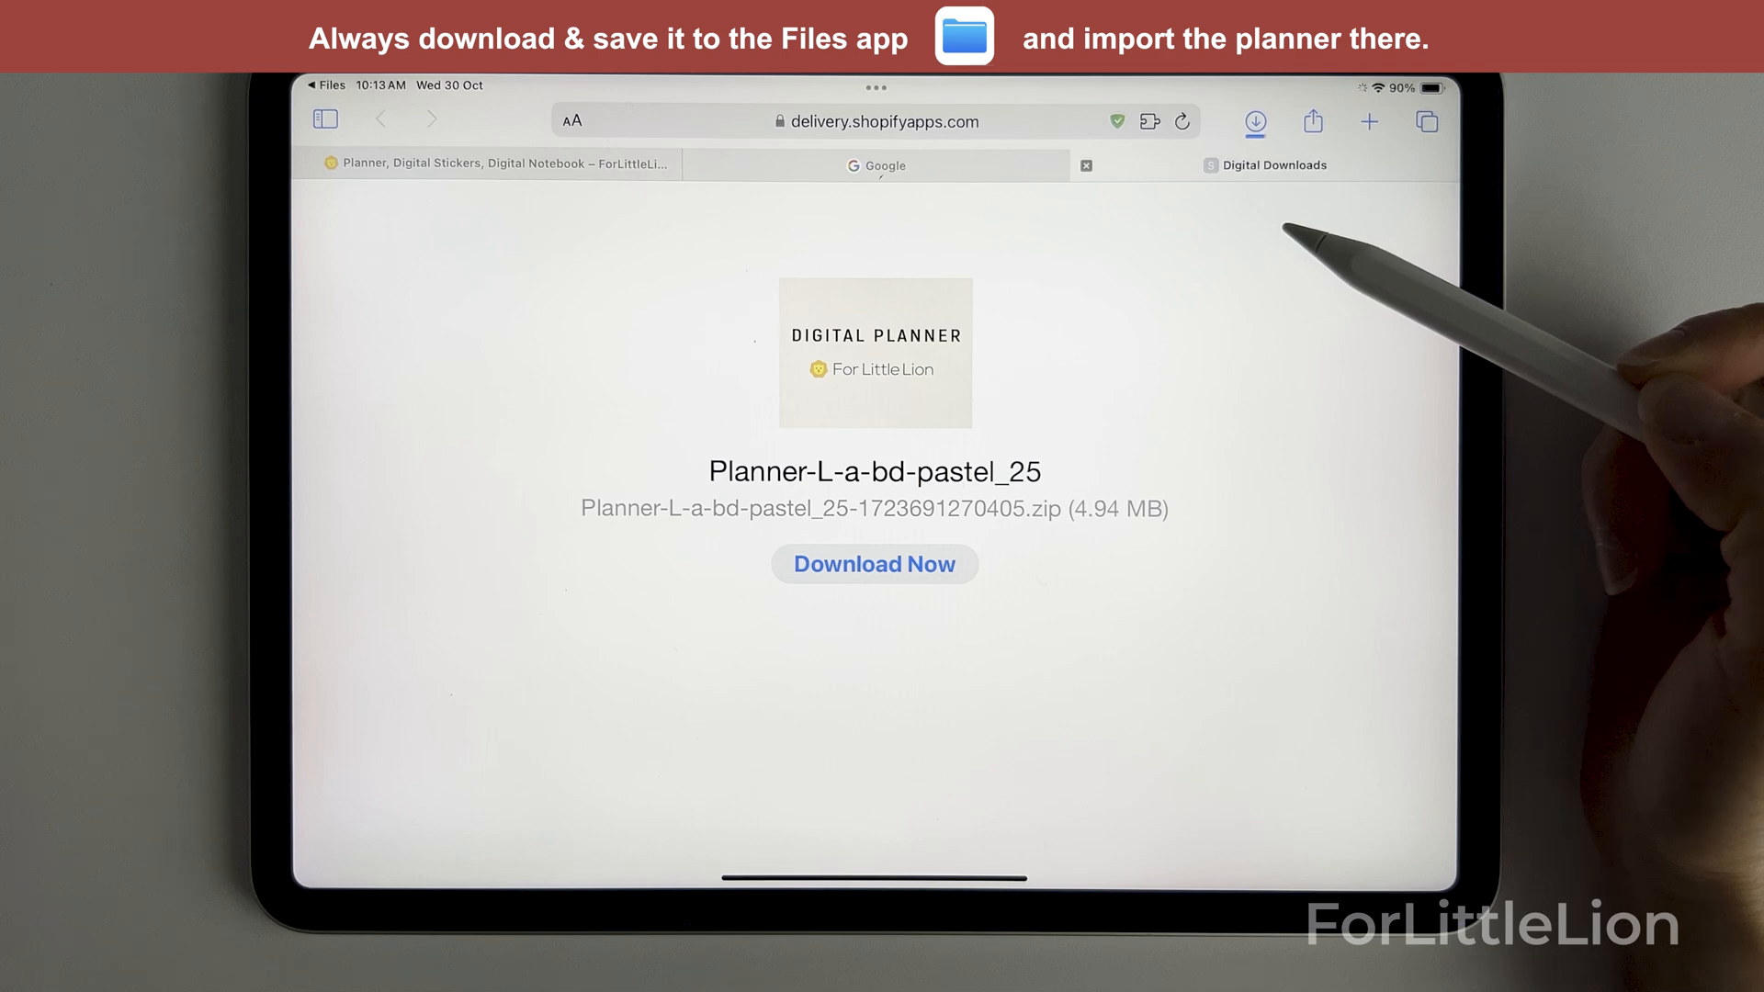
left_click(1254, 121)
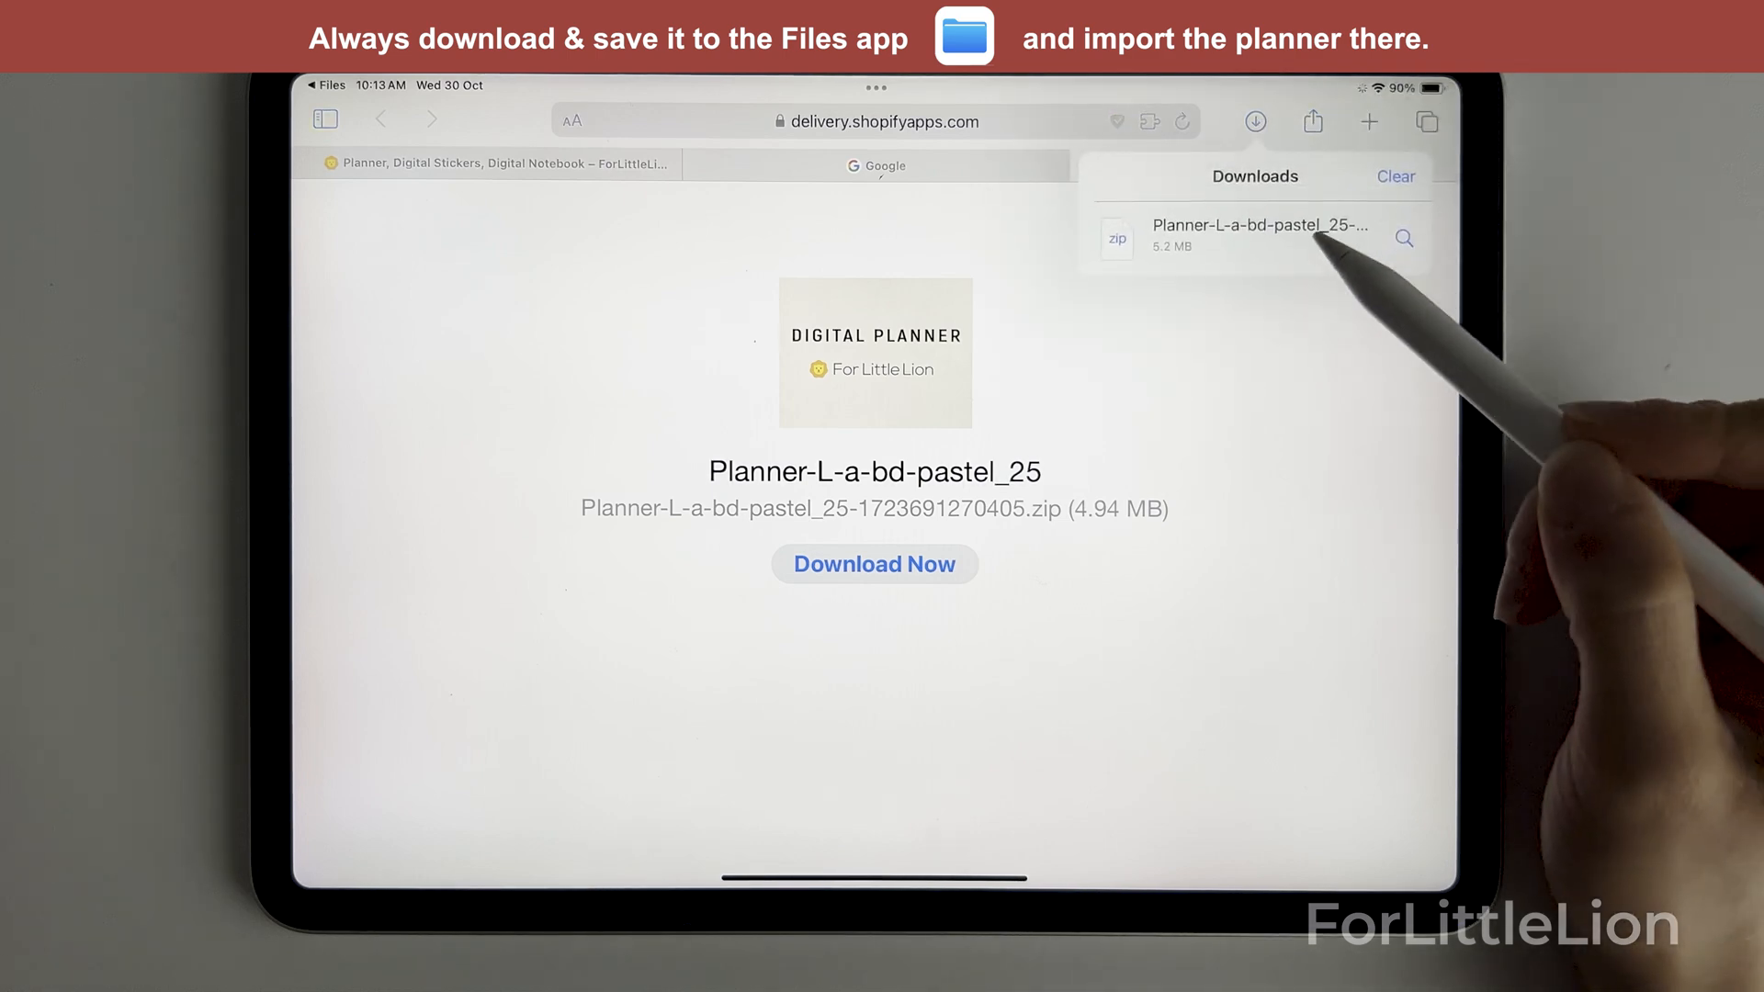
left_click(1256, 234)
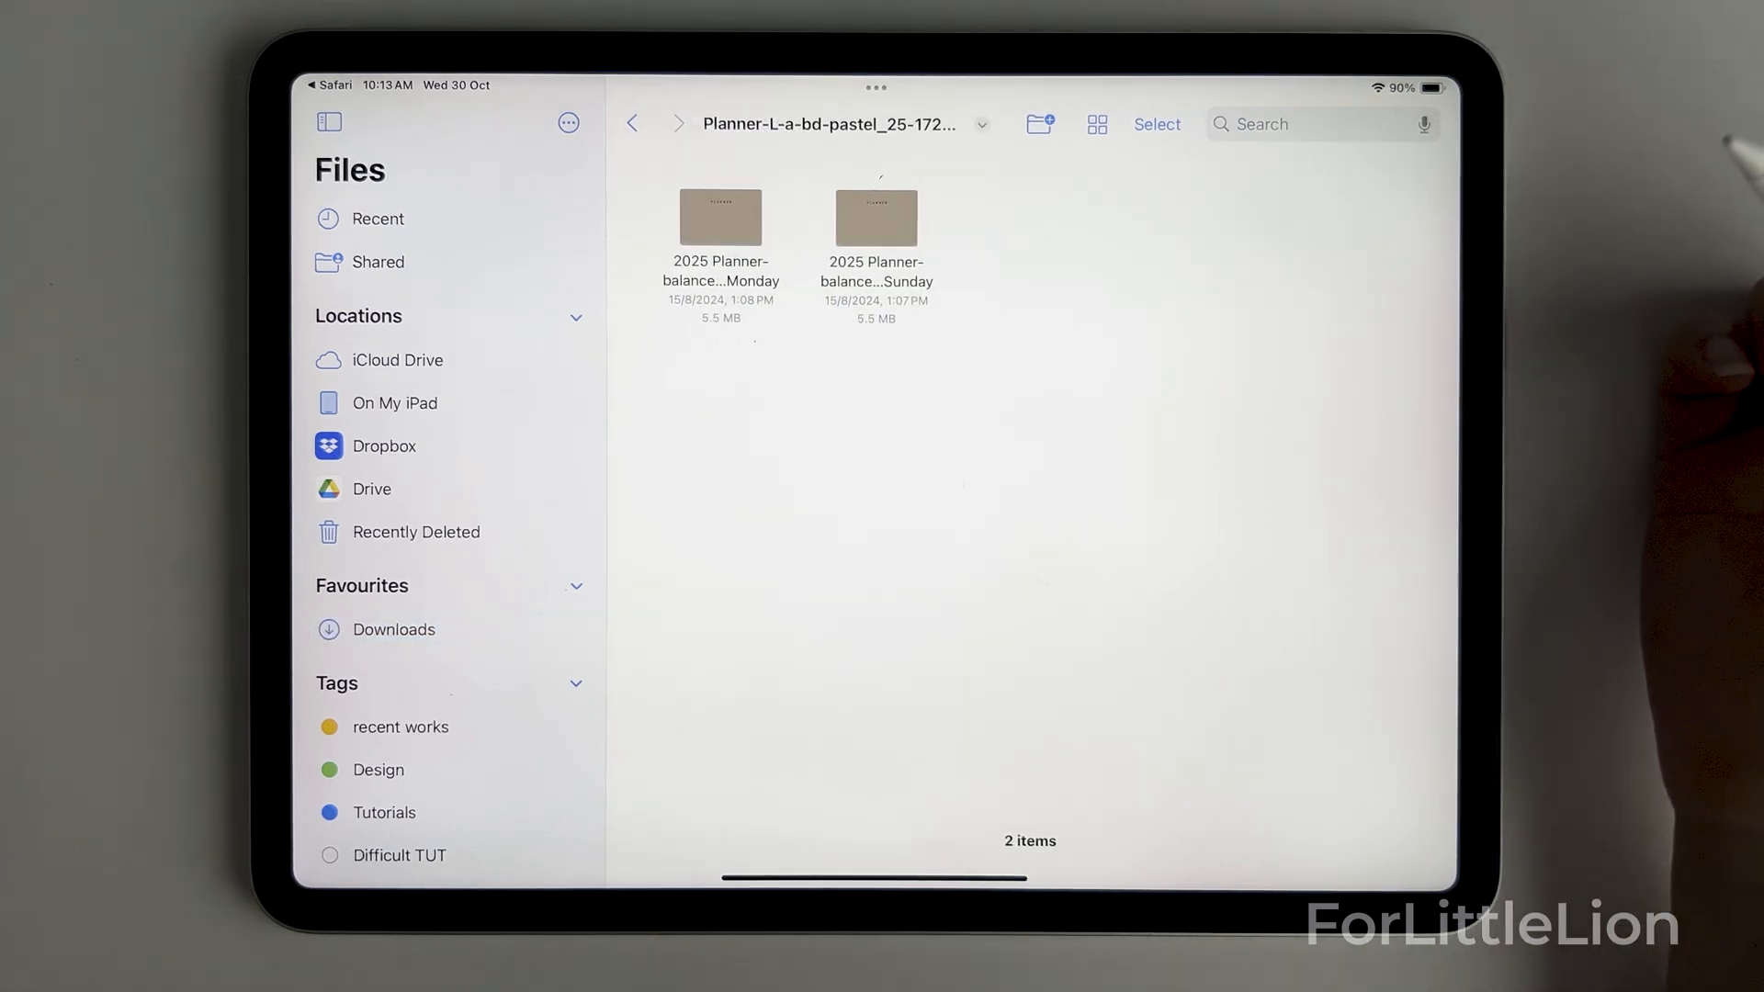
mouse_move(1349, 315)
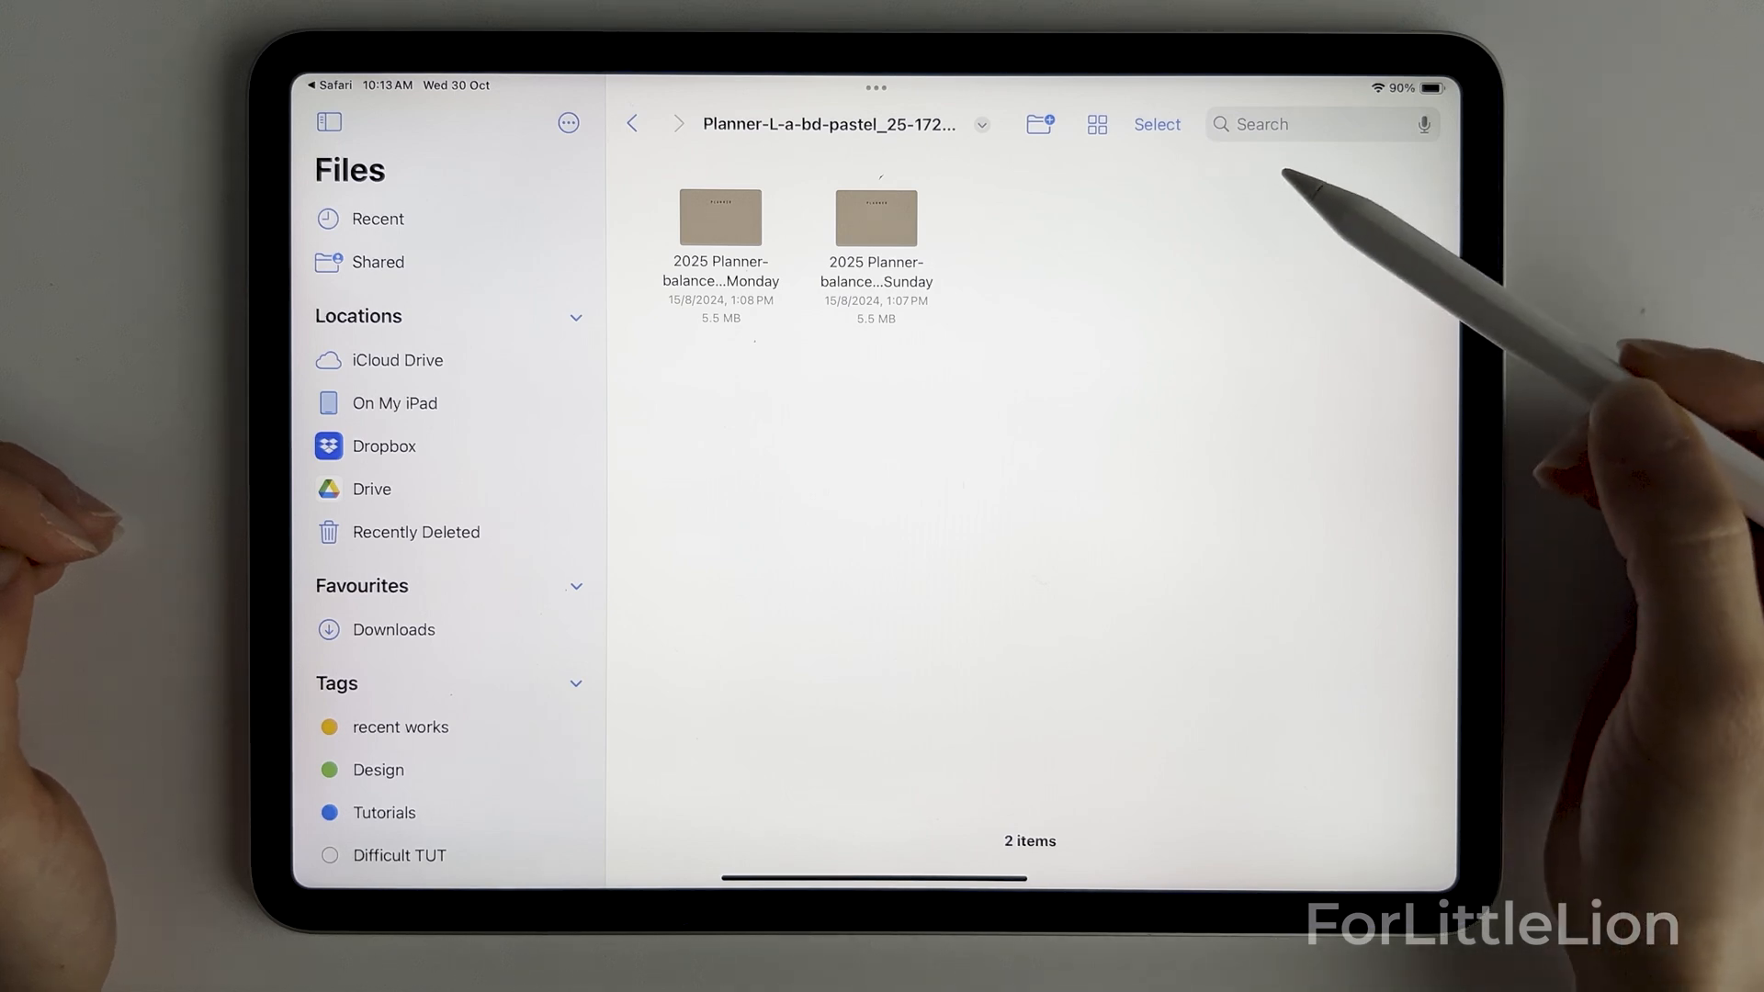
Open the 2025 Planner-balanced daily-iOS-Monday file in the unzipped folder
left_click(1096, 124)
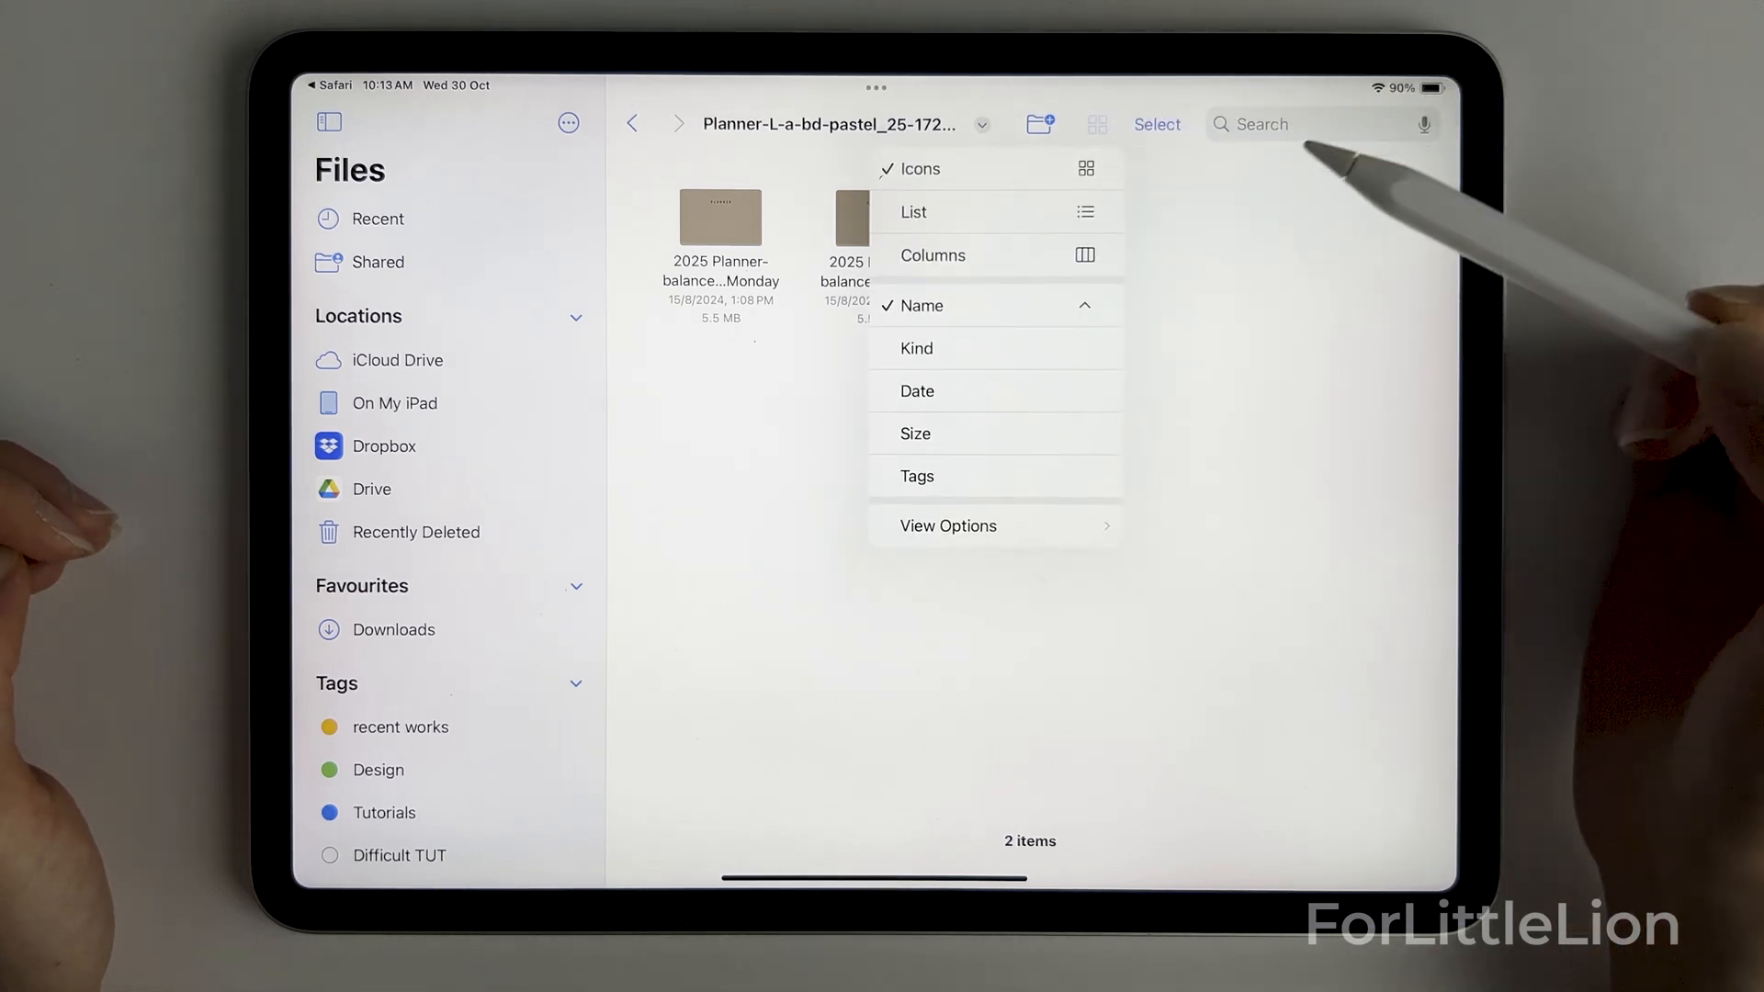
left_click(912, 211)
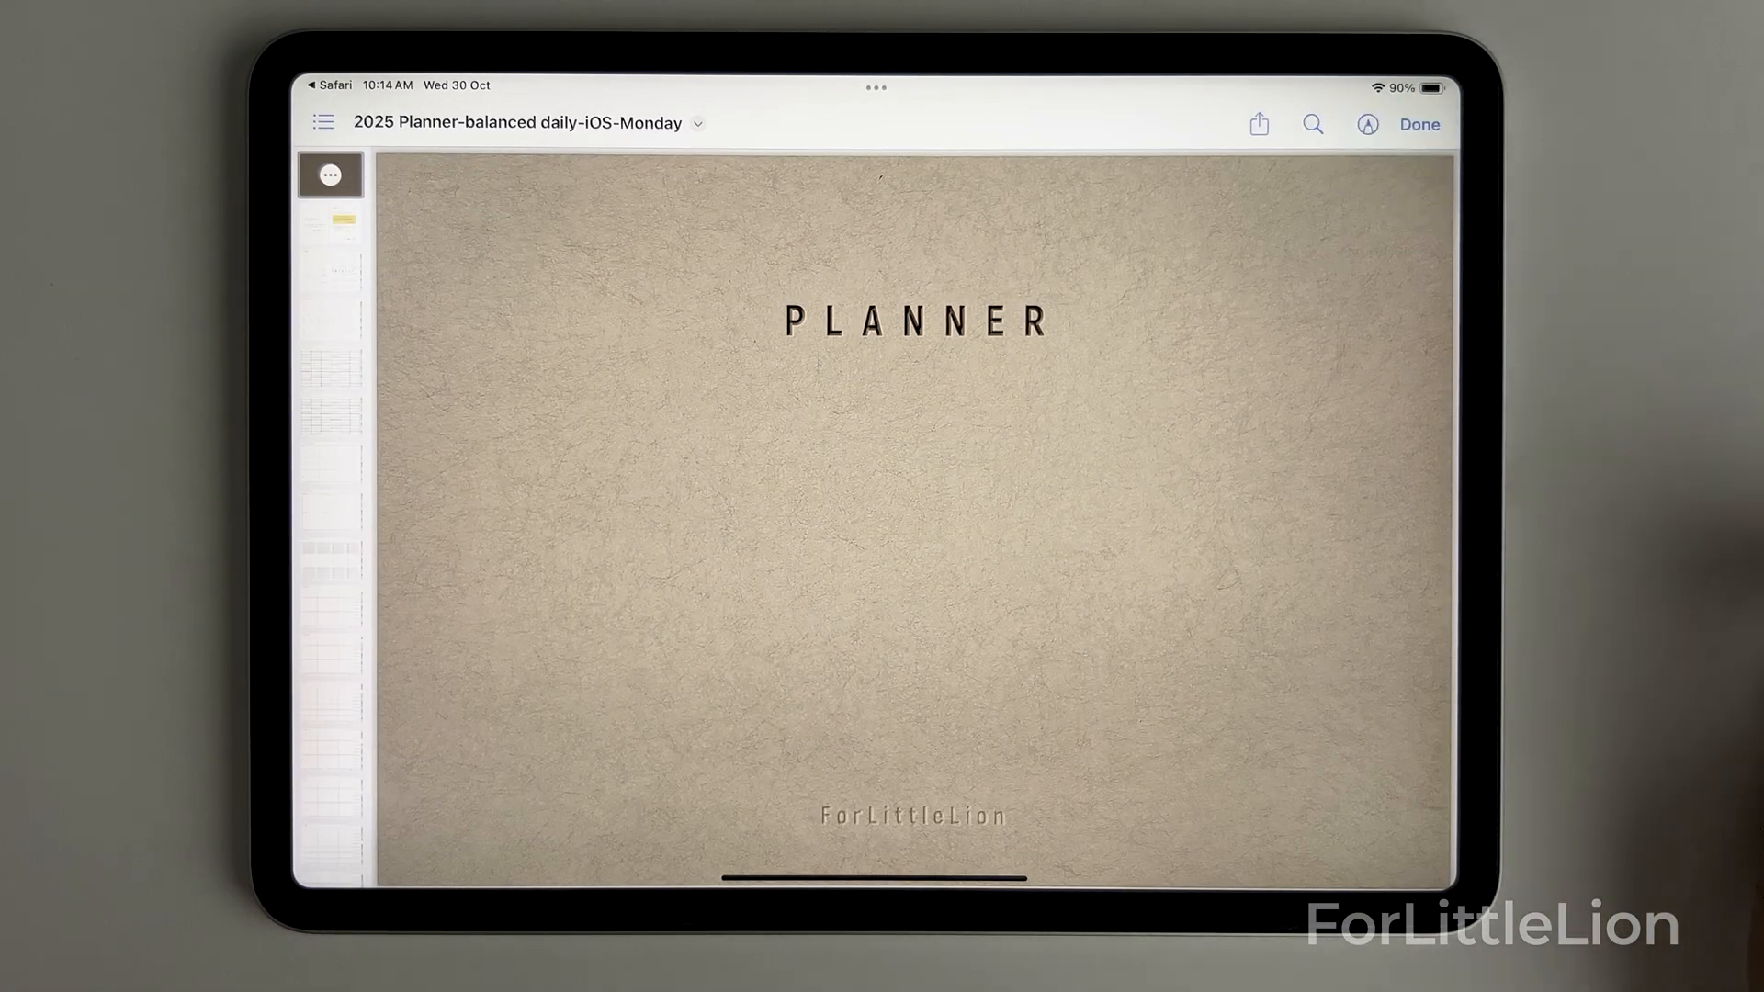
Share the Monday planner PDF to Goodnotes with Open in Goodnotes
left_click(1257, 124)
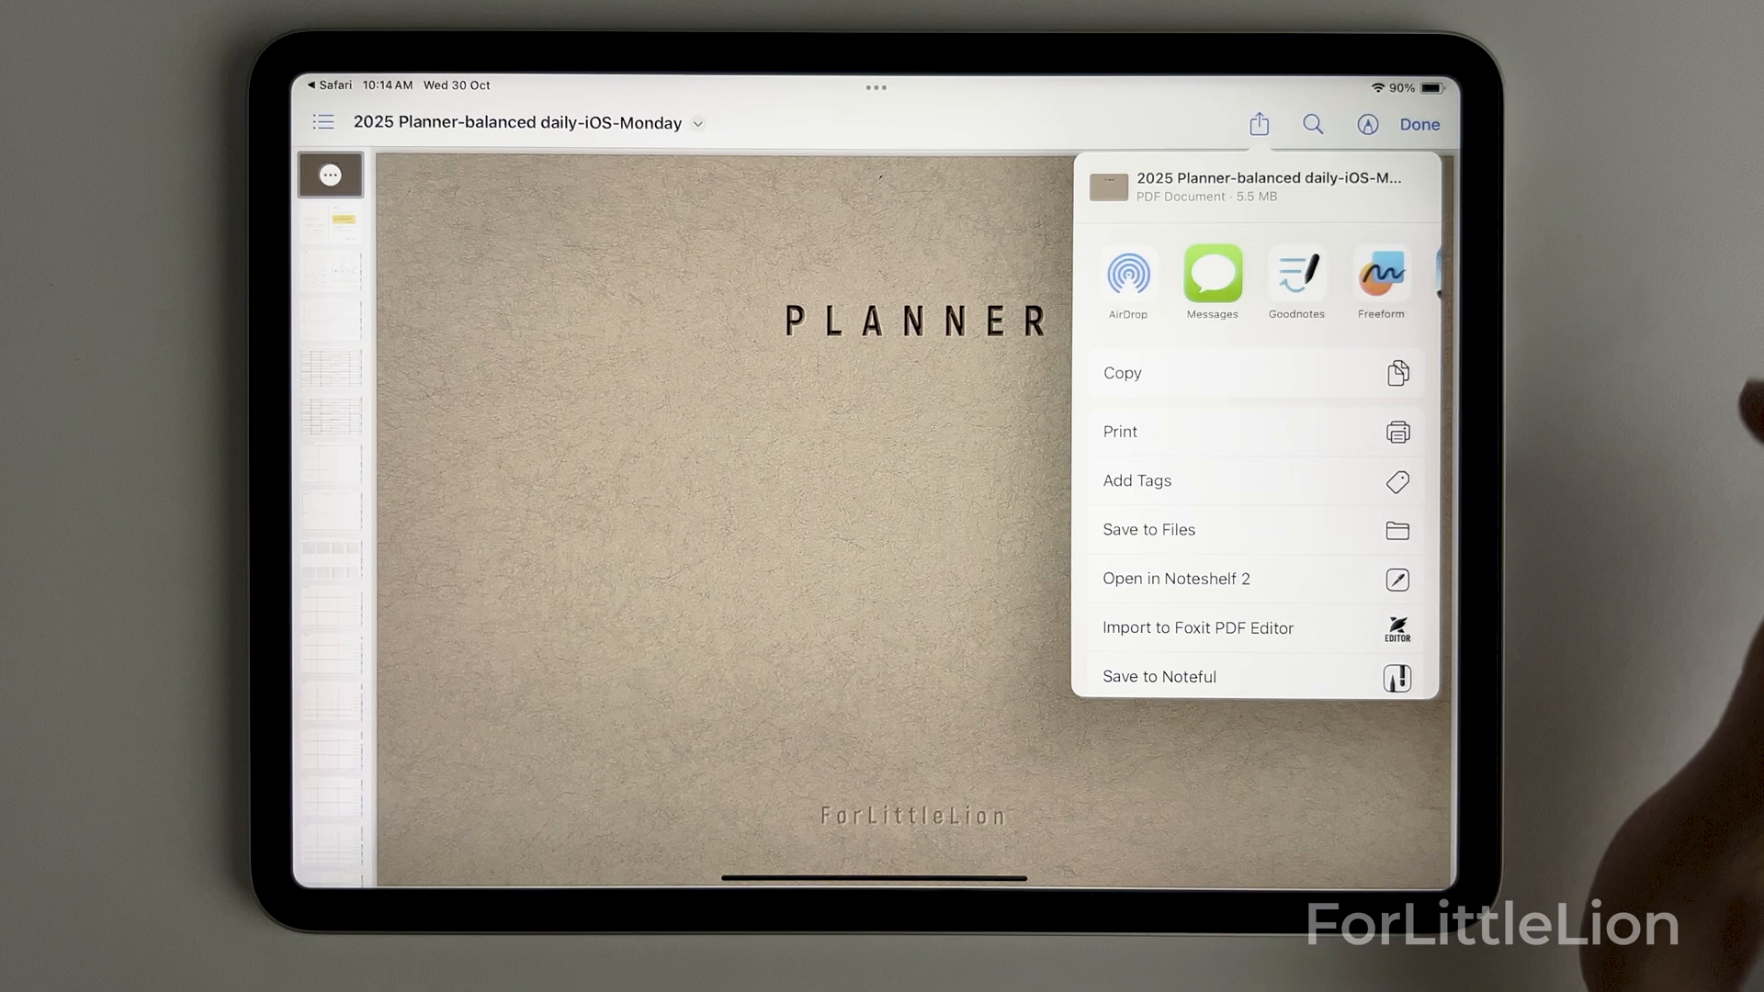
scroll("down", 3)
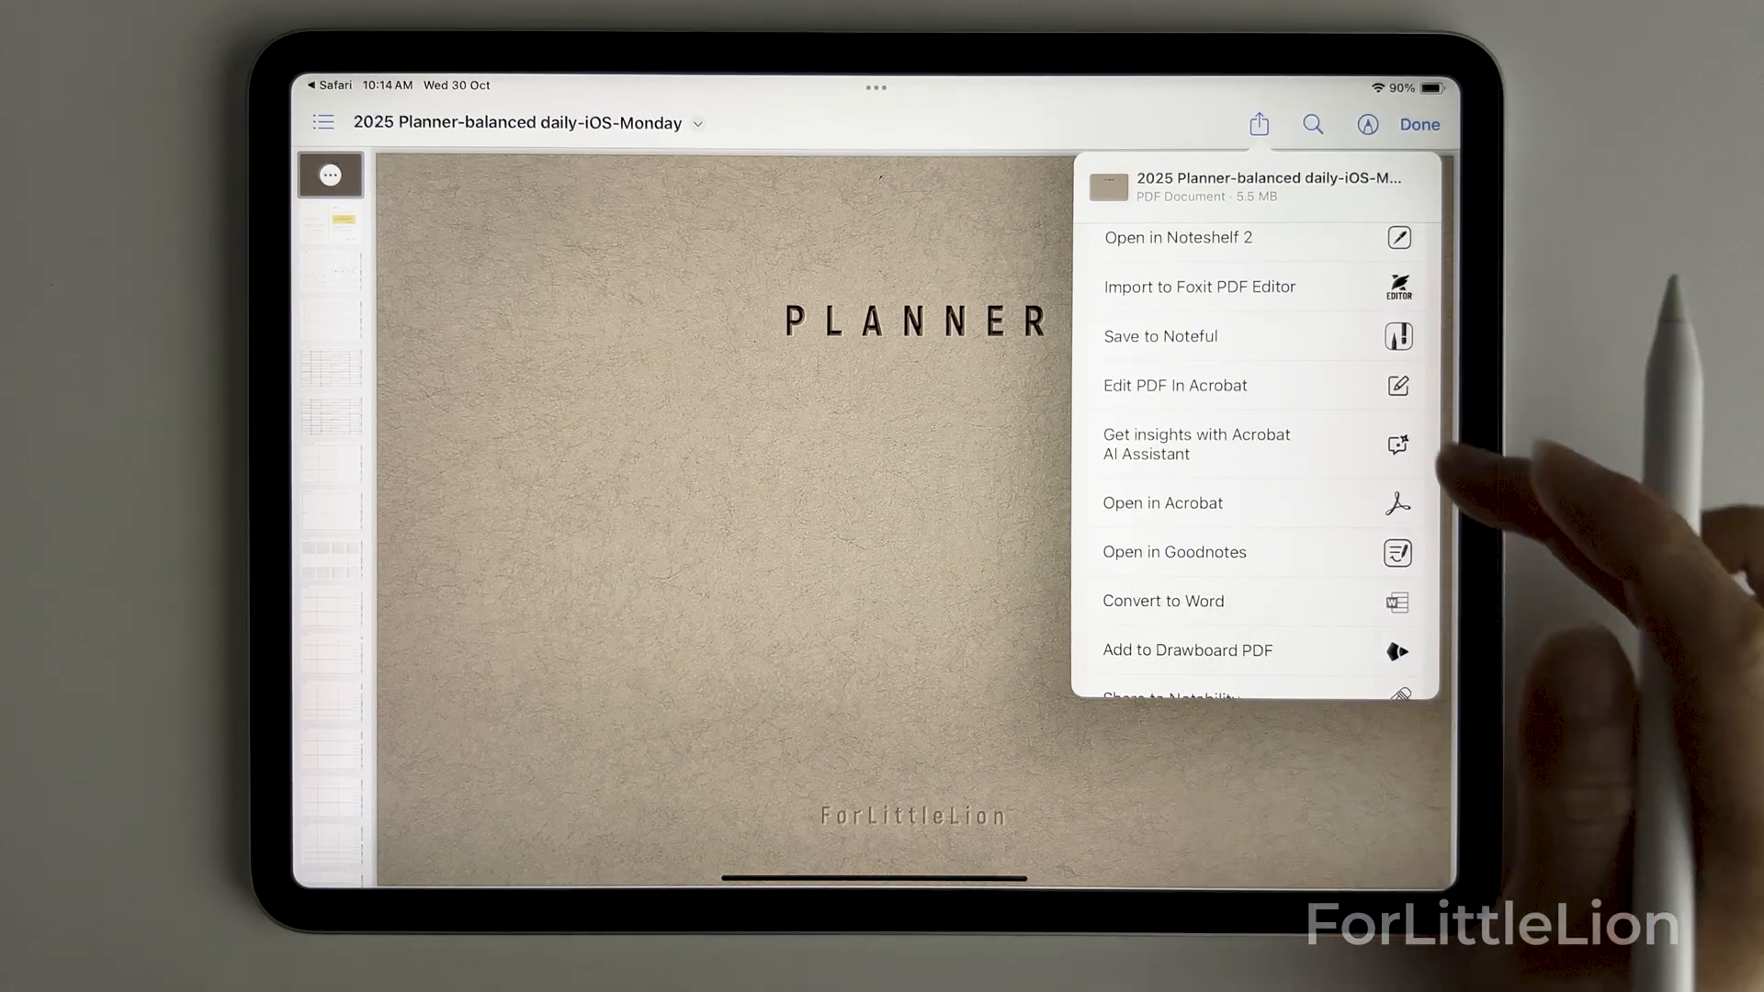
left_click(1173, 552)
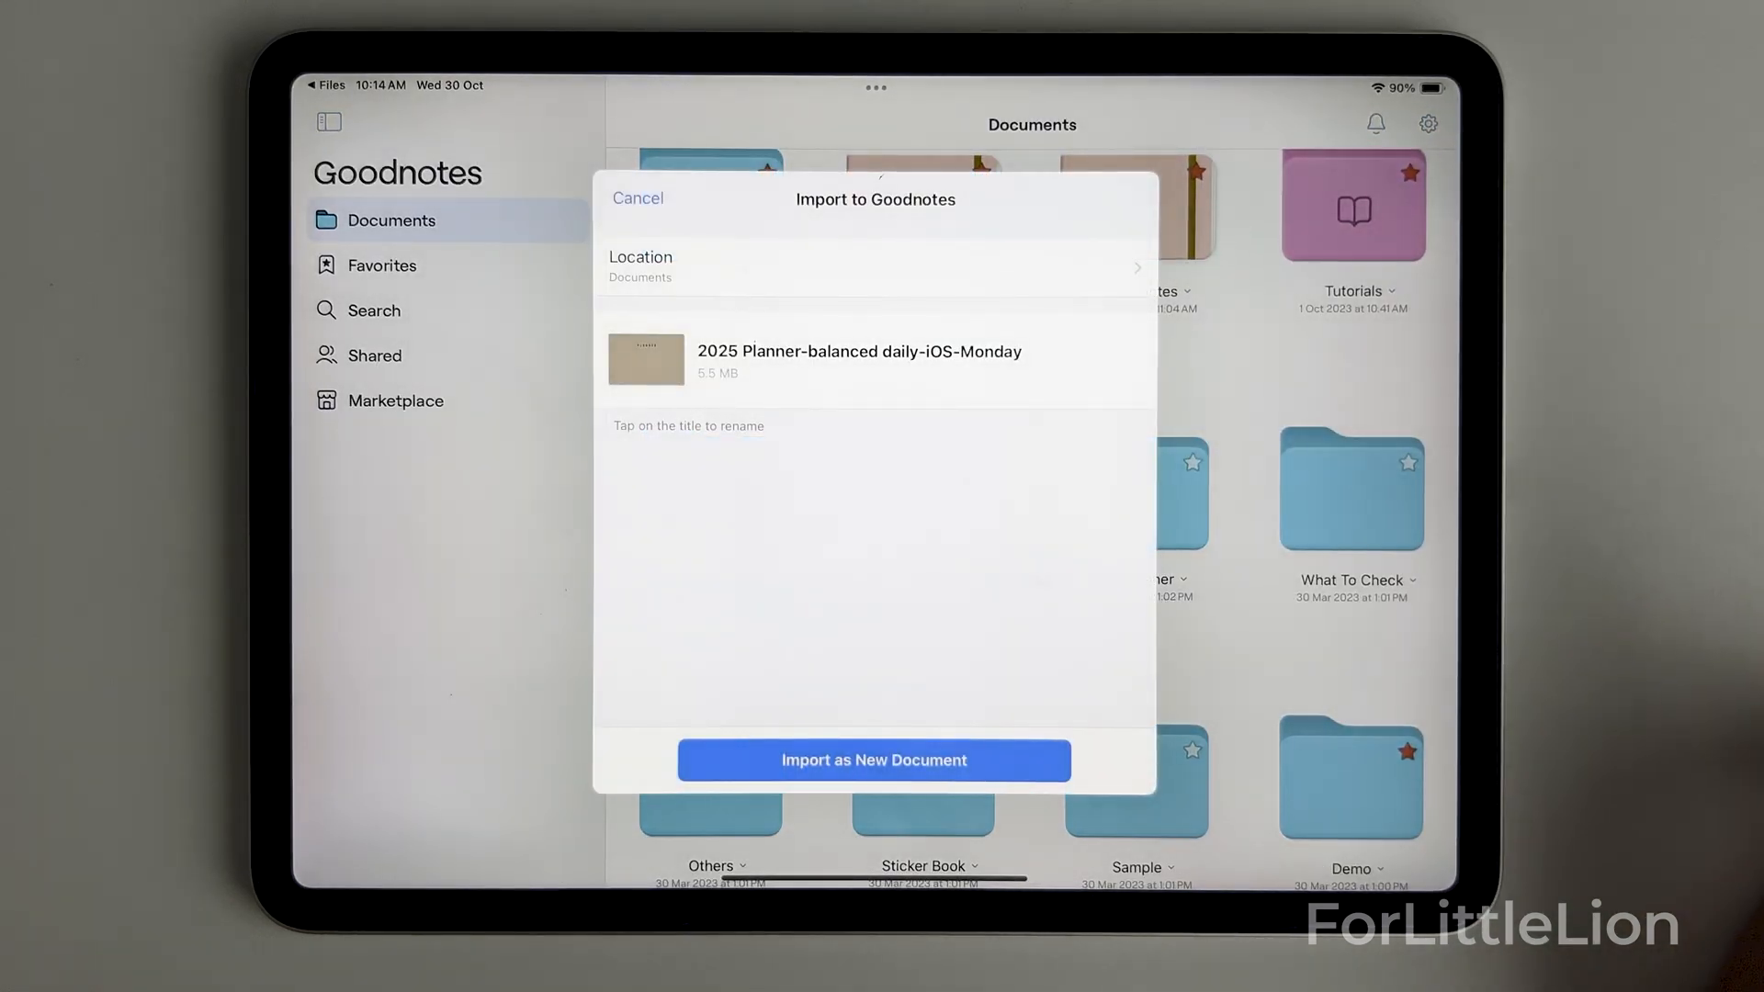
Choose Import as New Document for the 2025 Monday planner PDF
left_click(873, 760)
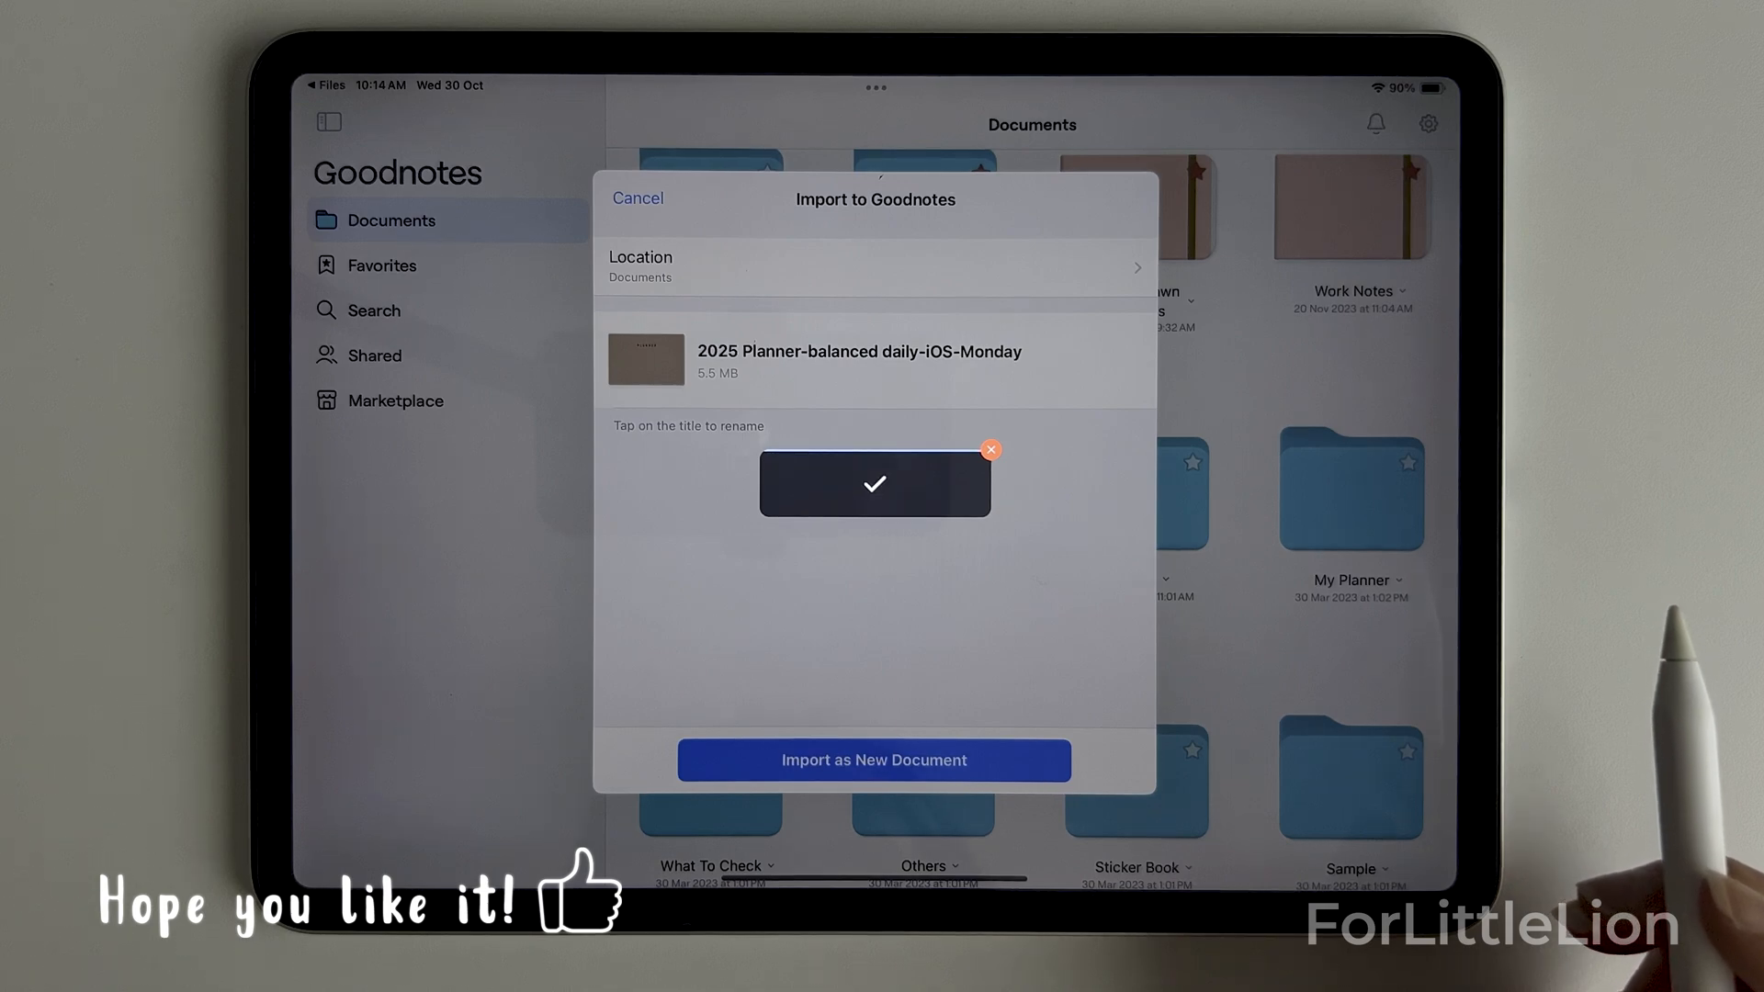
left_click(873, 759)
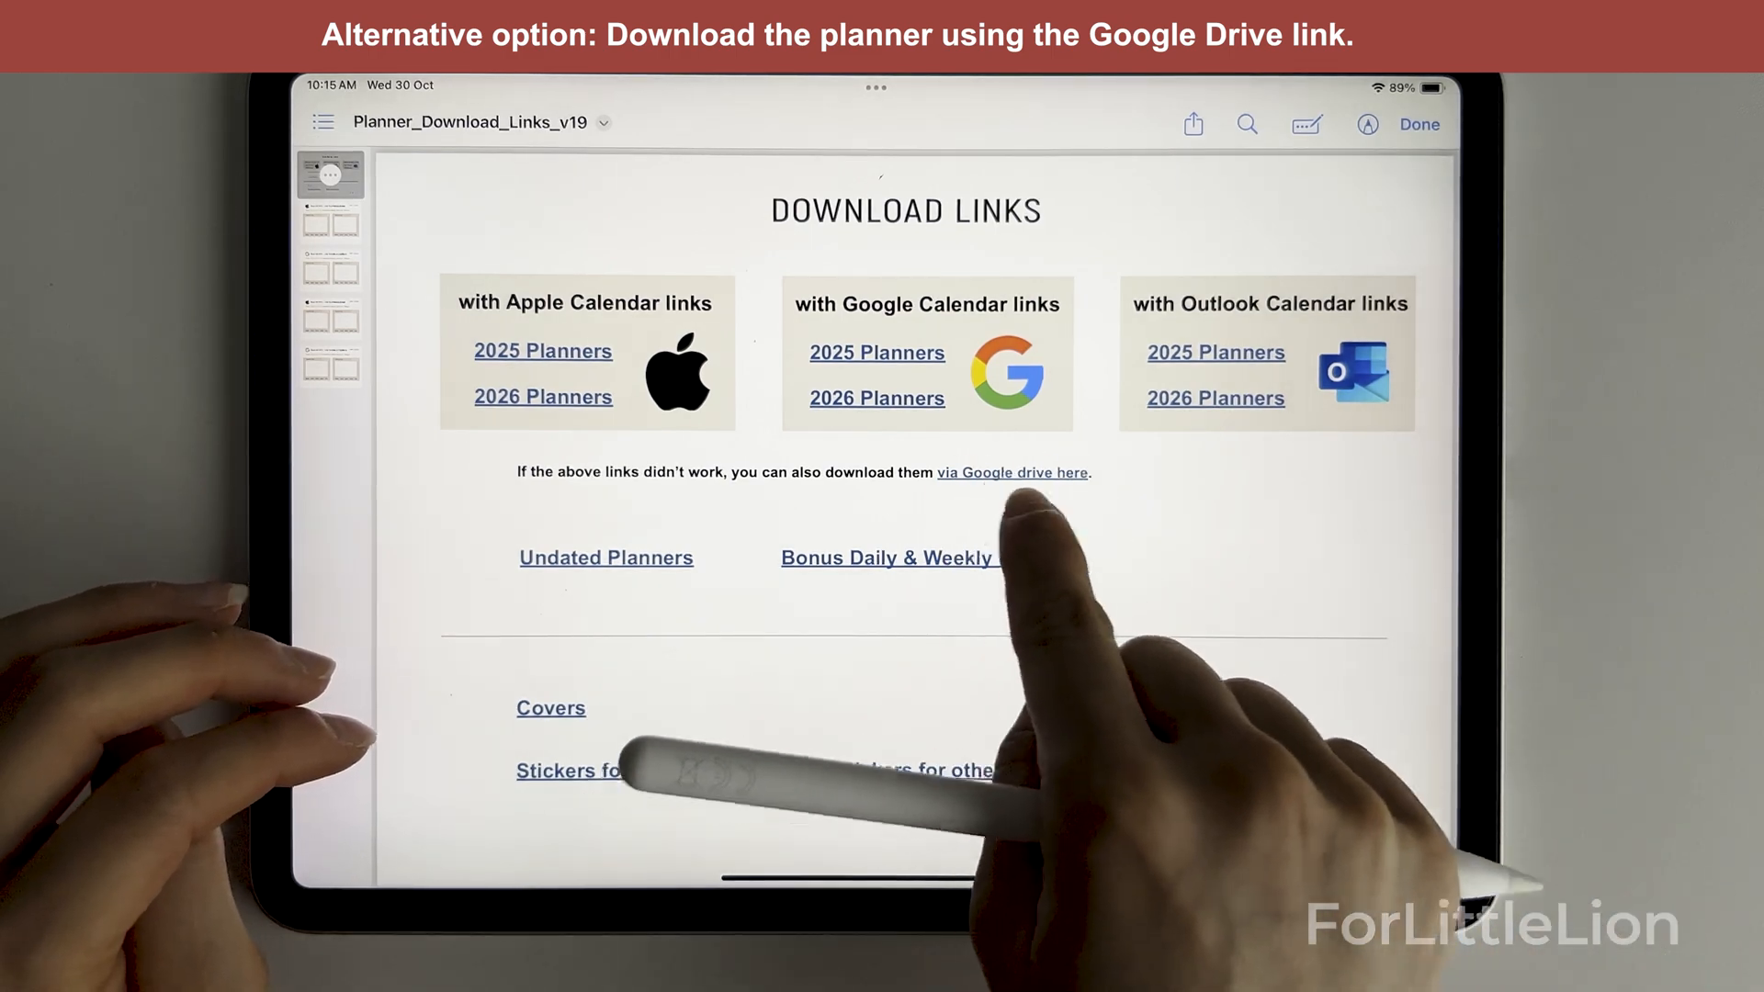
Follow the Google Drive link and open a planner PDF from the pastel folder
left_click(1012, 472)
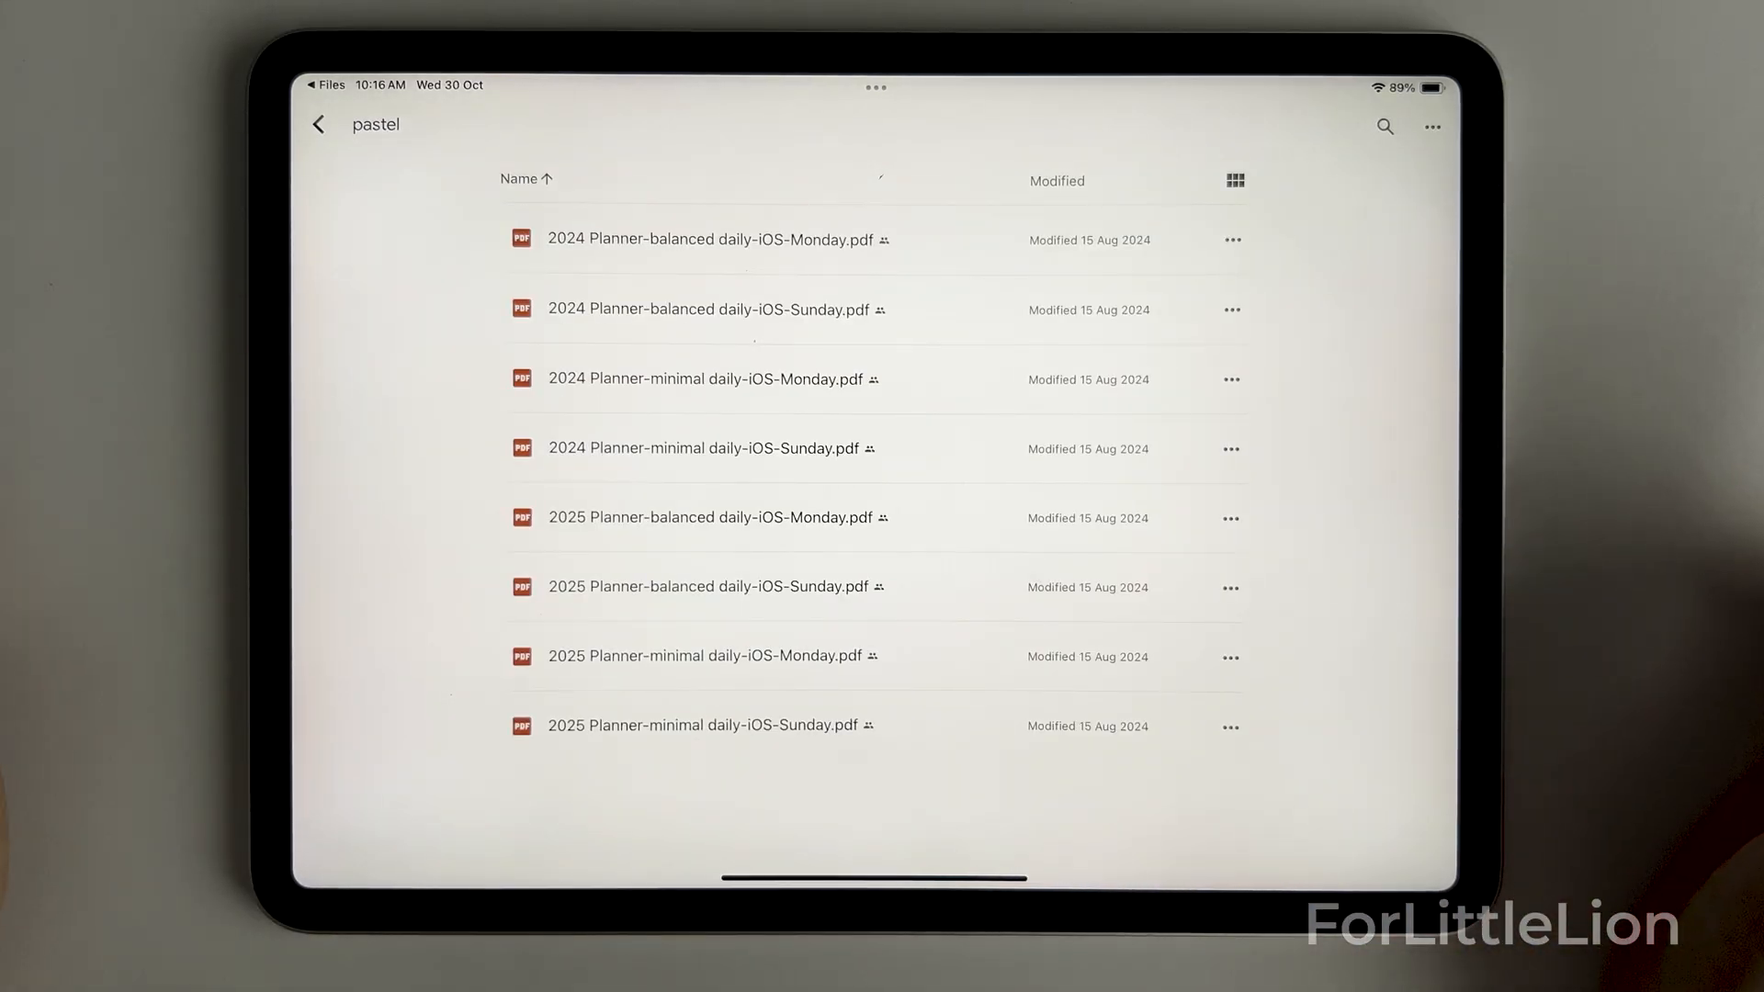
left_click(1229, 239)
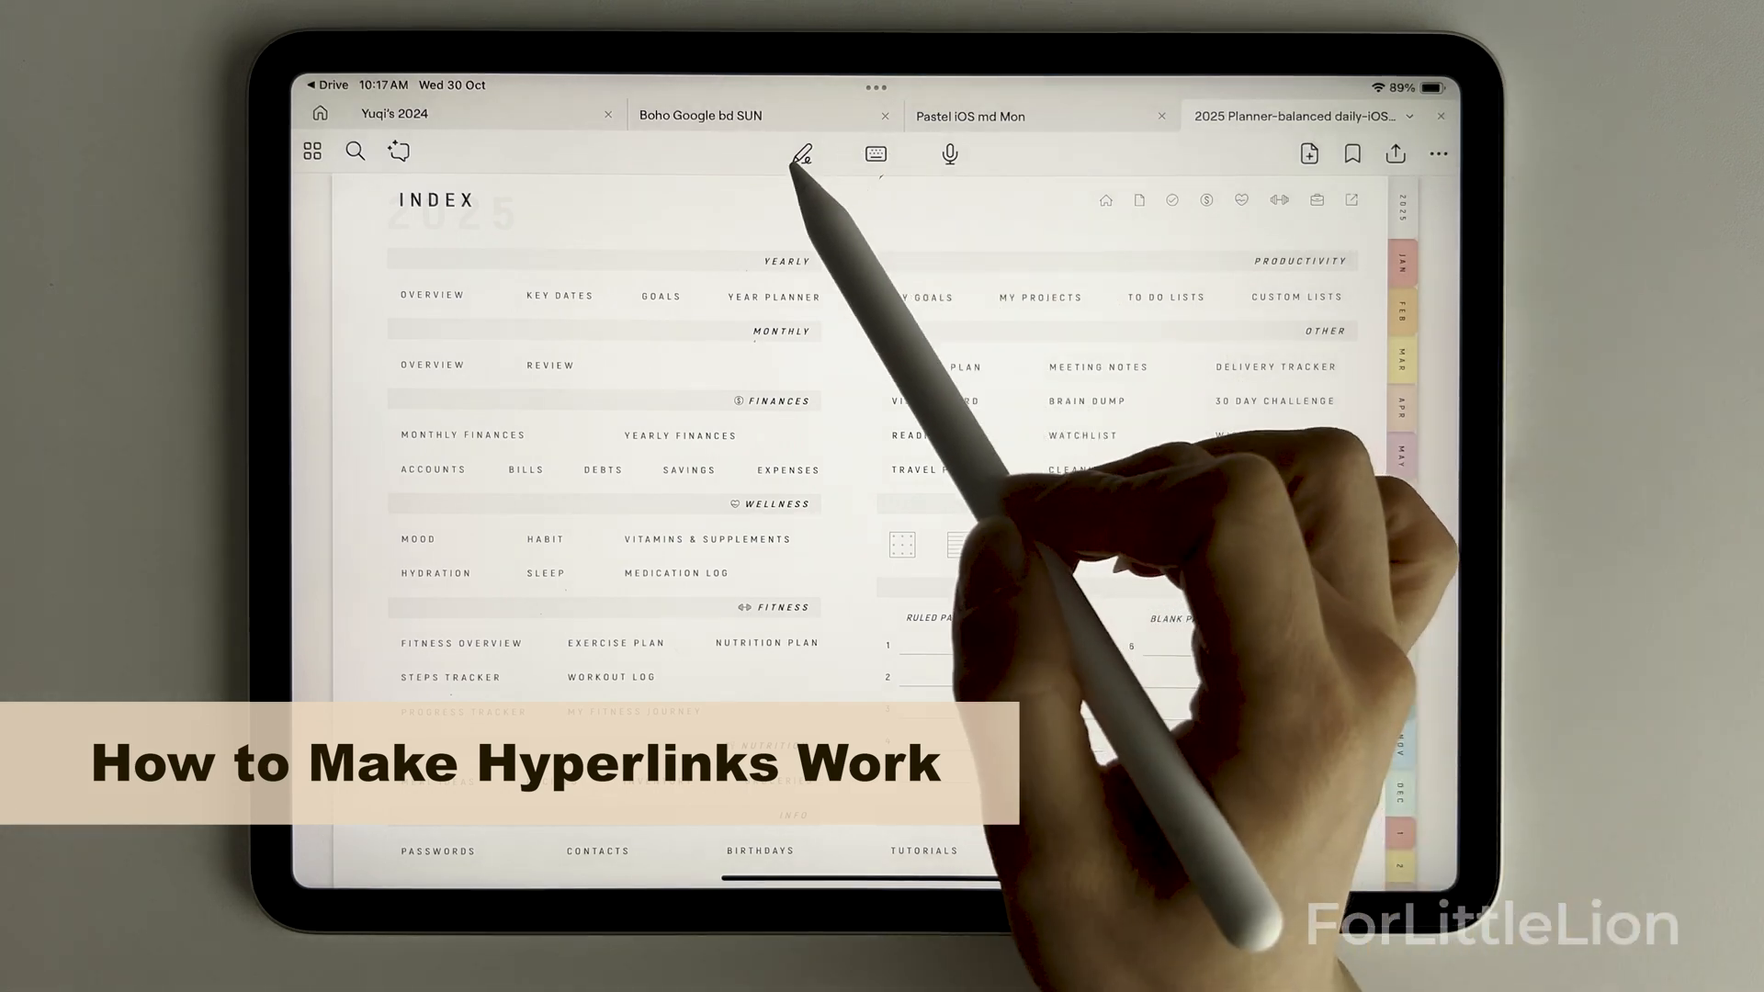
Enable planner links, follow View Week and the Shortcuts link, and allow the external link
left_click(801, 153)
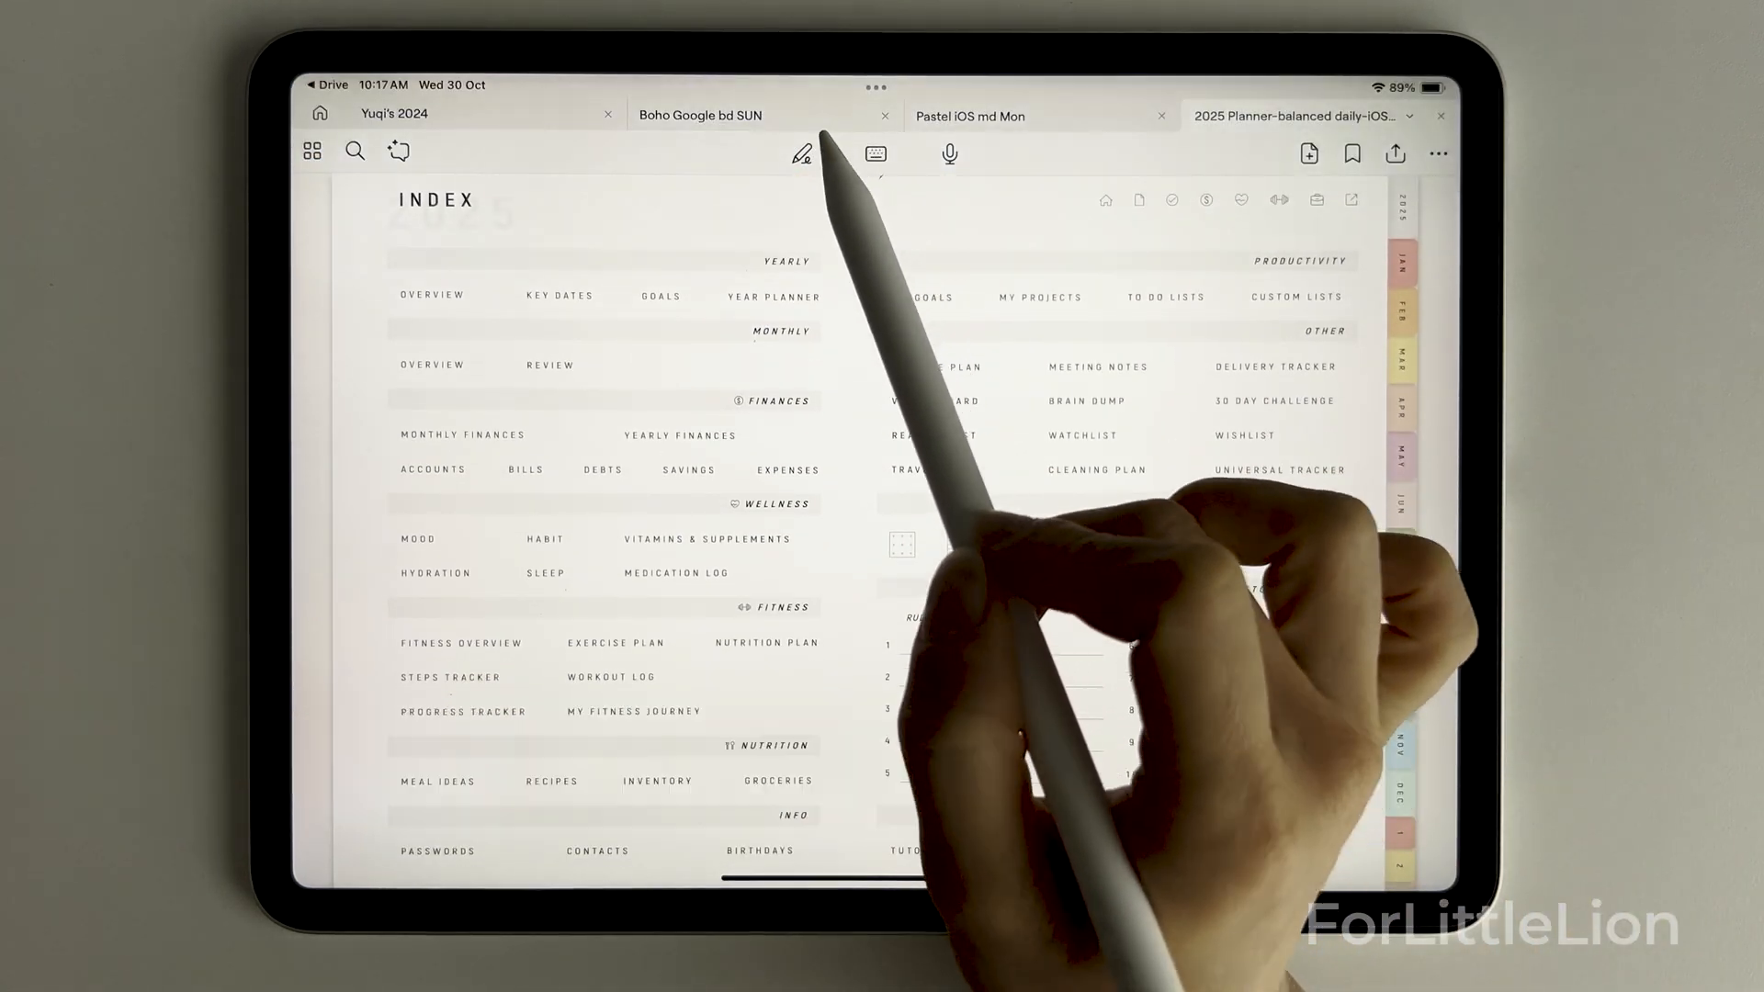
left_click(801, 154)
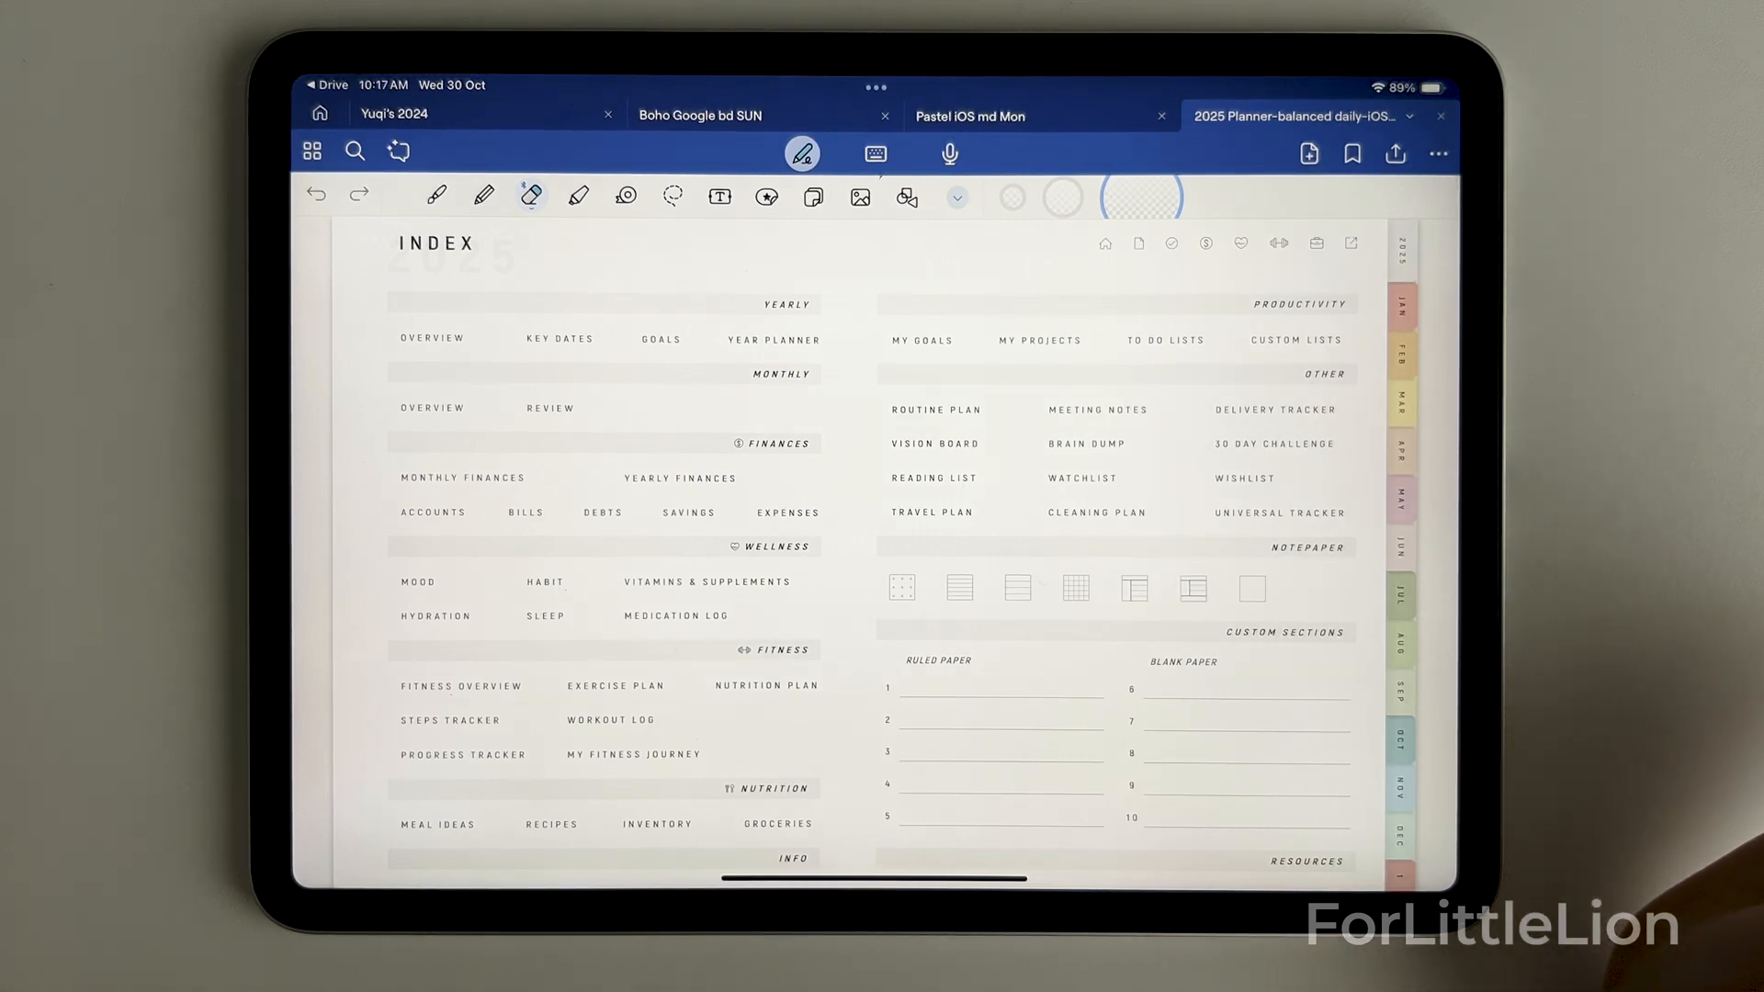
mouse_move(1429, 394)
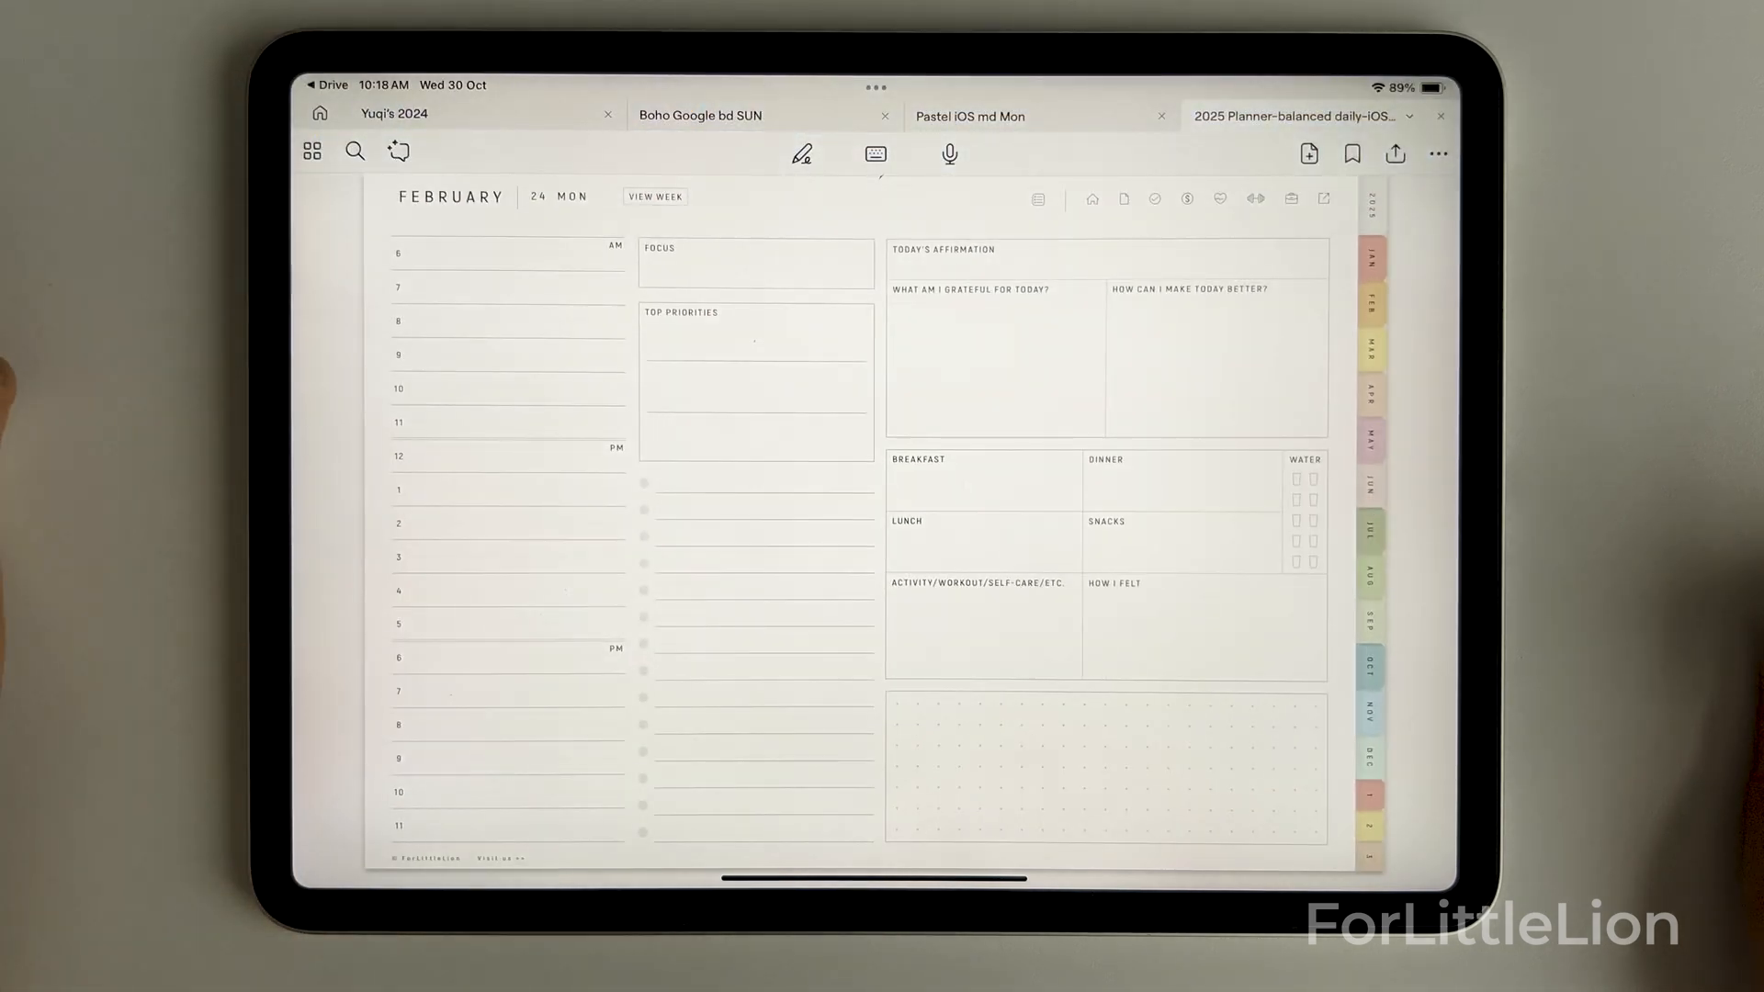
left_click(655, 196)
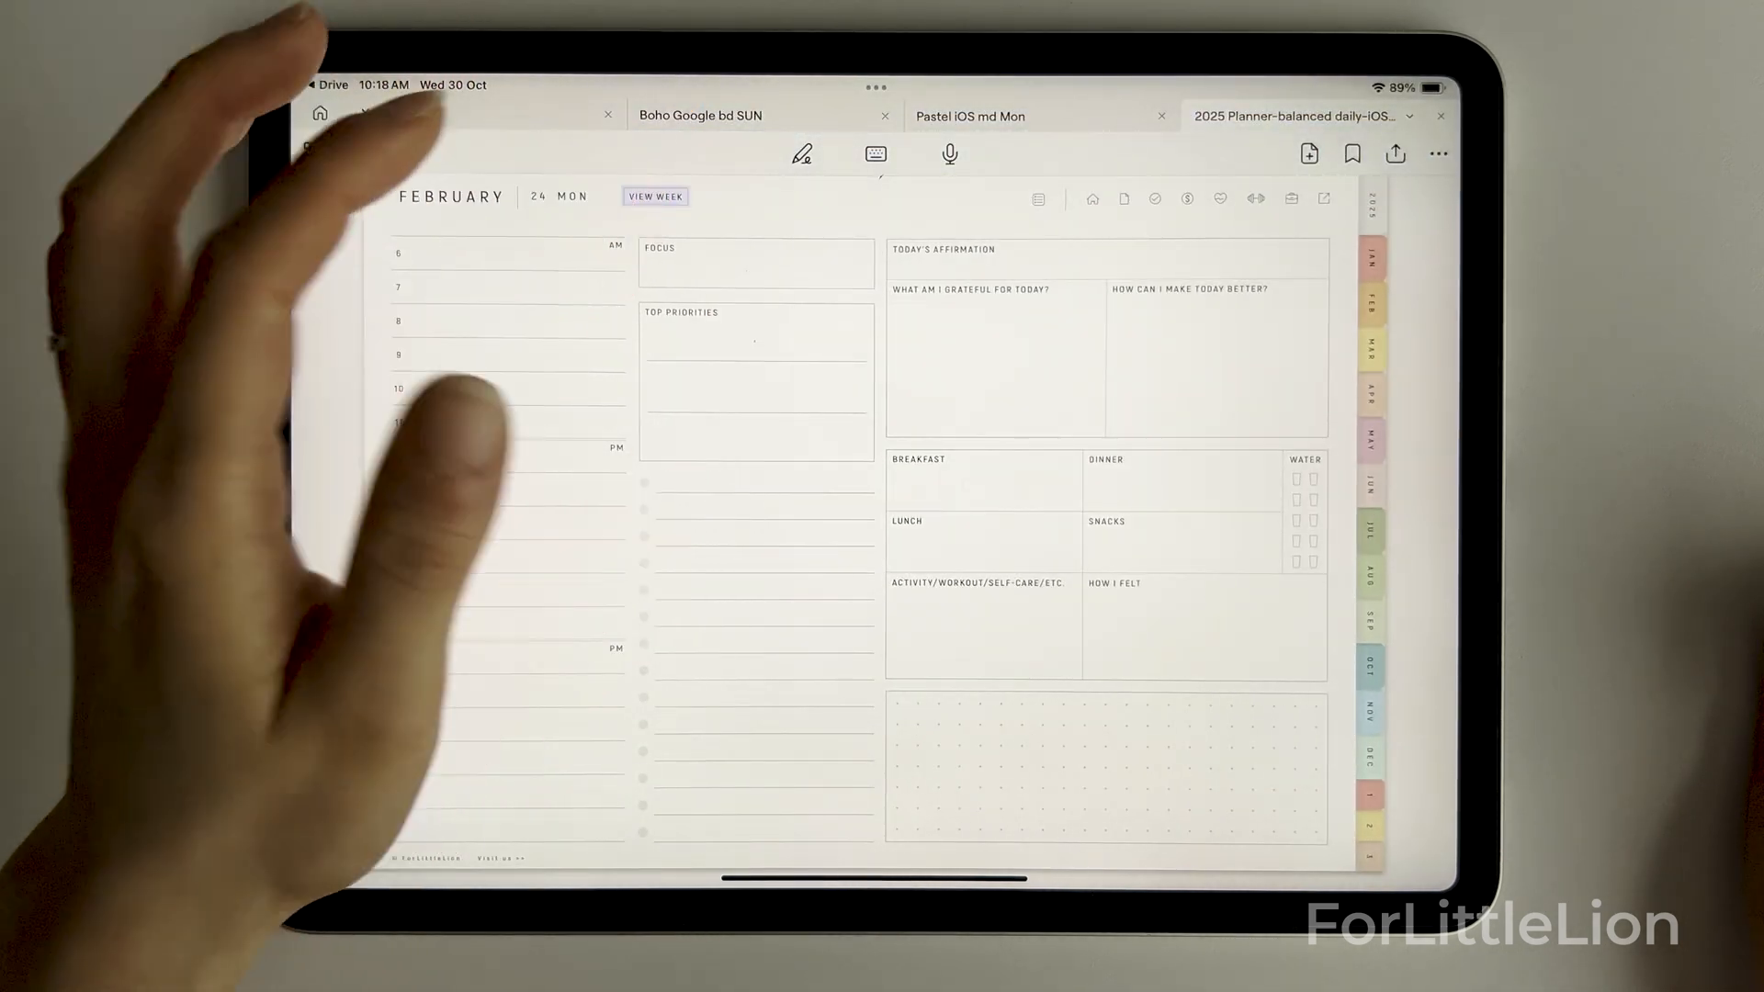
left_click(655, 196)
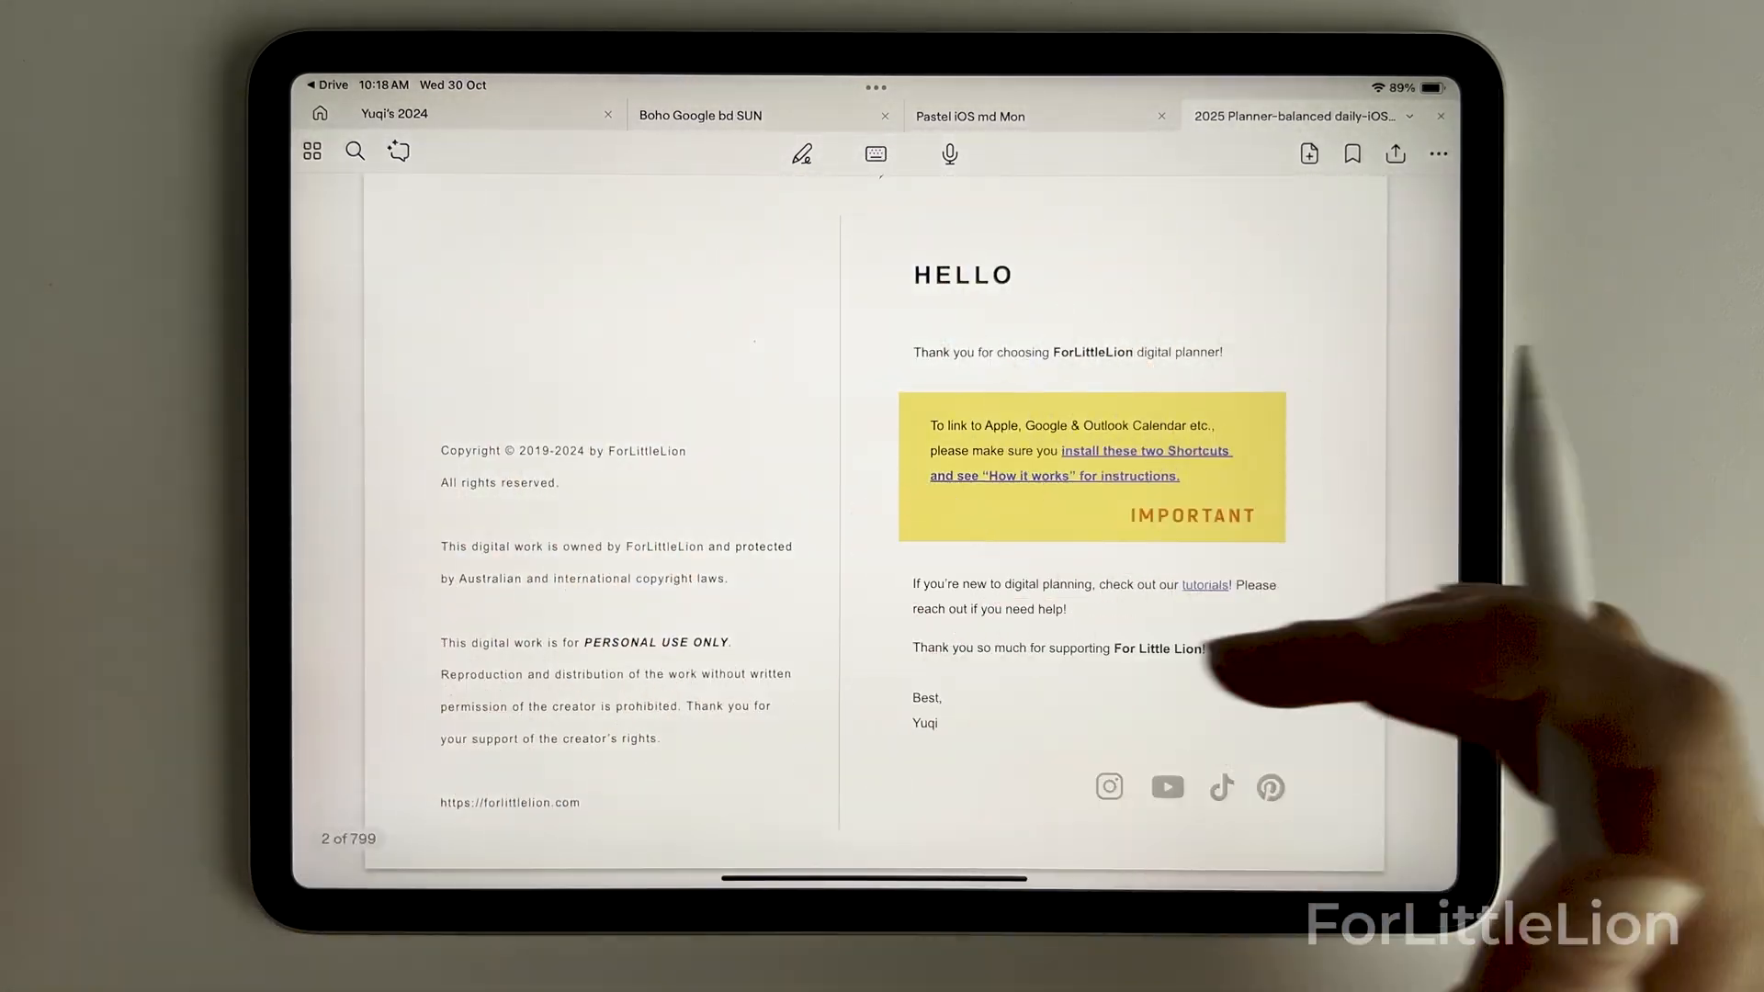
left_click(800, 153)
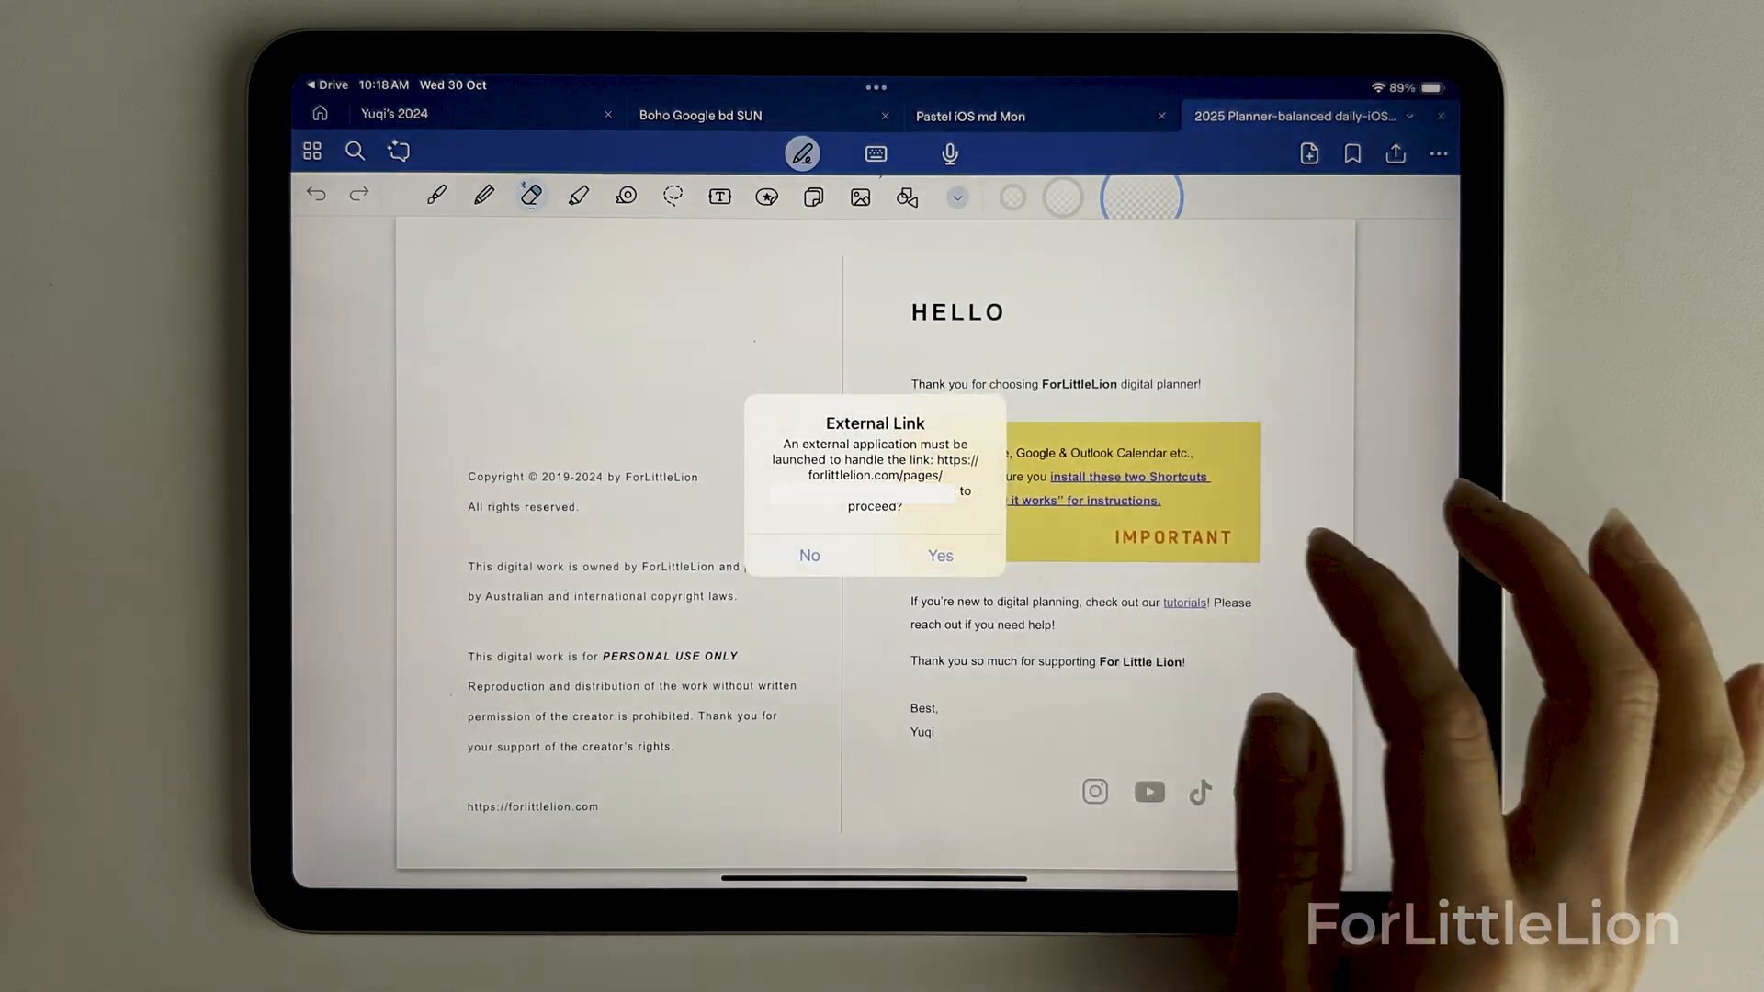
left_click(939, 555)
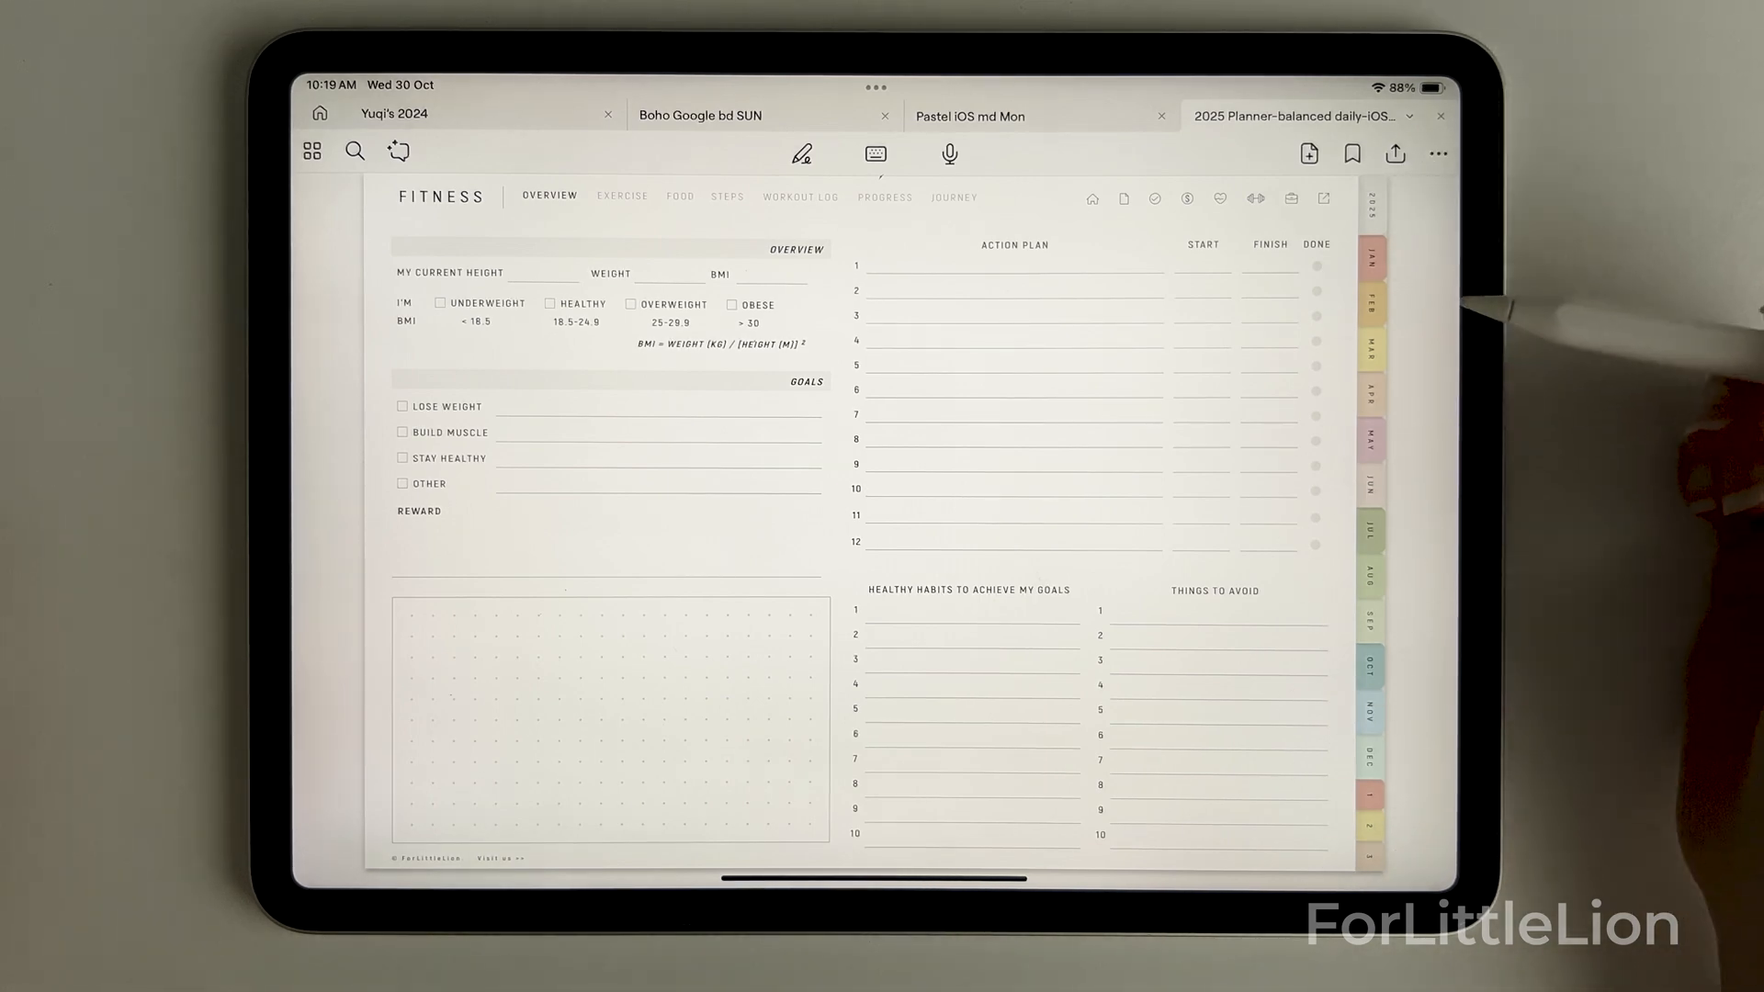
mouse_move(1395, 208)
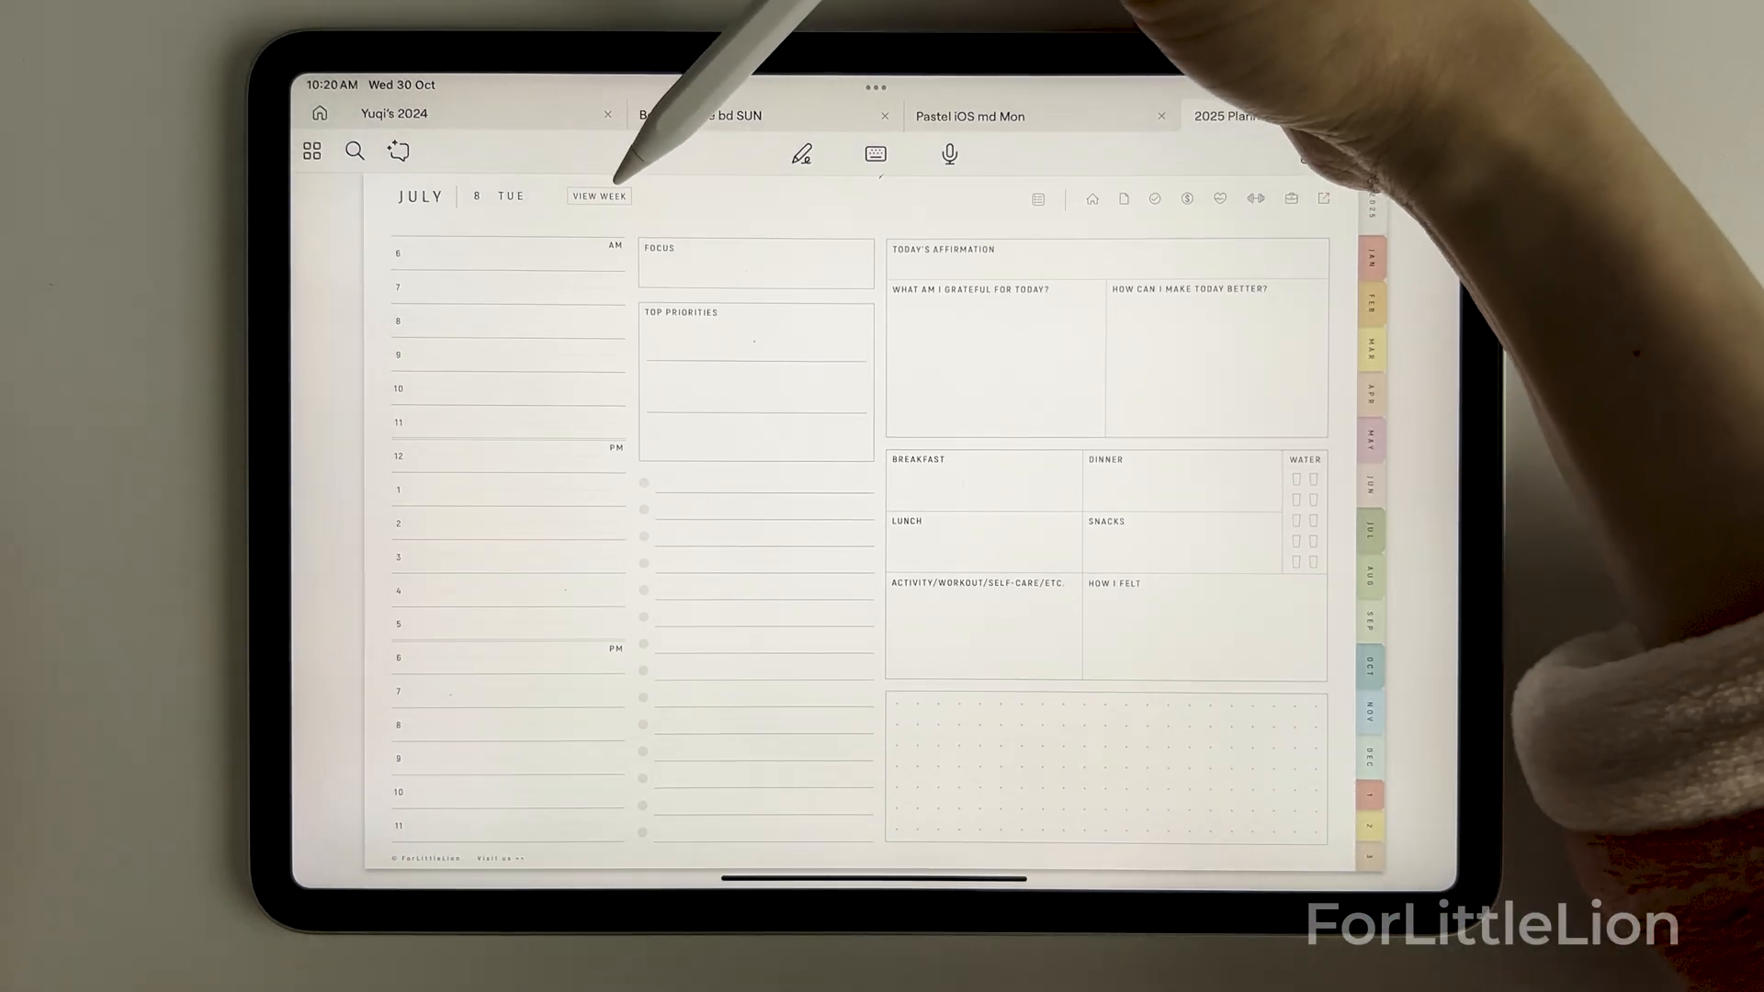
Follow July 8's View Week link to Week 28, then its Weekly Schedule link
left_click(598, 196)
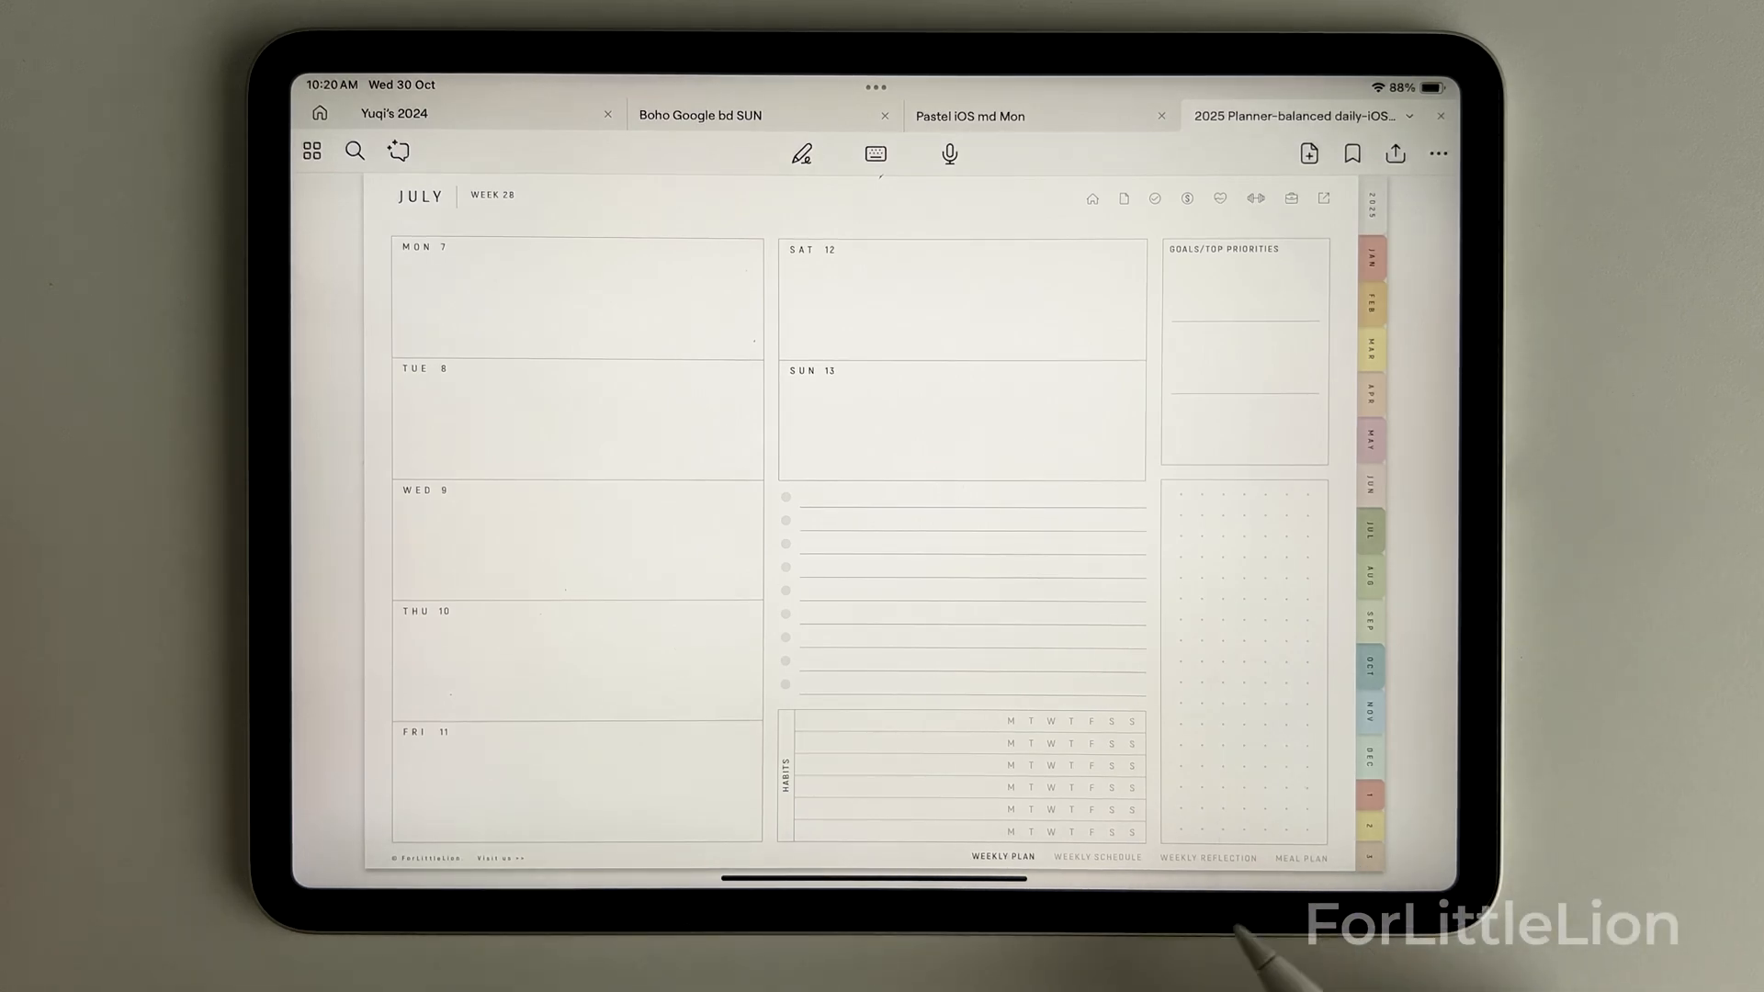
mouse_move(1452, 877)
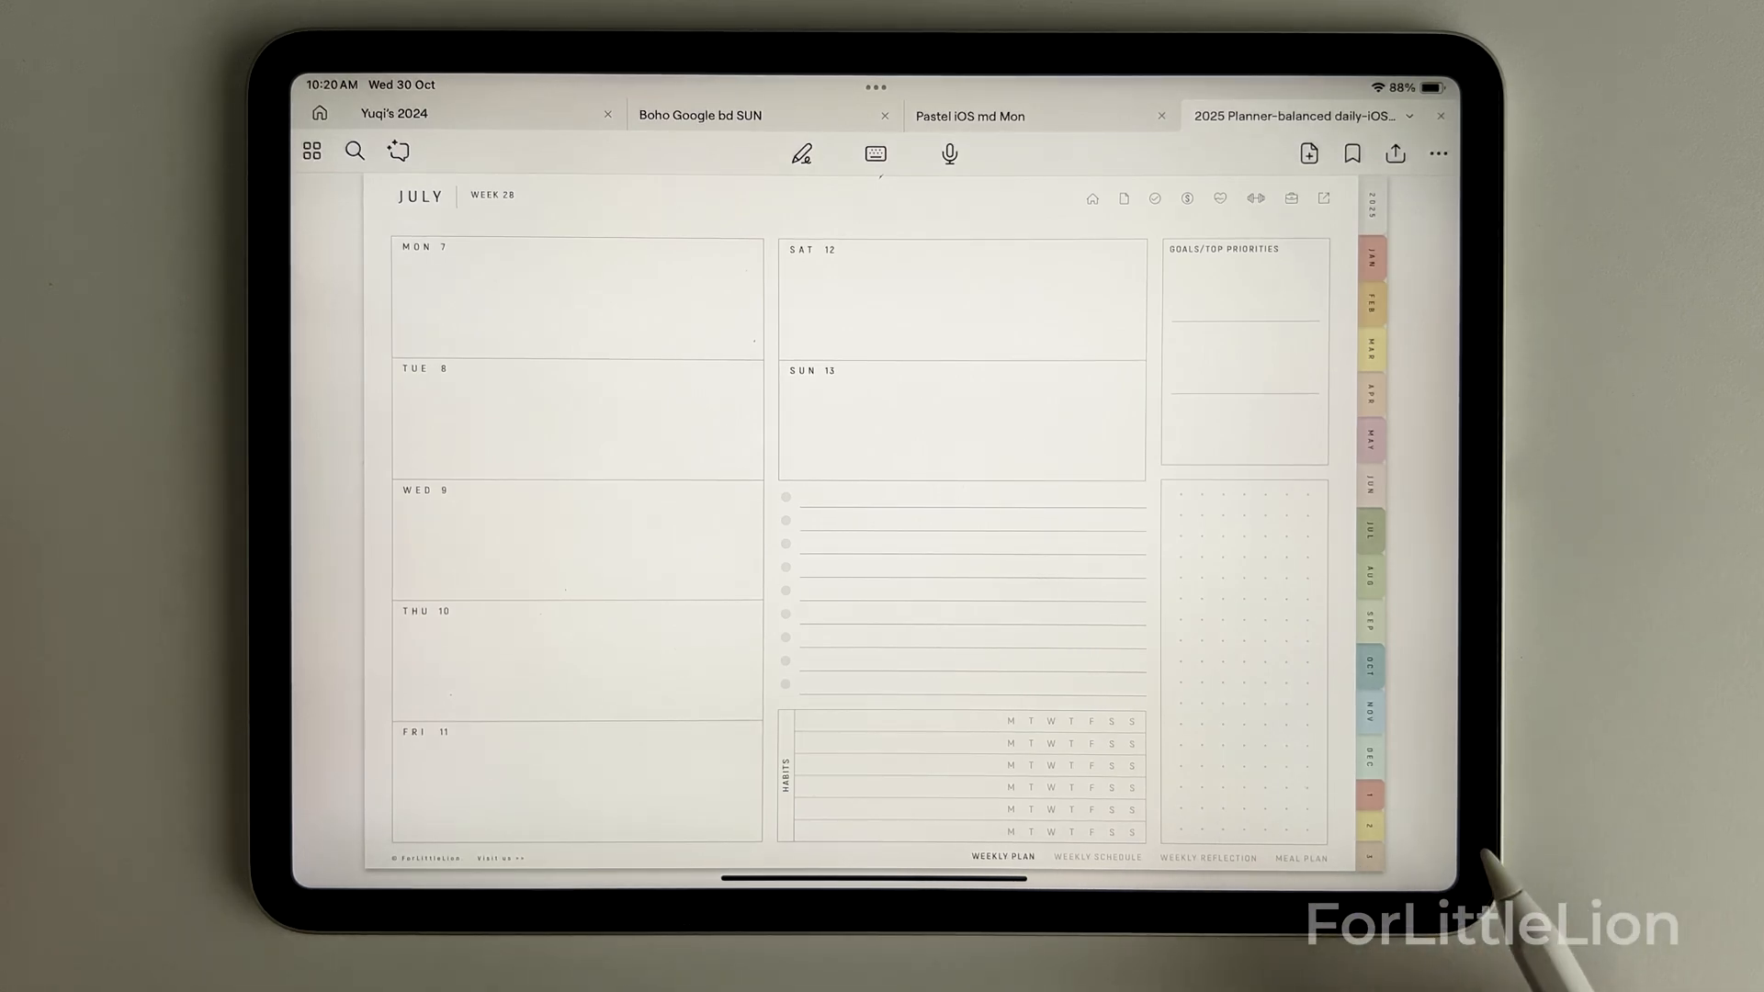
left_click(1096, 858)
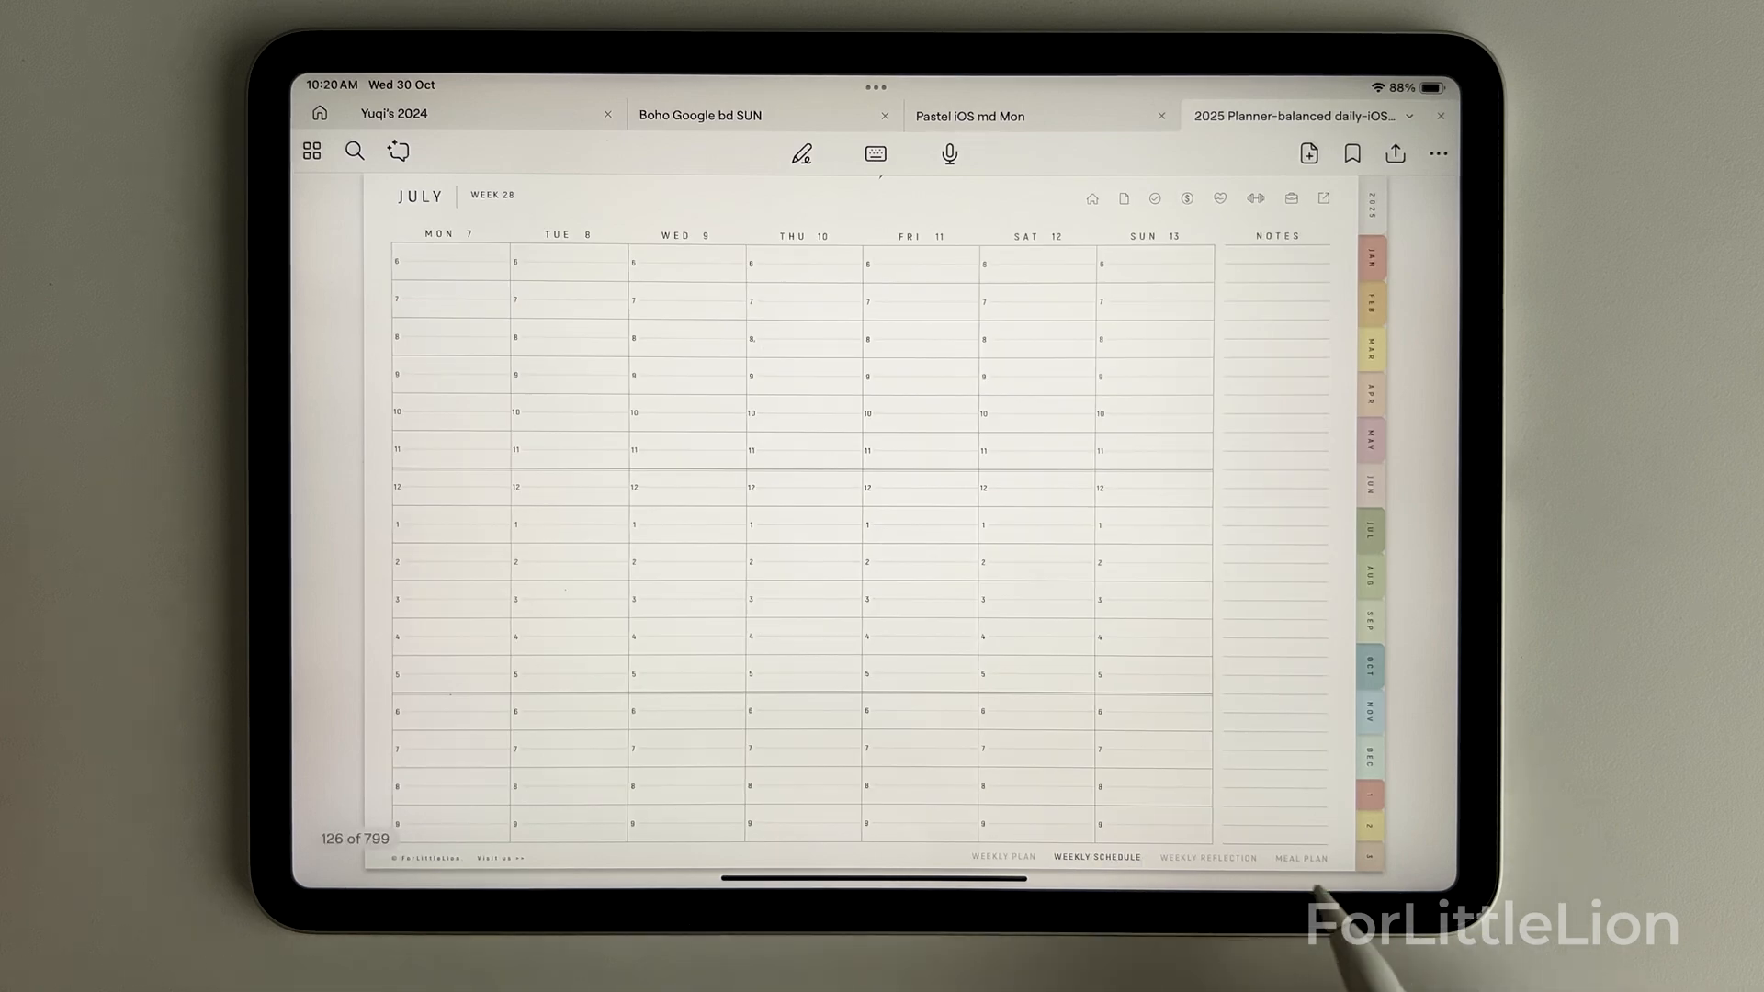
left_click(1208, 858)
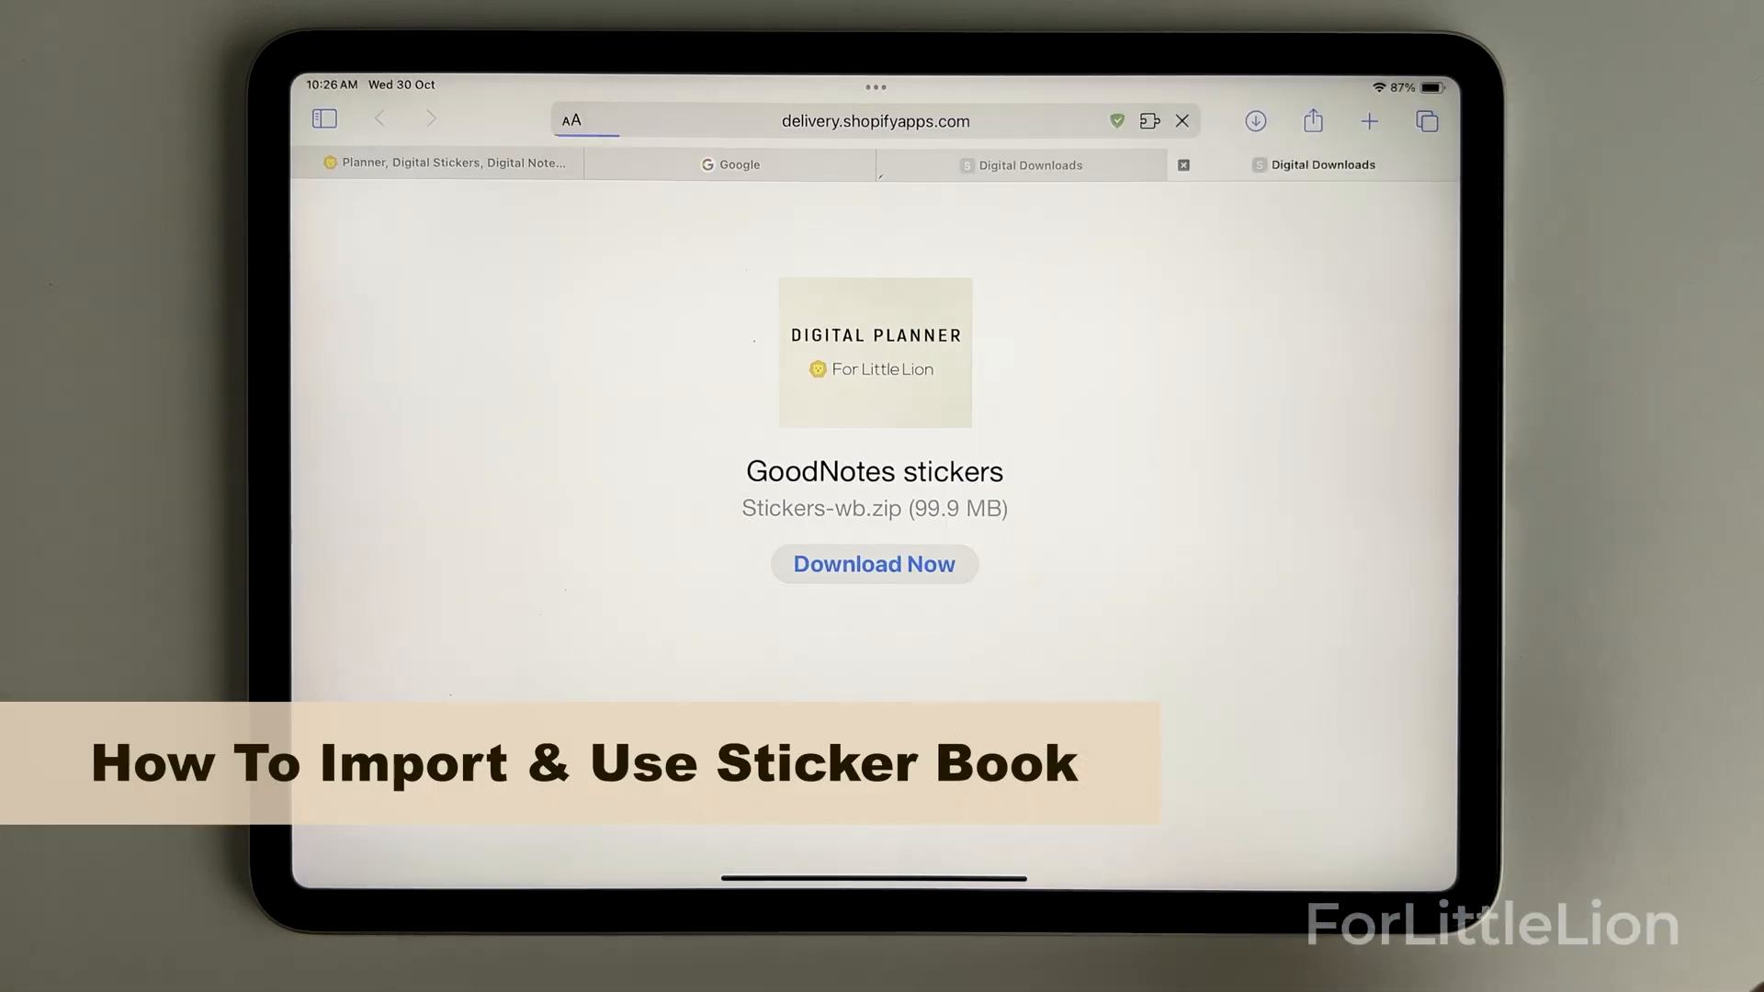
Download Stickers-wb.zip from the GoodNotes stickers page and confirm the download
left_click(873, 563)
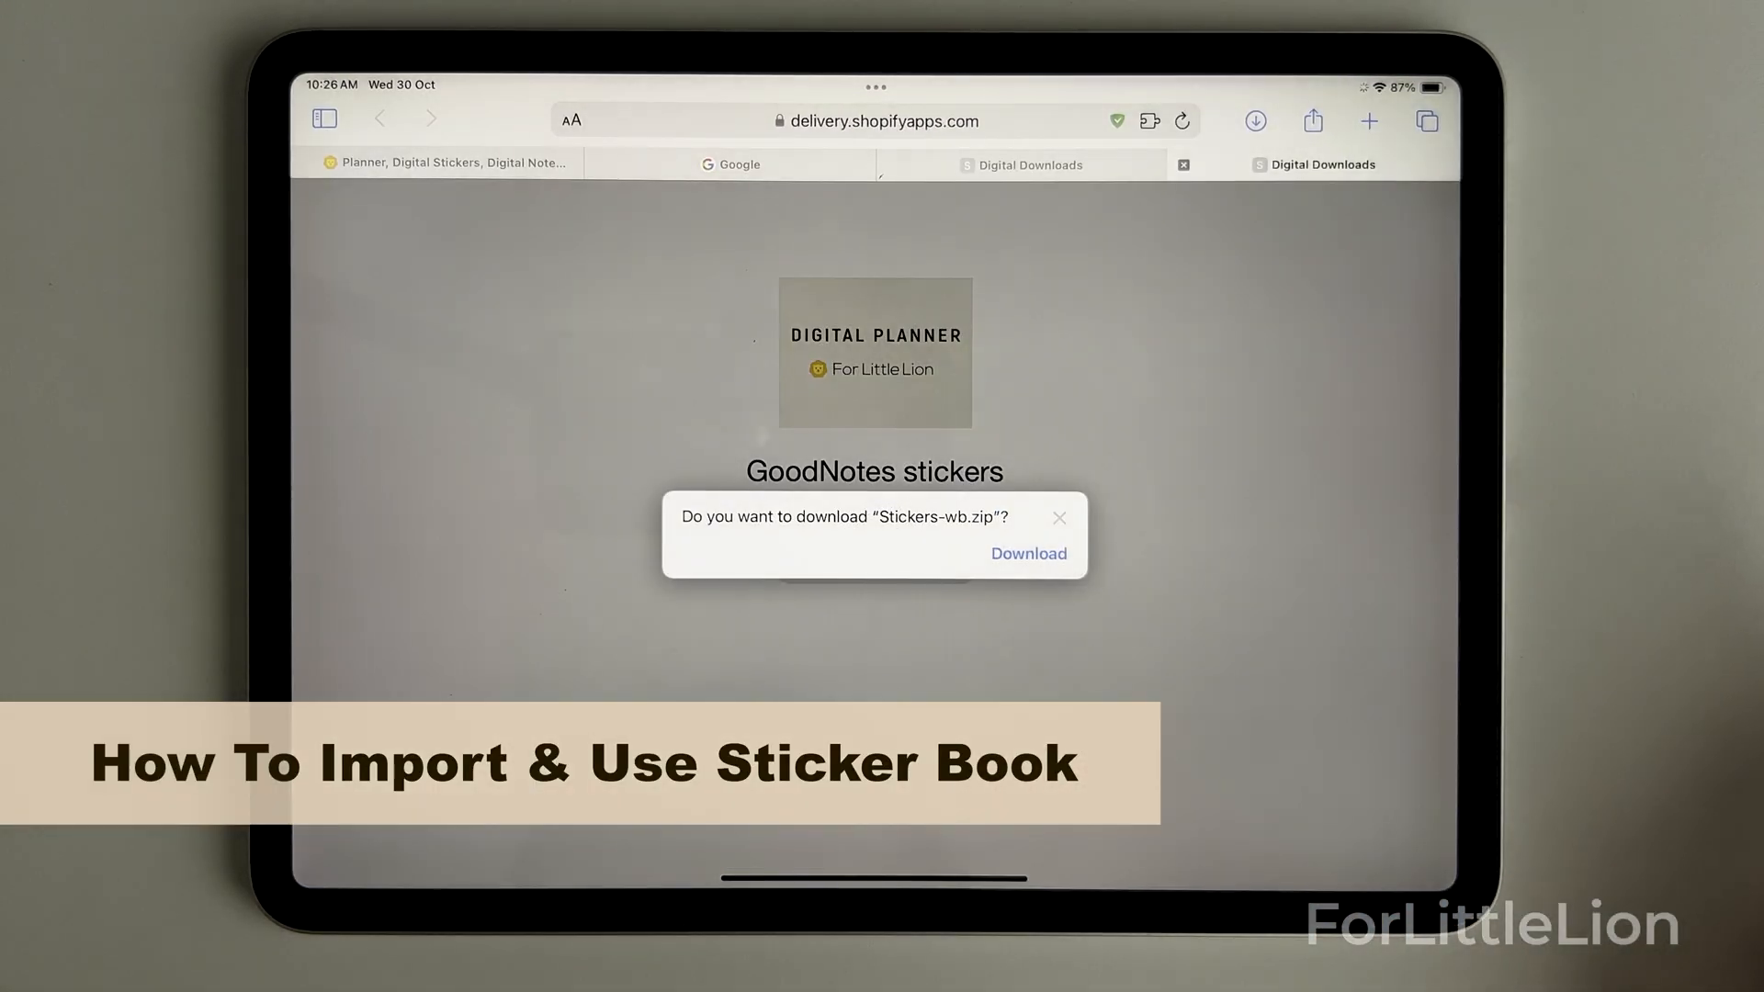
left_click(1026, 552)
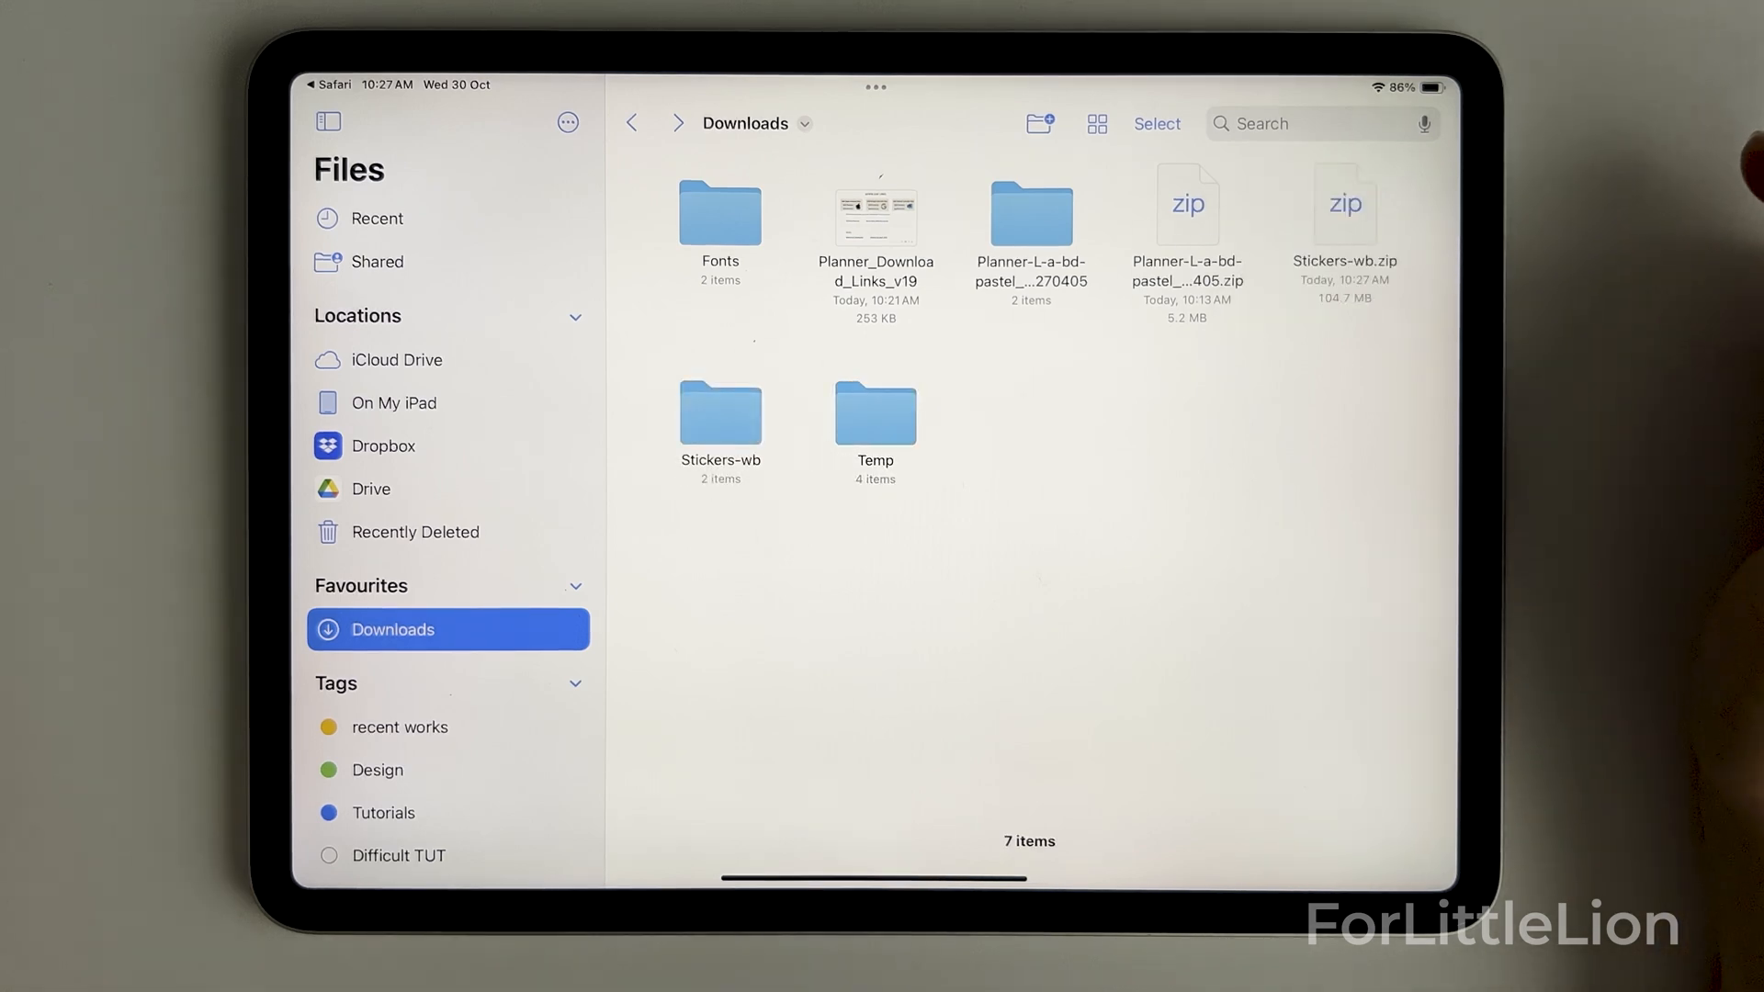
Open the essential stickers-v4 zip from Stickers-wb > GoodNotes sticker book and share it to Goodnotes
double_click(719, 416)
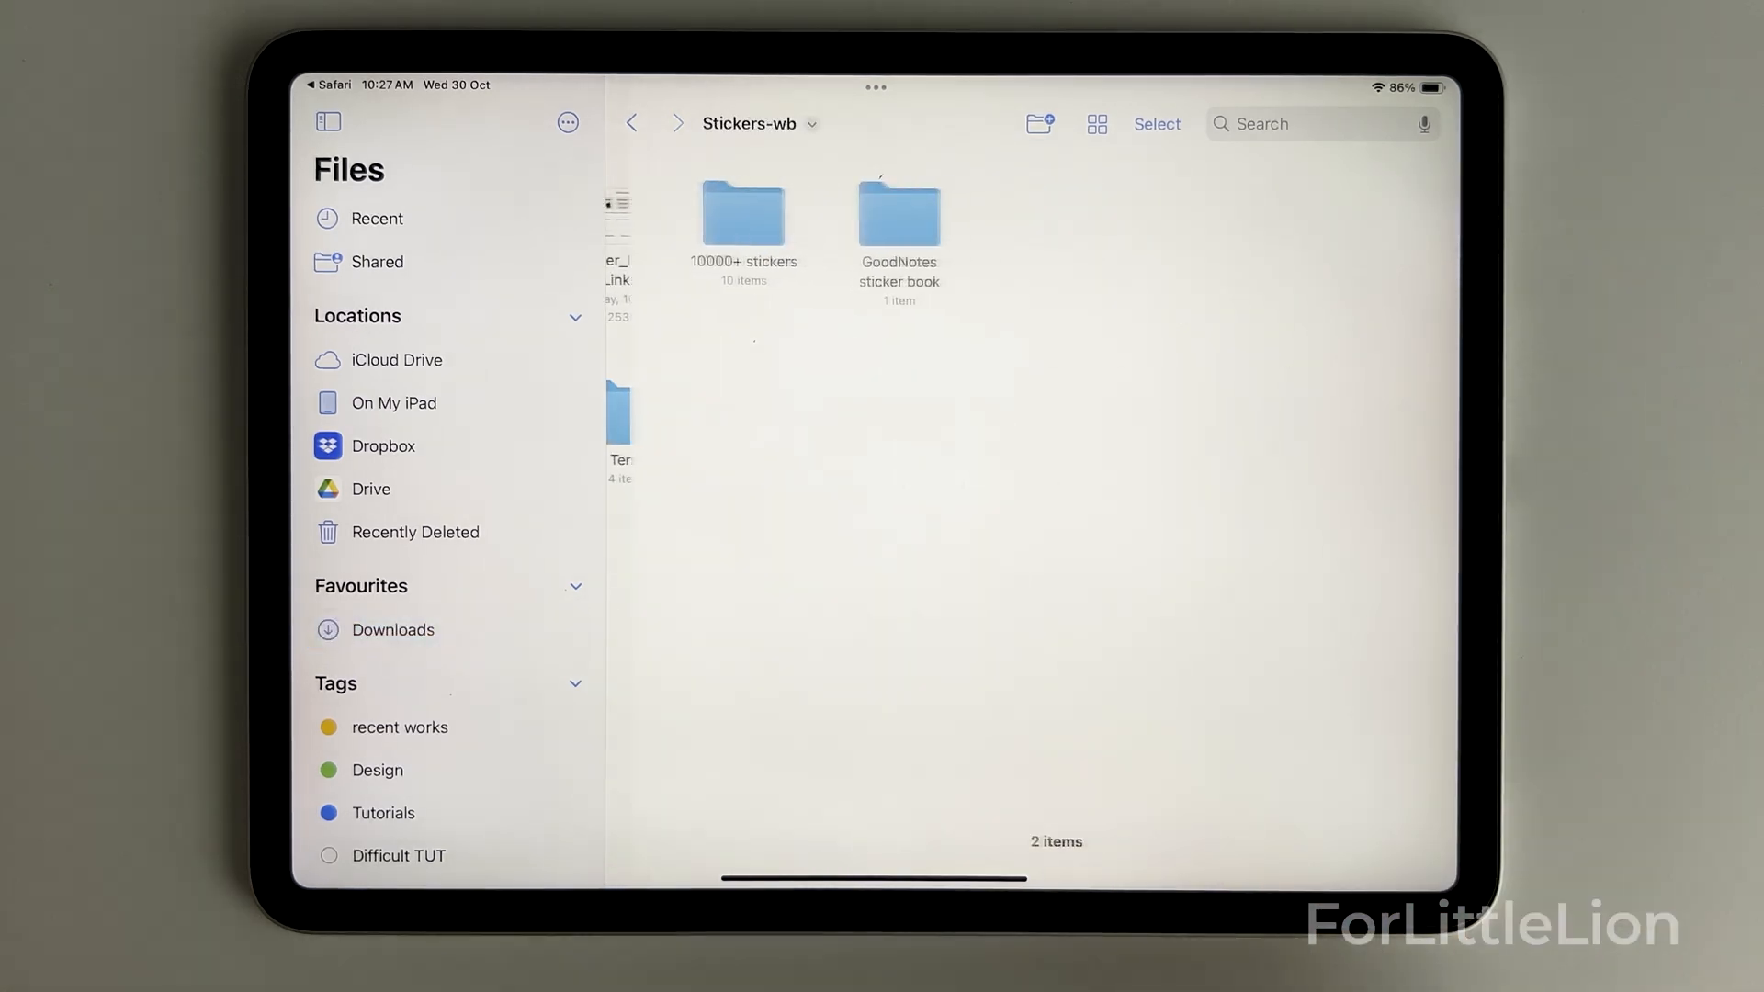
double_click(898, 209)
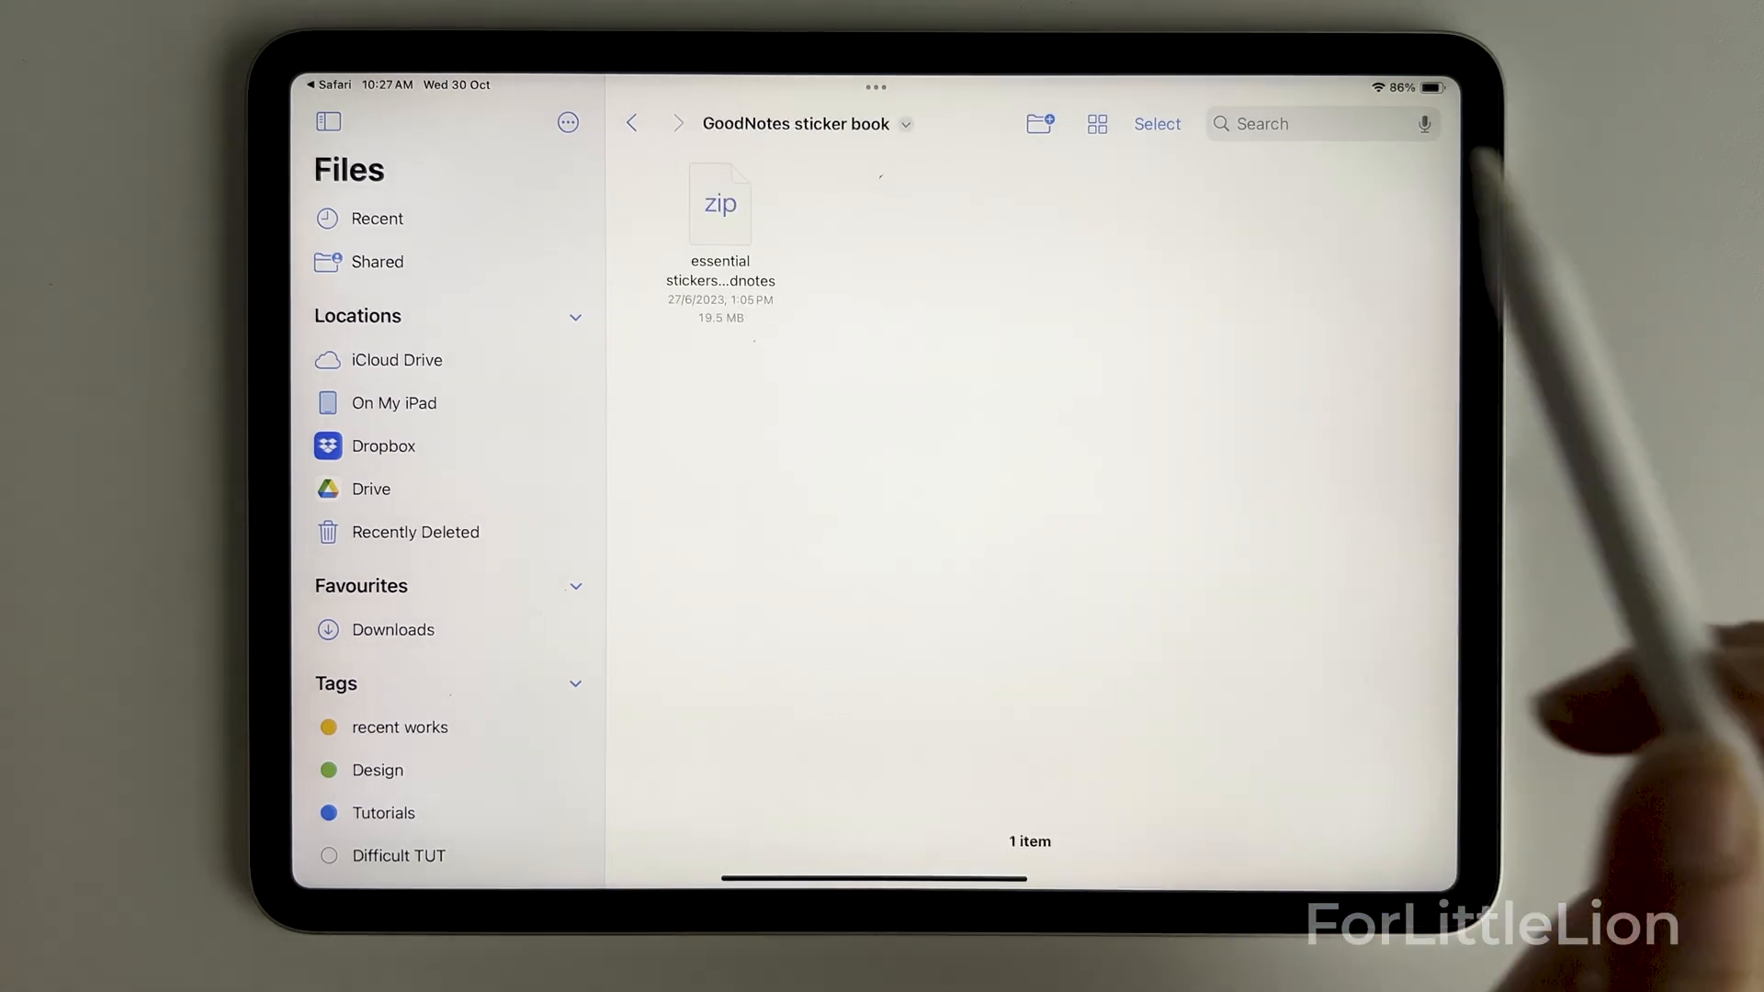
left_click(718, 204)
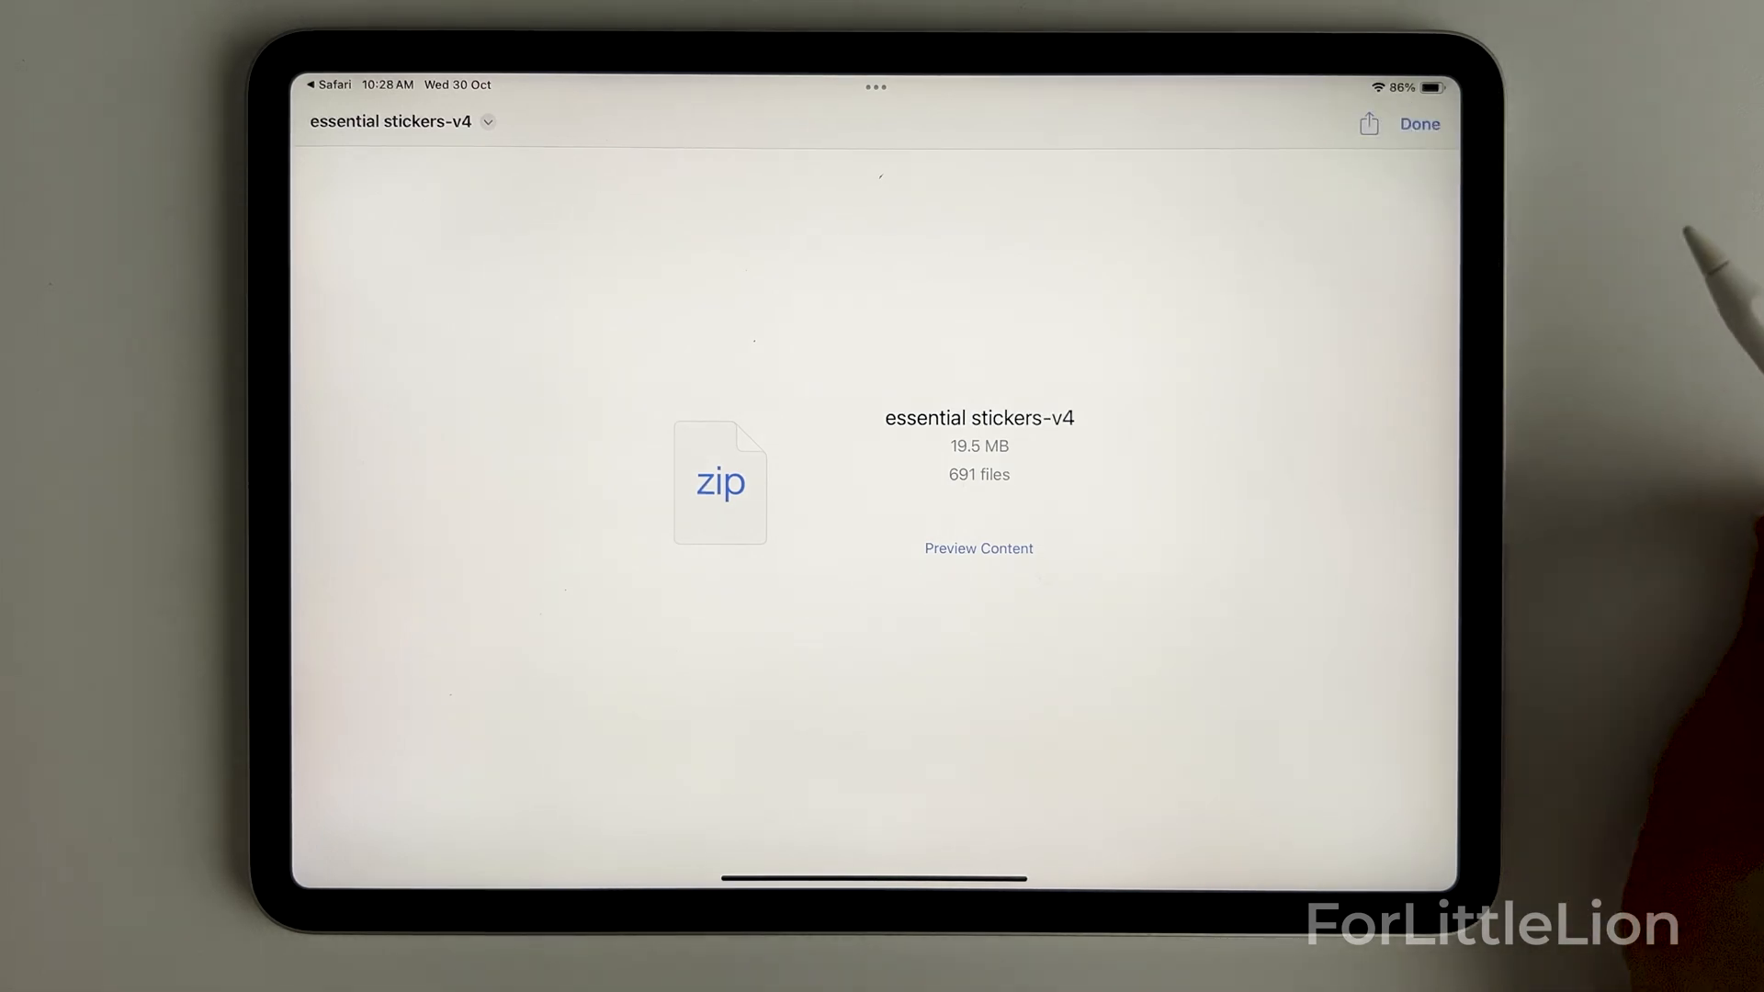
left_click(1368, 124)
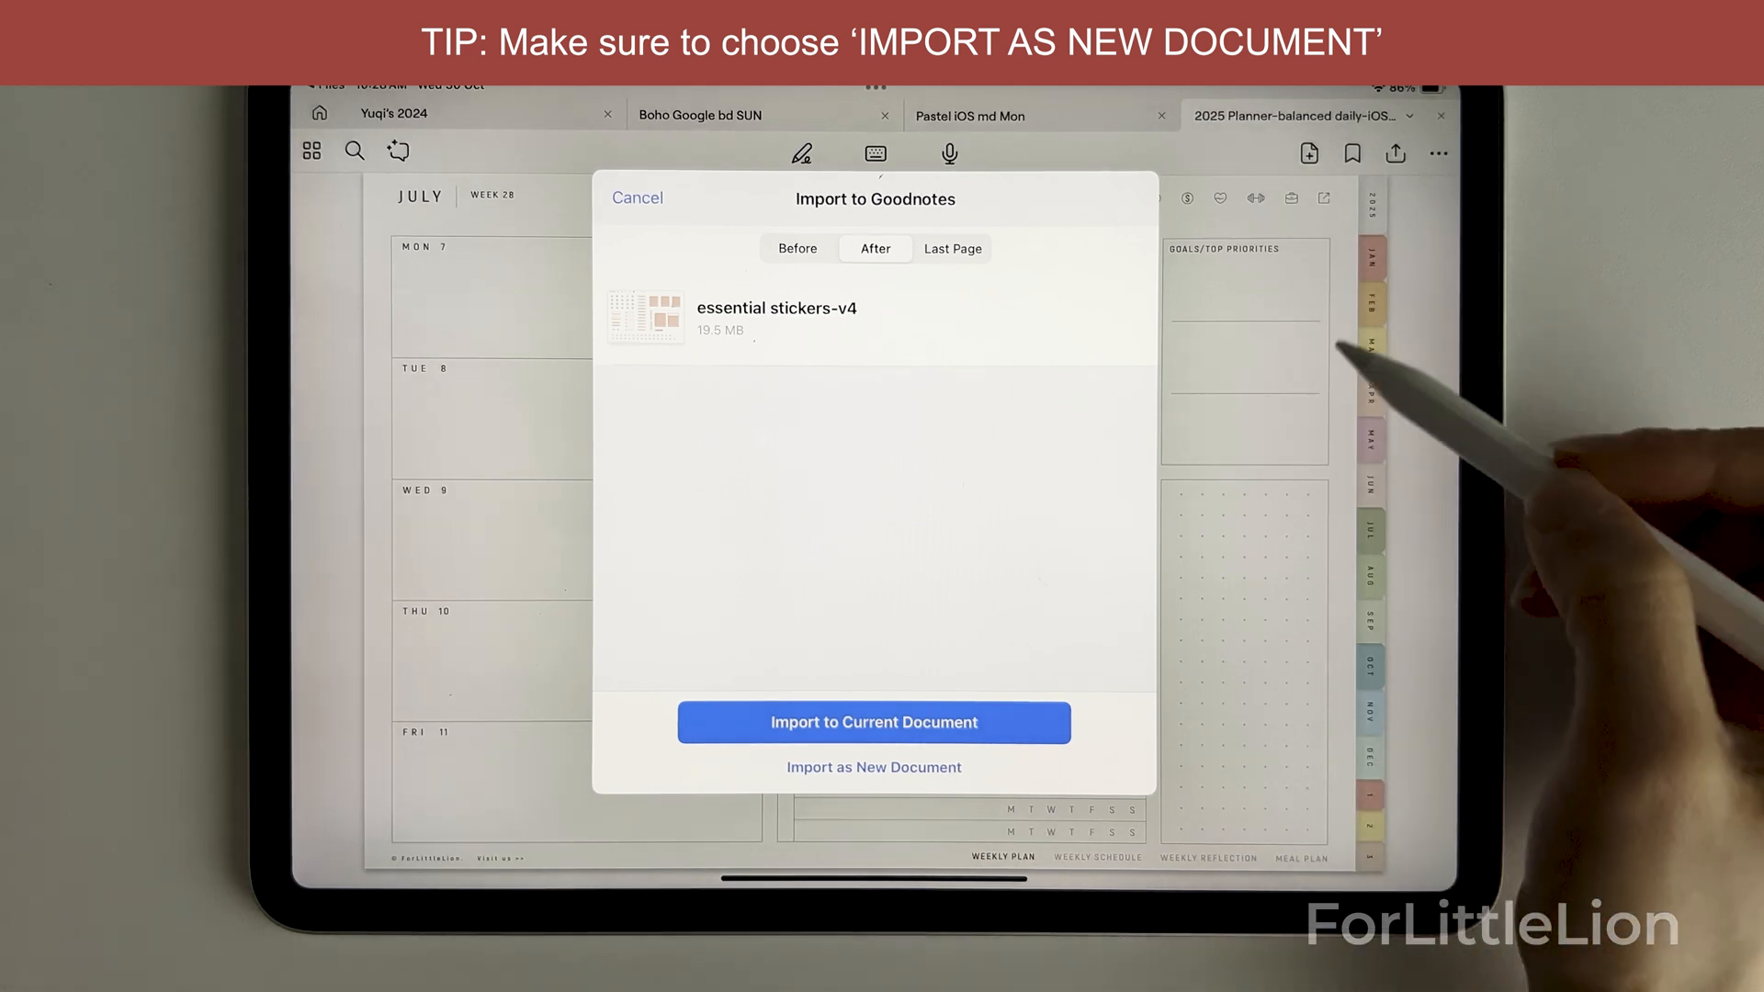
mouse_move(1350, 776)
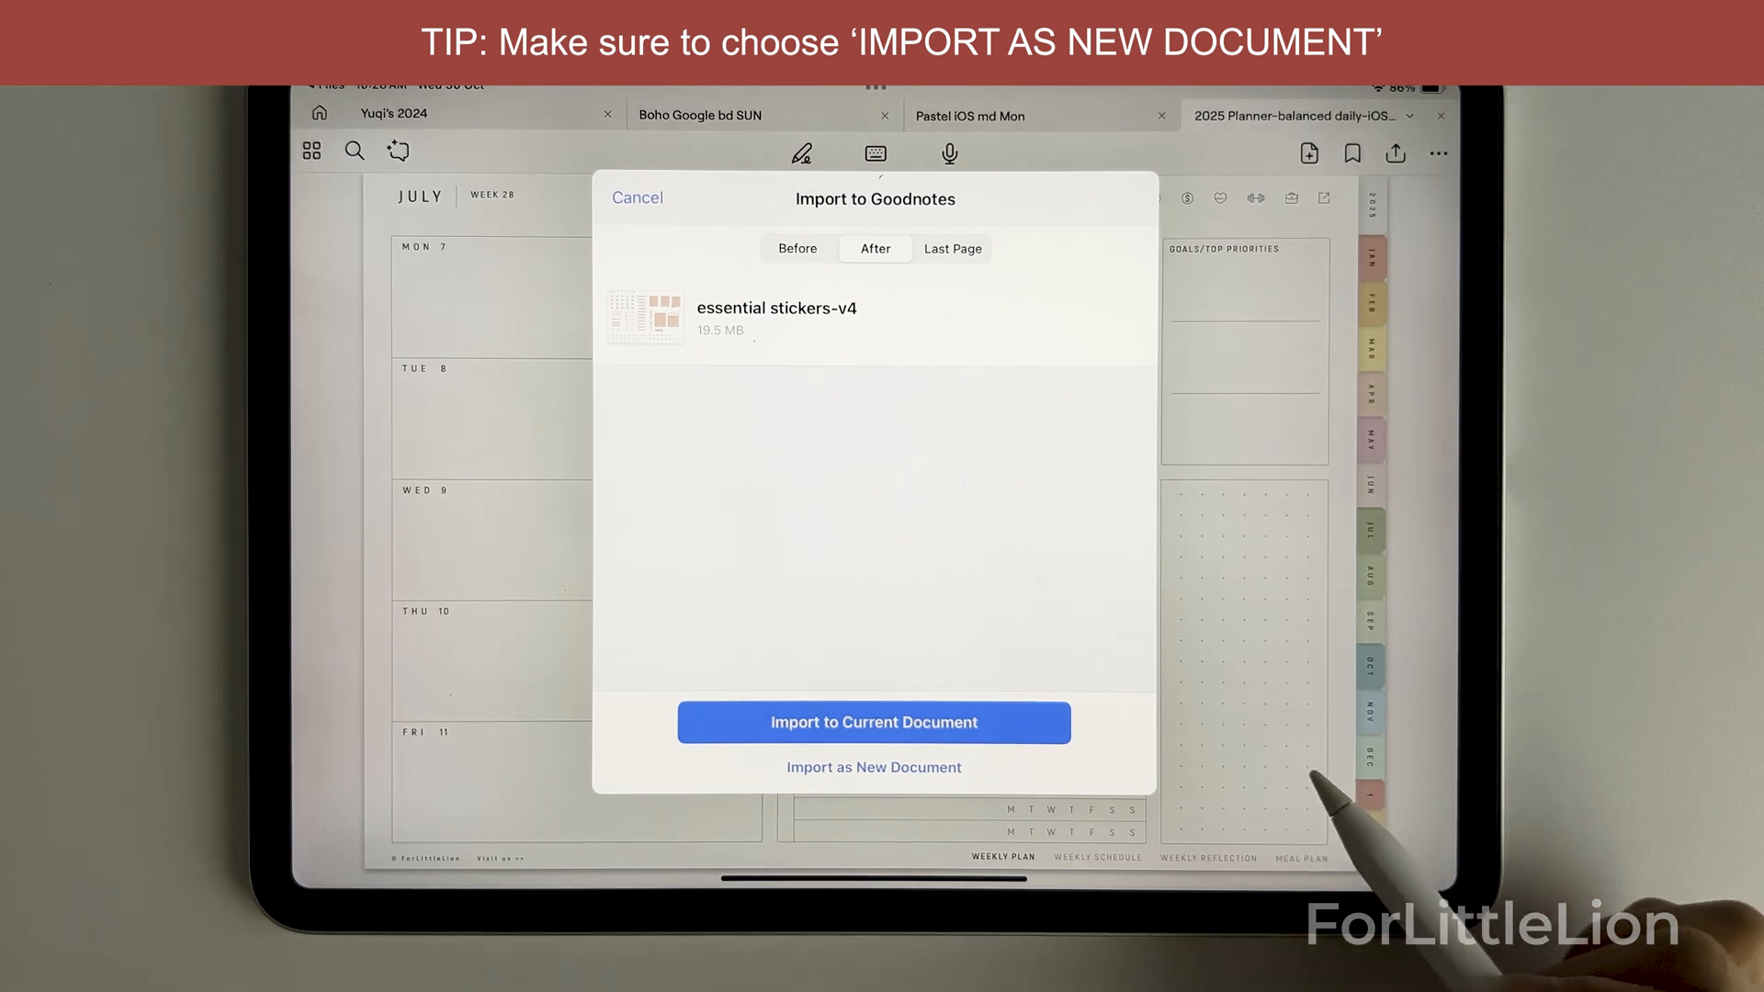
Import essential stickers-v4 into Documents and browse its green and other colour sticker variants
left_click(873, 767)
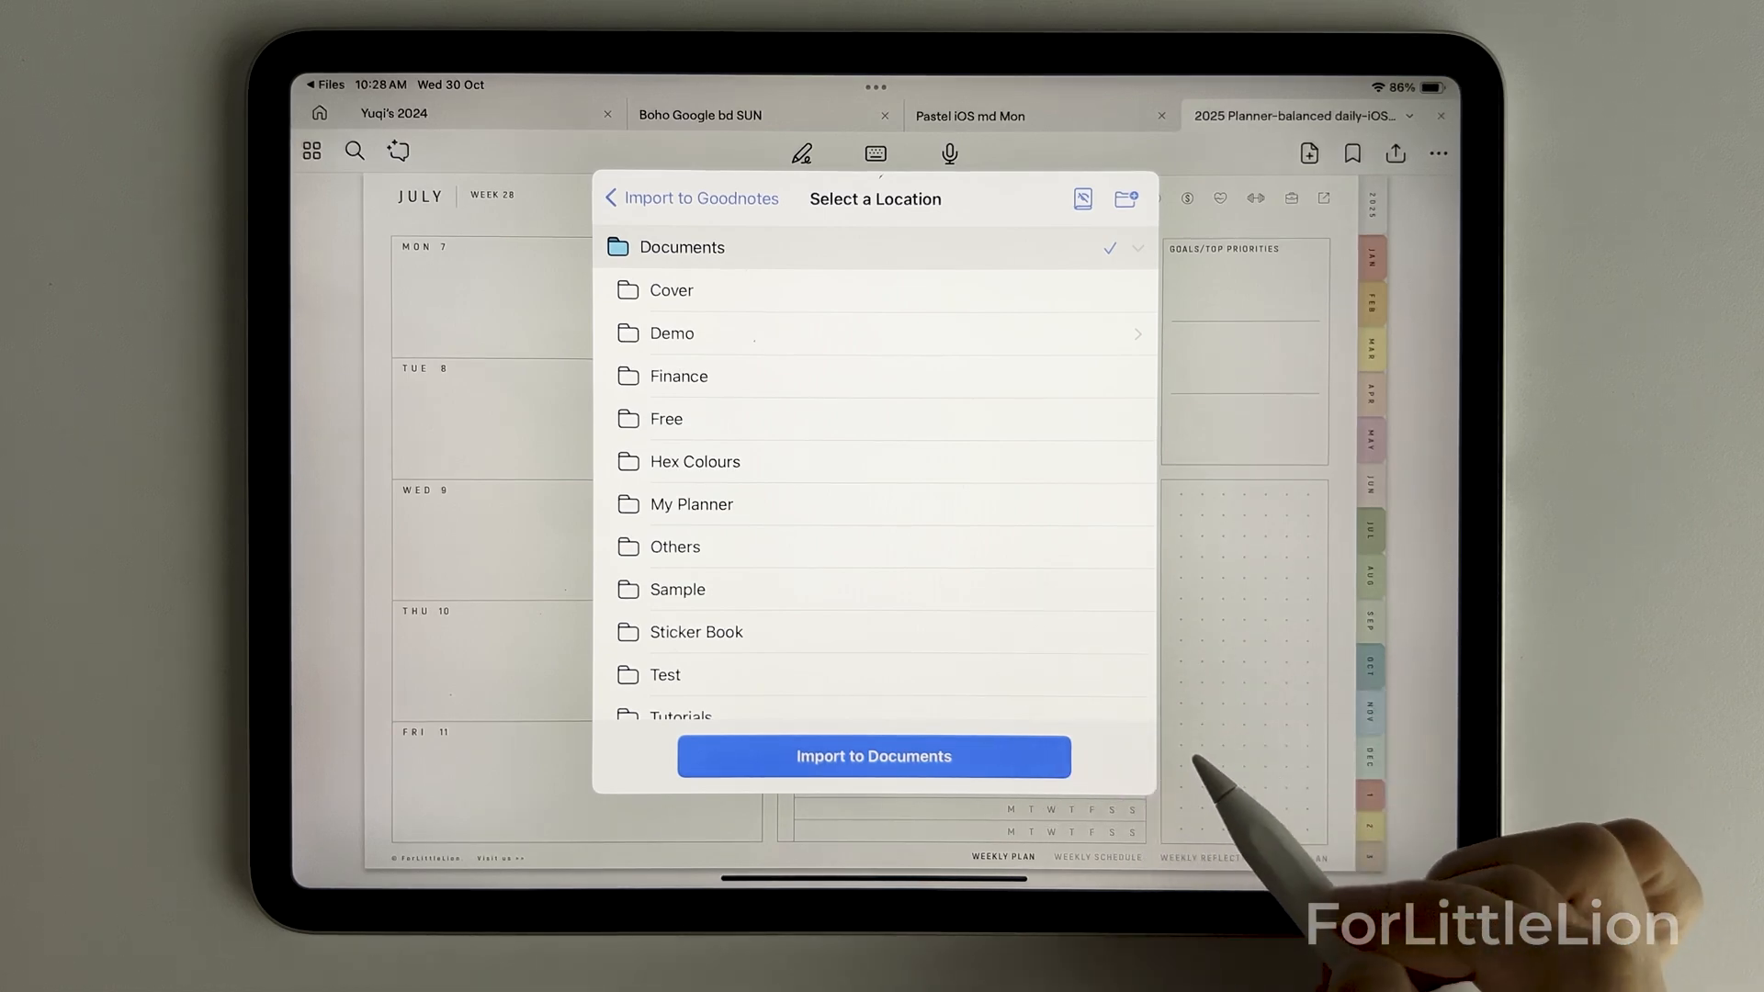
left_click(873, 756)
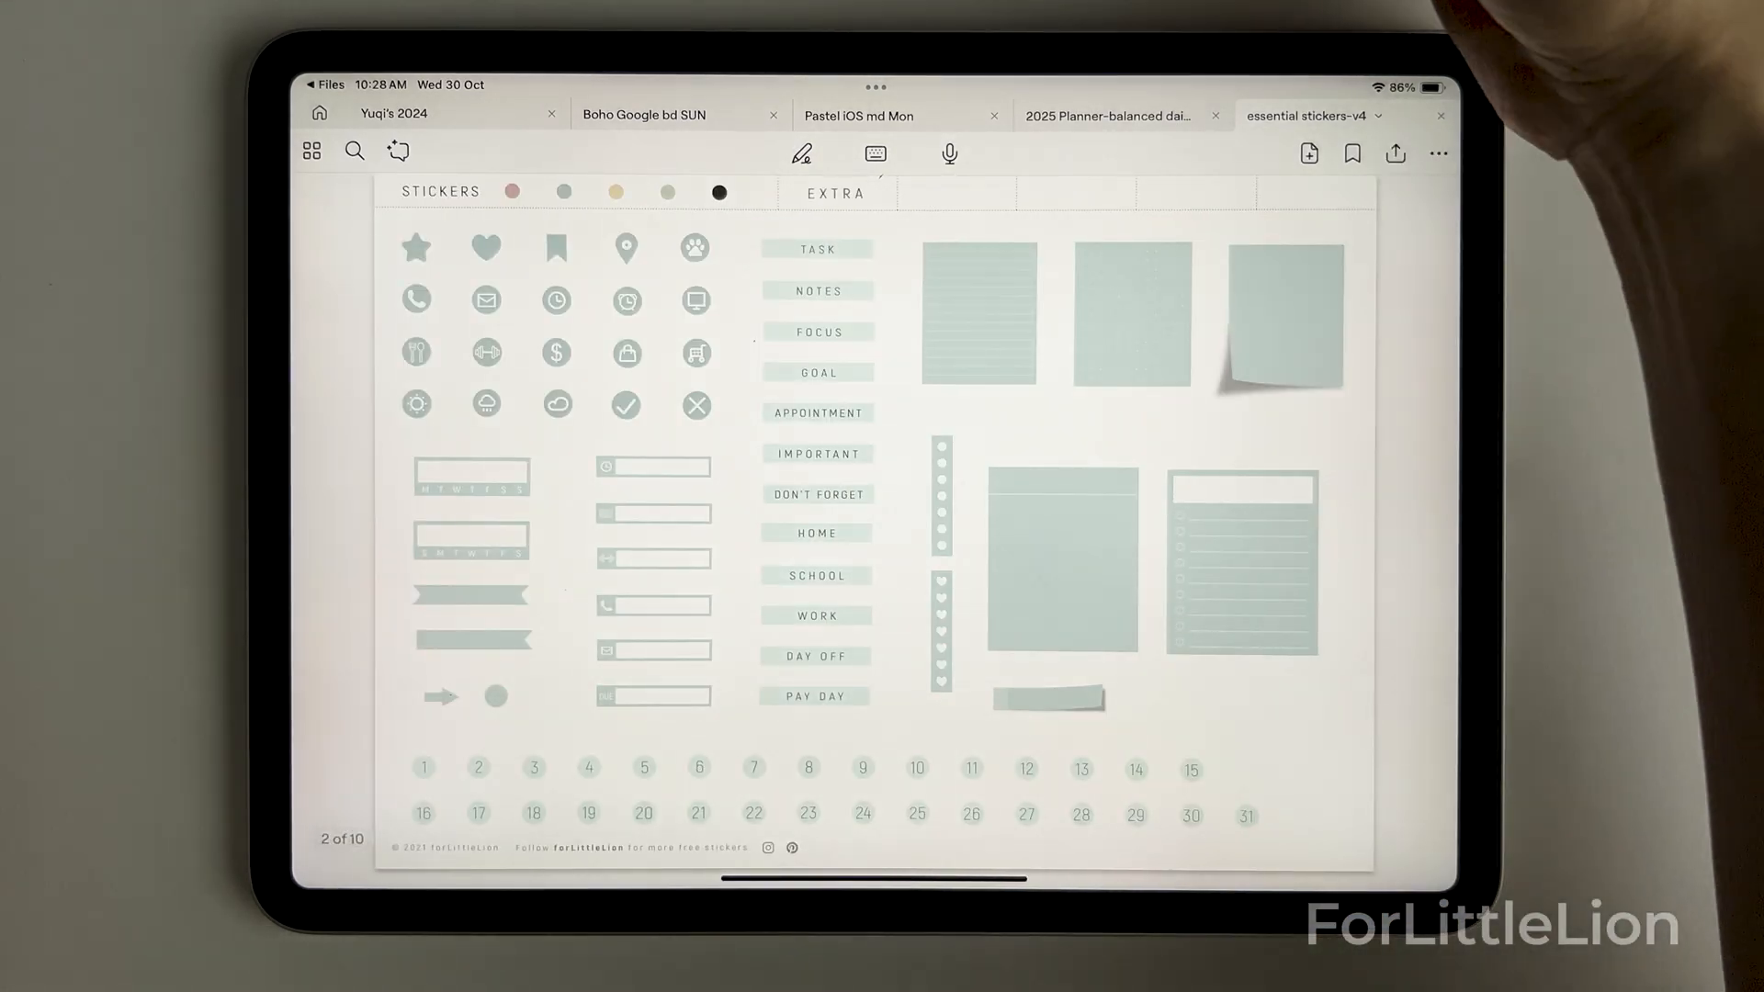
left_click(667, 191)
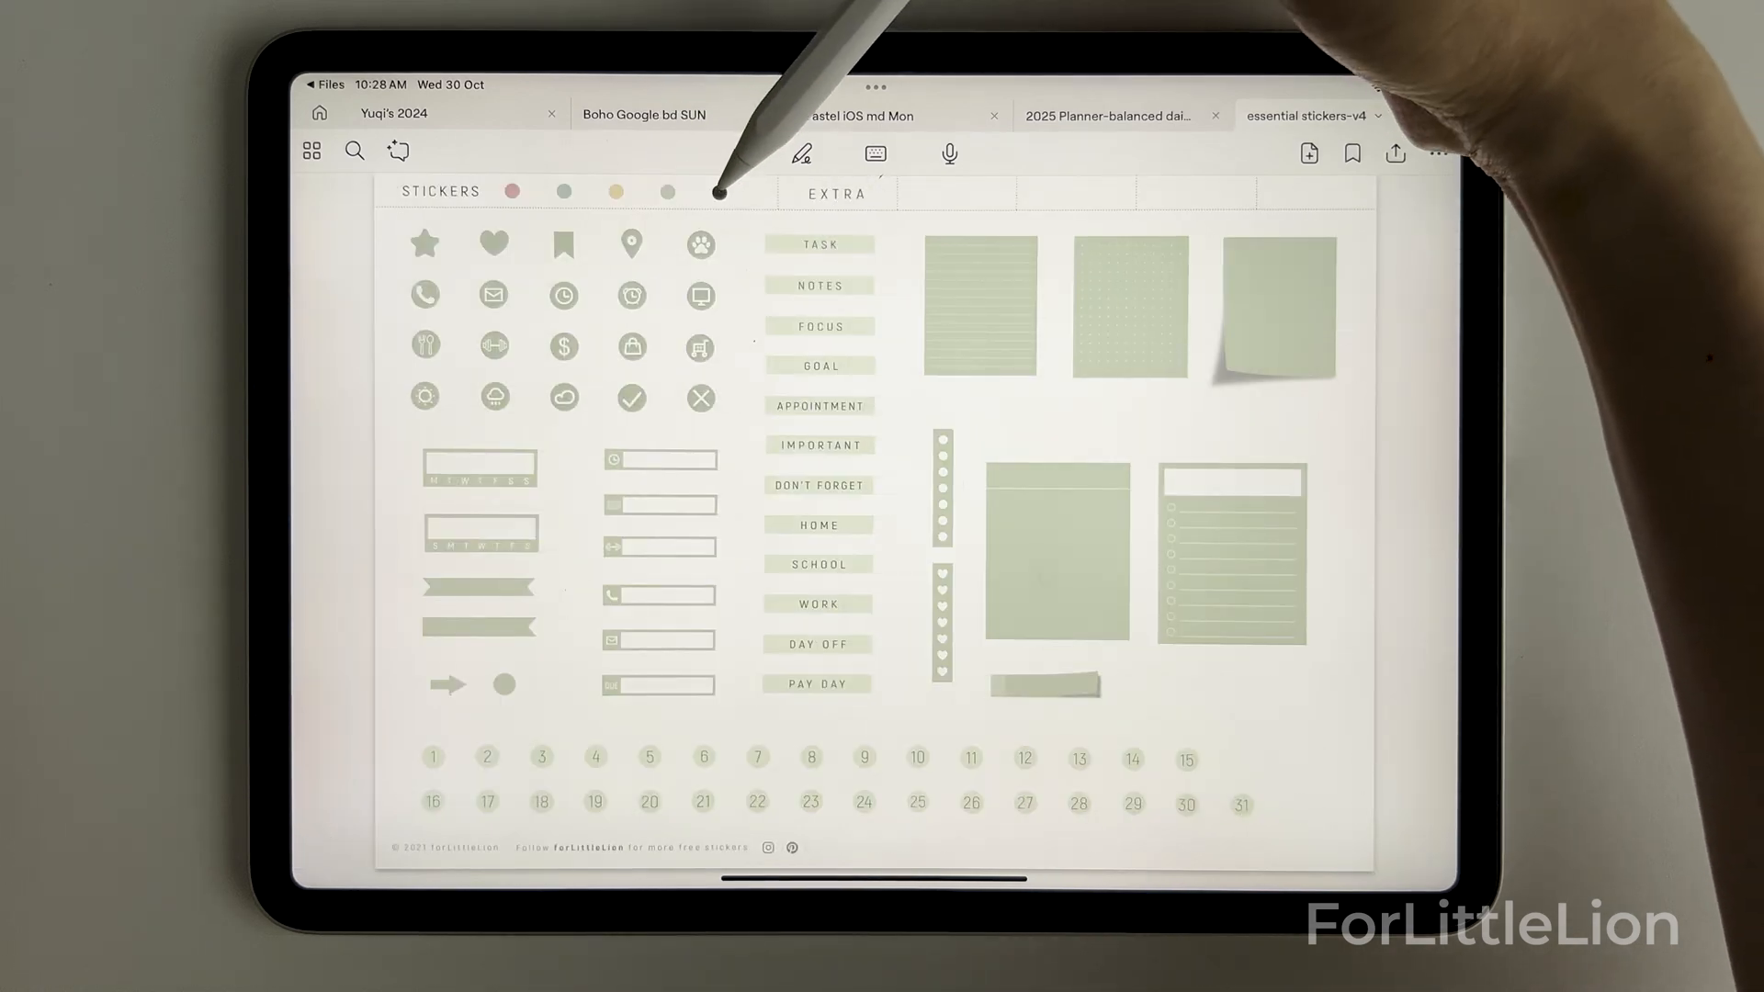
left_click(721, 191)
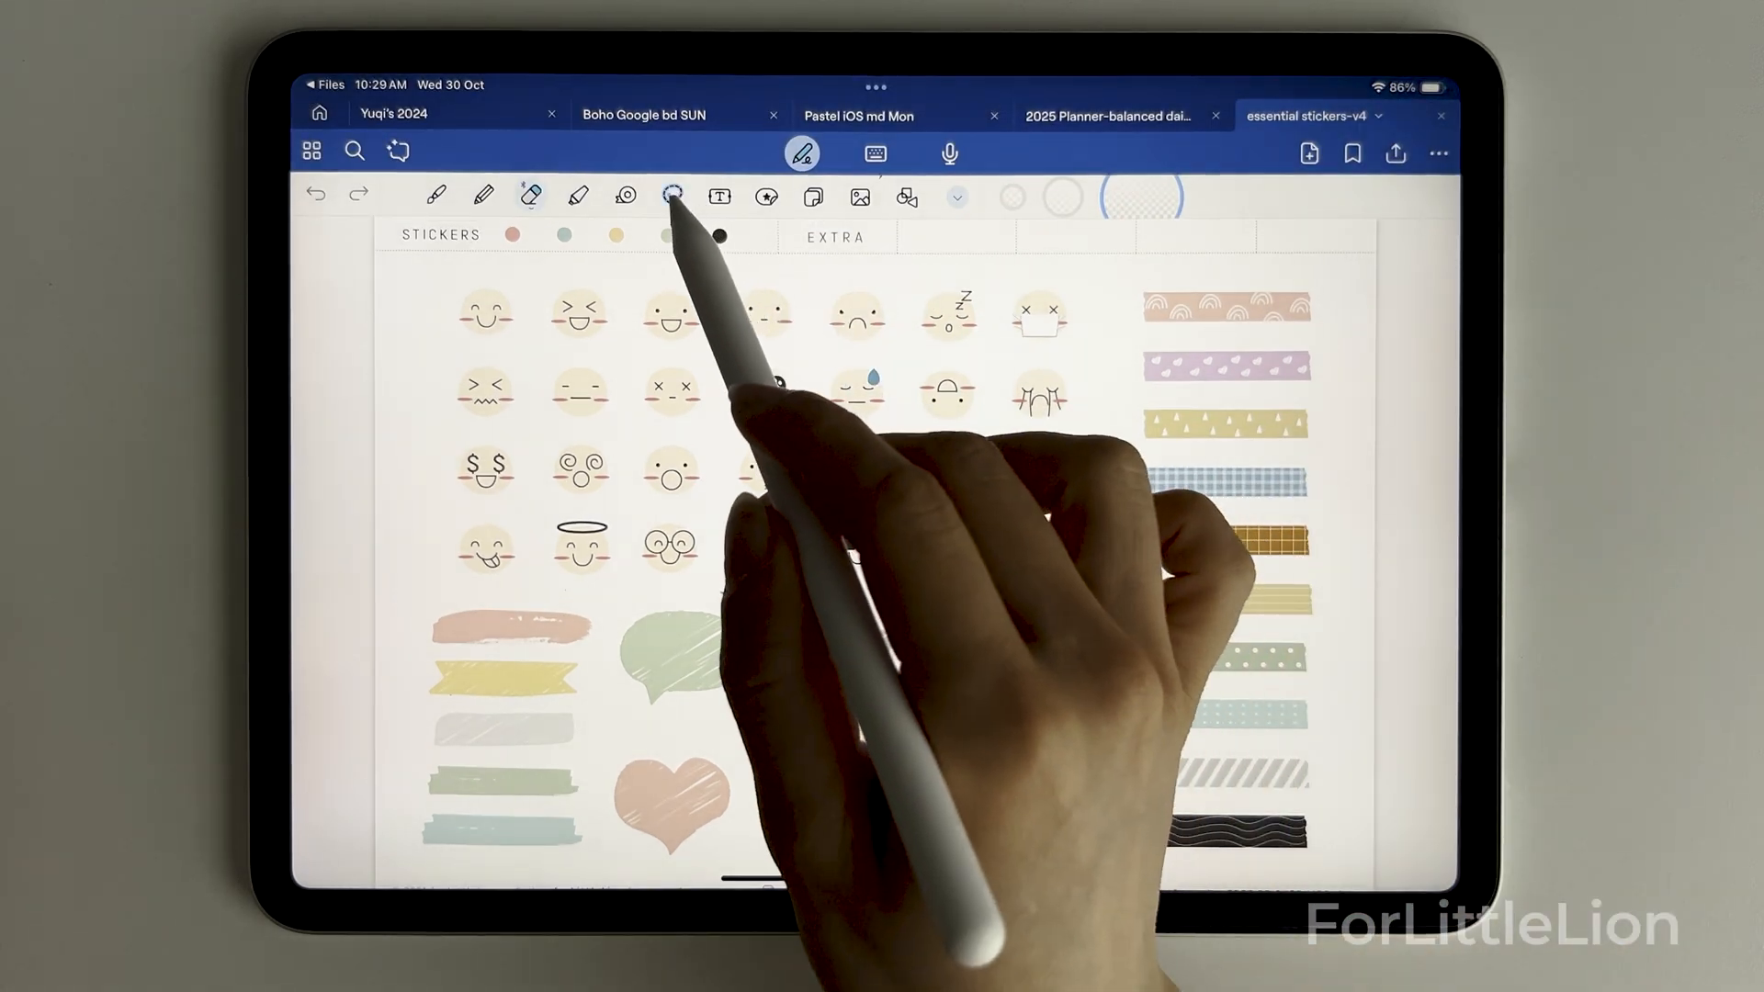
Lasso-copy a washi tape sticker and paste it onto the July week 28 planner page
left_click(671, 196)
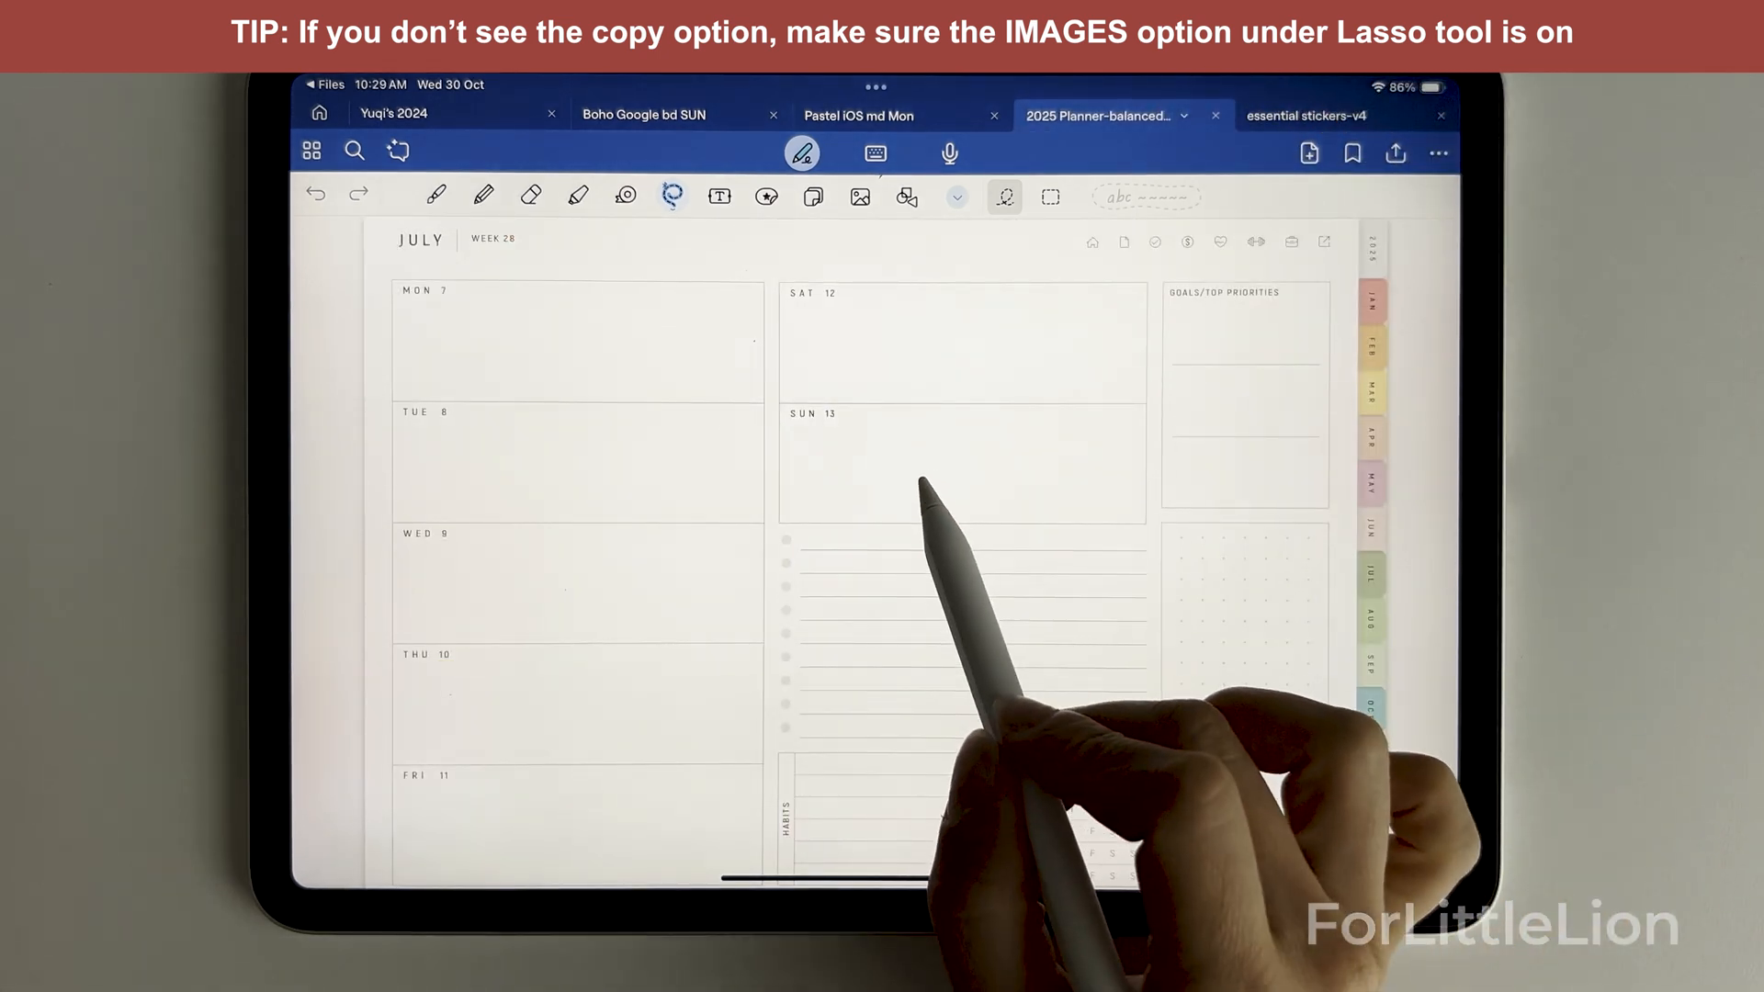
left_click(956, 472)
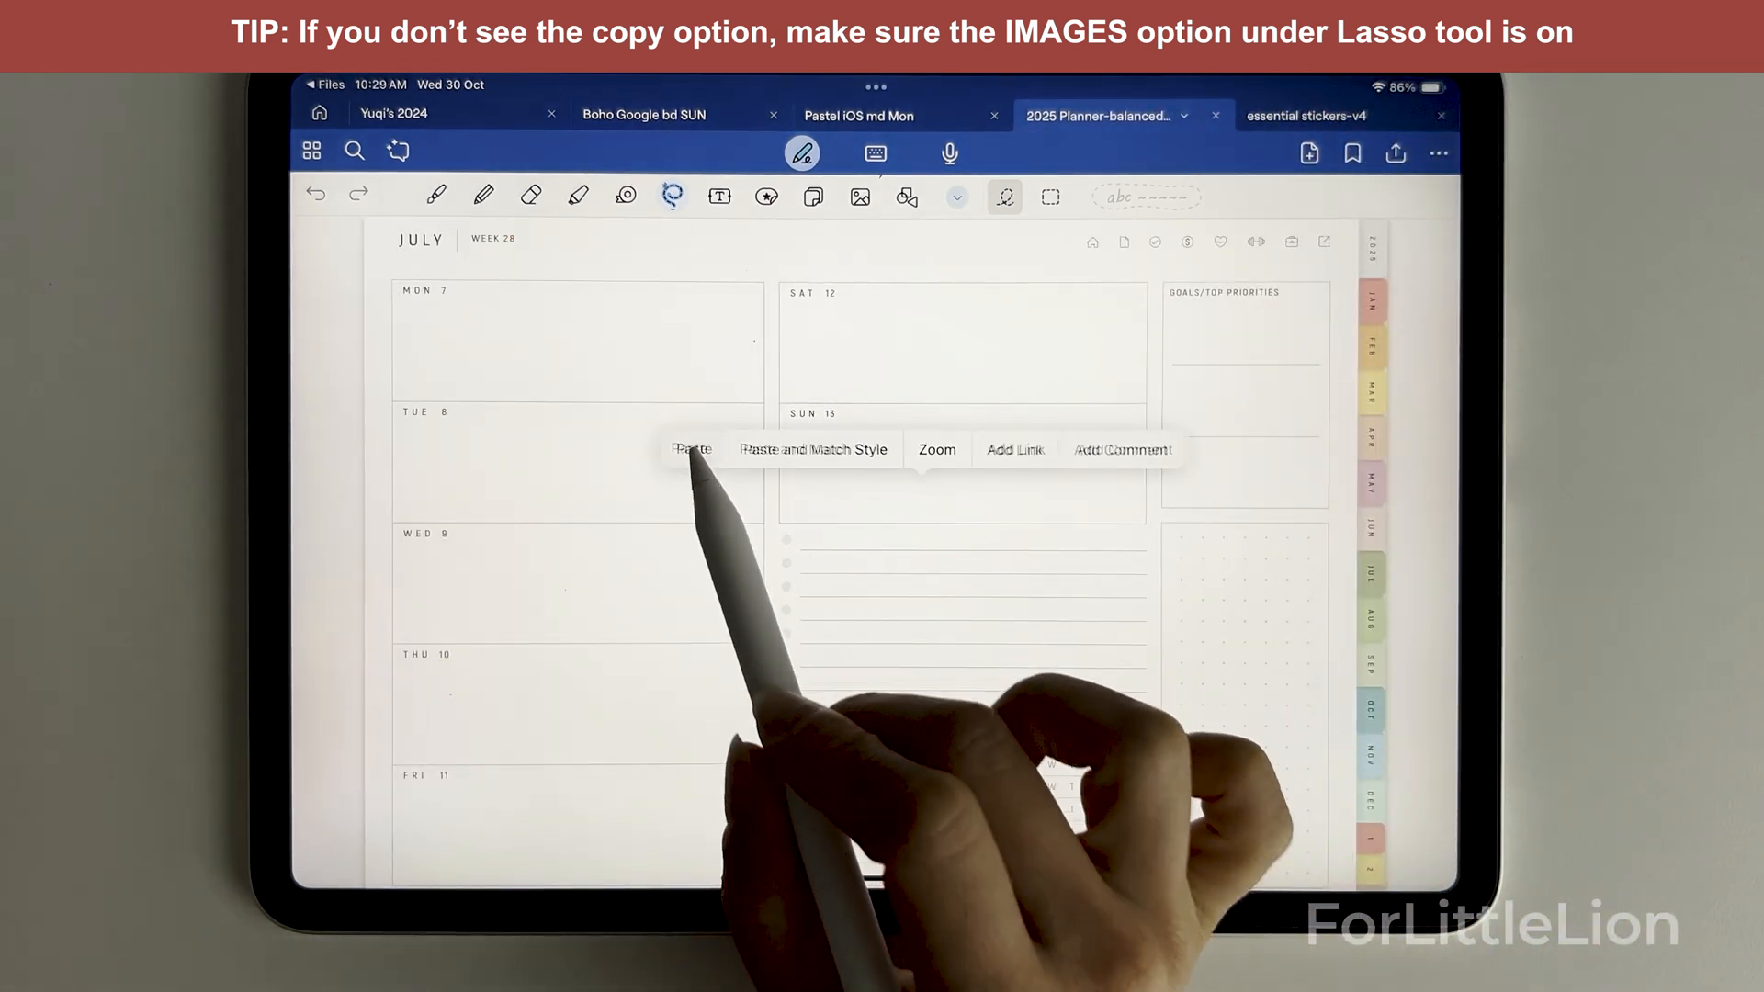
left_click(690, 449)
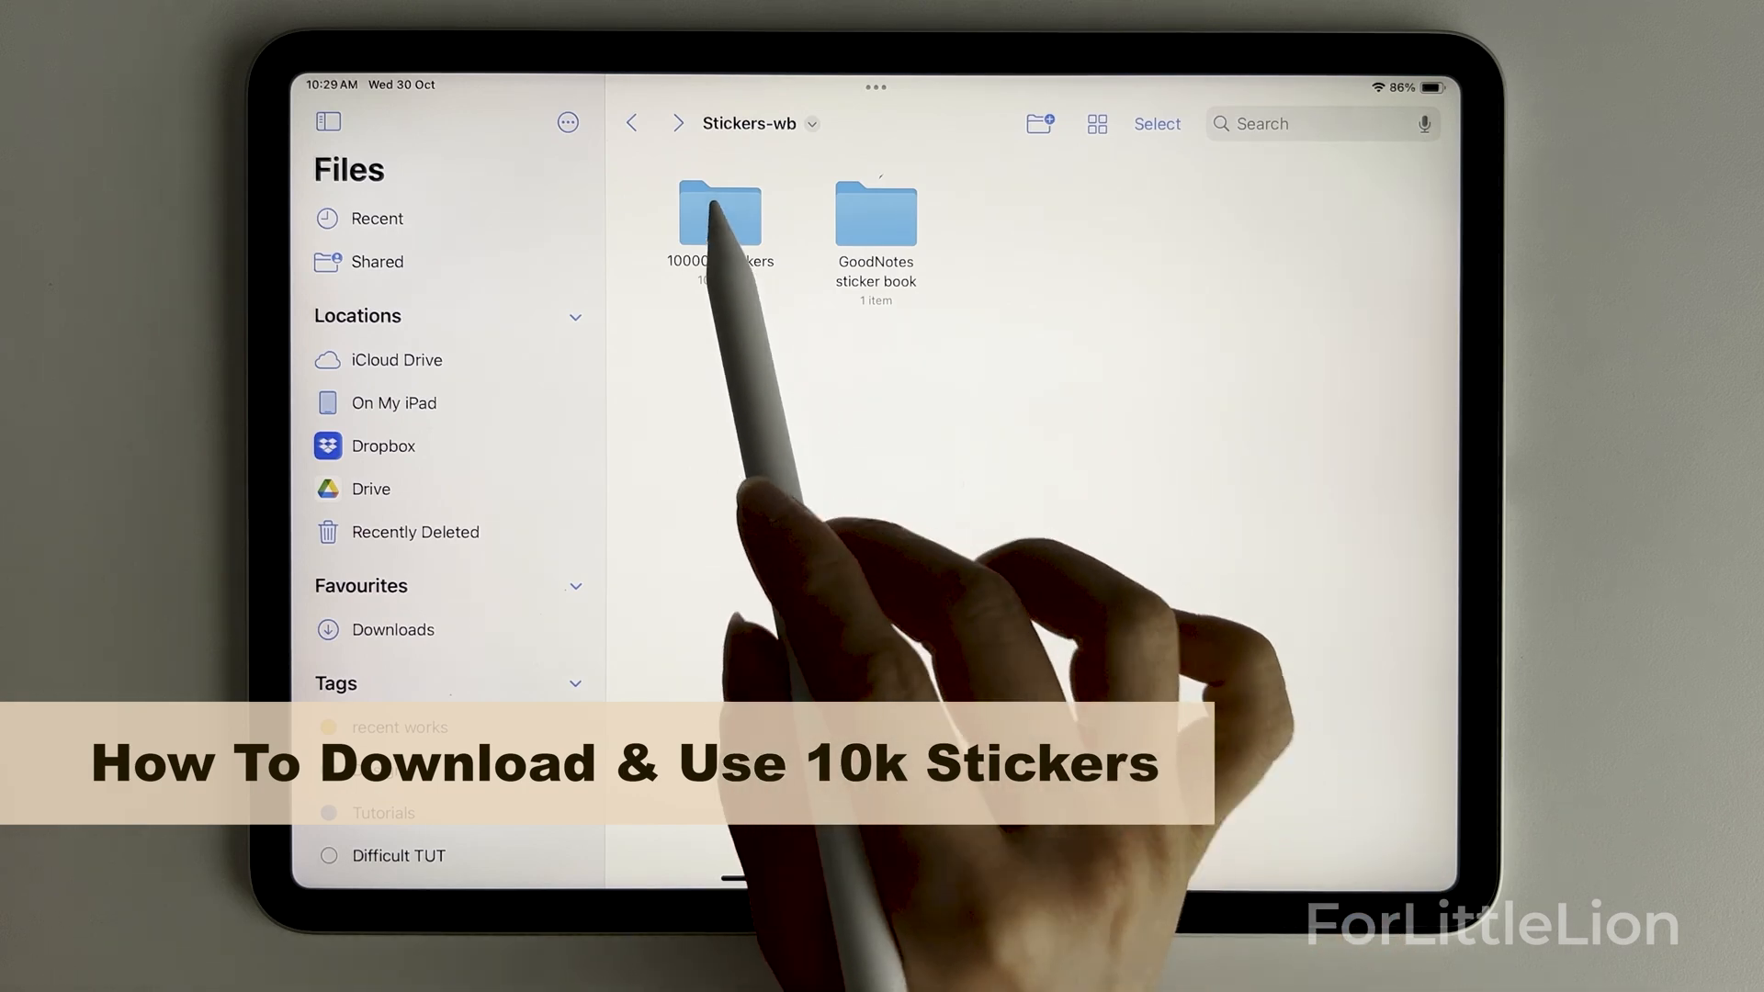
Select all 54 stickers in 10000+ stickers > icons > black and share them
double_click(717, 219)
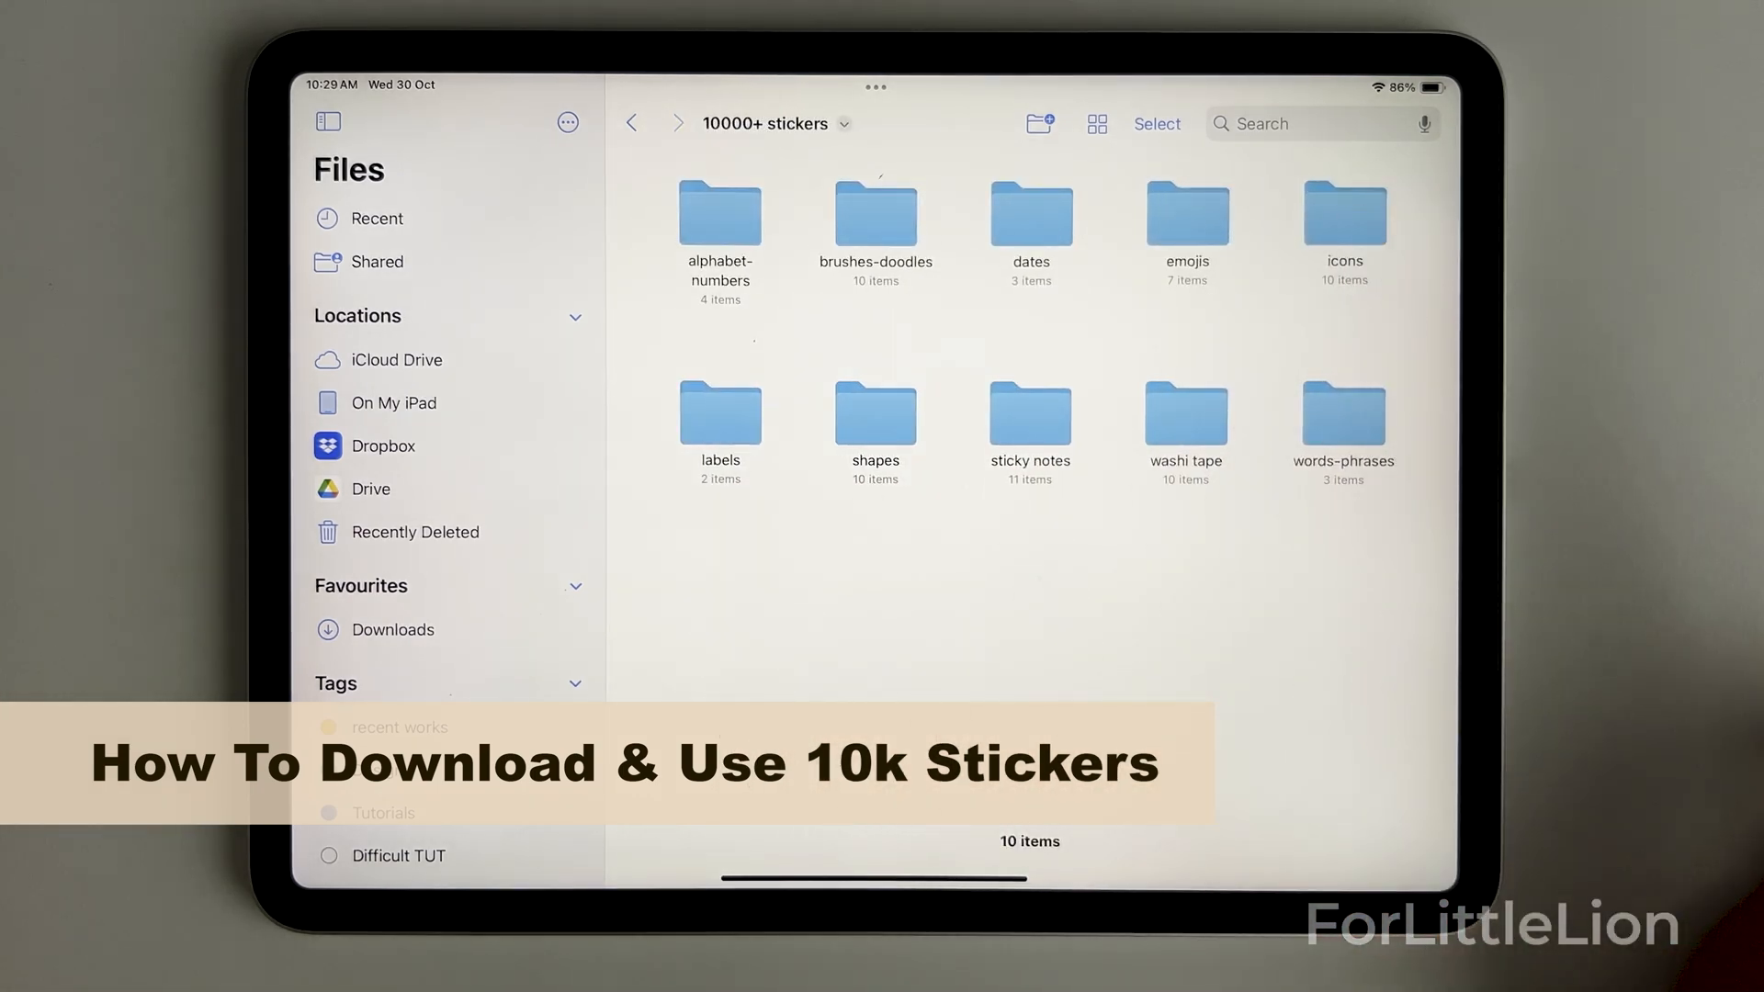
double_click(1343, 214)
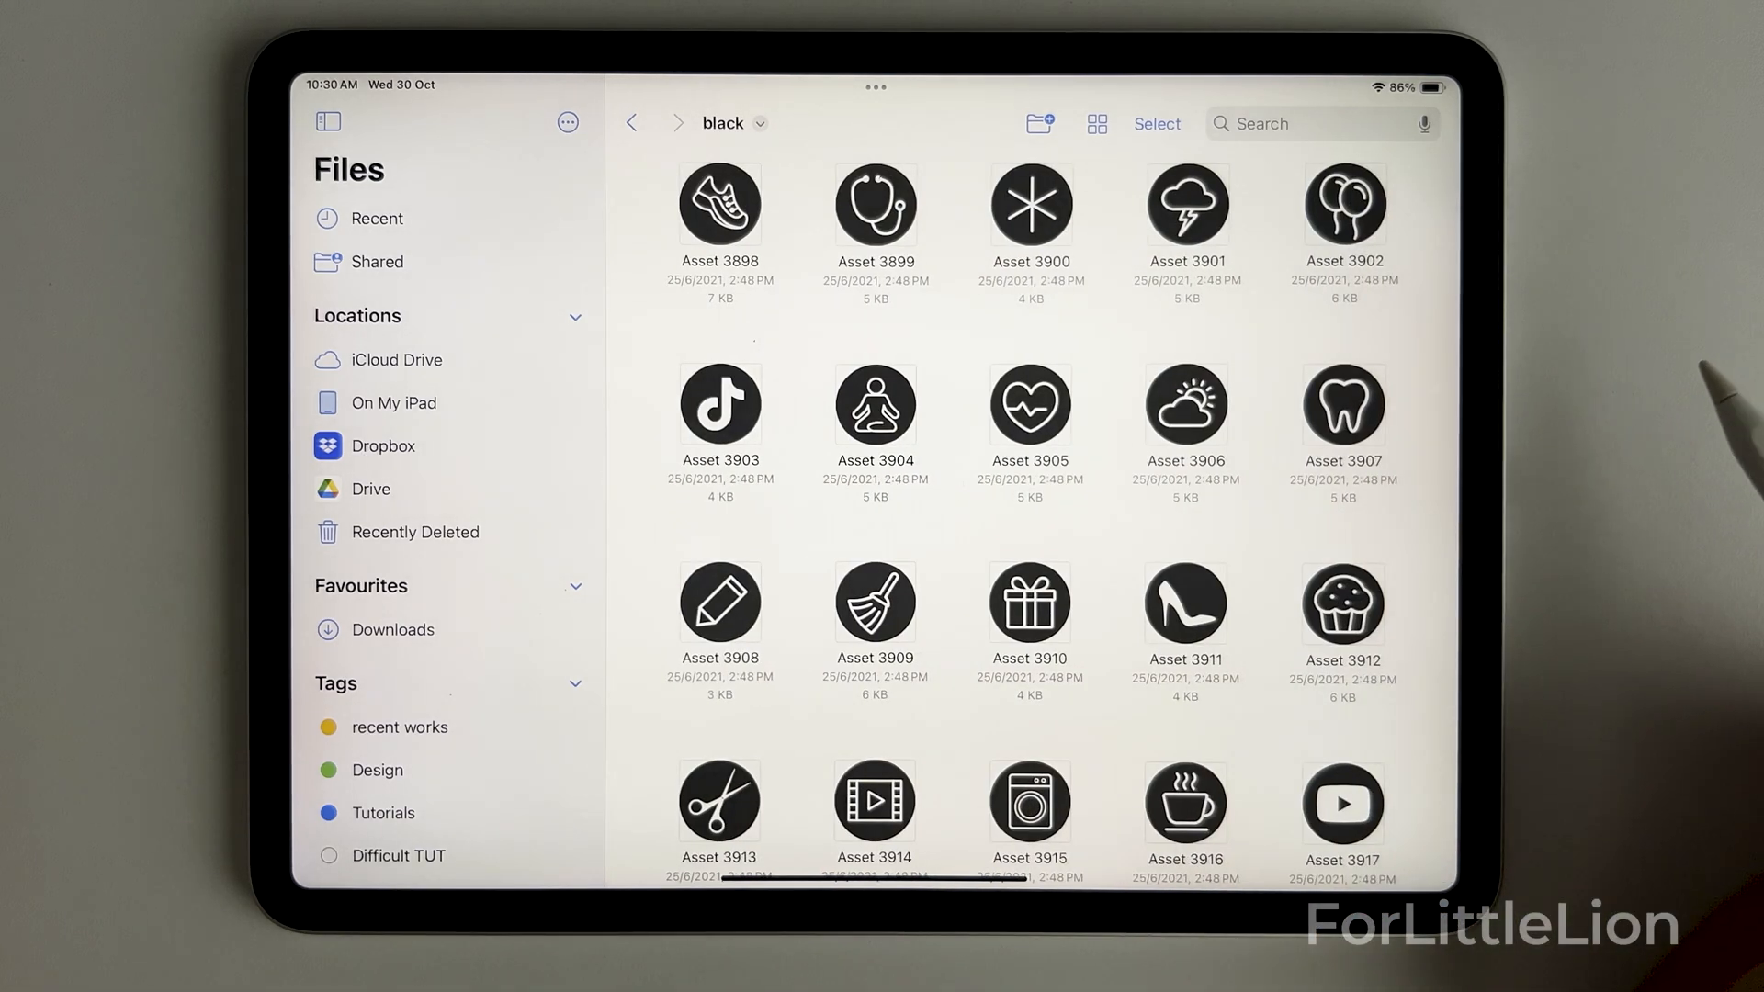
left_click(1154, 124)
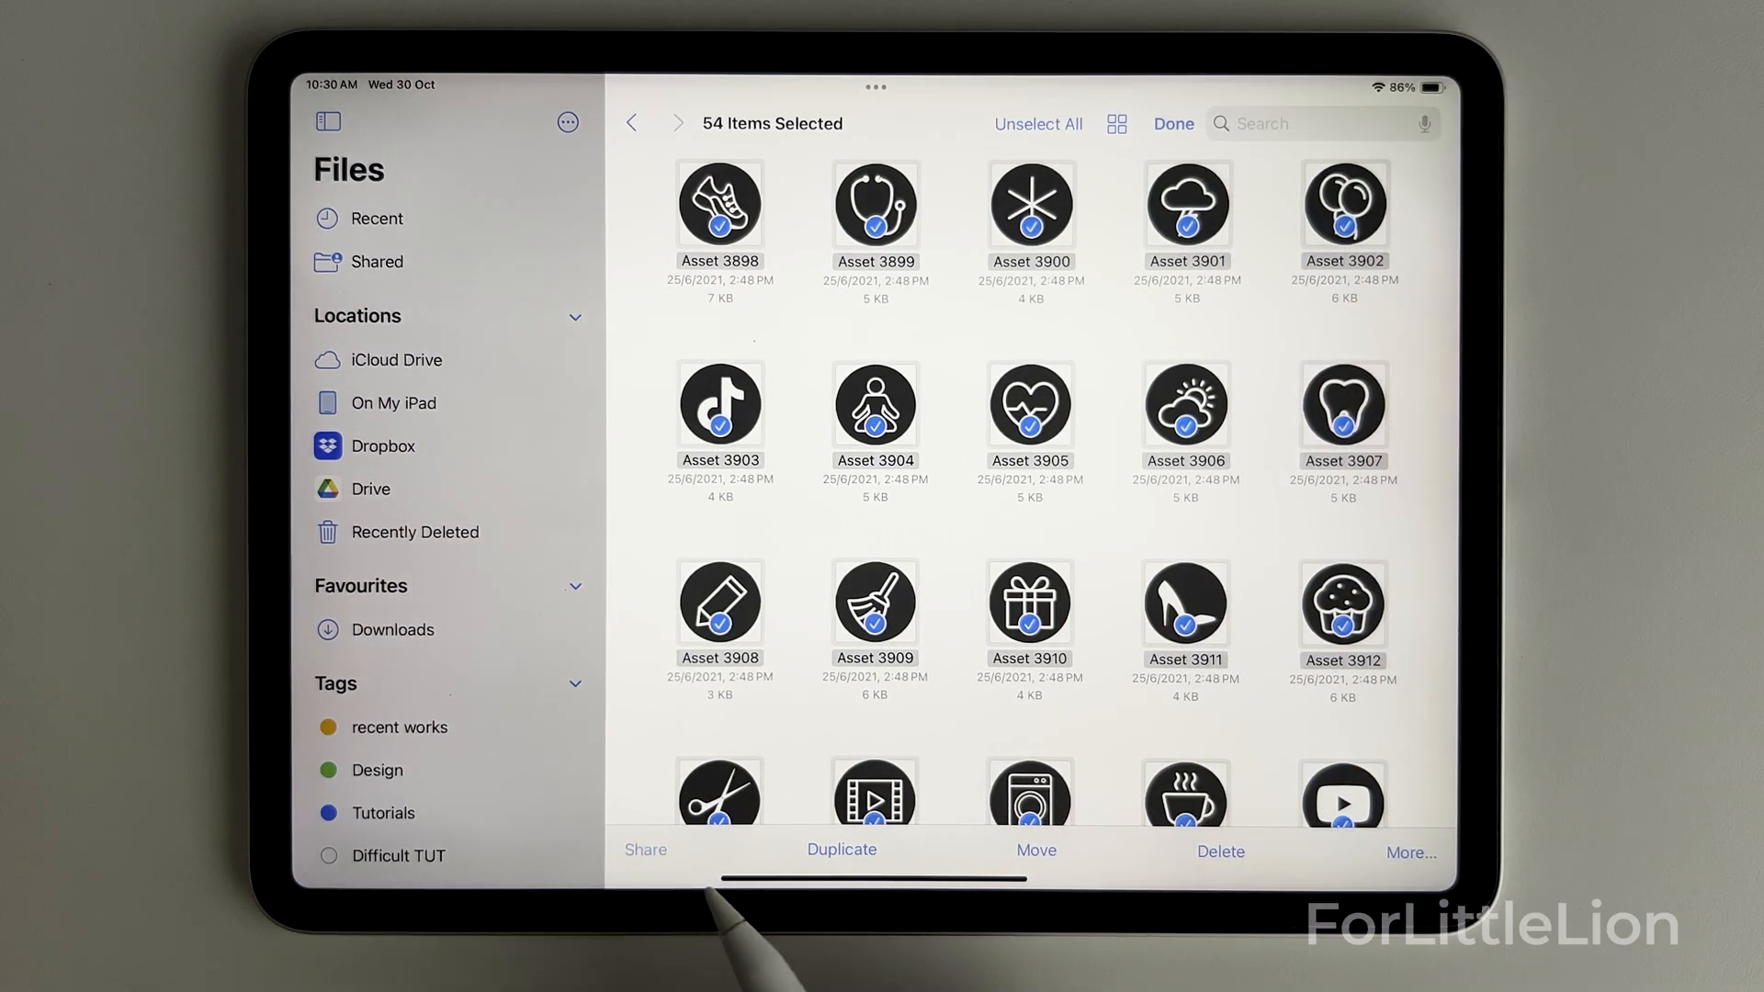
left_click(645, 848)
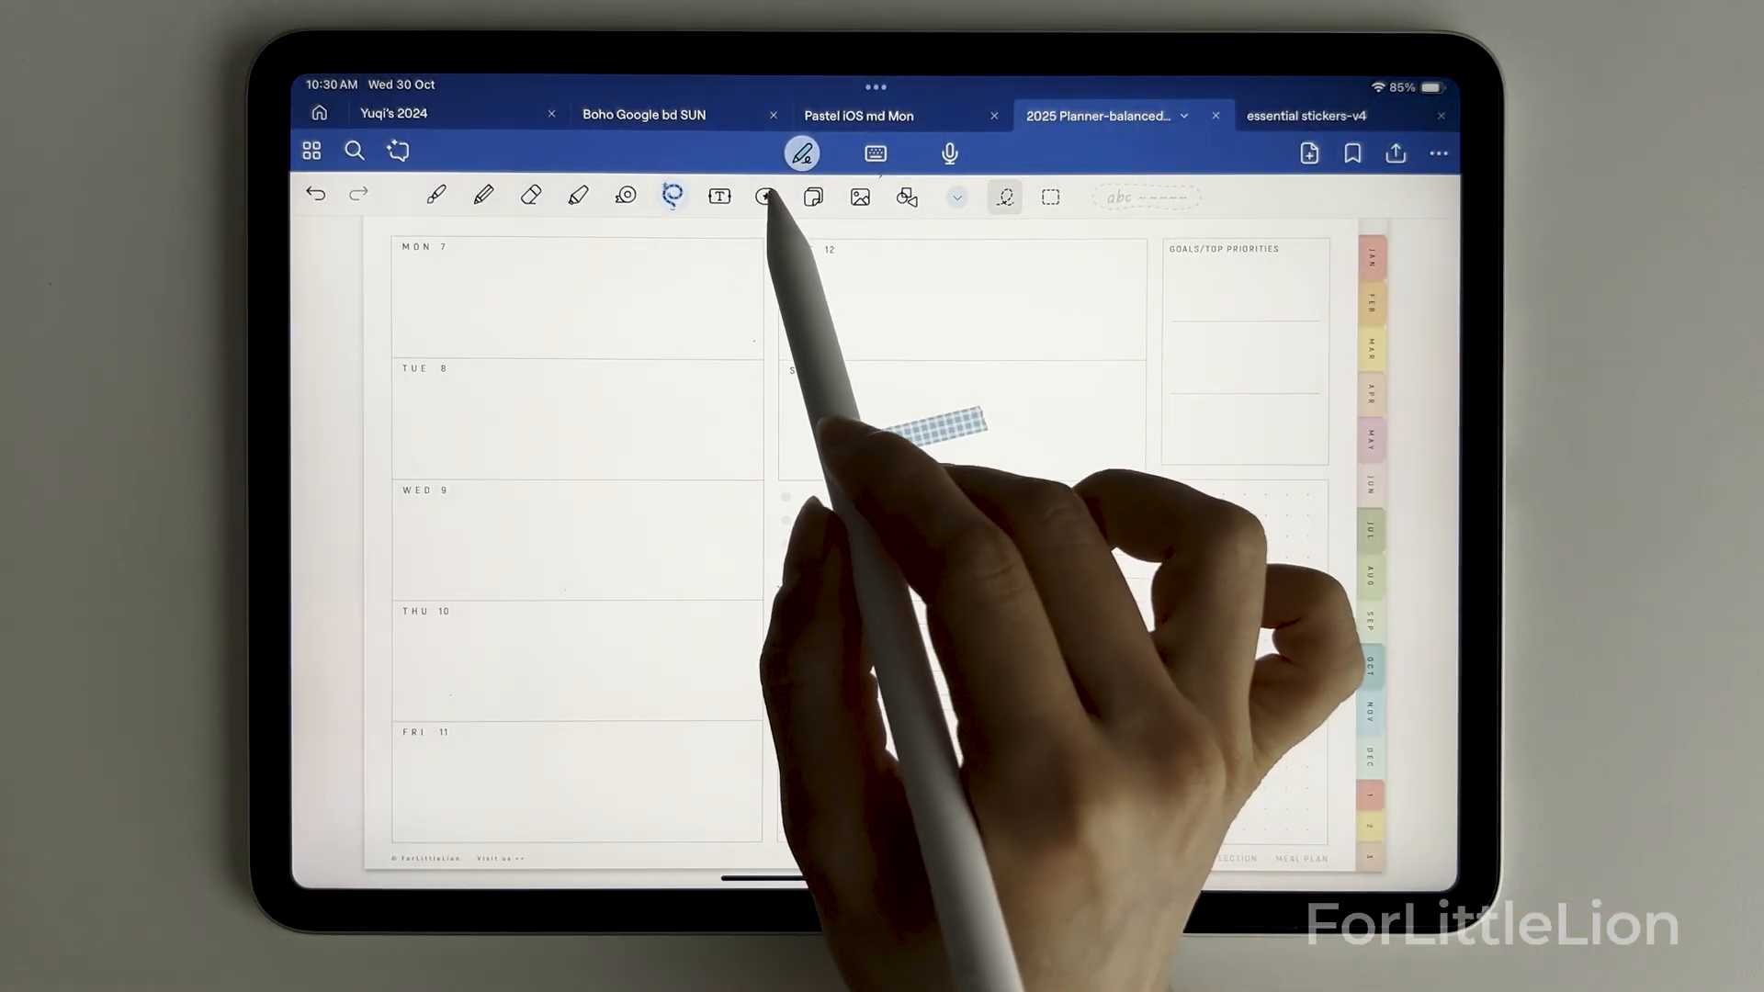
Build a new sticker collection titled 'icon-black' from the black icon photos
left_click(766, 195)
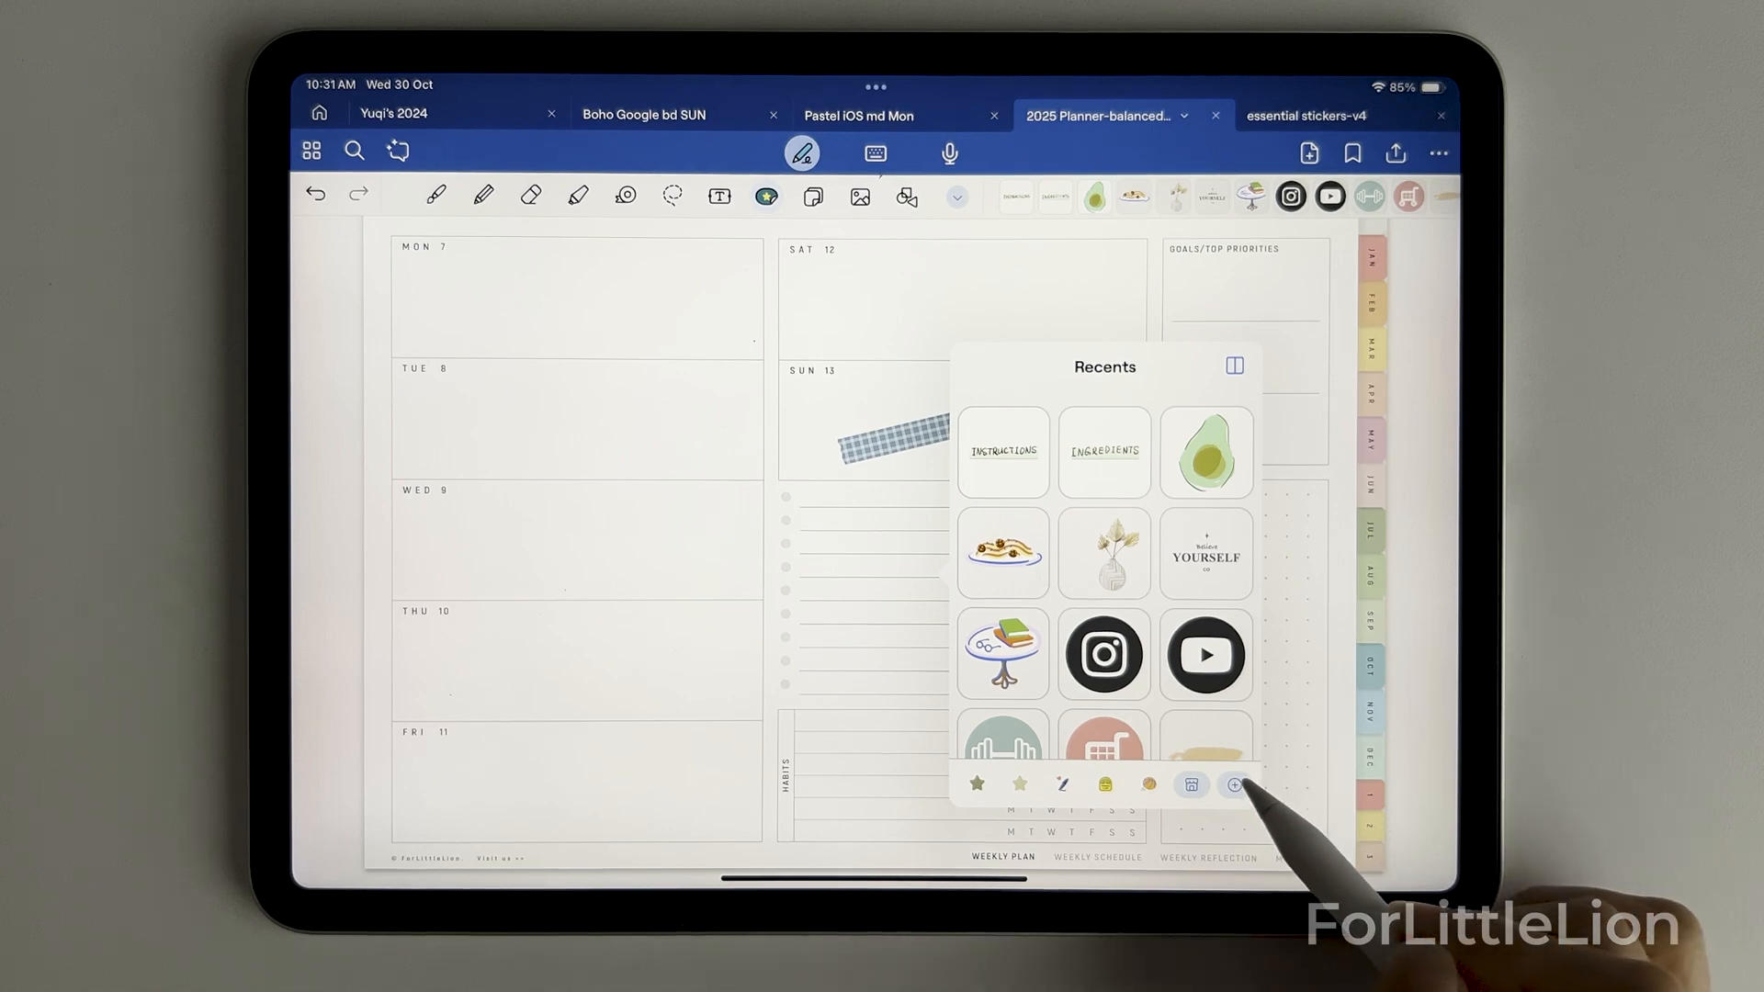
left_click(1234, 784)
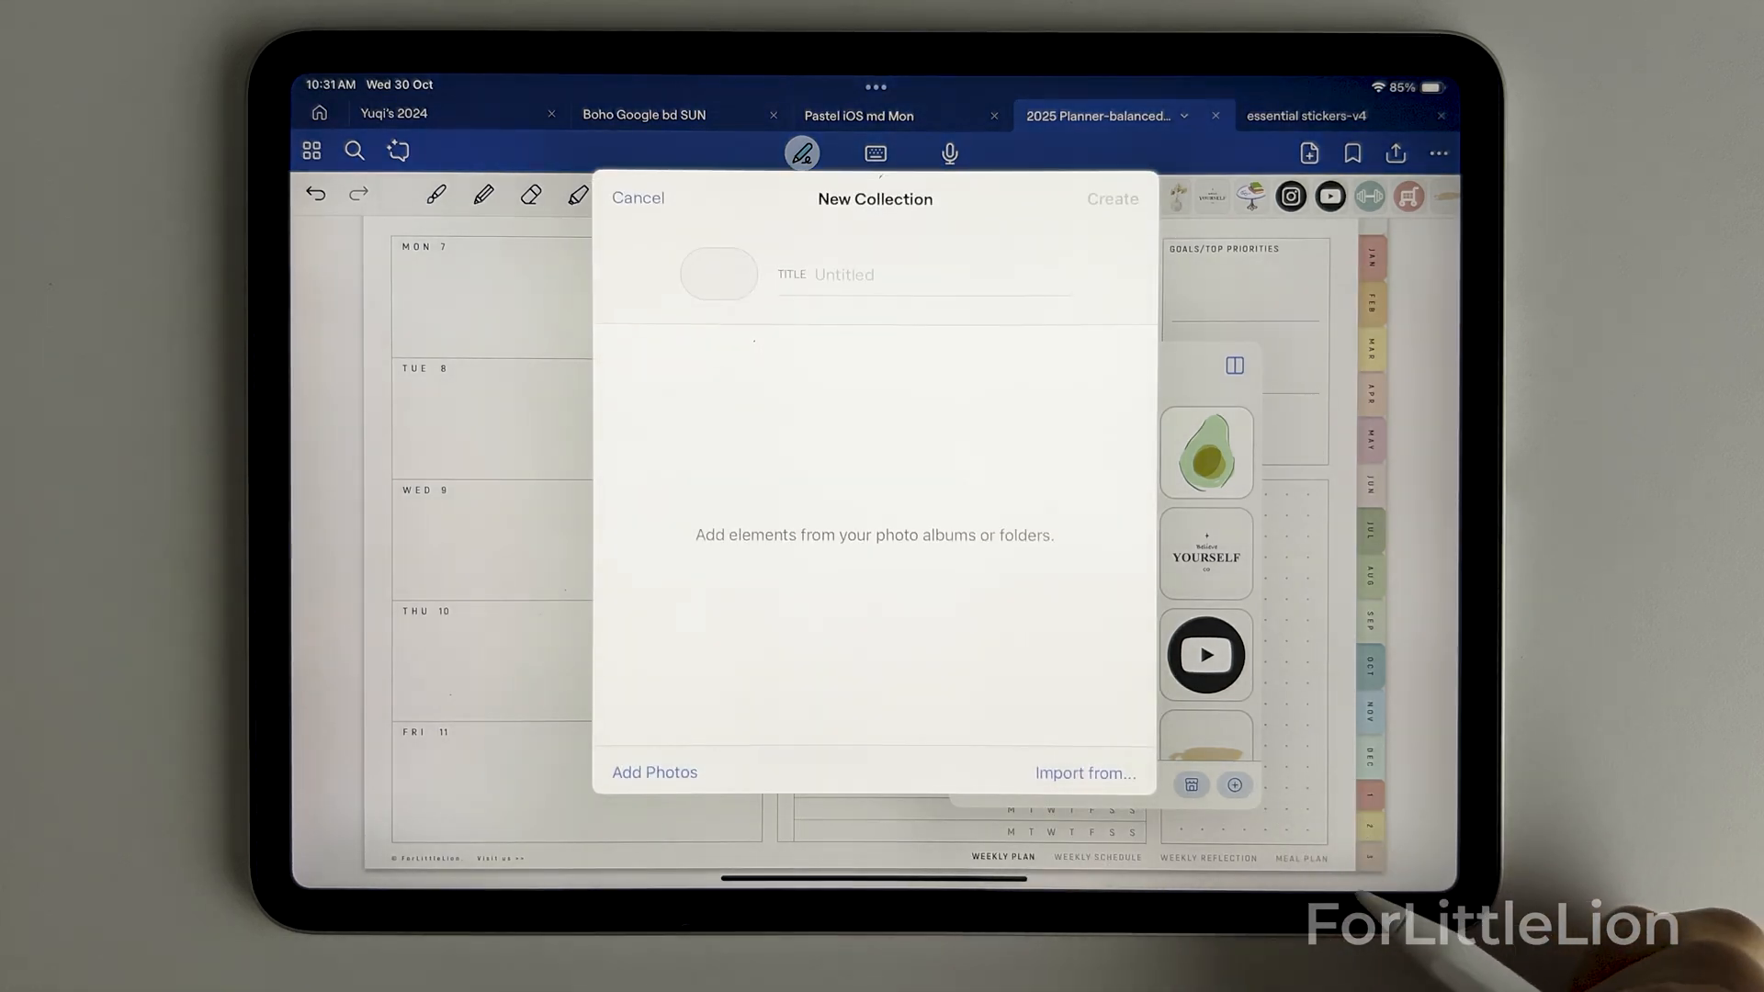
left_click(653, 772)
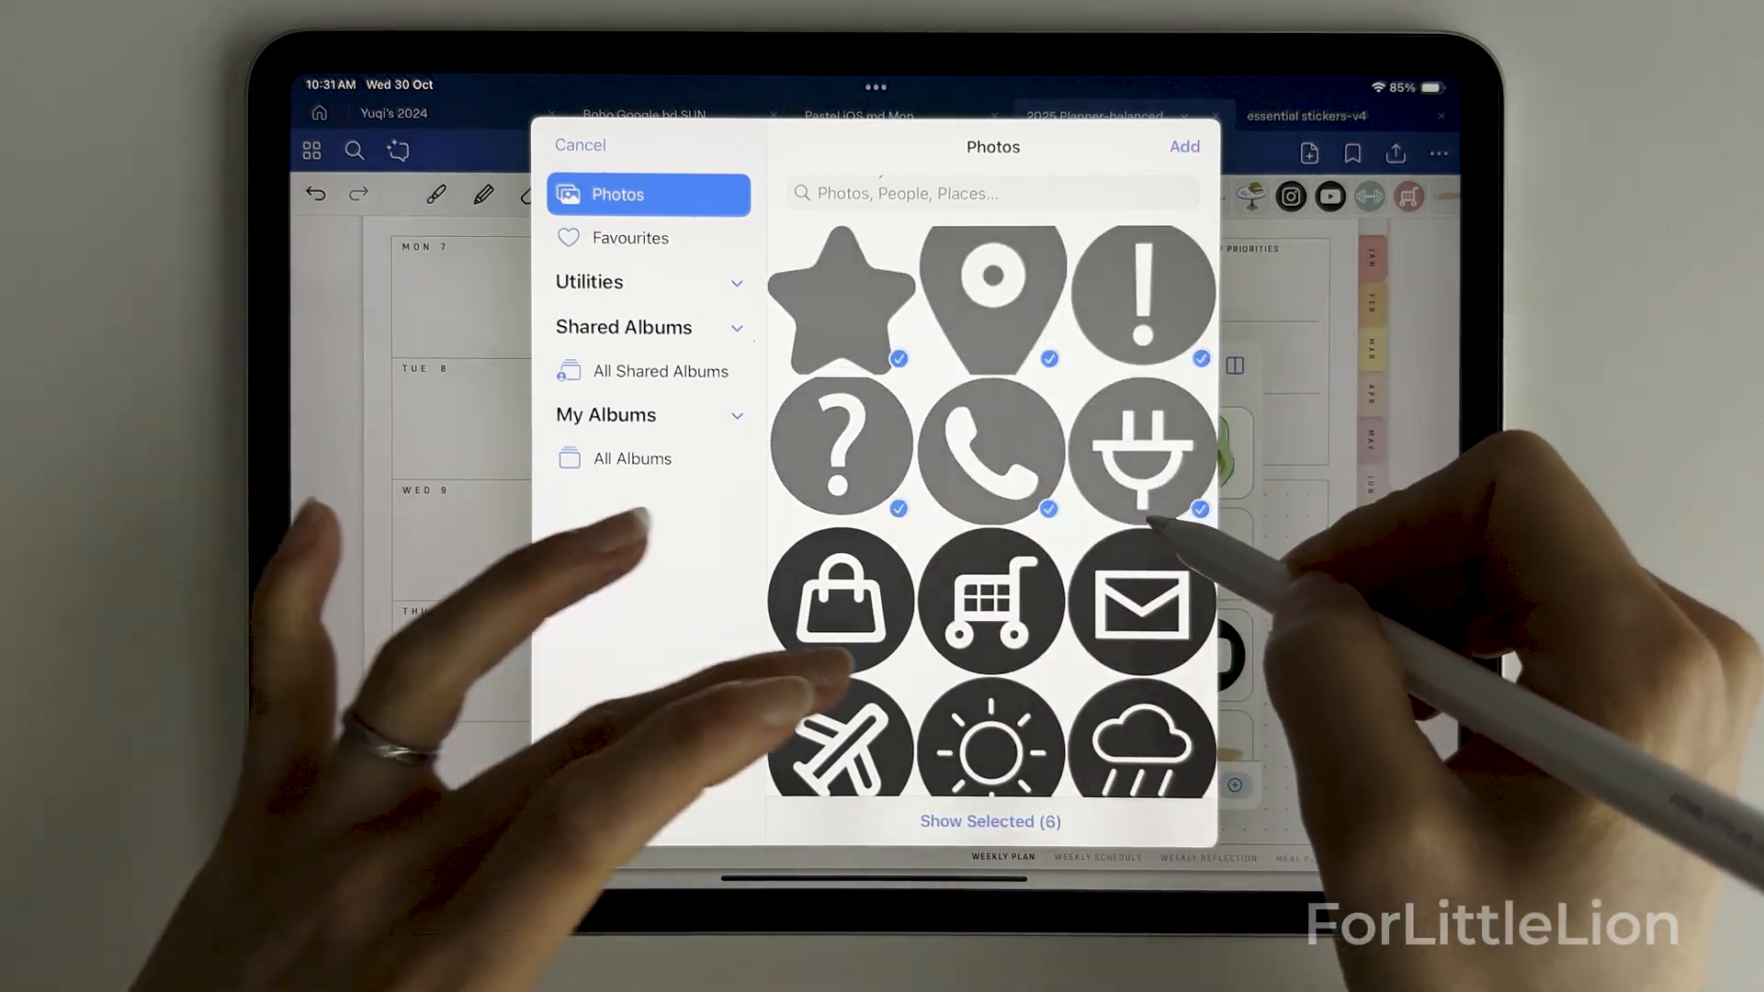
scroll("down", 3)
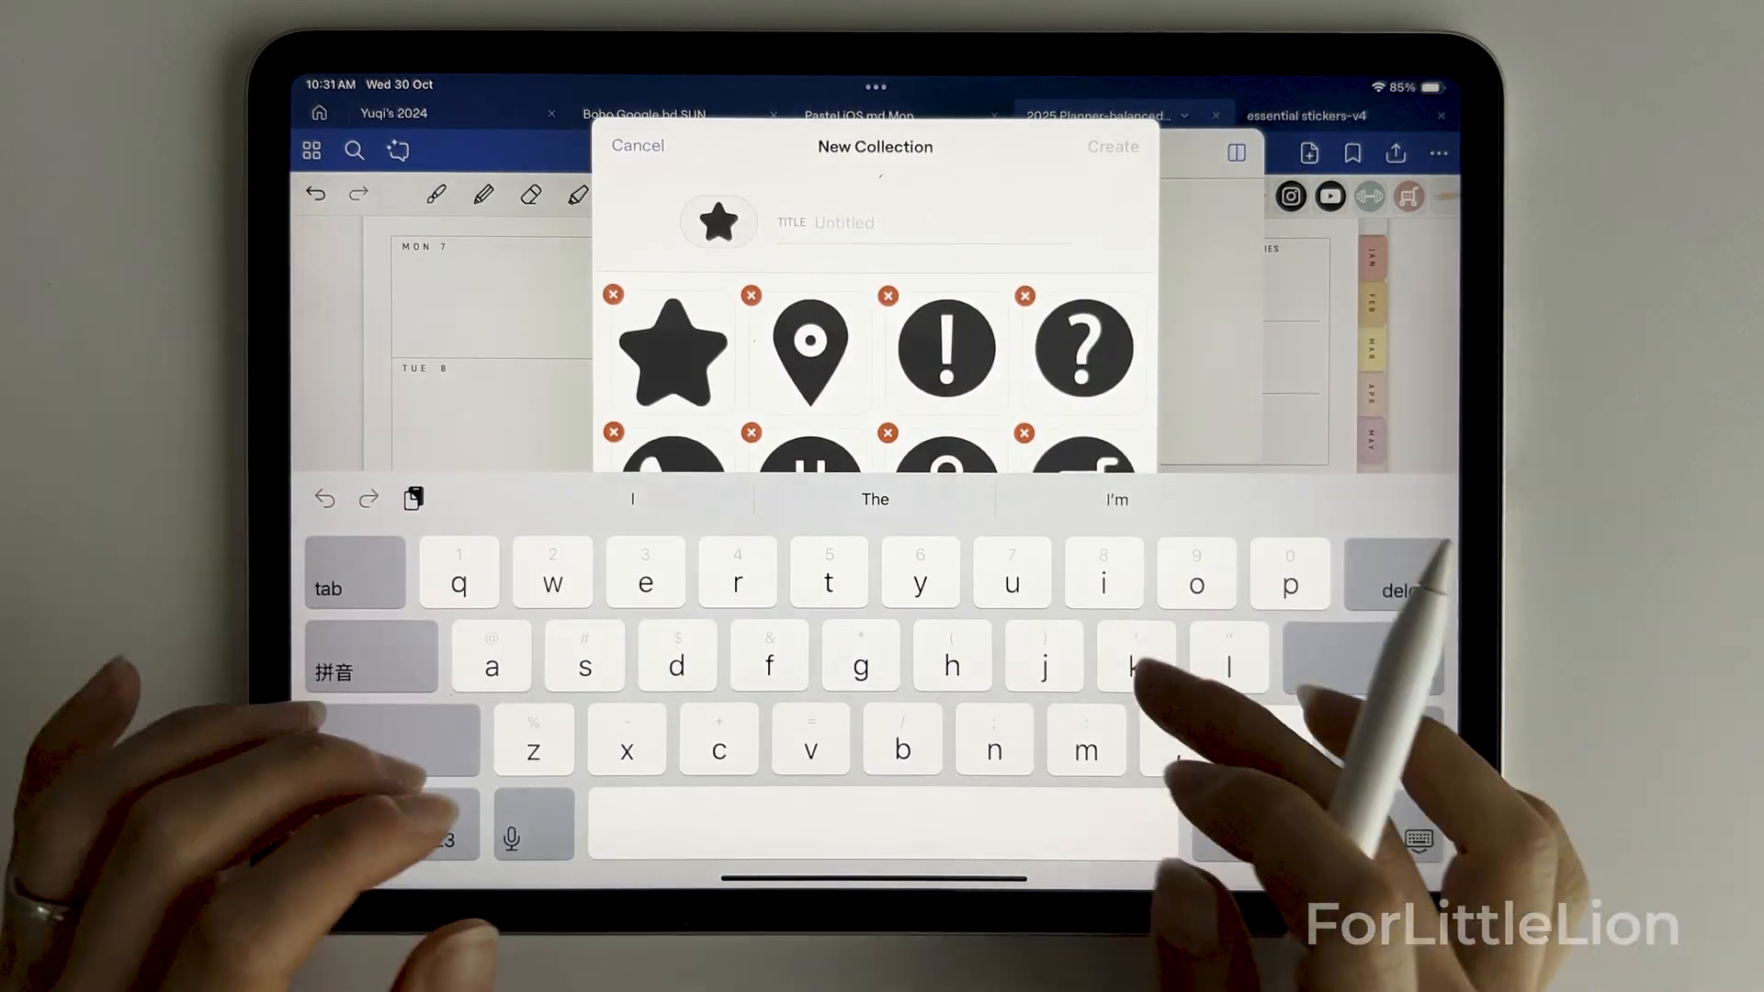
type("icon-black")
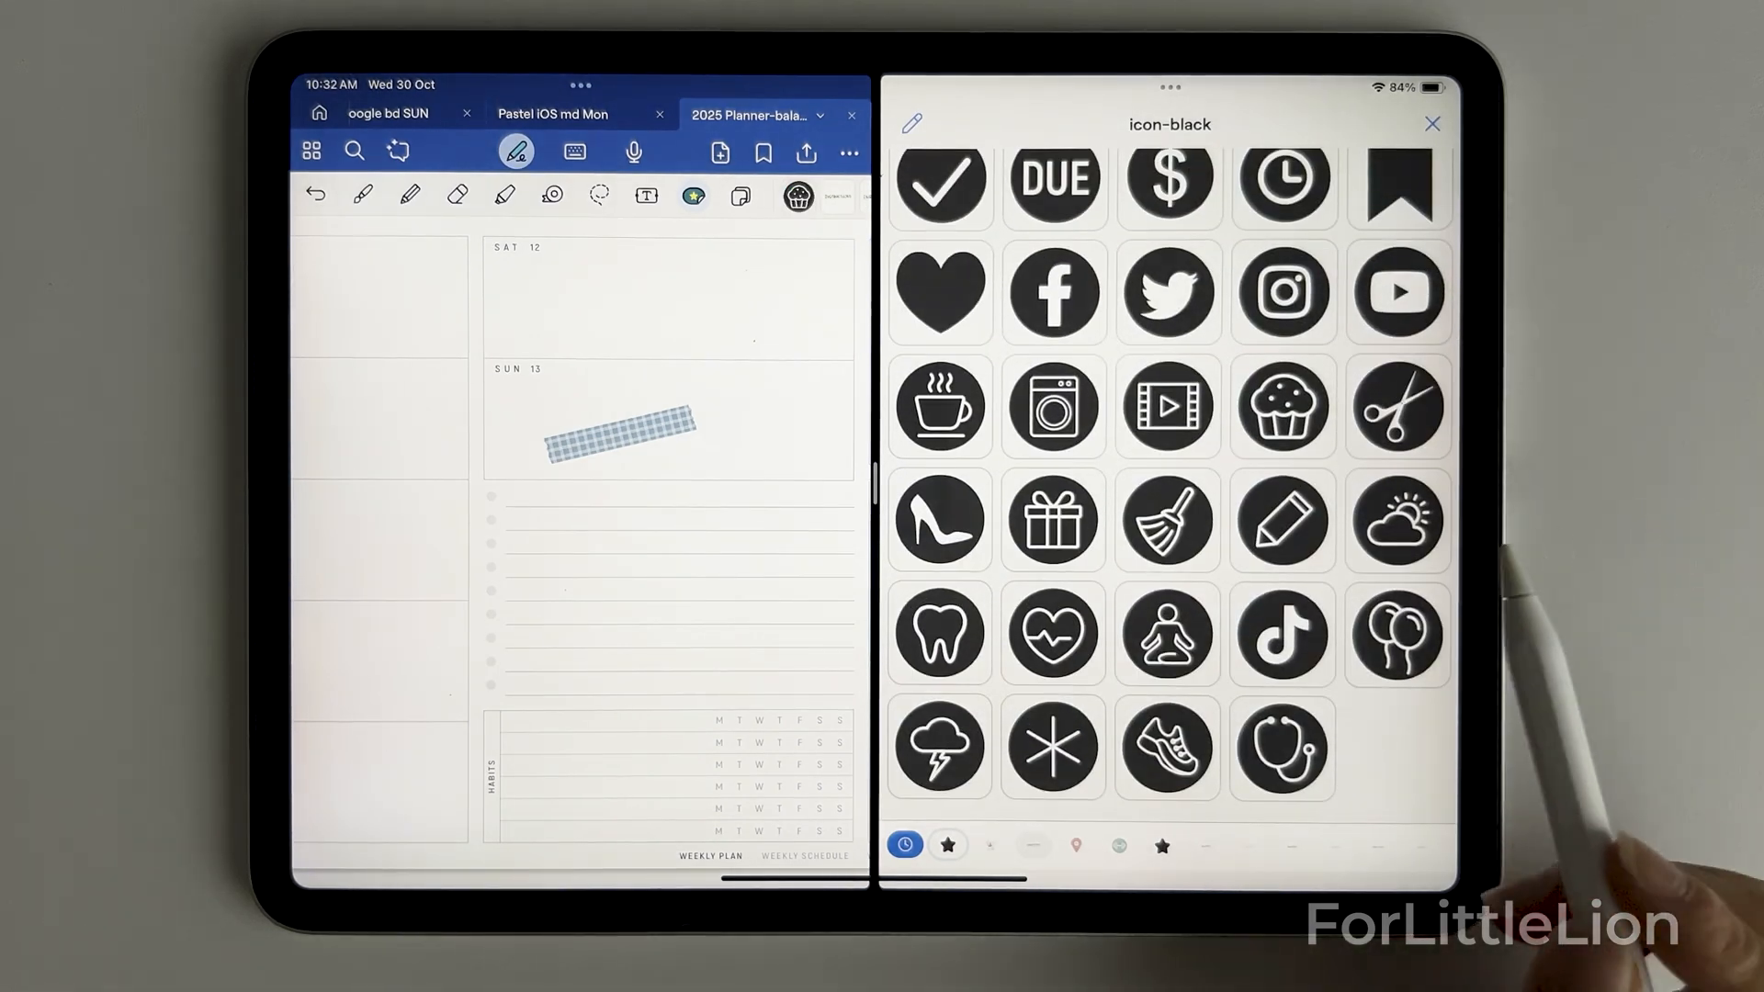
left_click_drag(1052, 520, 878, 520)
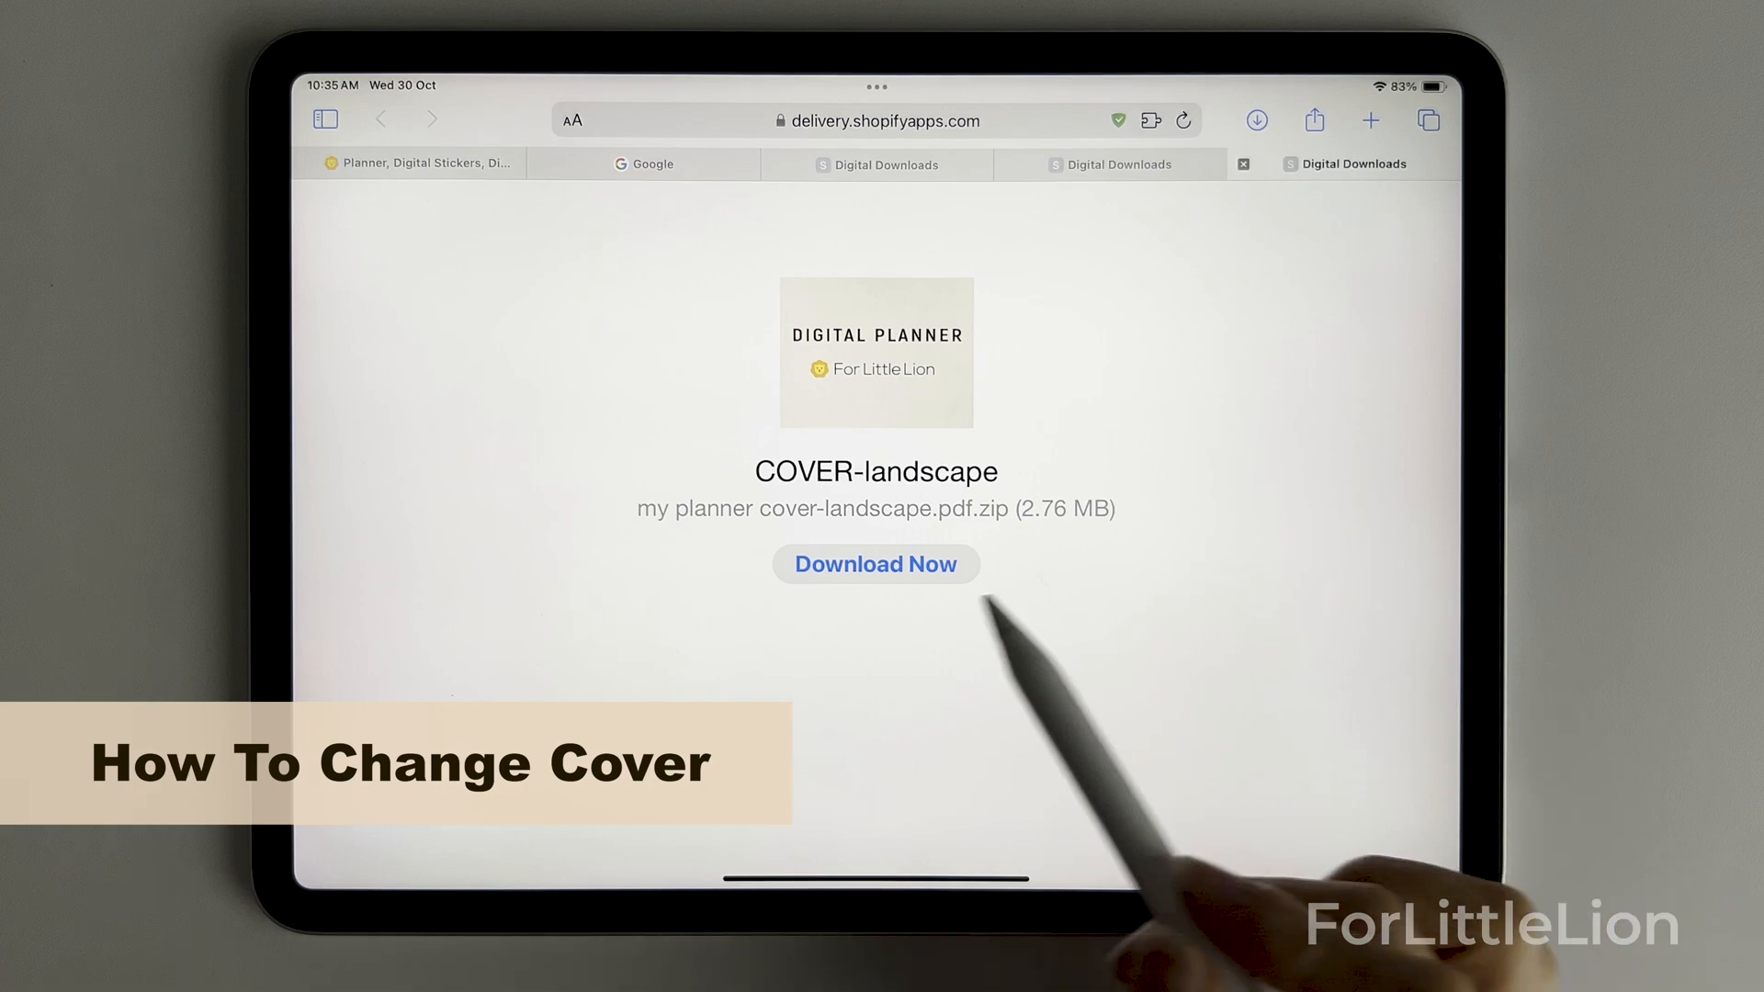
Download the landscape cover zip in Safari and show the Downloads list
left_click(876, 563)
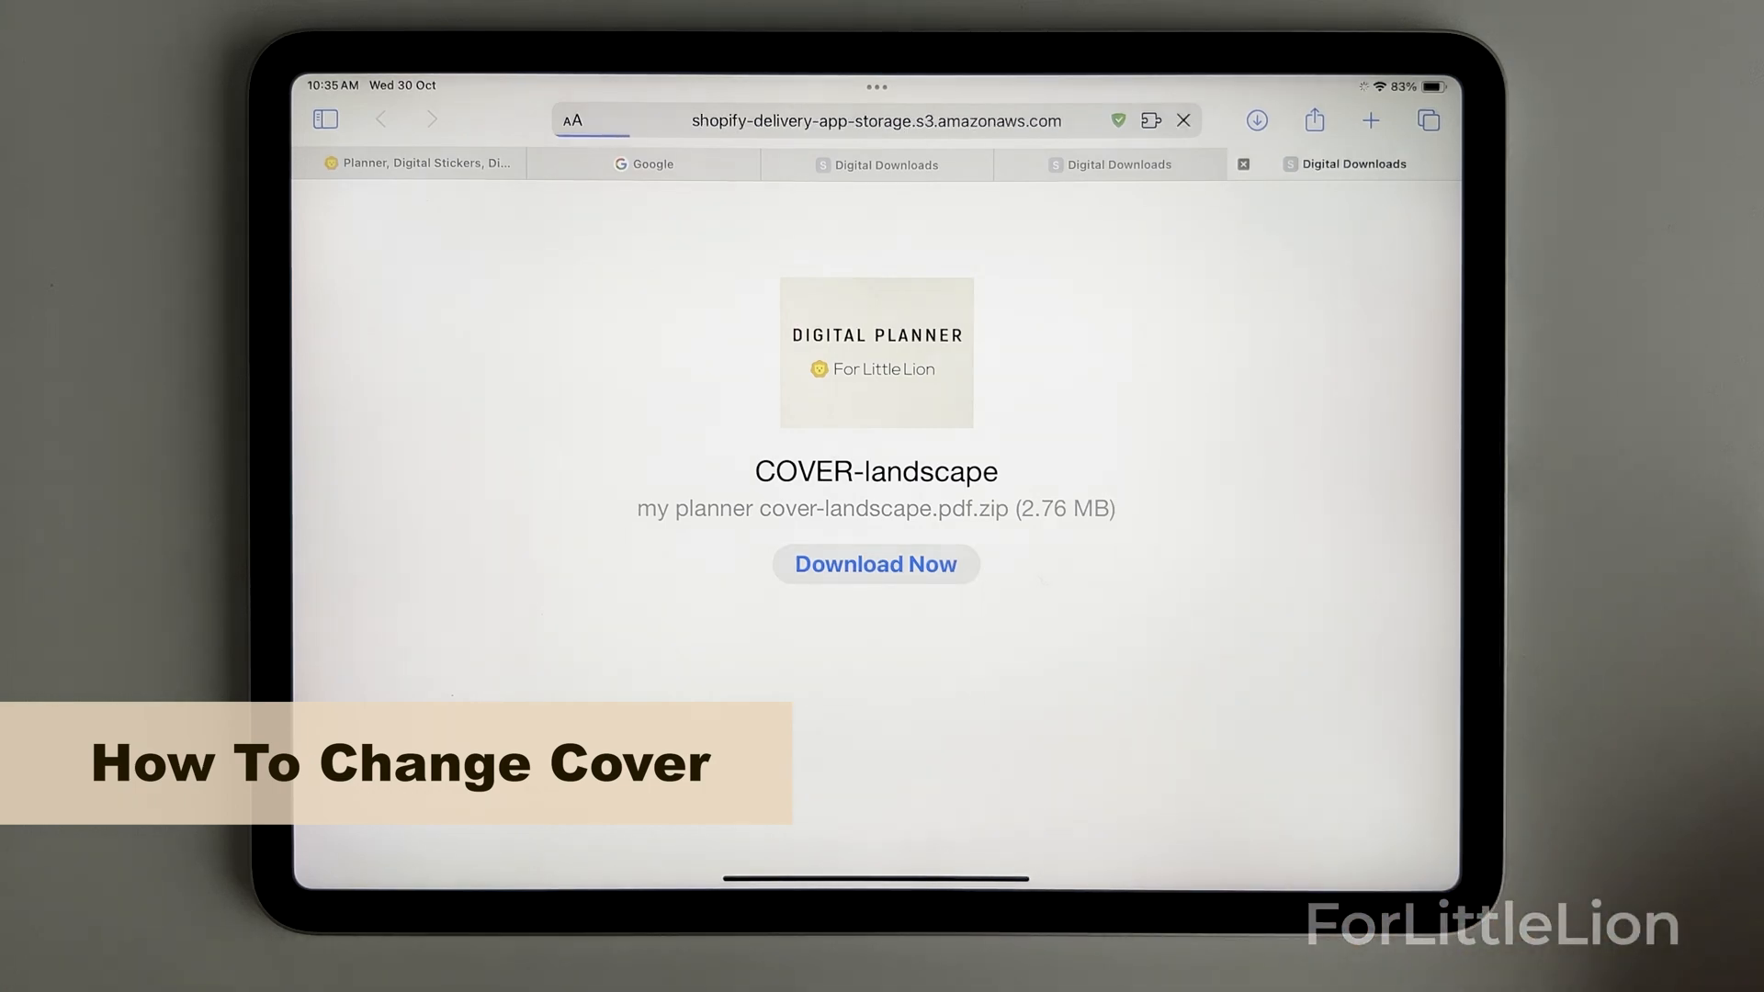
left_click(875, 563)
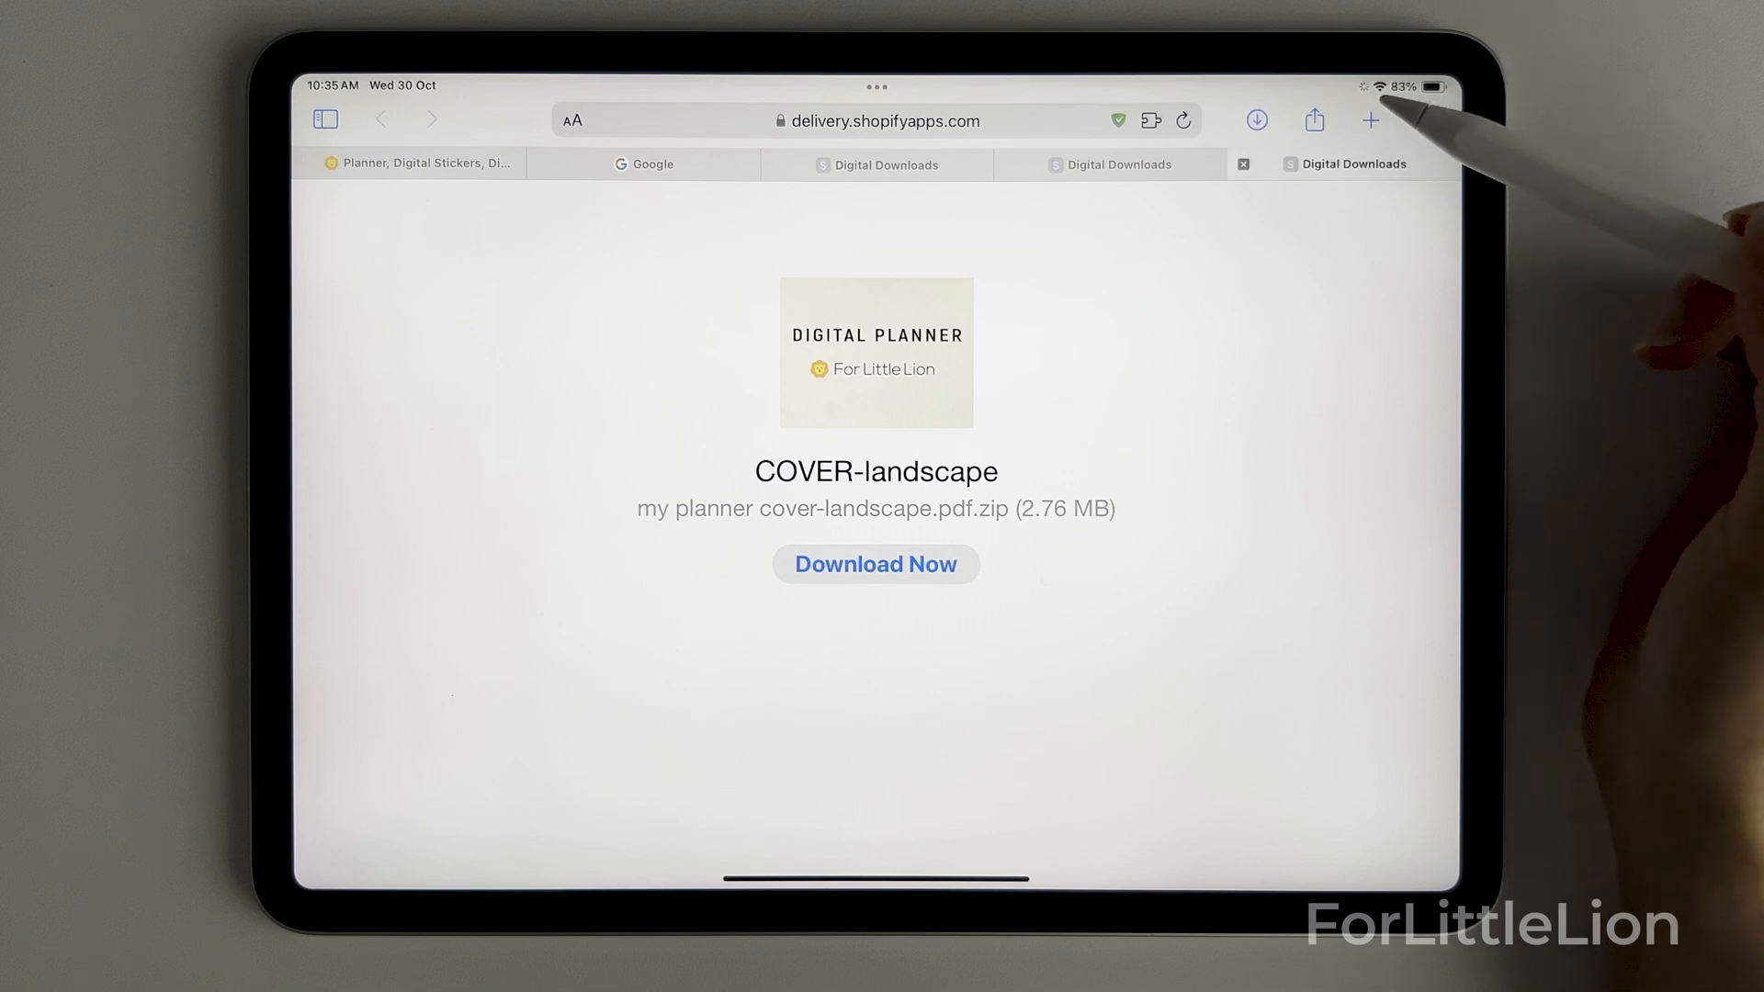
left_click(1256, 121)
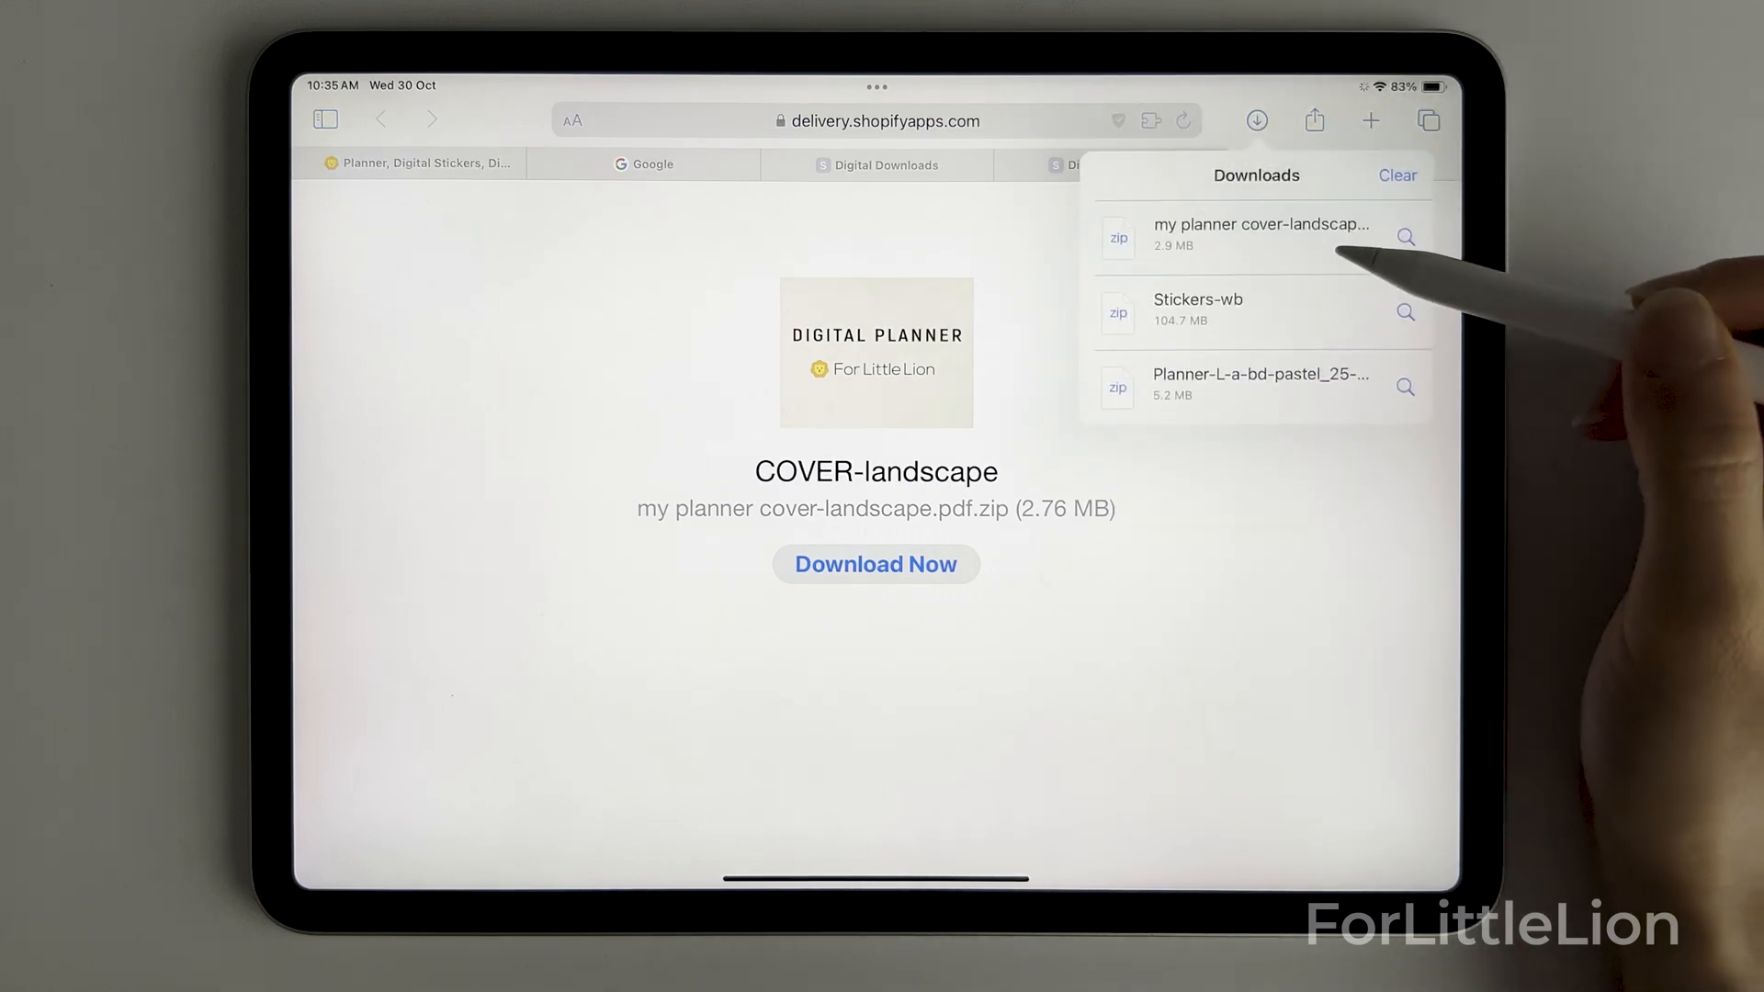
Open the downloaded cover PDF and send it to Goodnotes
left_click(1403, 236)
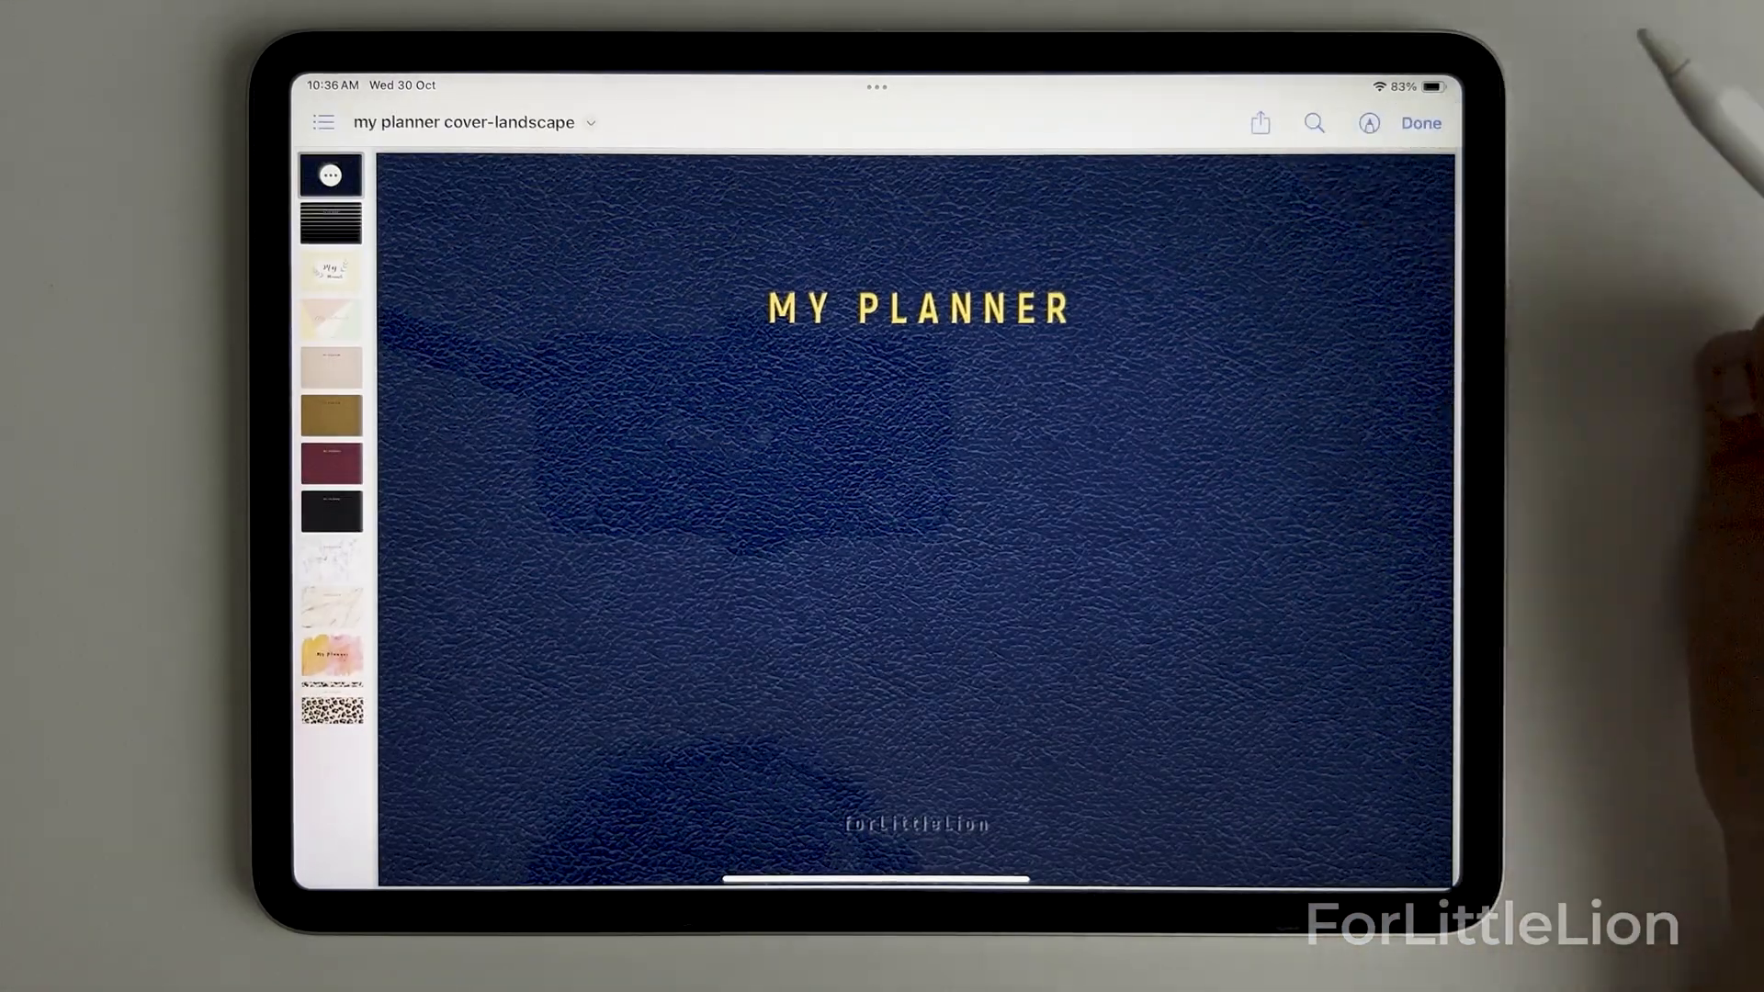
left_click(1259, 123)
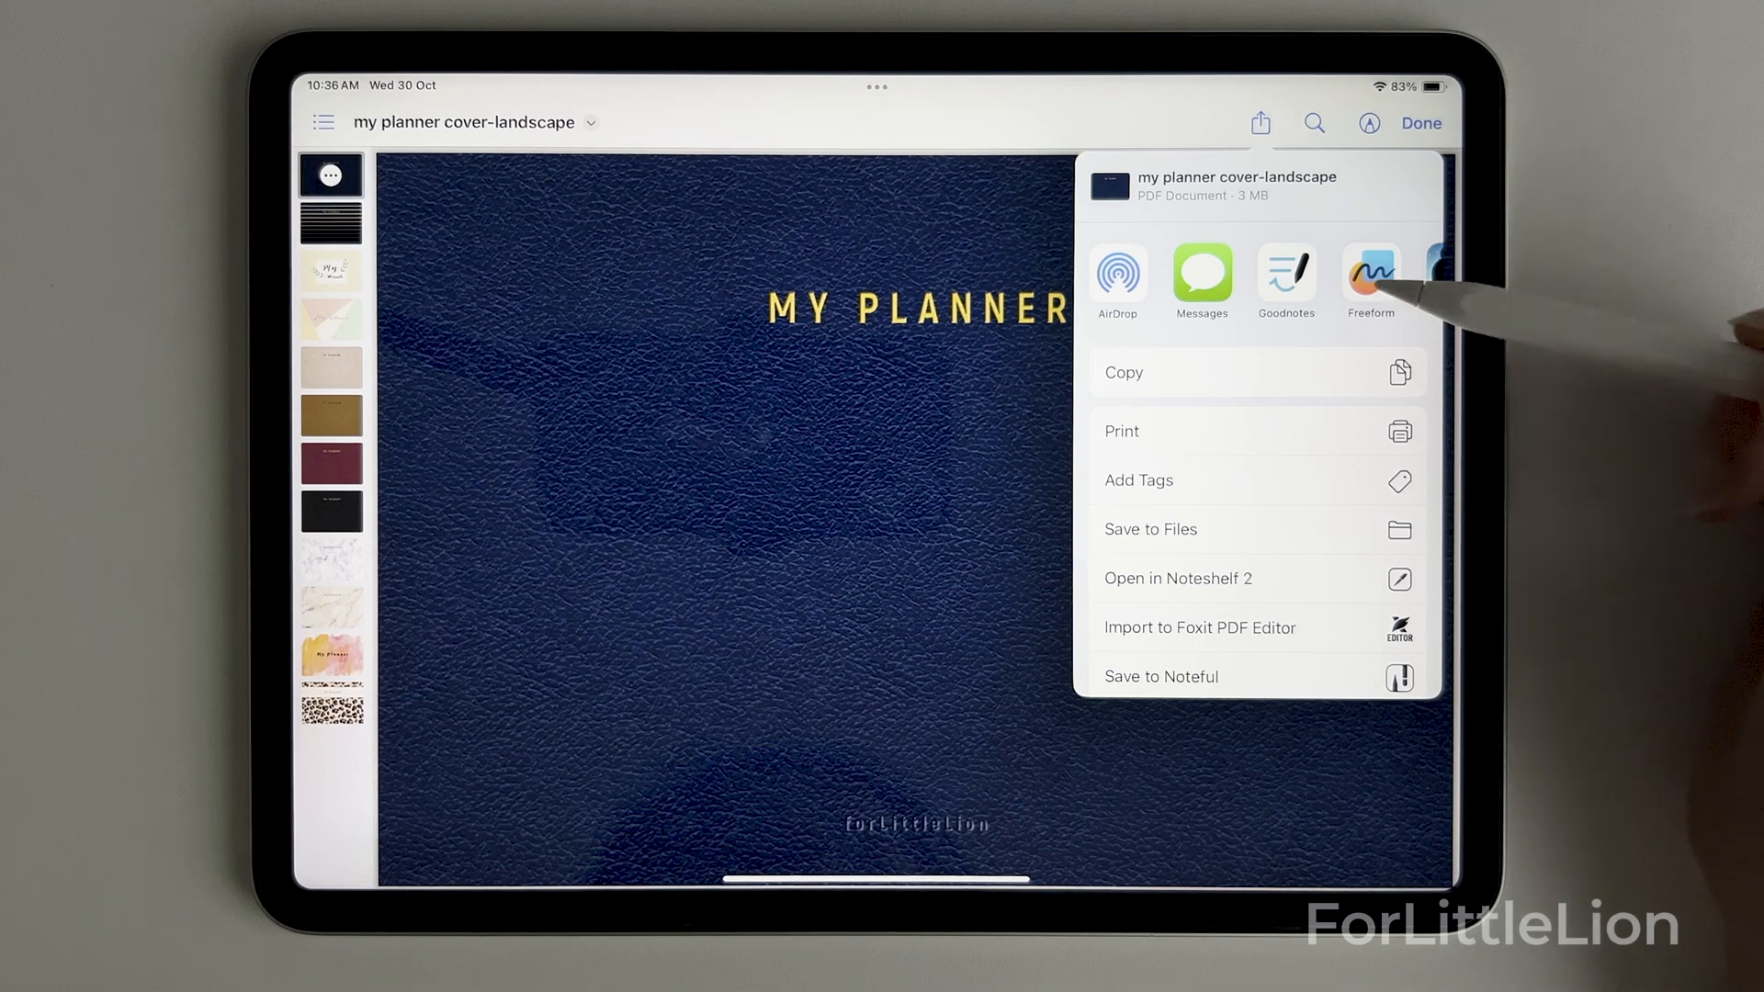
left_click(1284, 276)
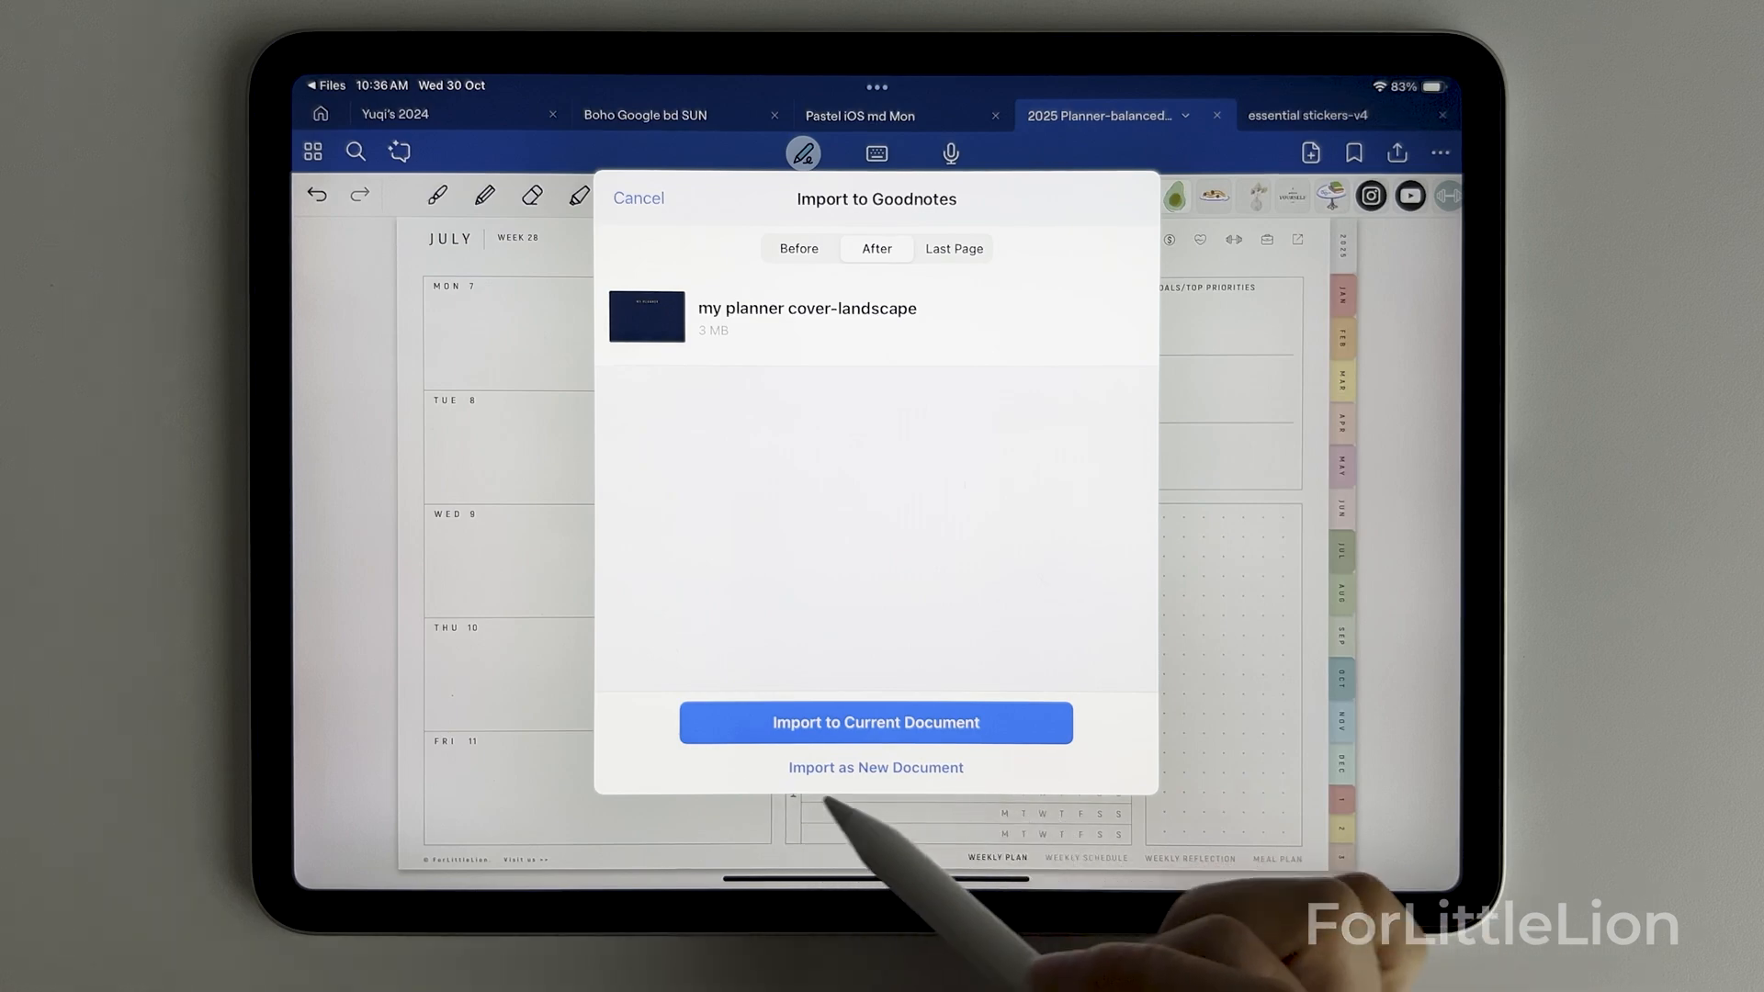
Import the cover PDF into Documents and copy its pastel My Planner cover page
left_click(876, 767)
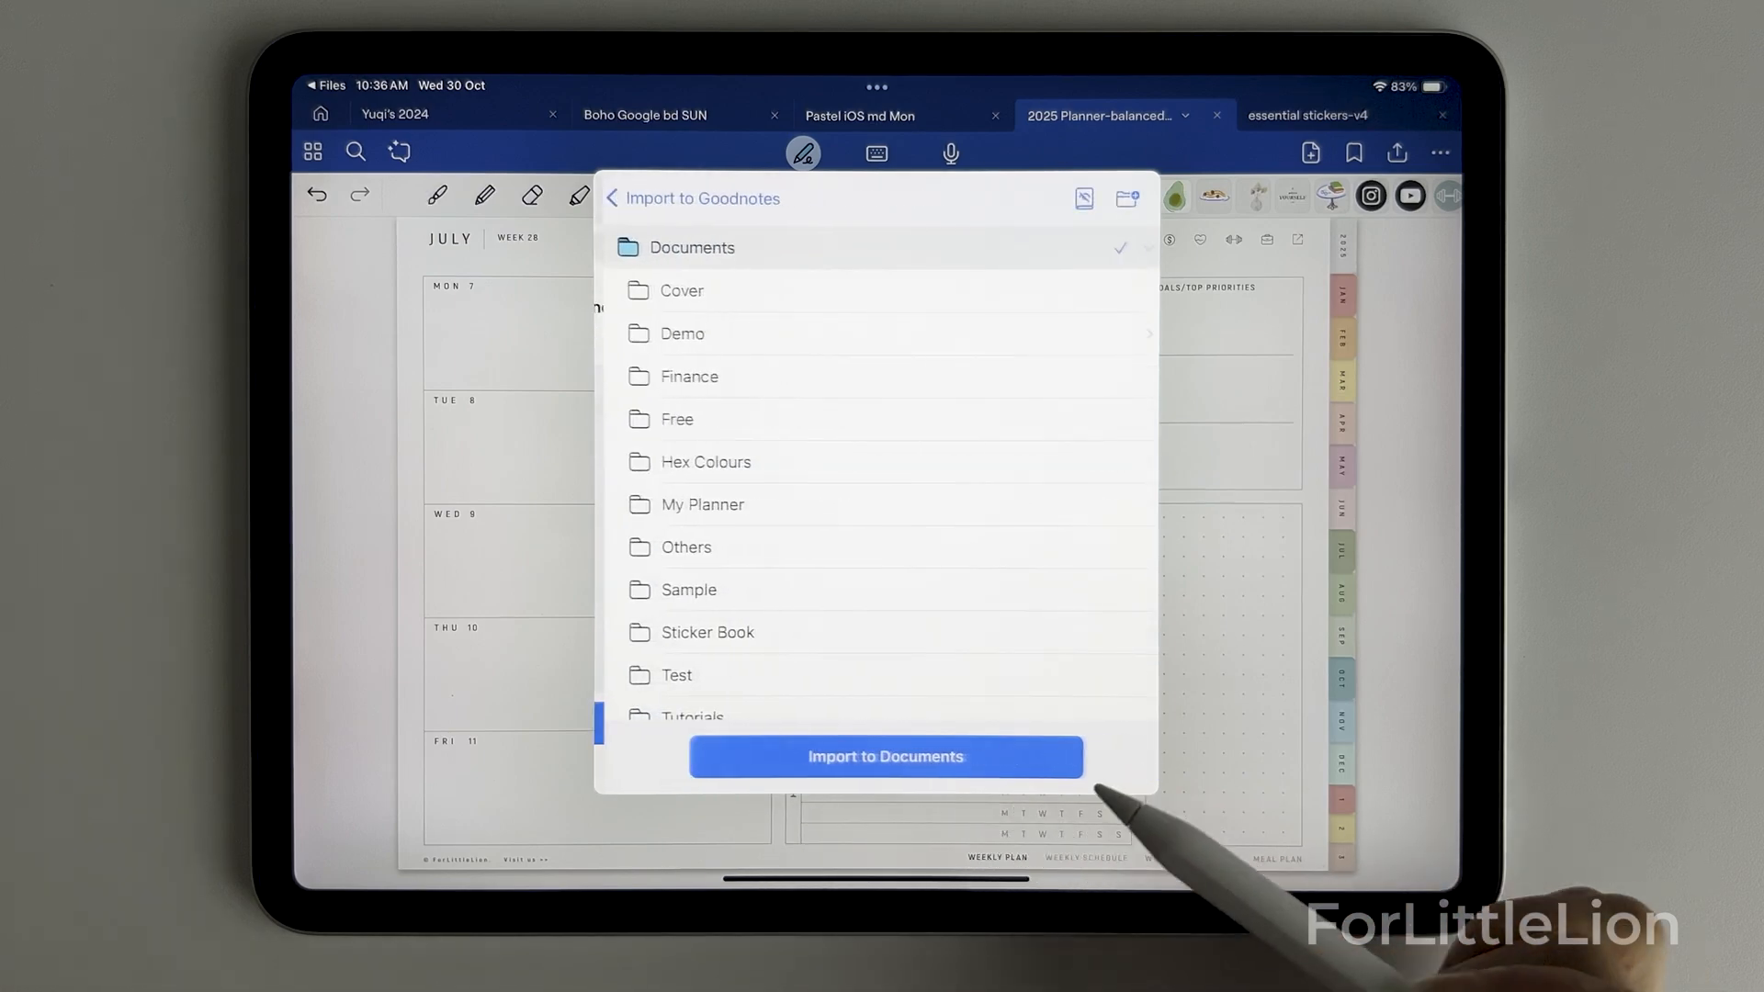
left_click(883, 756)
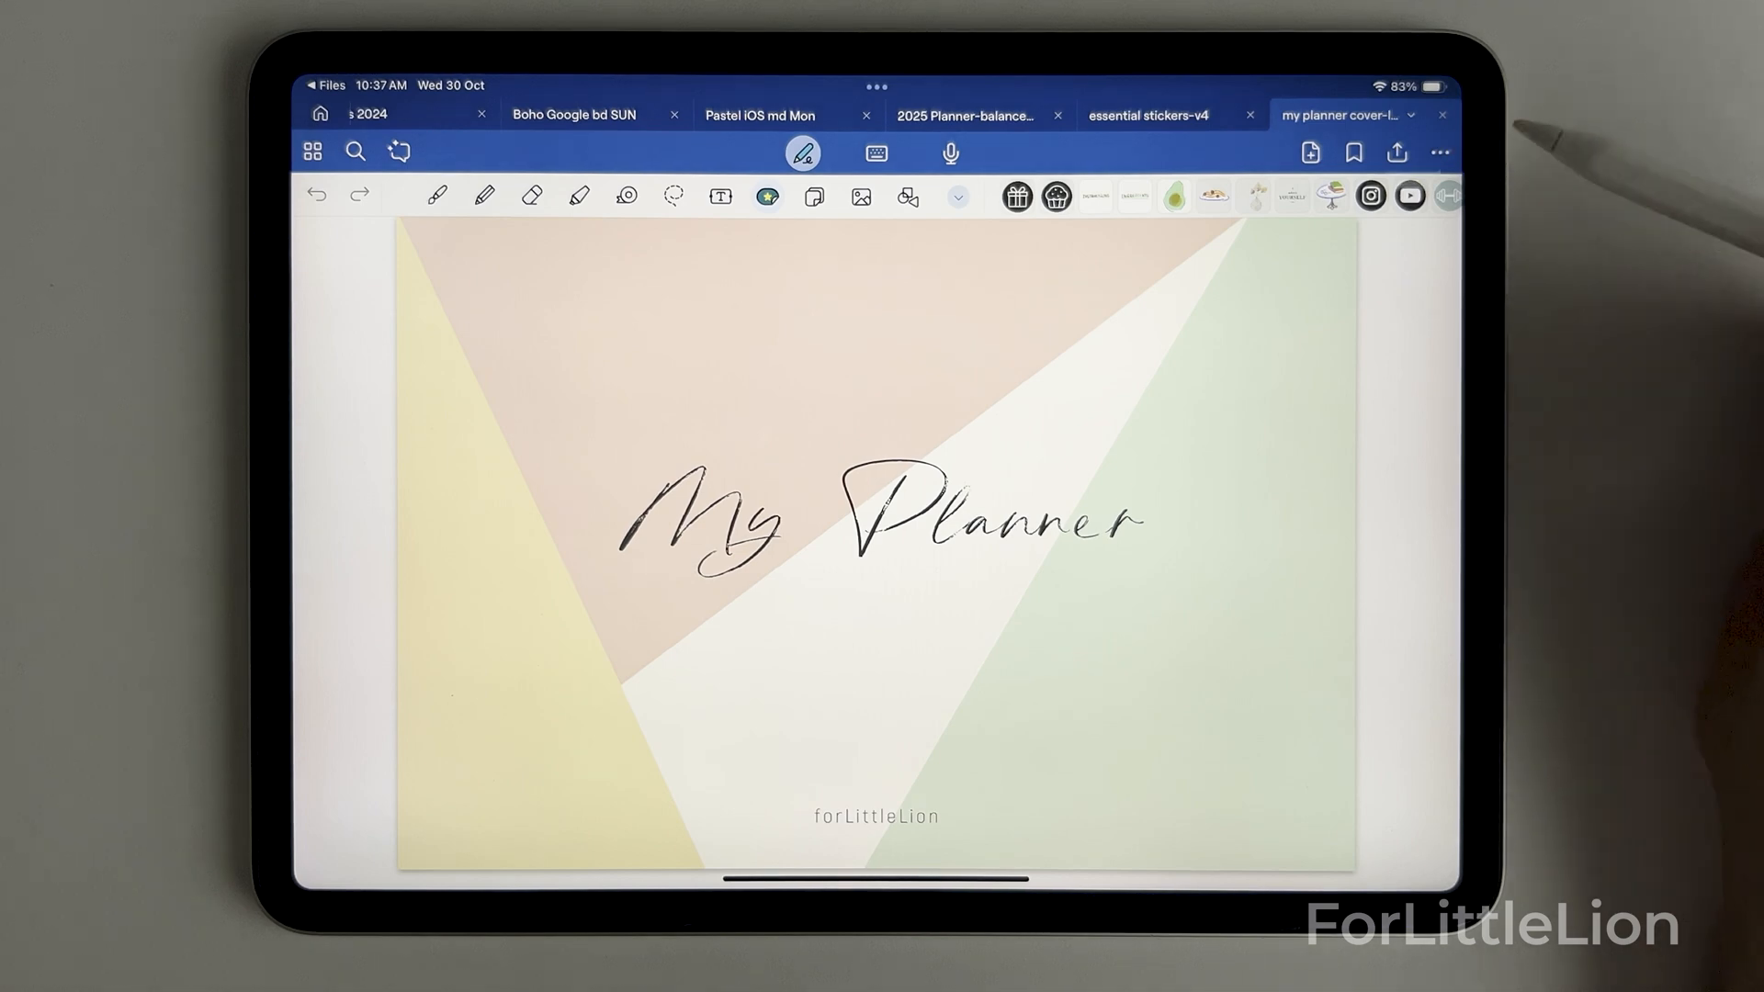
left_click(1438, 151)
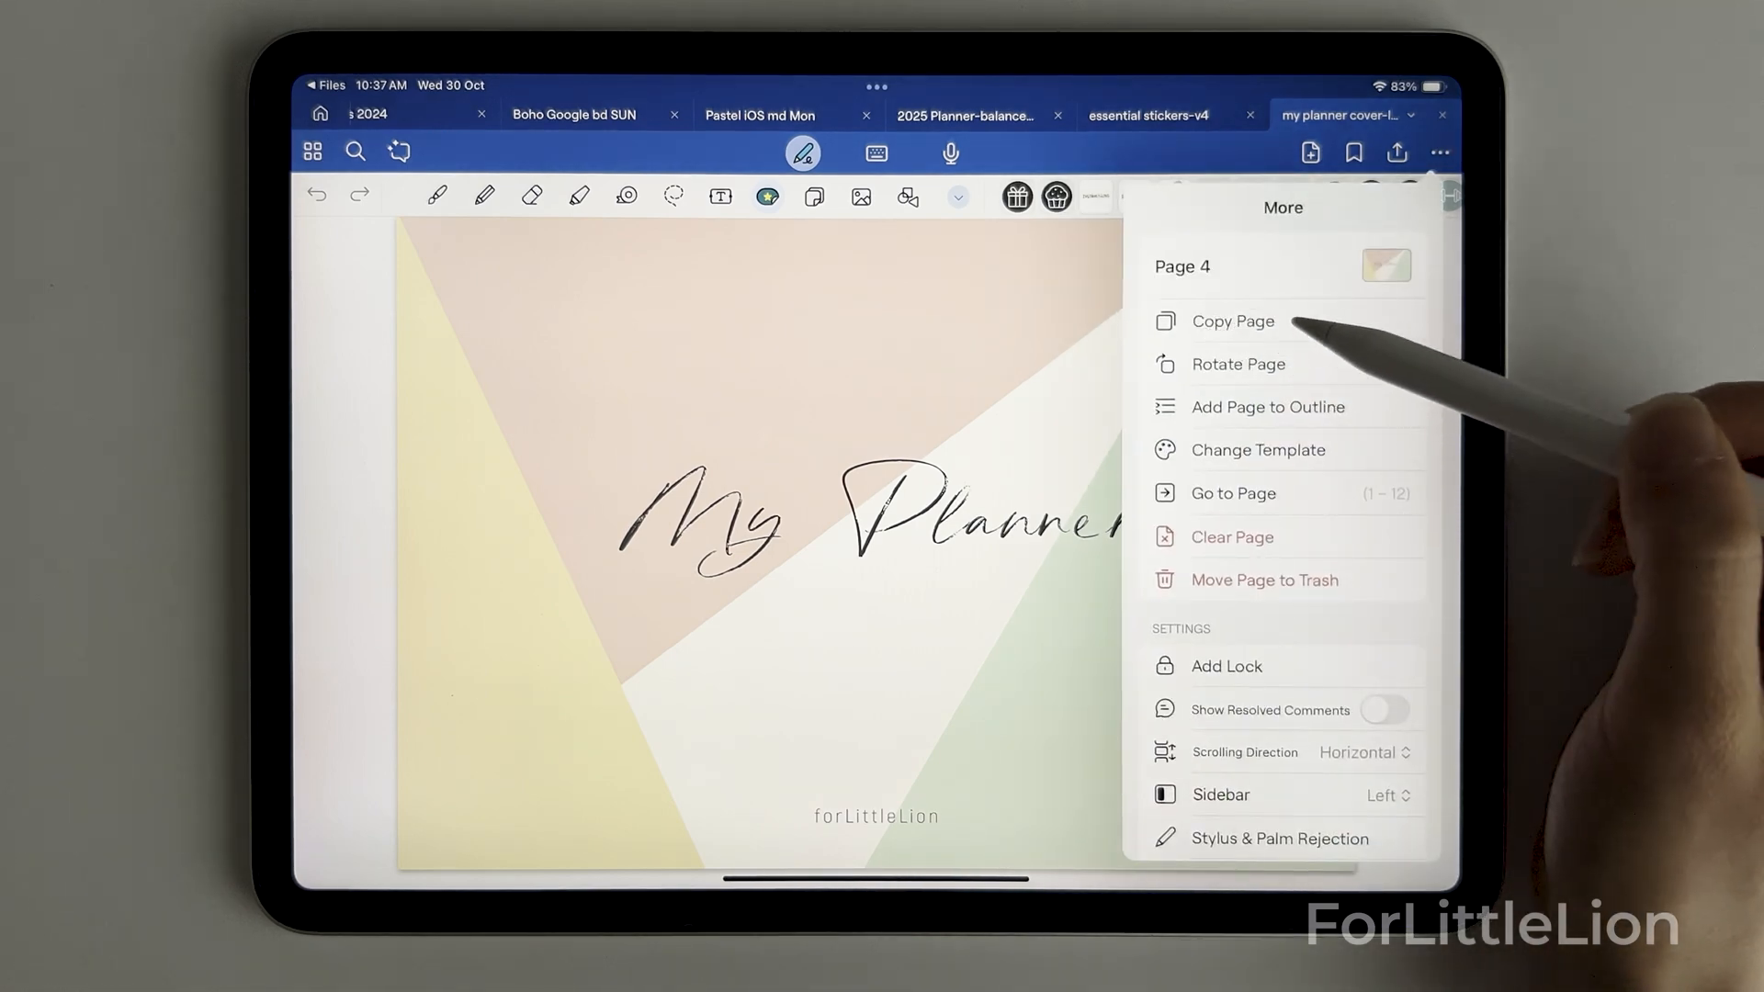
left_click(1231, 322)
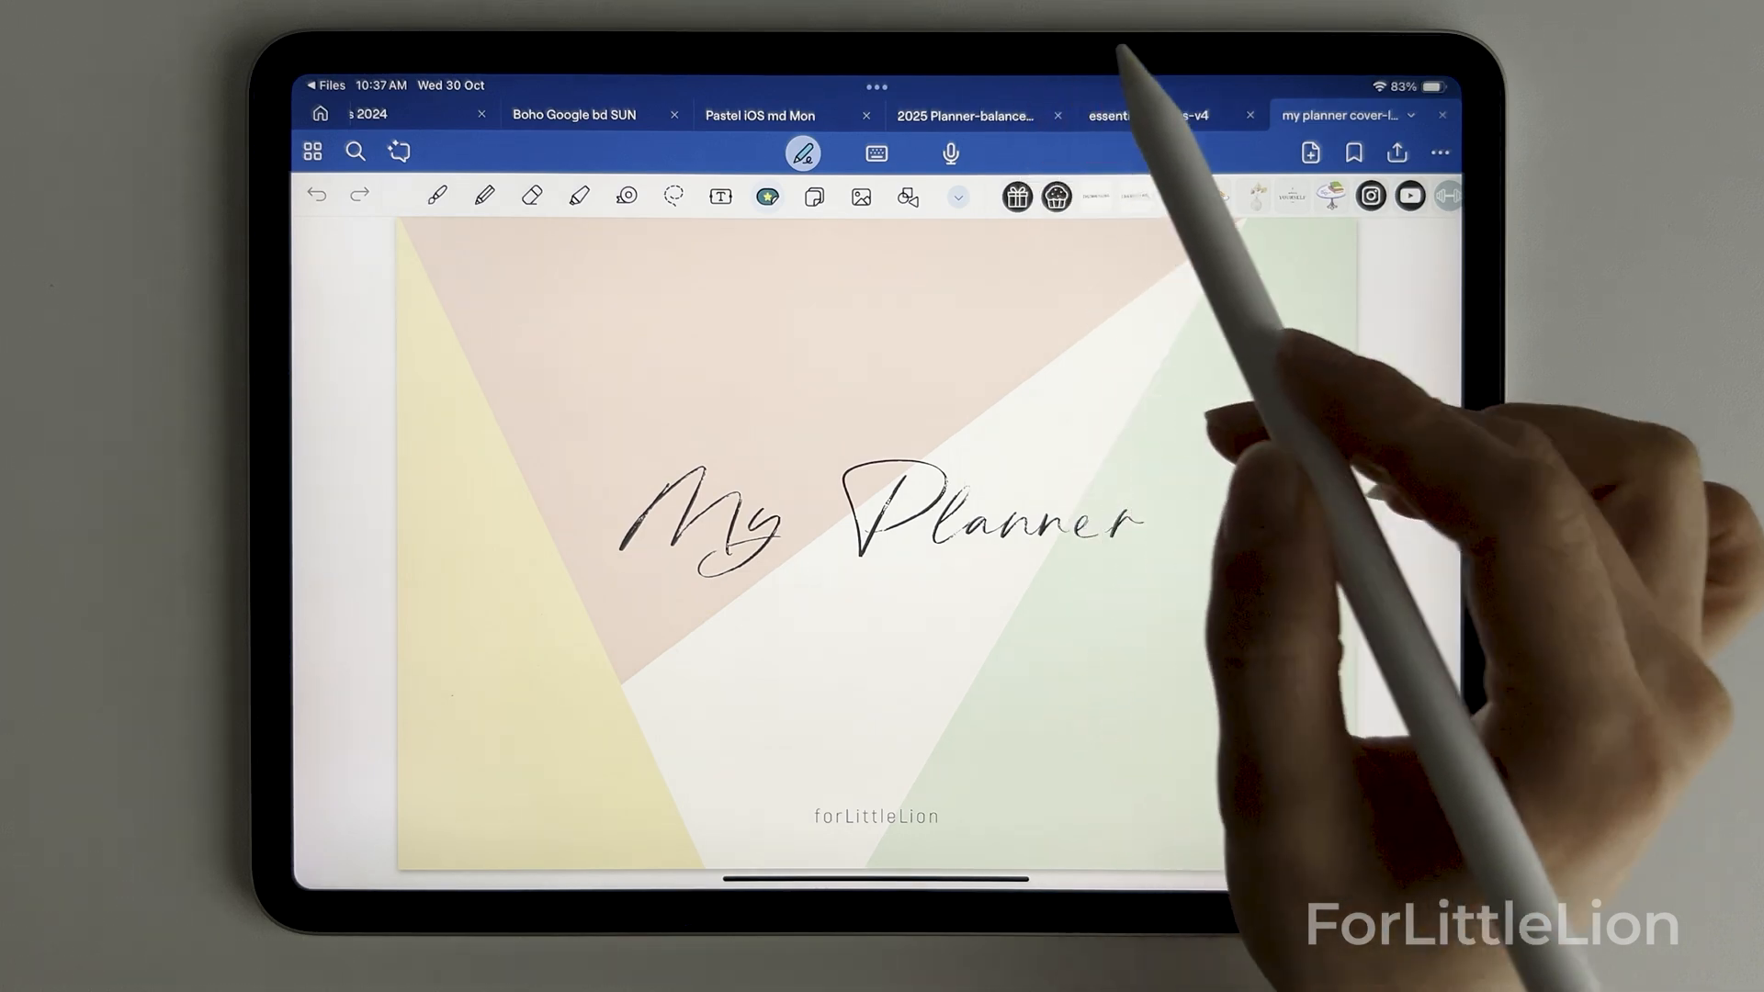
left_click(963, 115)
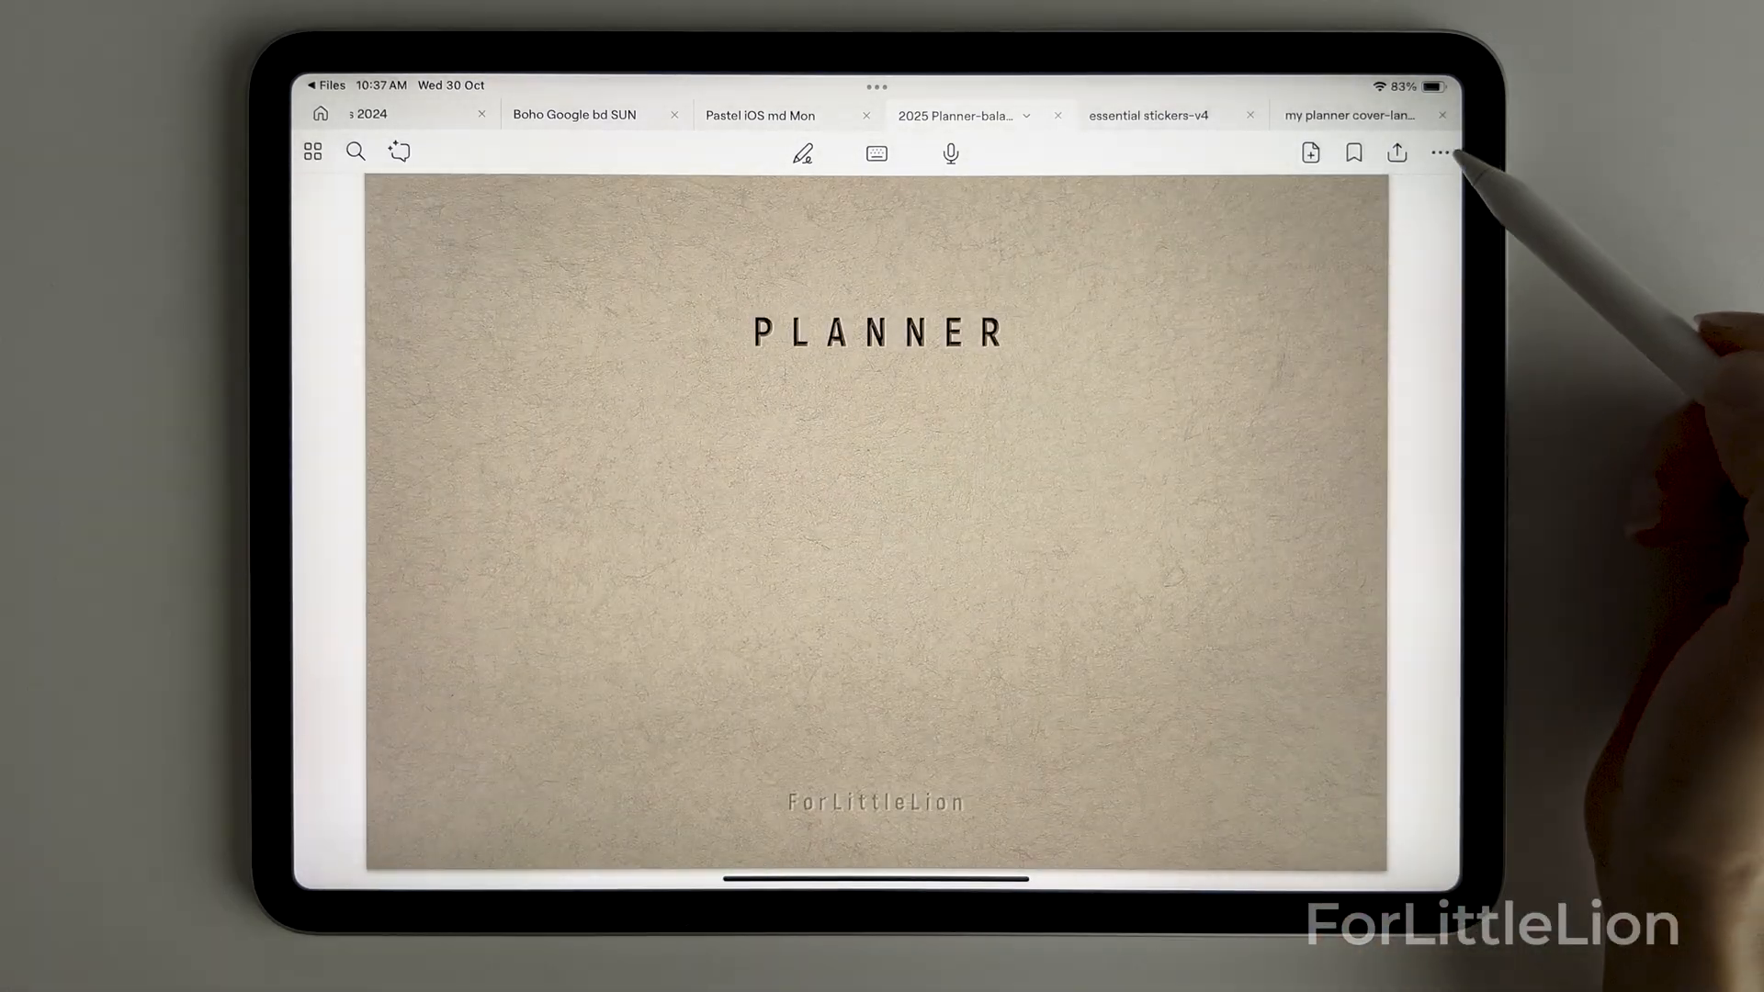
Paste the copied My Planner cover before the HELLO page in the thumbnails sidebar
left_click(1439, 152)
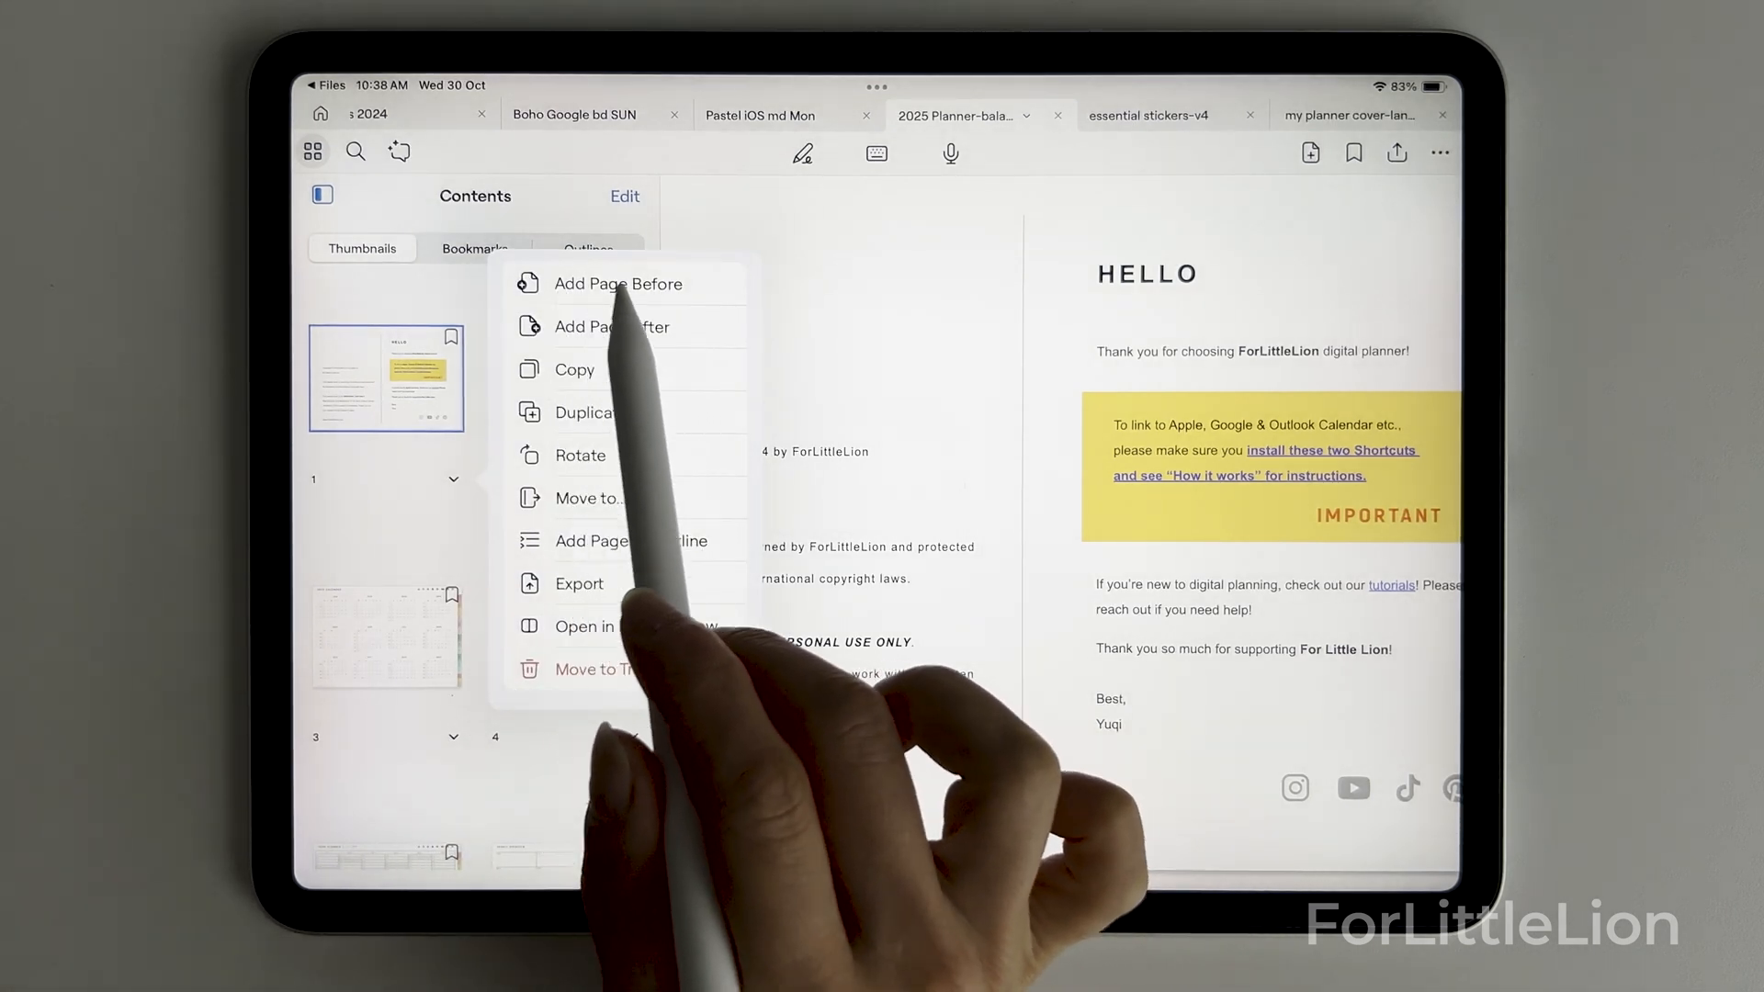
left_click(617, 284)
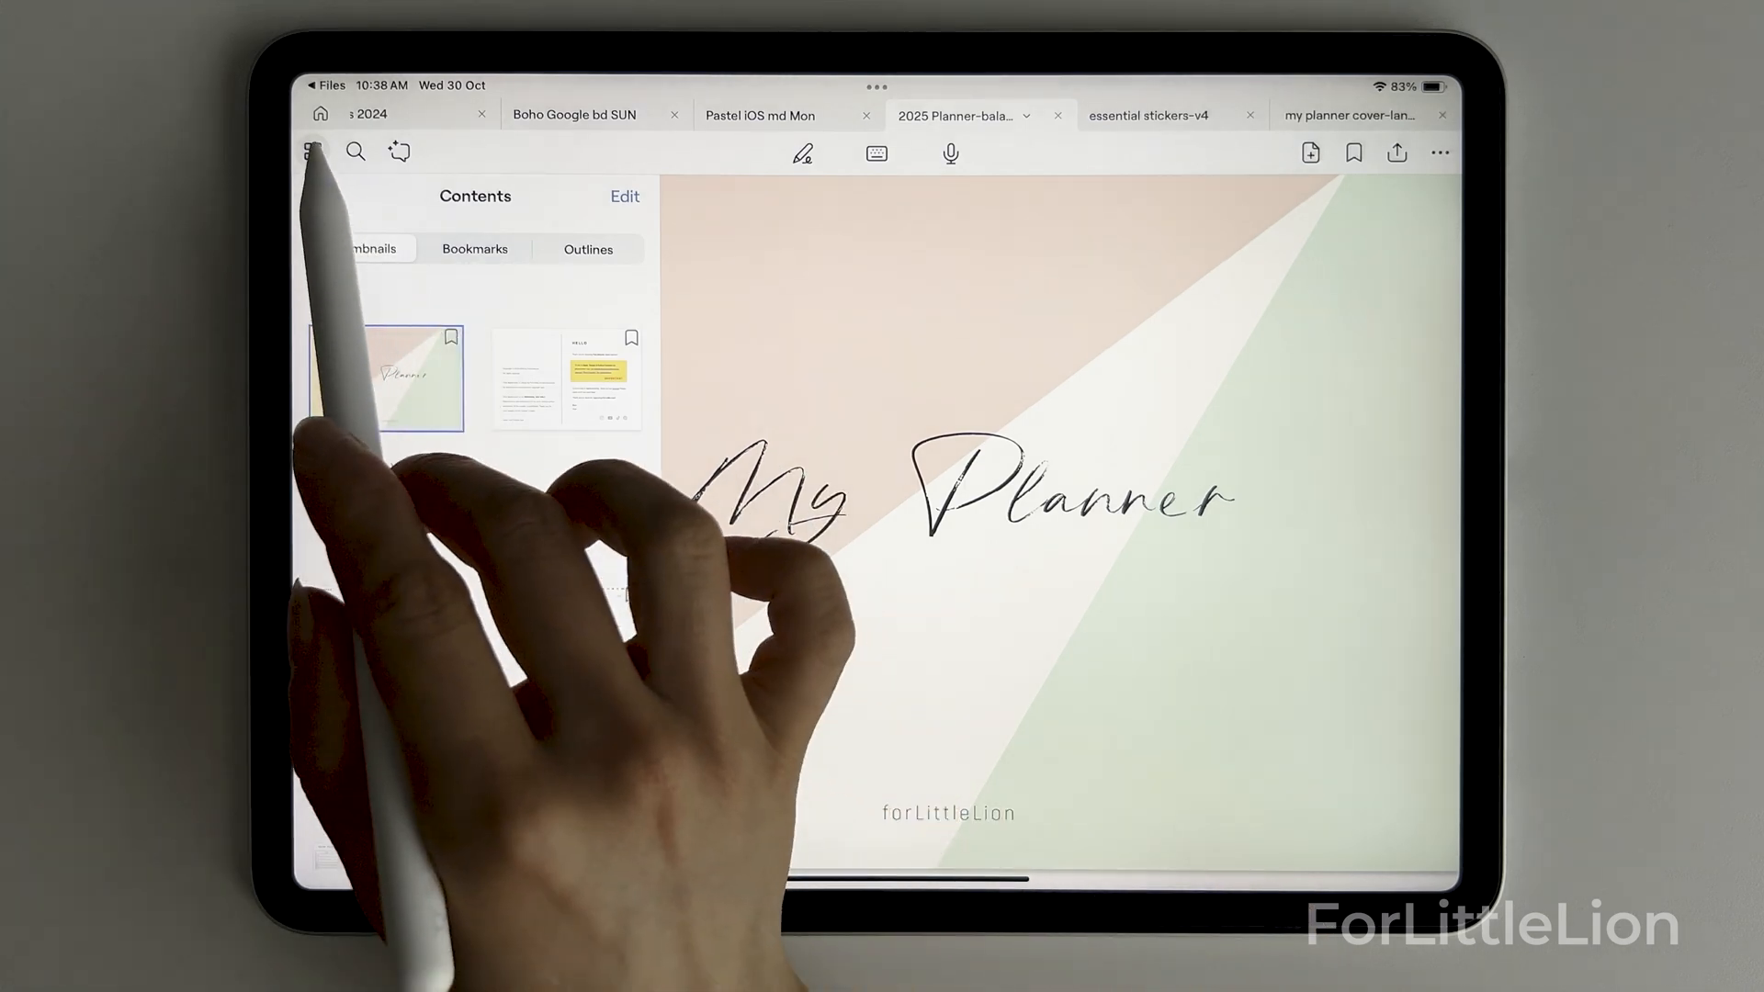
left_click(313, 152)
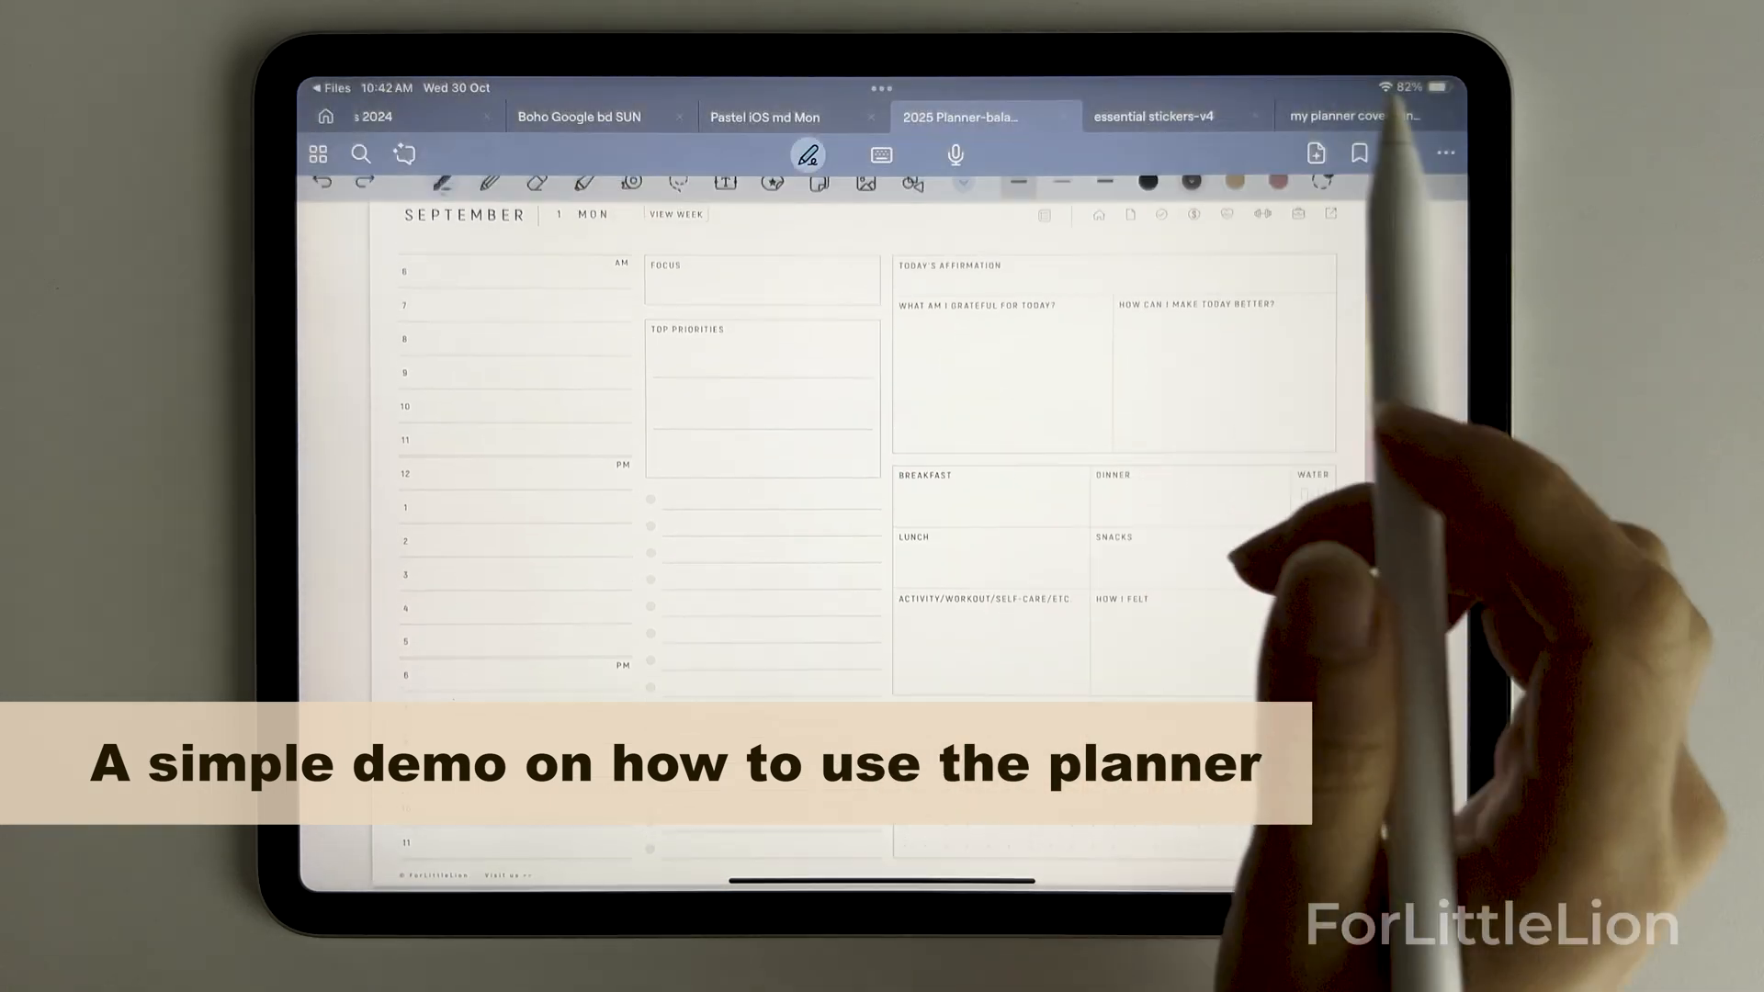
Adjust pen thickness and colour, then shade the morning hours as a time block
left_click(442, 196)
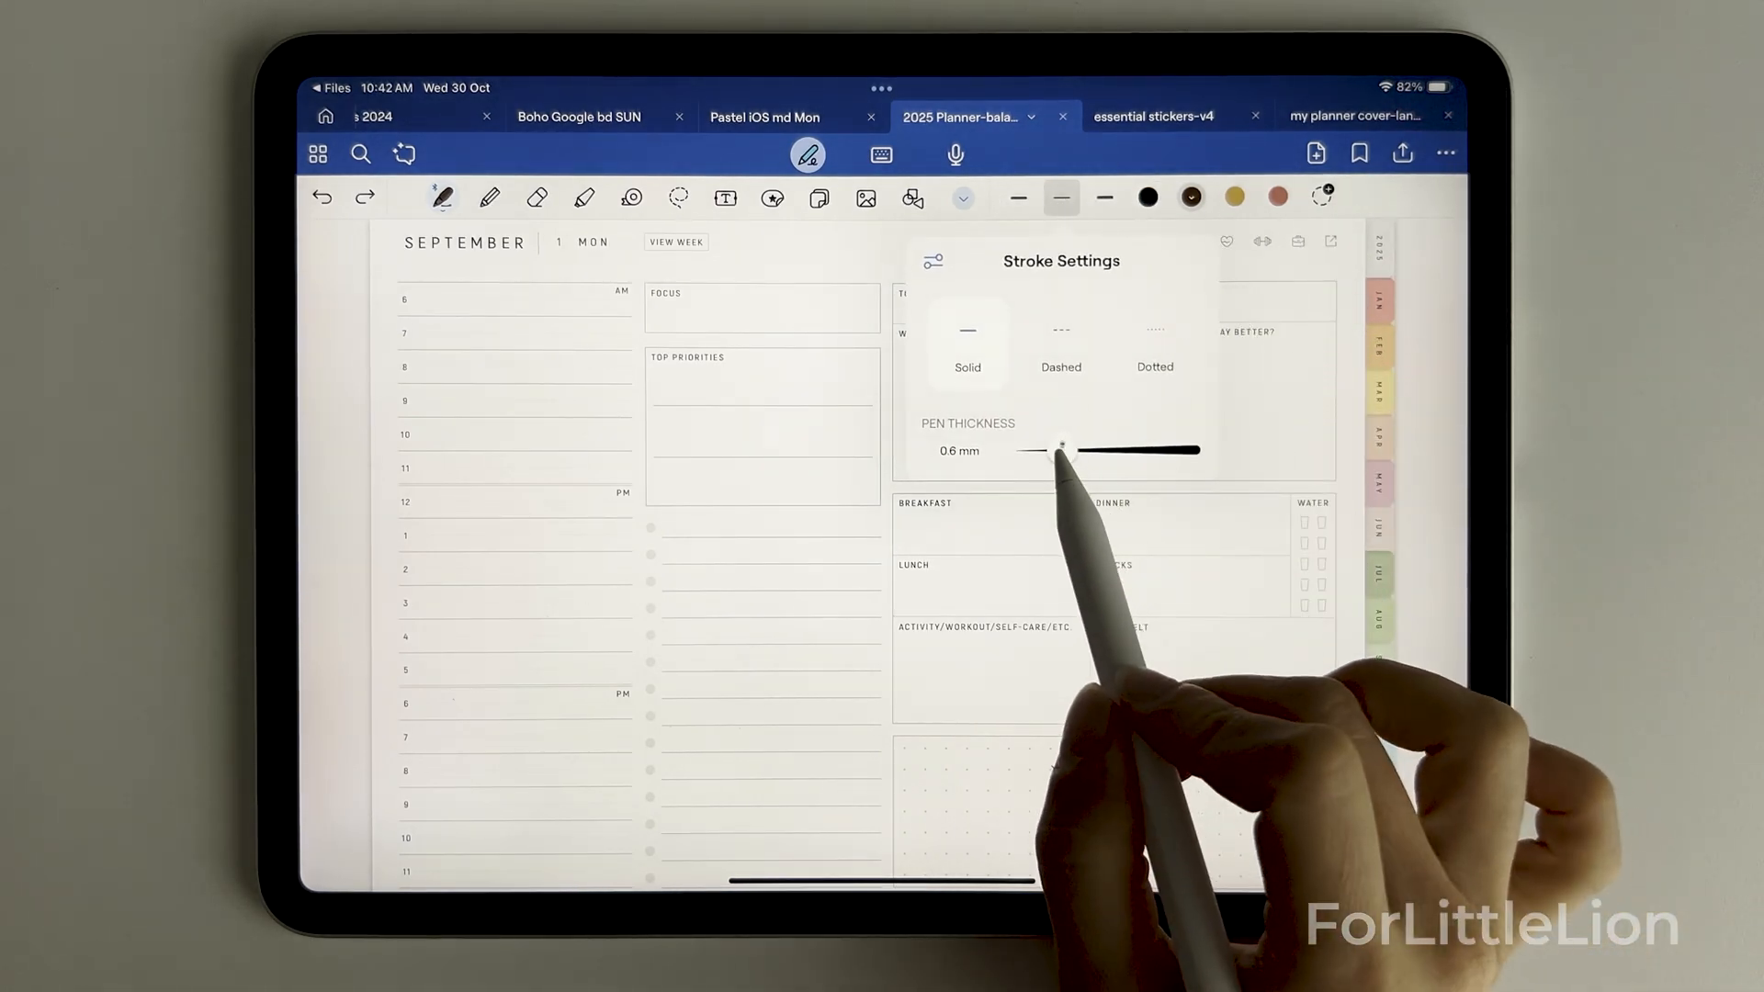
left_click_drag(1063, 450, 1041, 450)
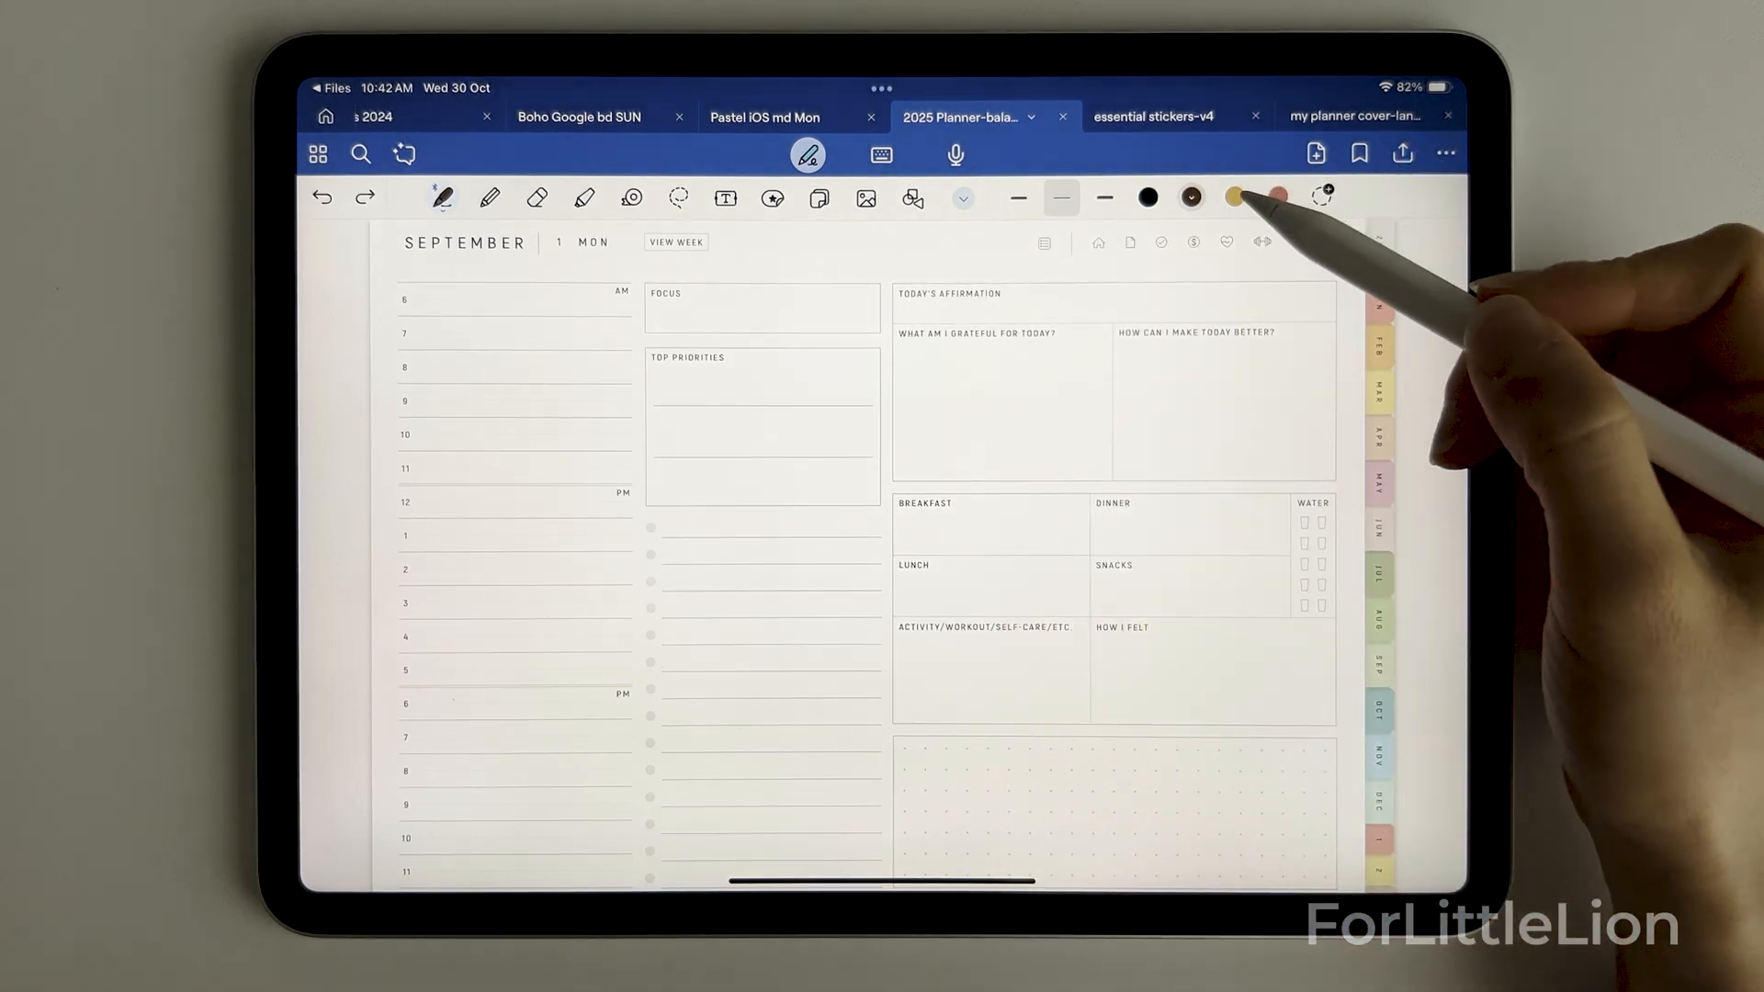
left_click(1192, 196)
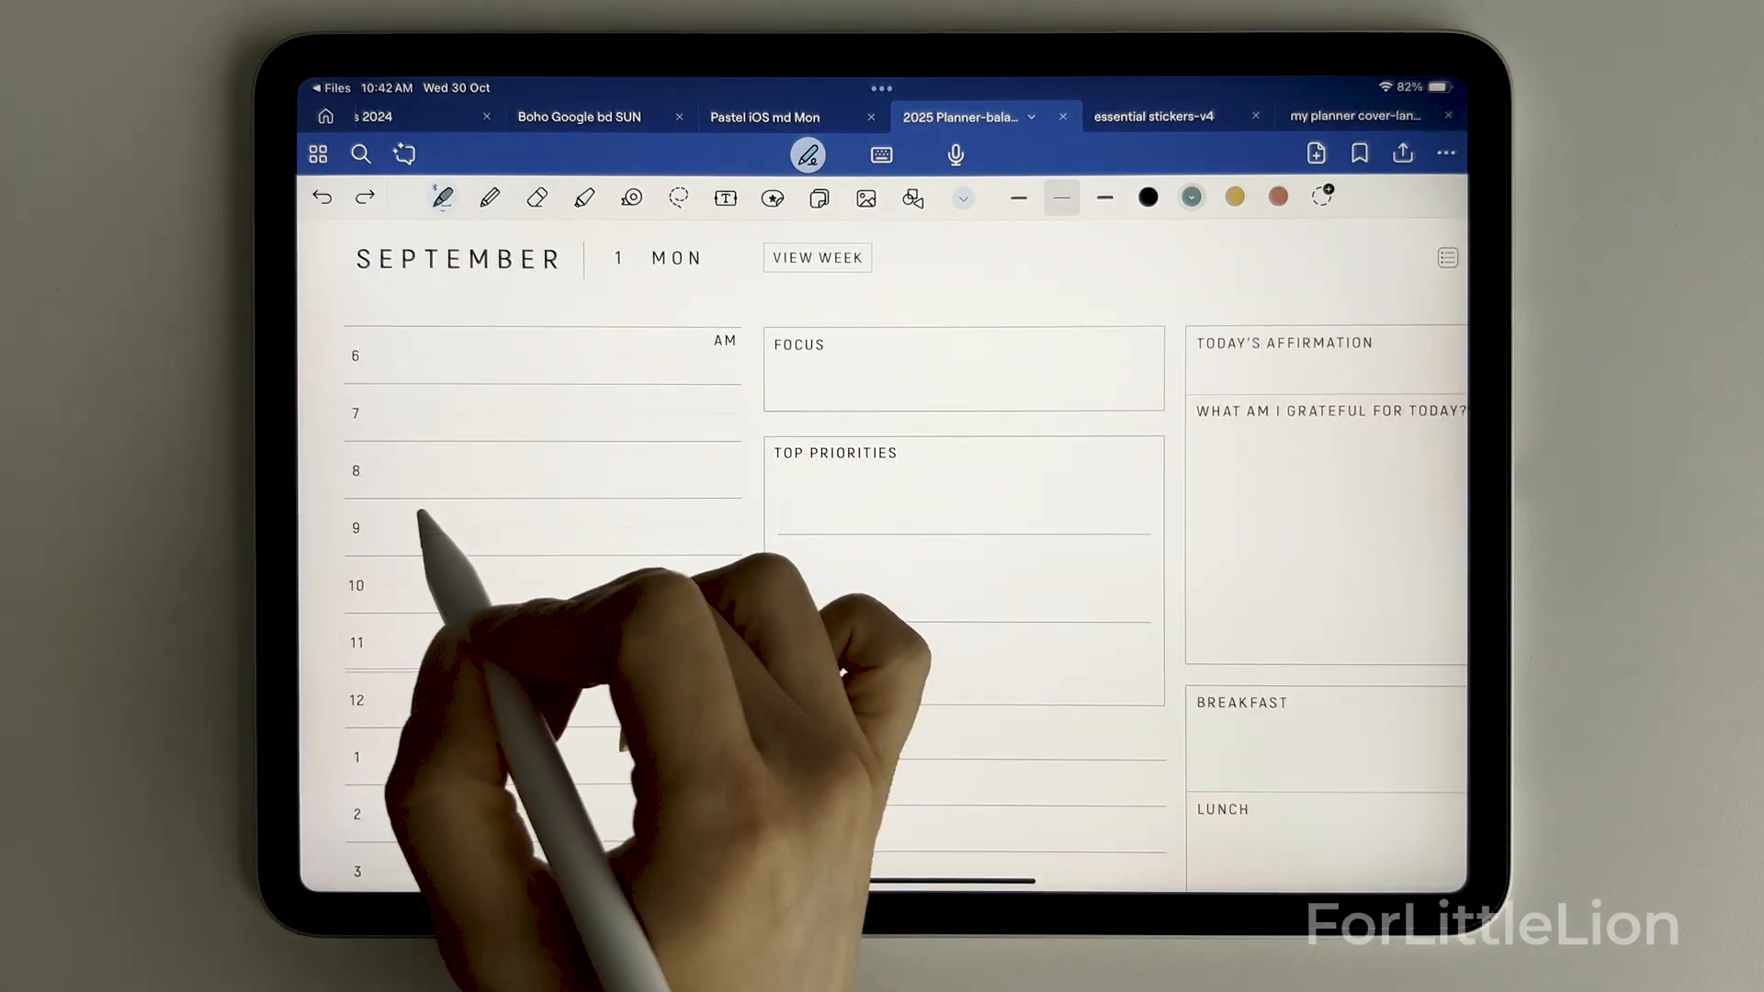
left_click_drag(388, 504, 641, 501)
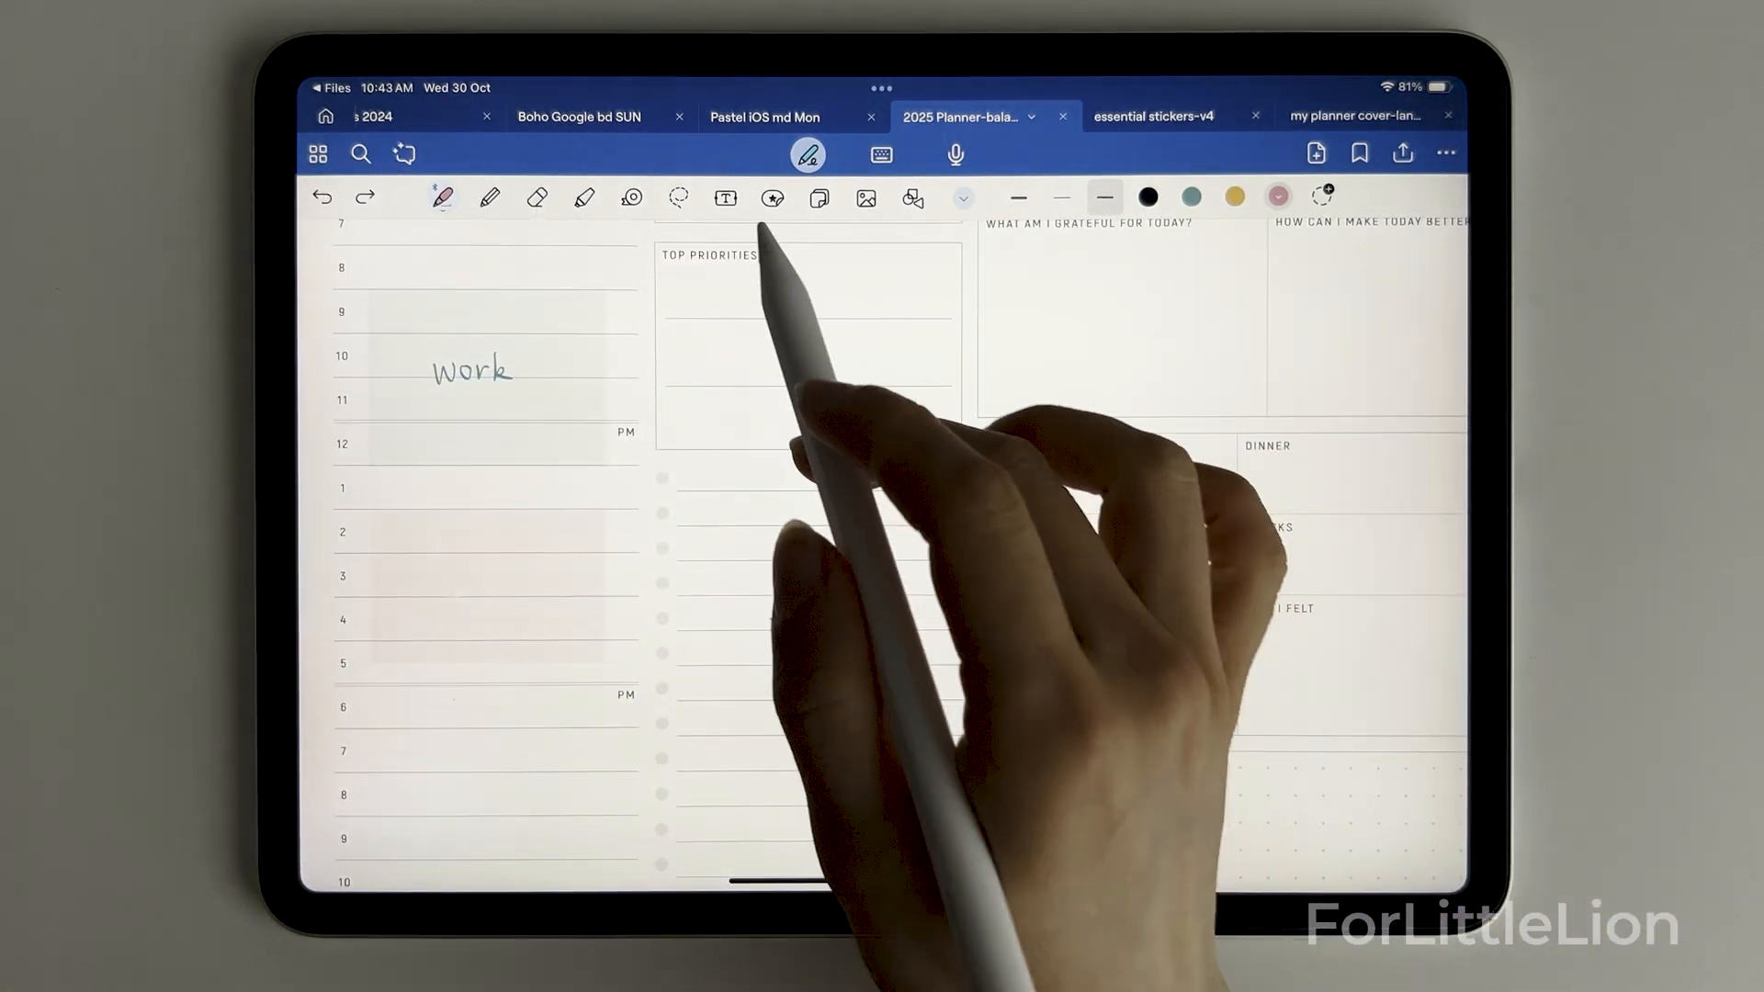
Type a 'Study' label in the pink 3 PM block
left_click(725, 199)
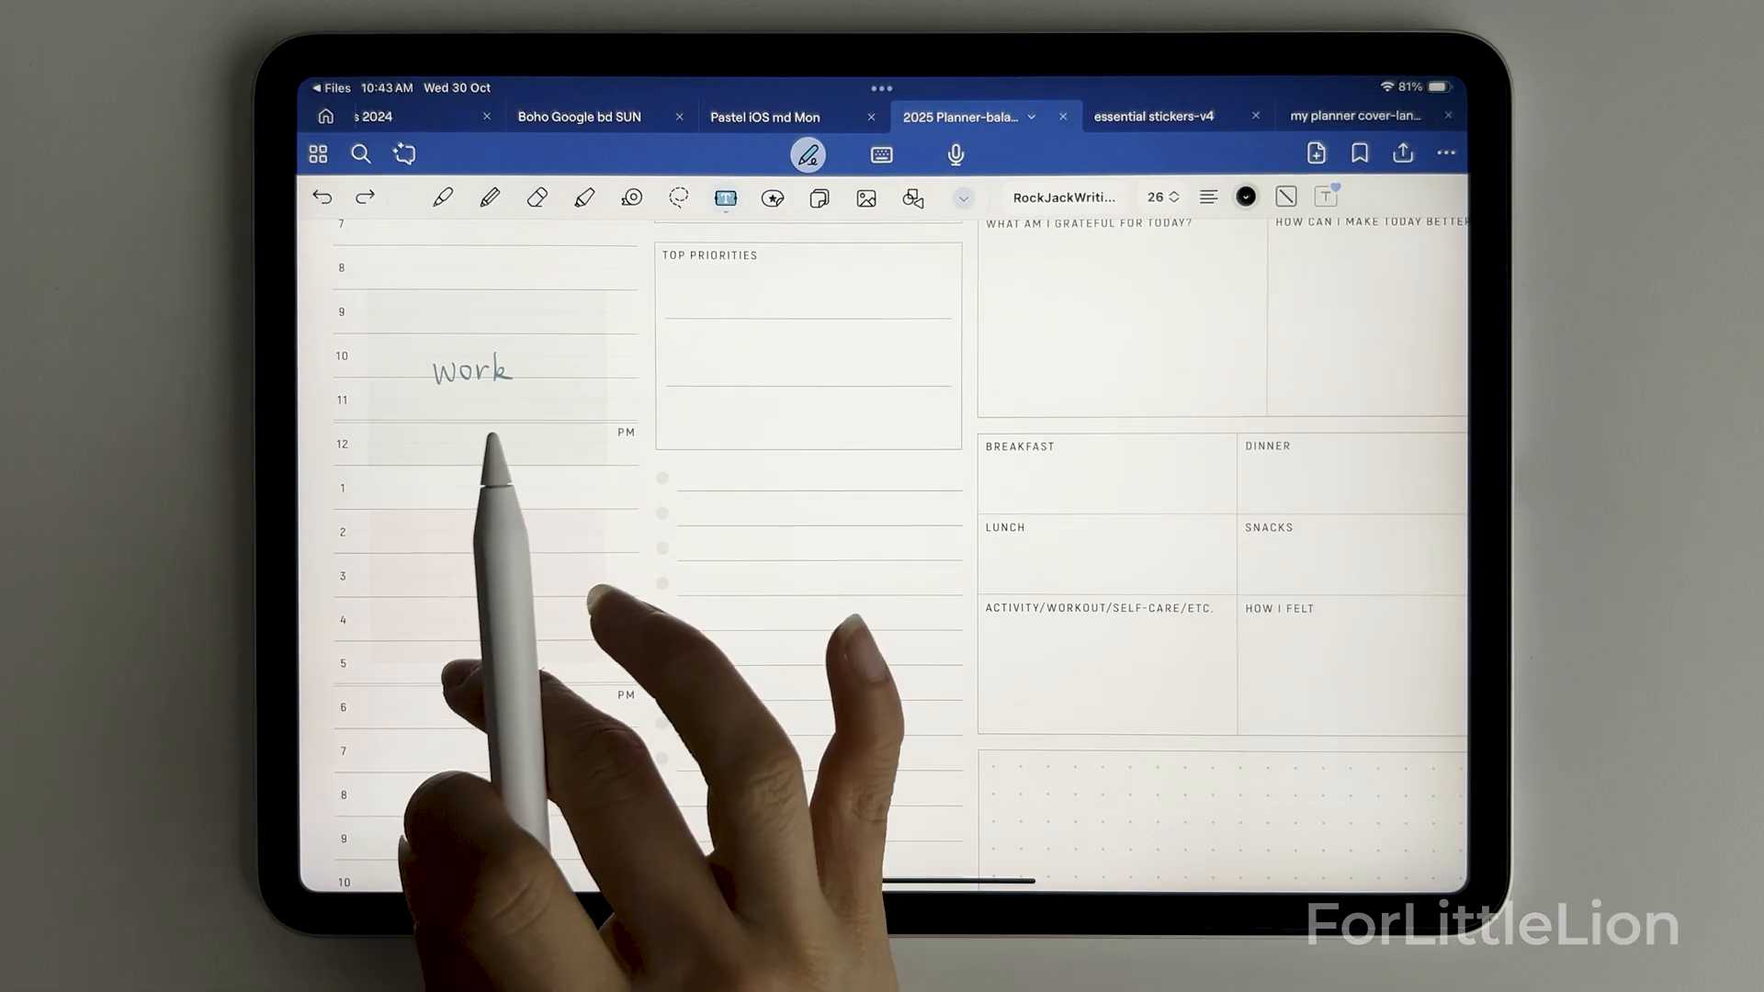
left_click(1062, 196)
type("St")
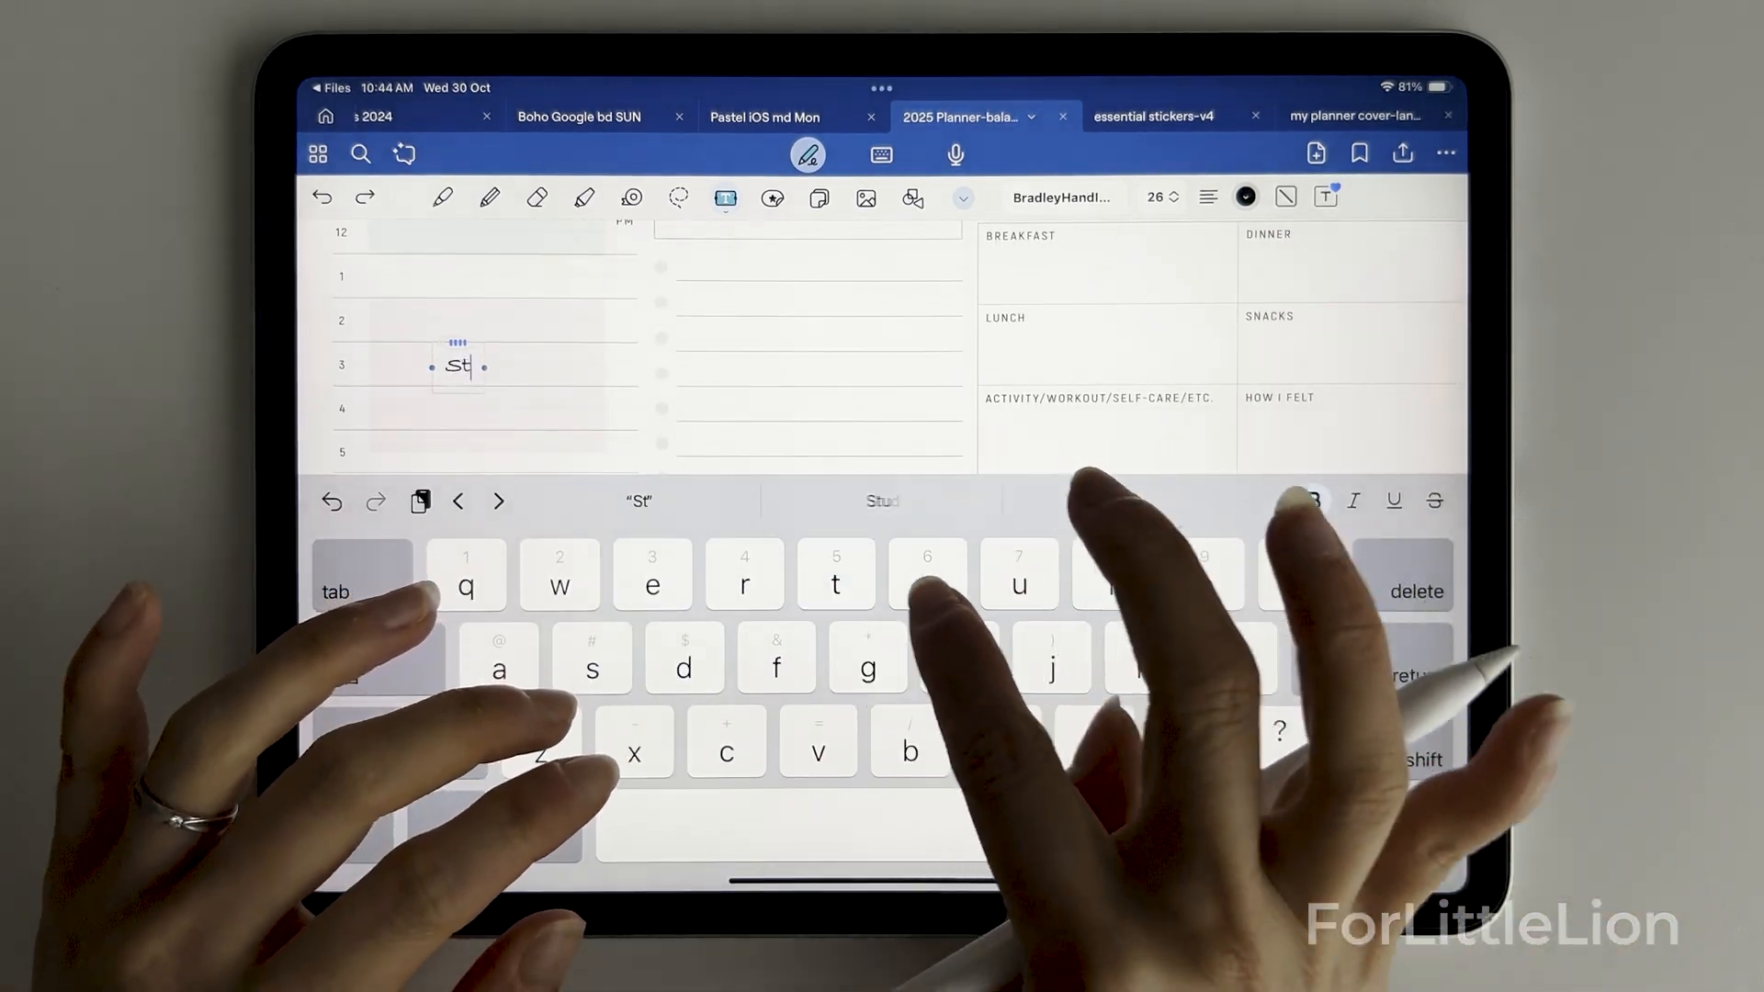
type("udy")
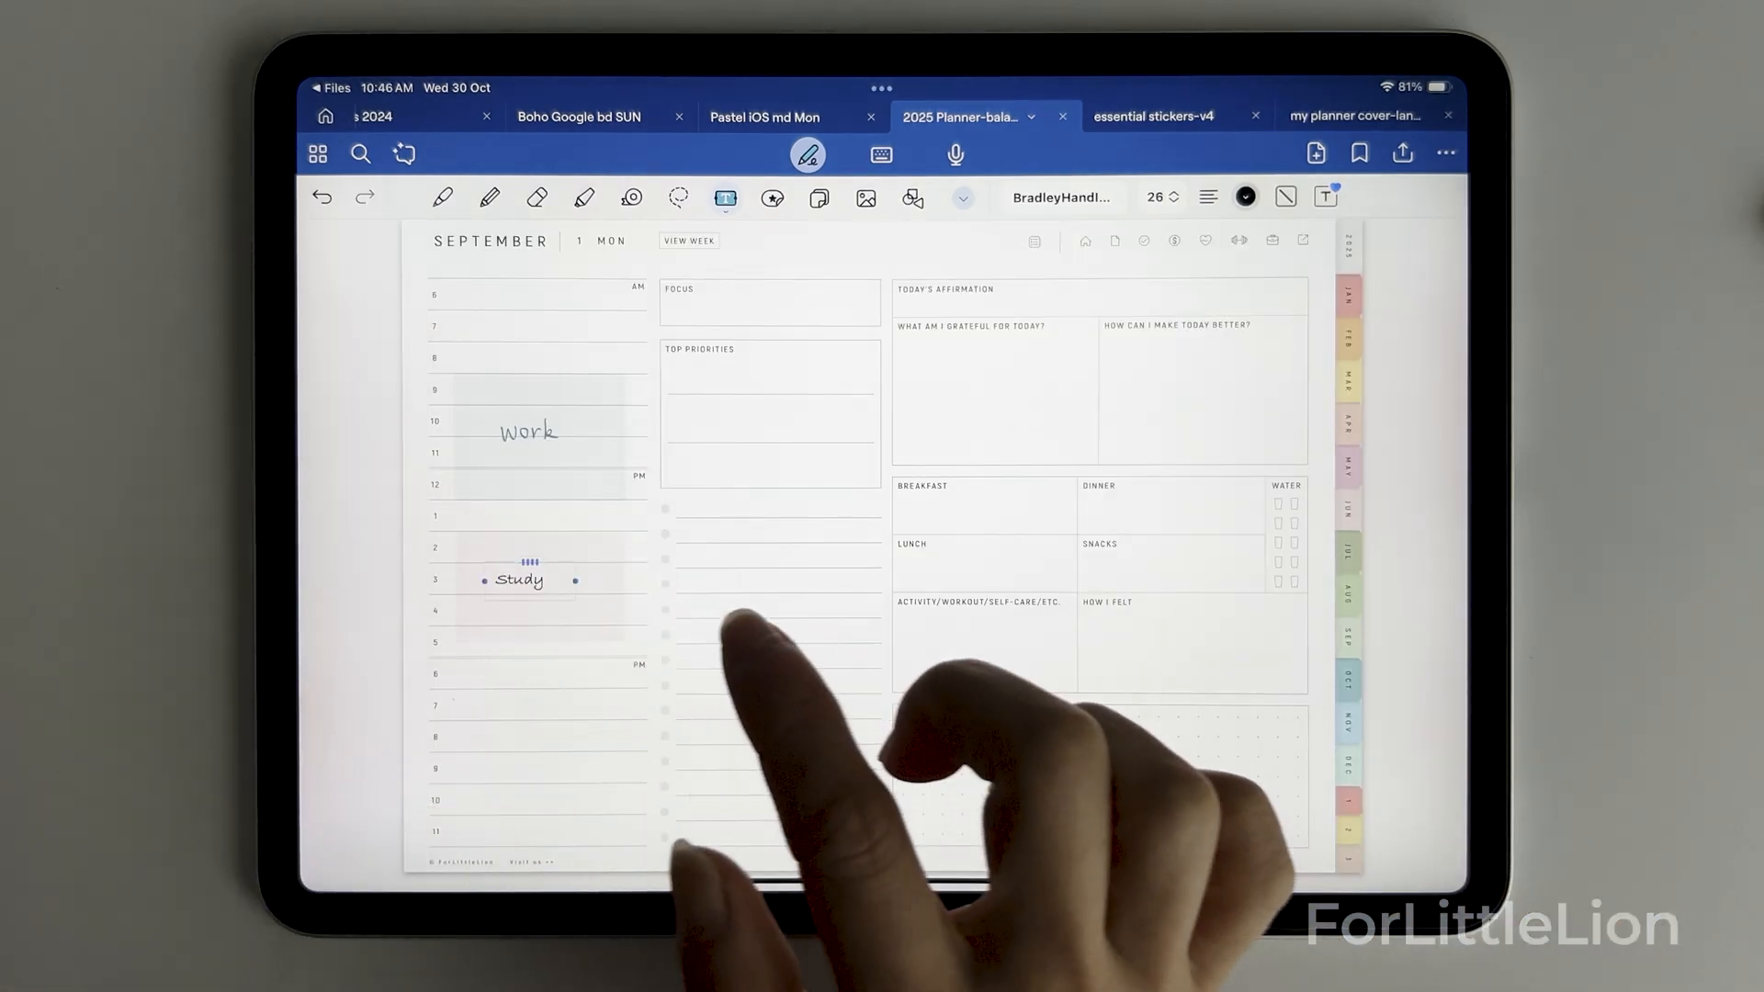
Enlarge the Study label to 32 pt and change its text colour
left_click(1157, 197)
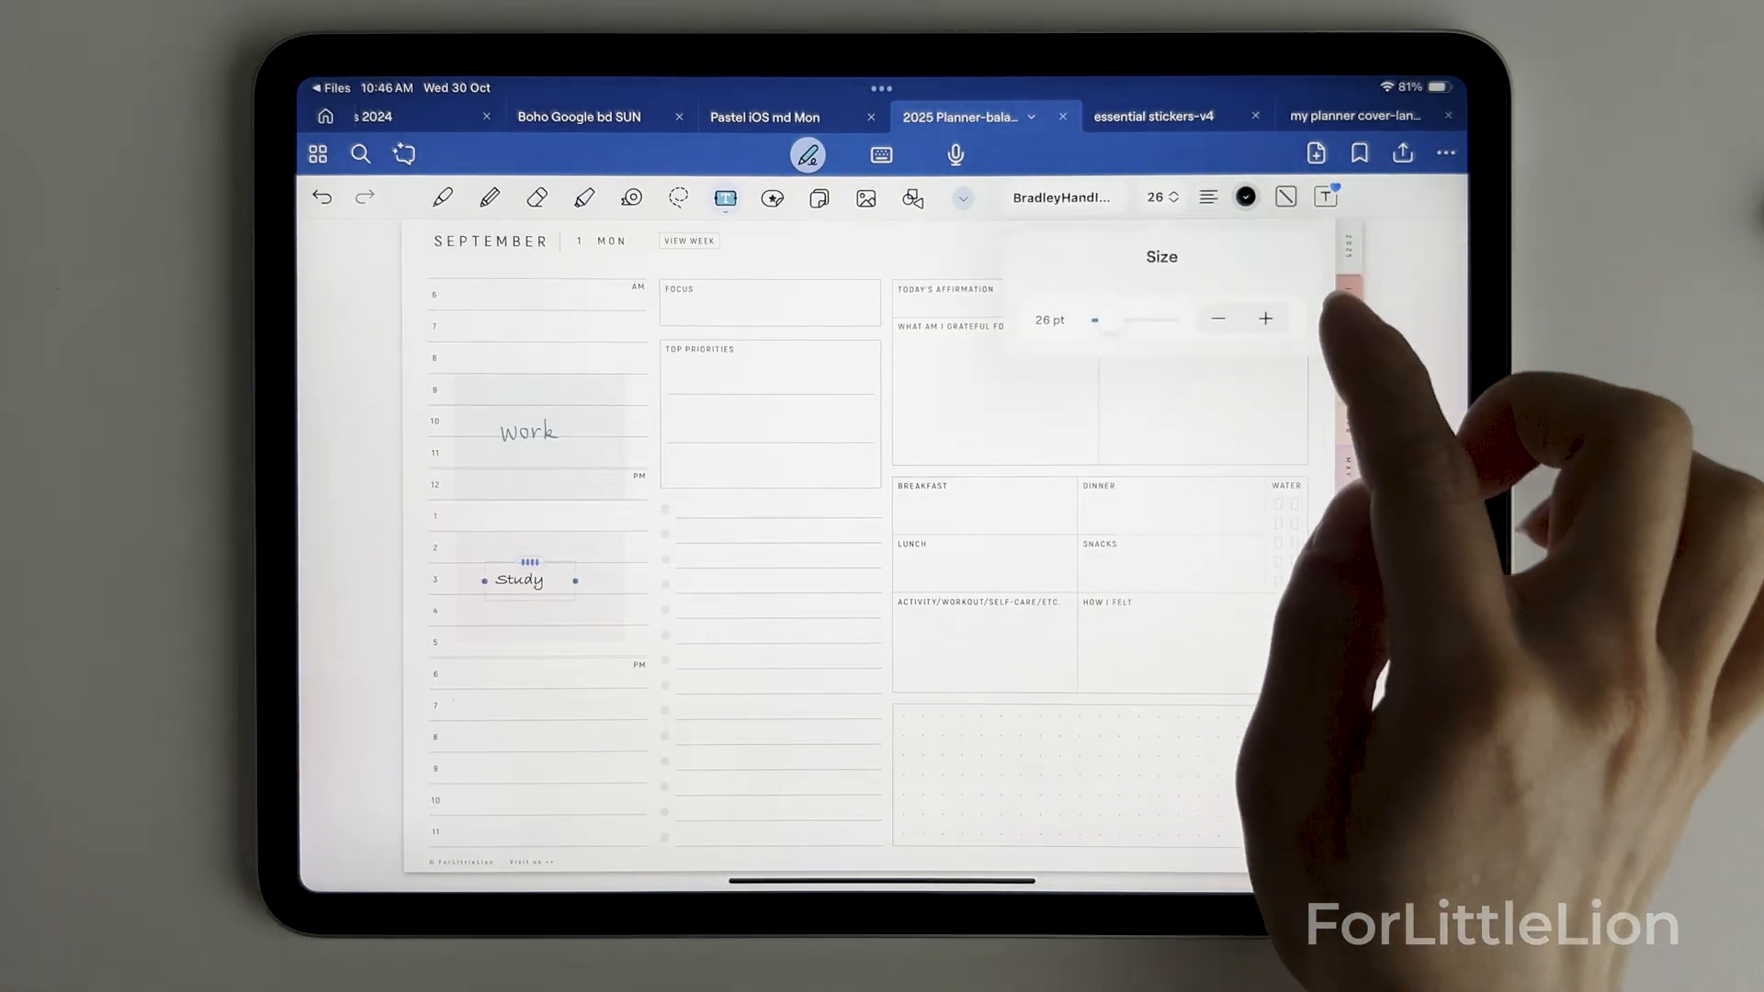
left_click_drag(1097, 320, 1114, 319)
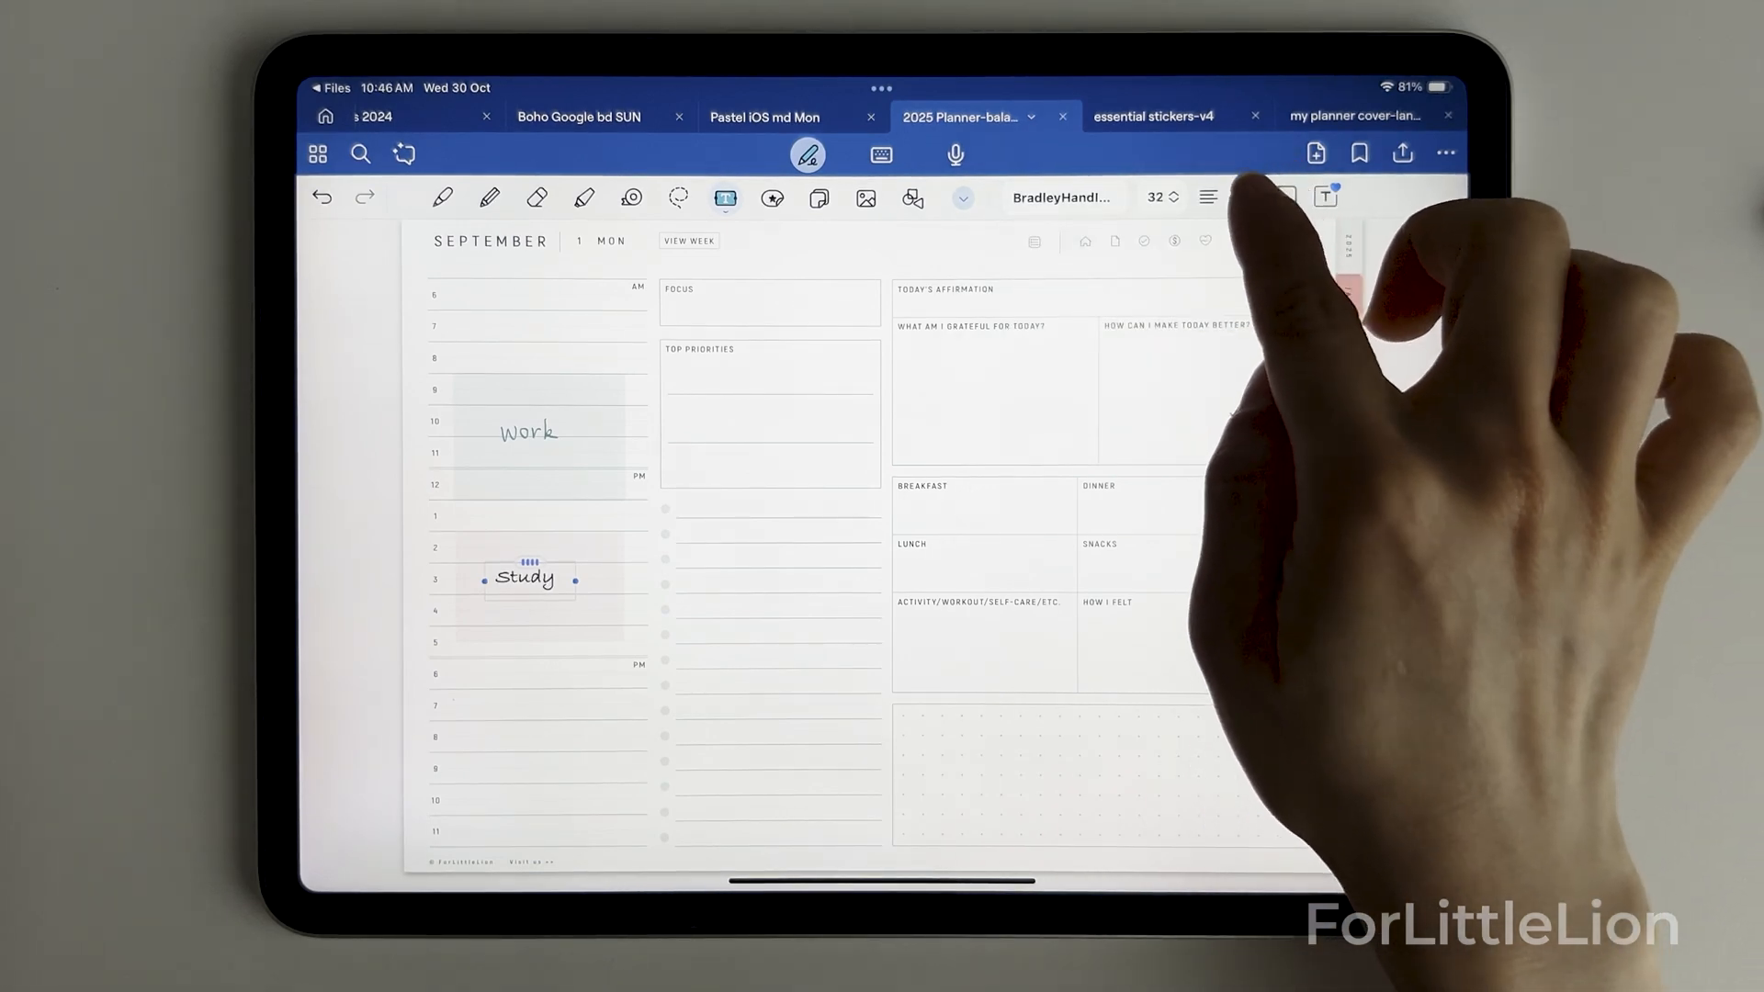
left_click(1245, 196)
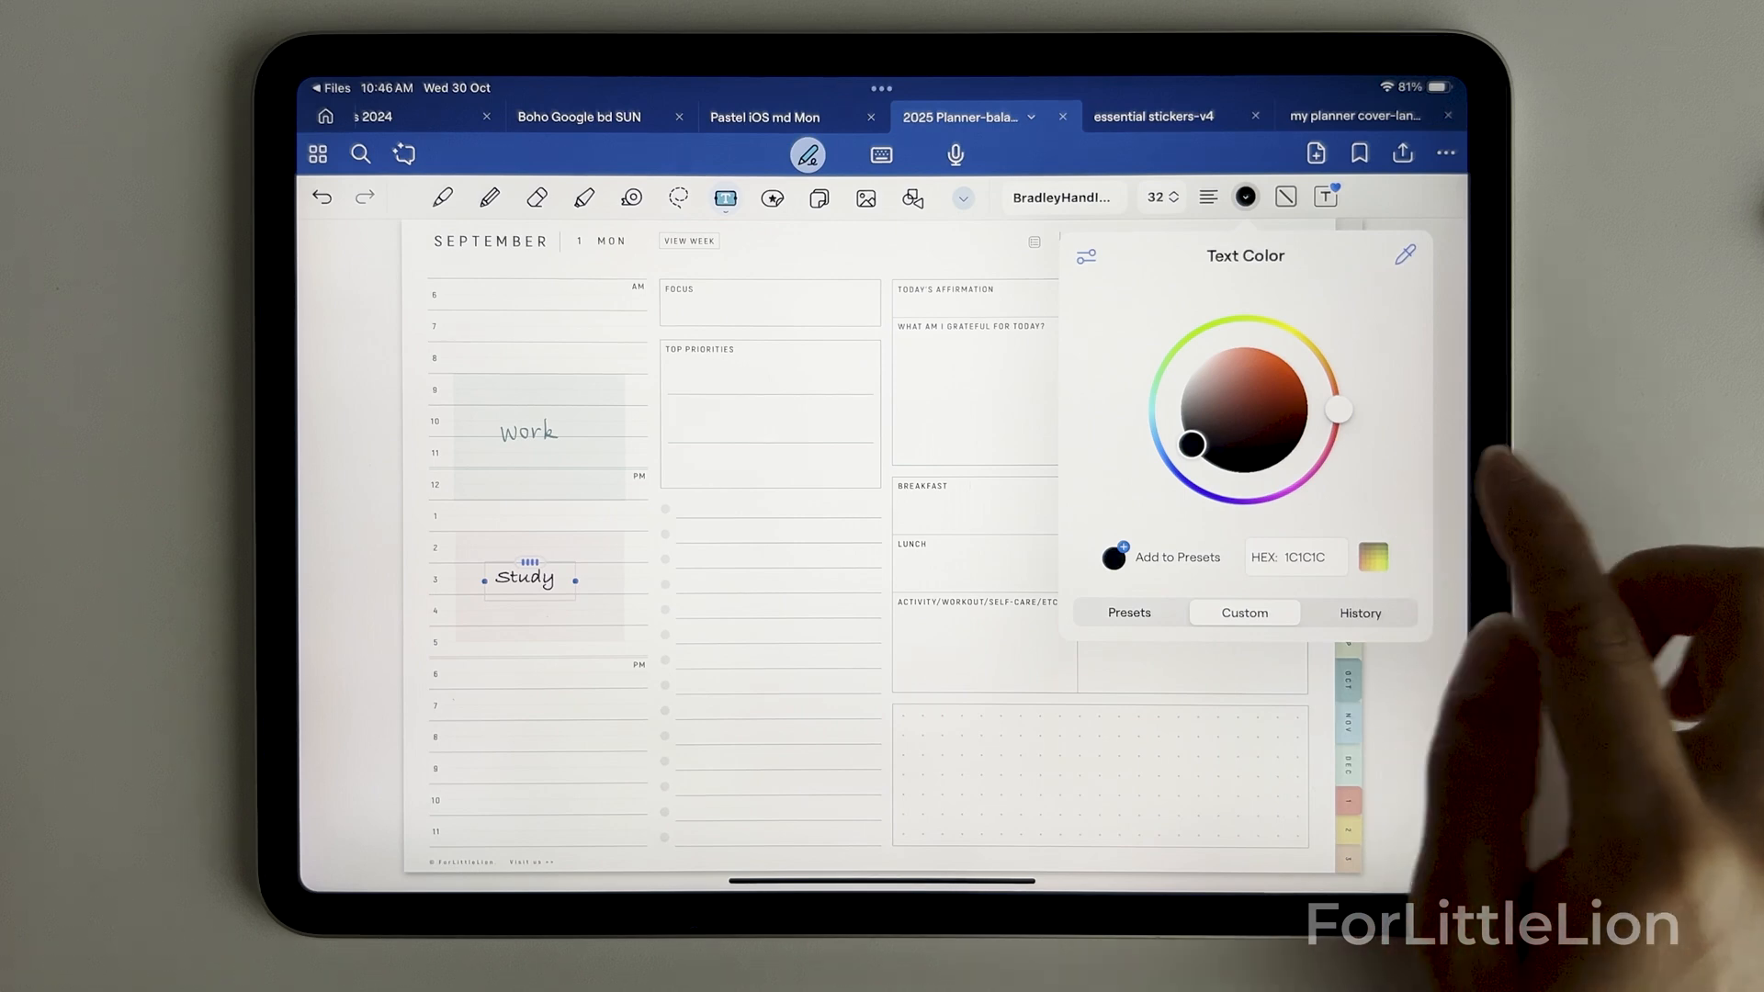
left_click_drag(1337, 408, 1242, 506)
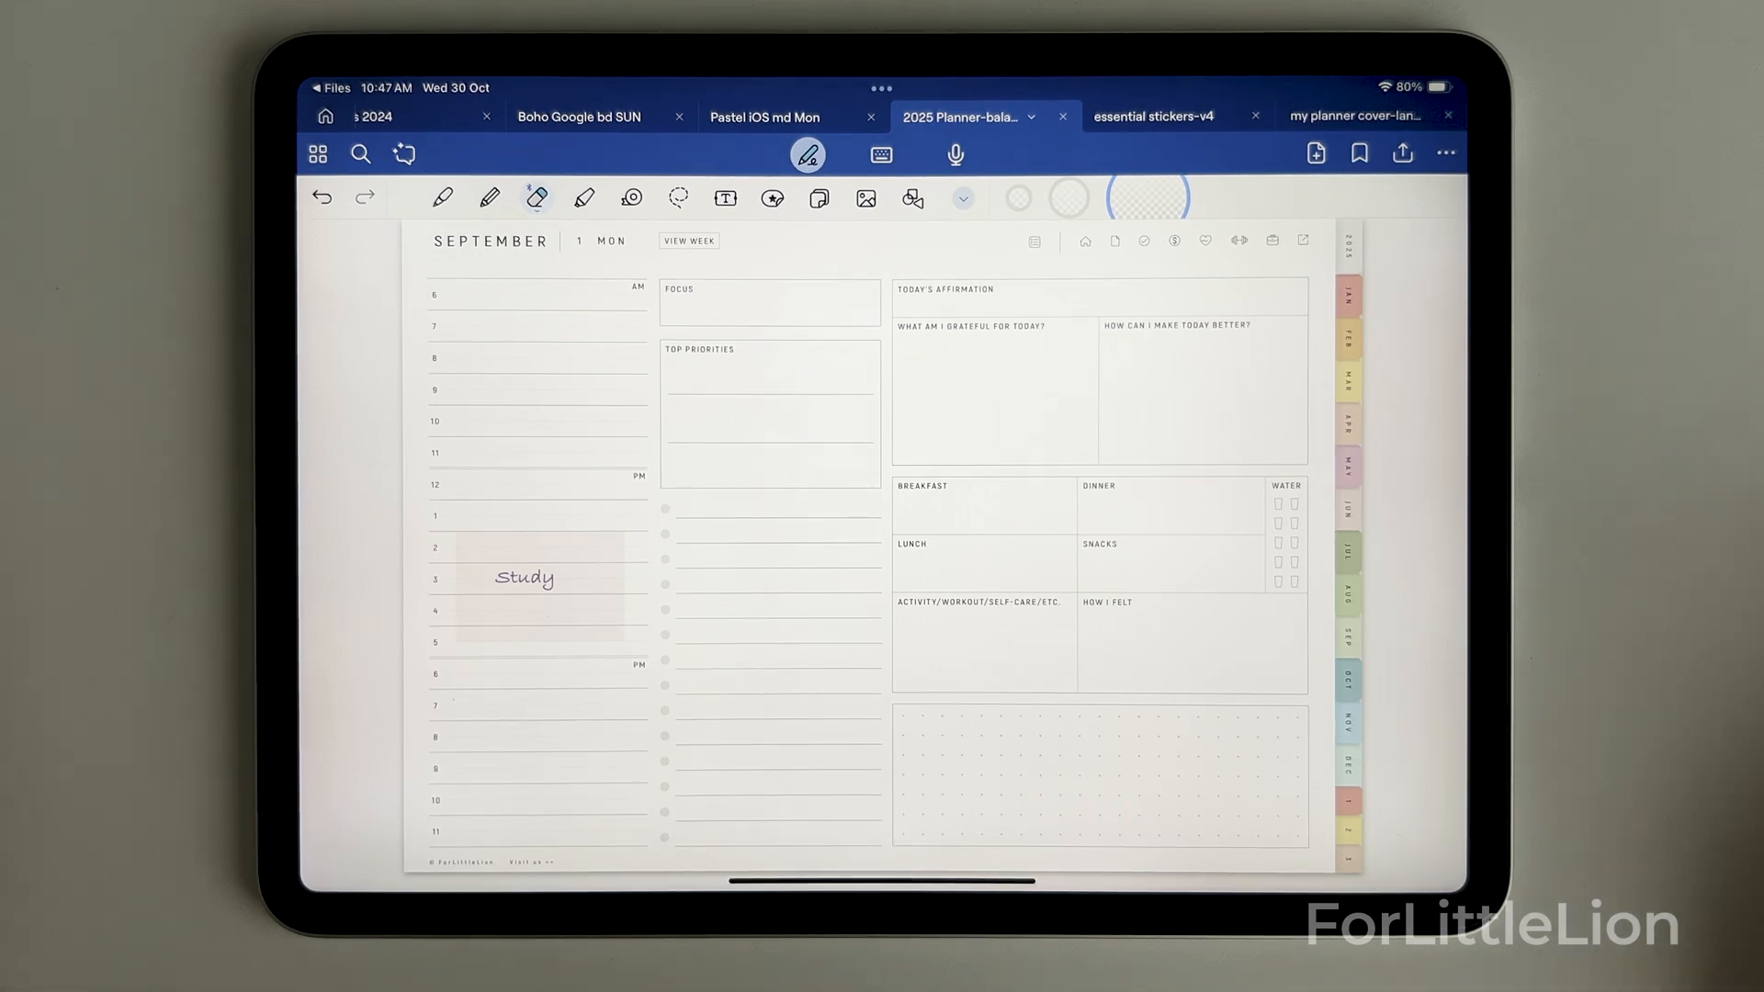
Type 'Work' as the morning block label on September 1
type("Work")
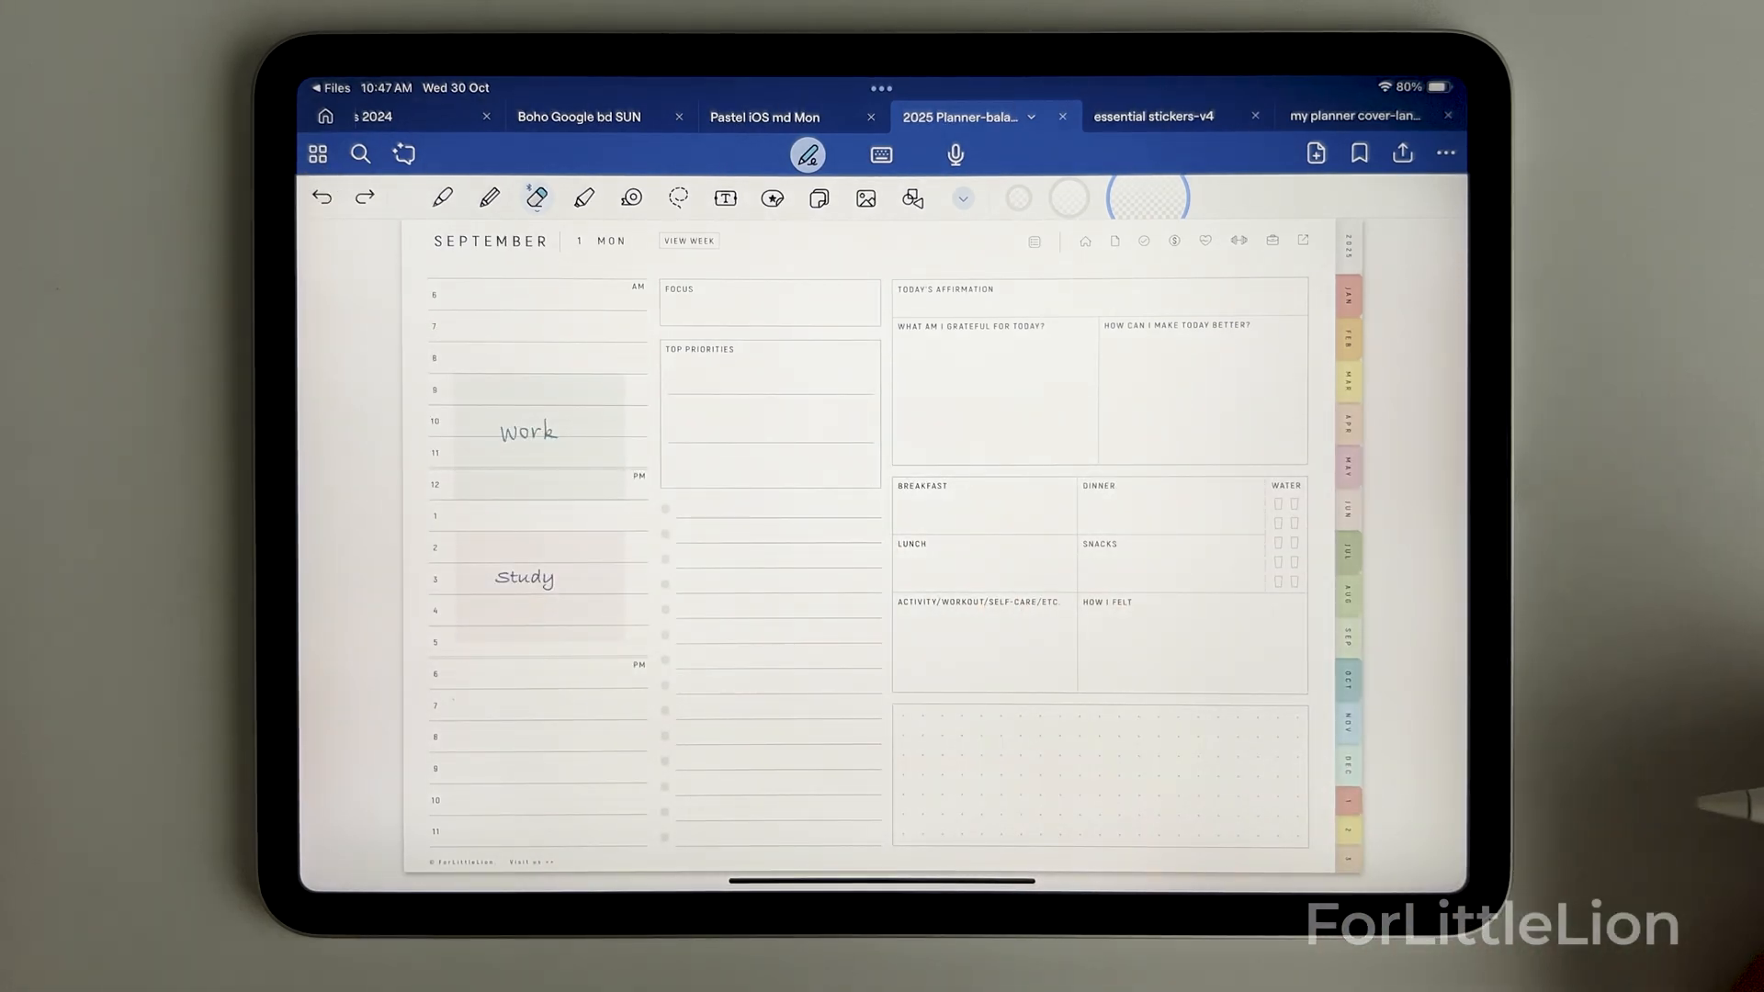
mouse_move(1181, 450)
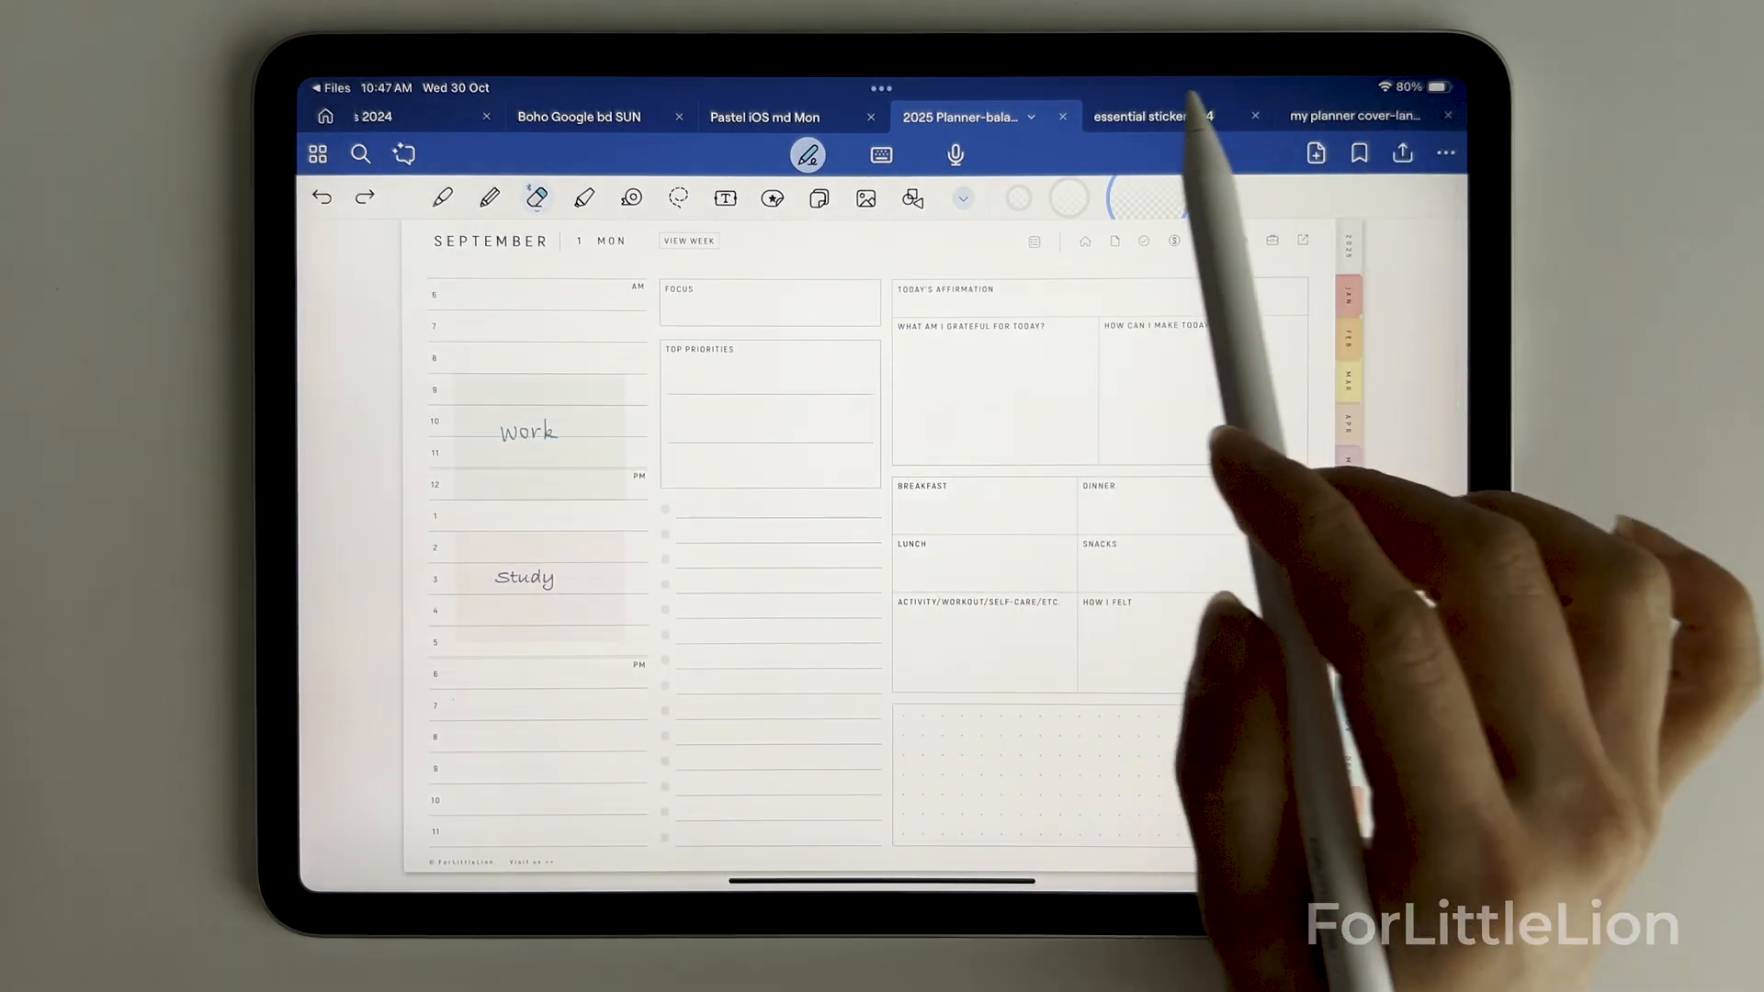